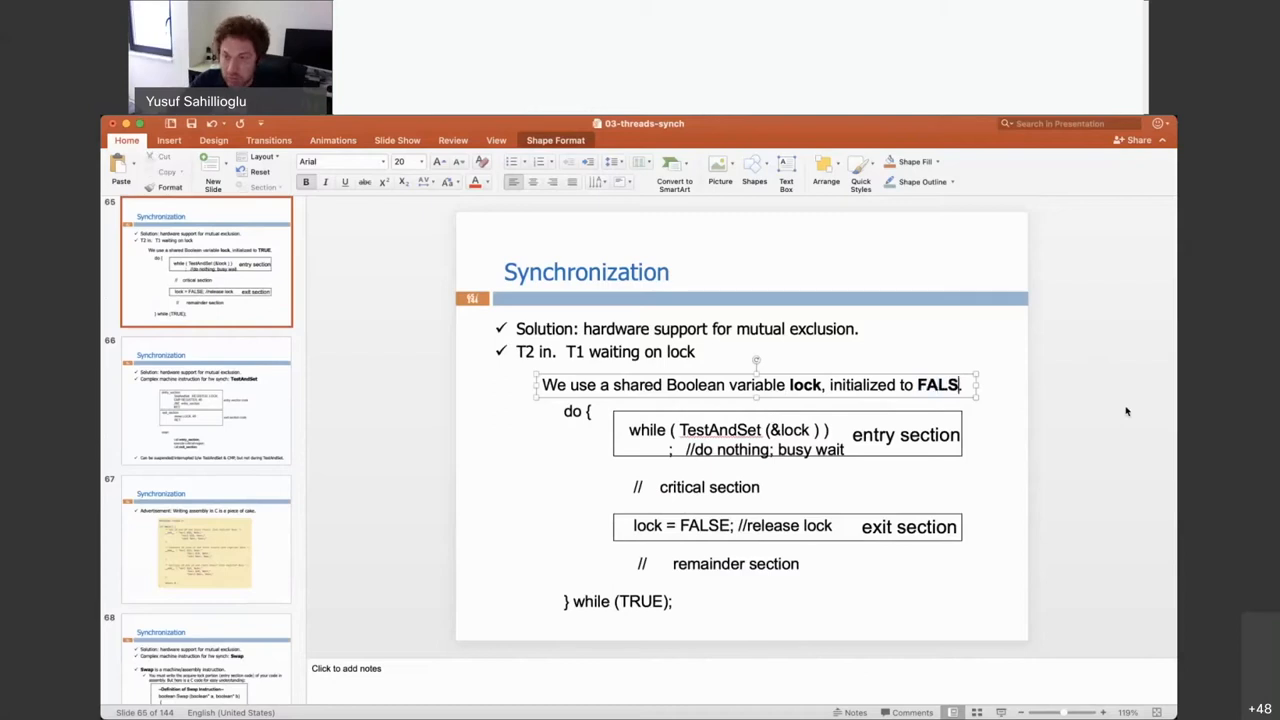
# Step: Change FALSE to lowercase 'false' on slide 65 and highlight &lock in TestAndSet
pyautogui.press('backspace')
pyautogui.write('false')
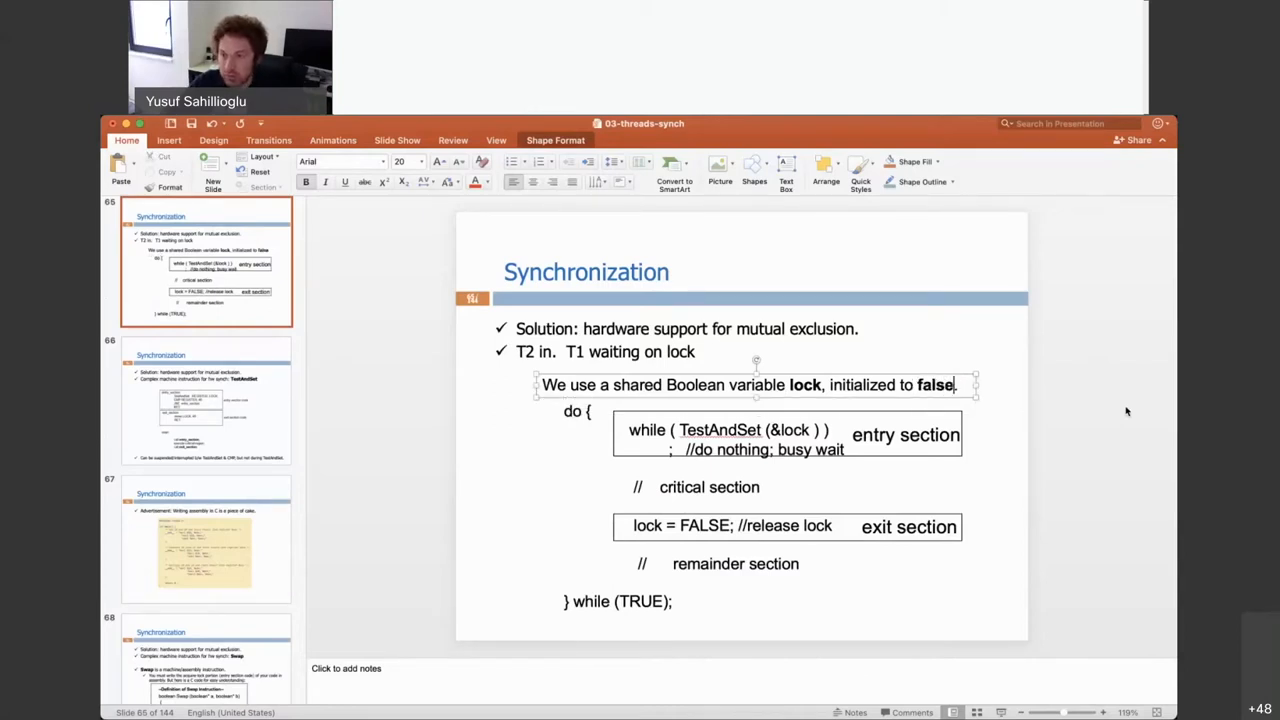
pyautogui.click(740, 440)
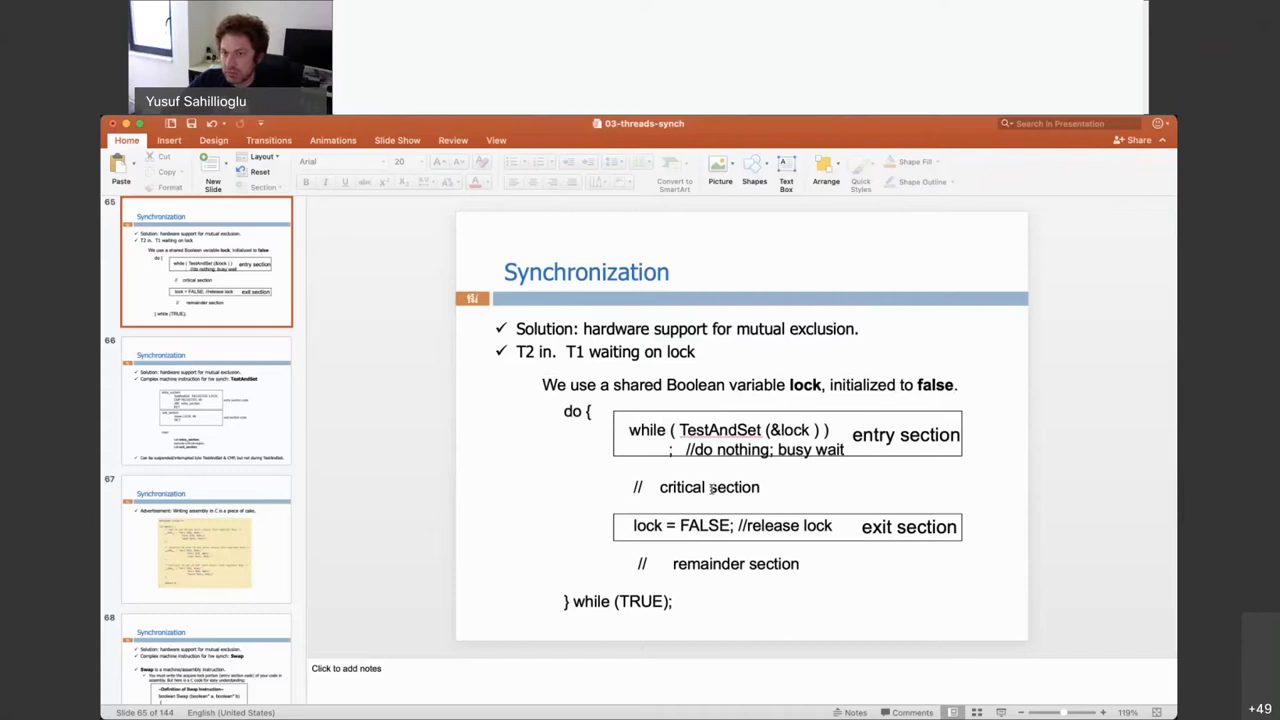
pyautogui.moveTo(786, 428)
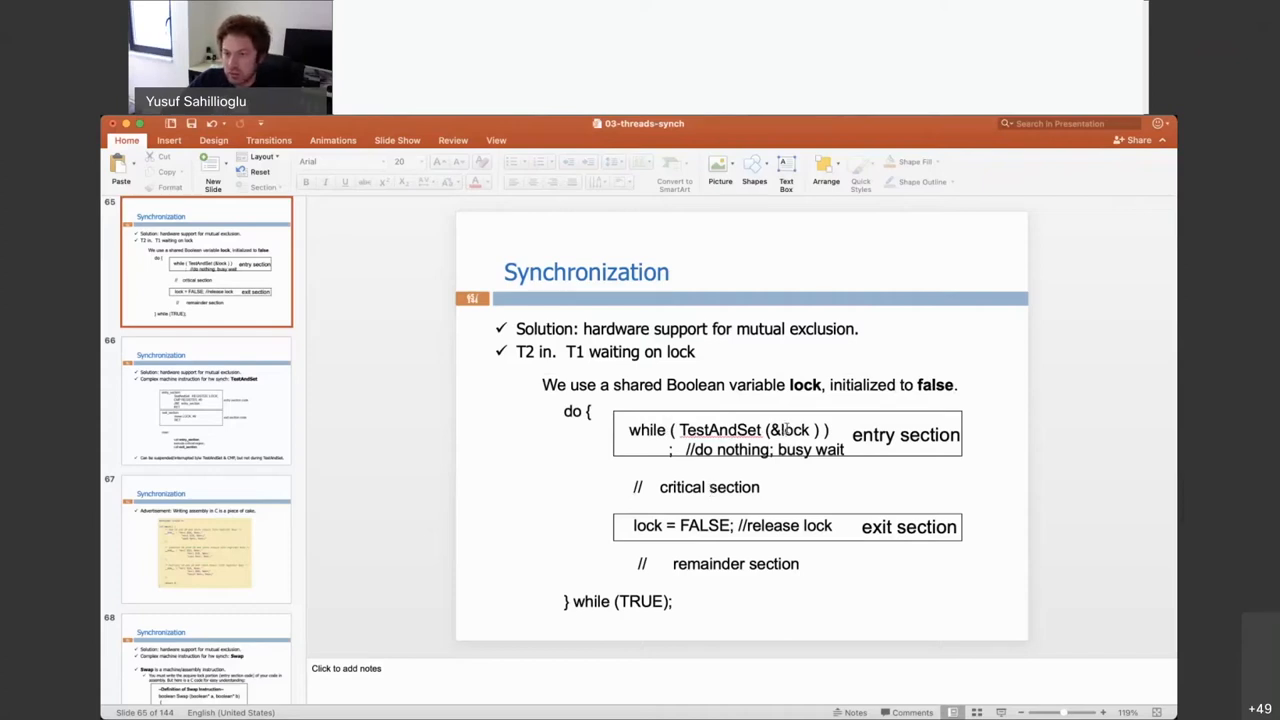
pyautogui.moveTo(983, 318)
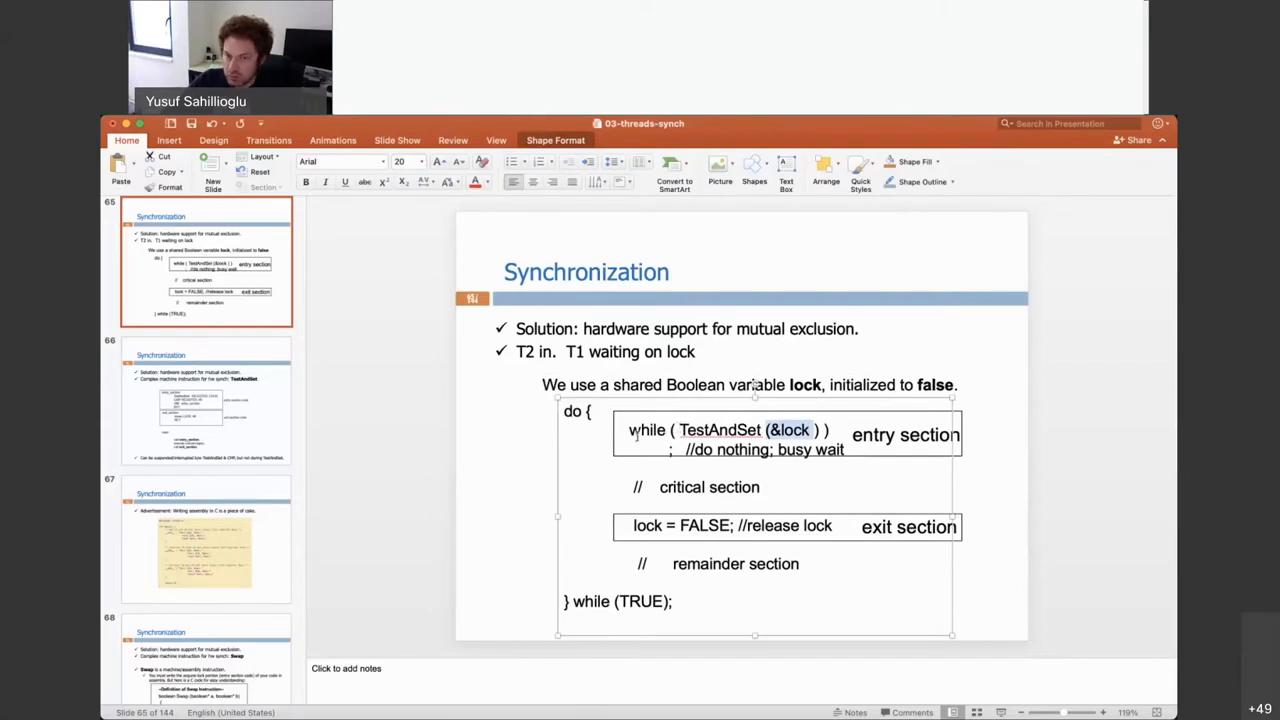
pyautogui.click(1082, 355)
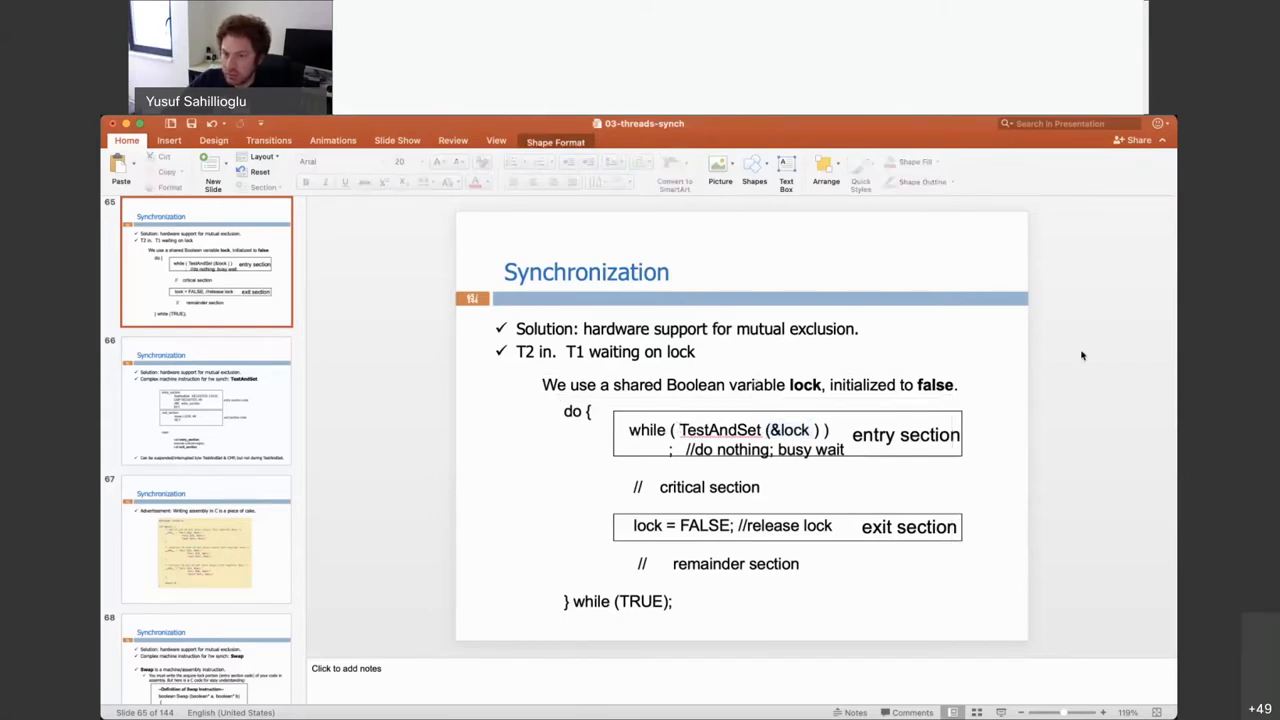
# Step: Highlight words in slide 69's Swap code, including the key == TRUE loop condition
pyautogui.click(205, 540)
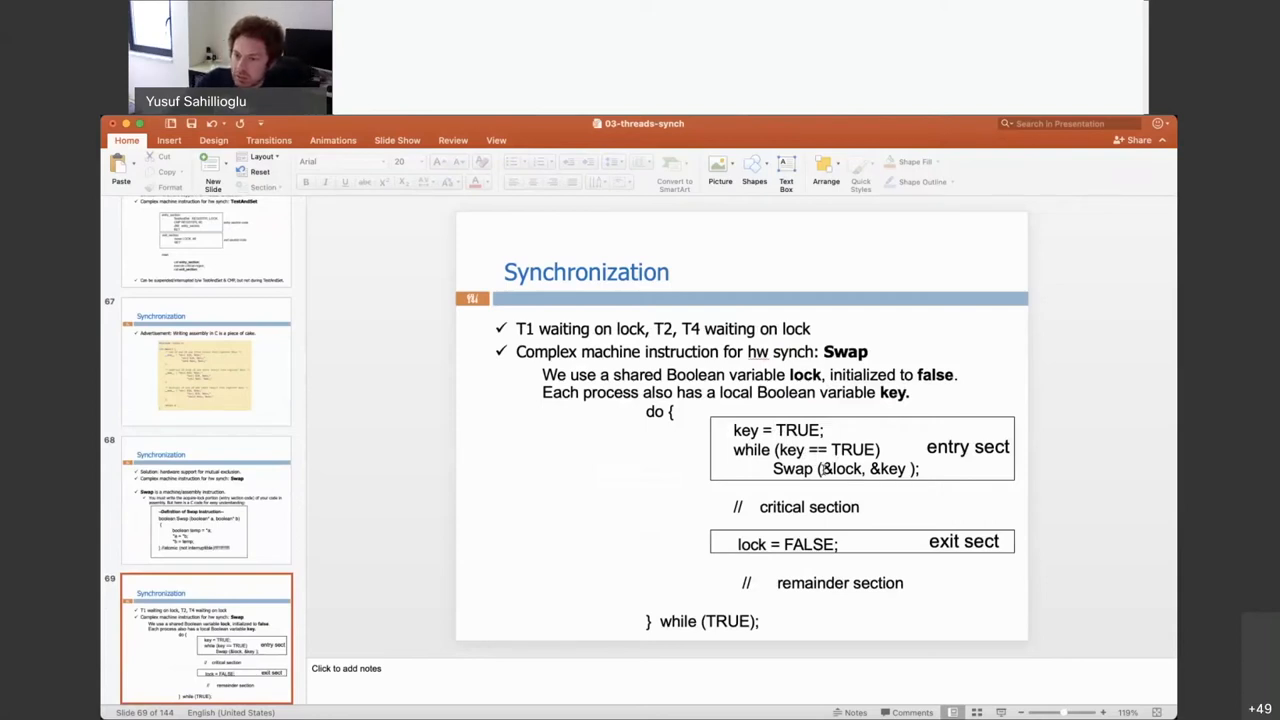
pyautogui.click(840, 468)
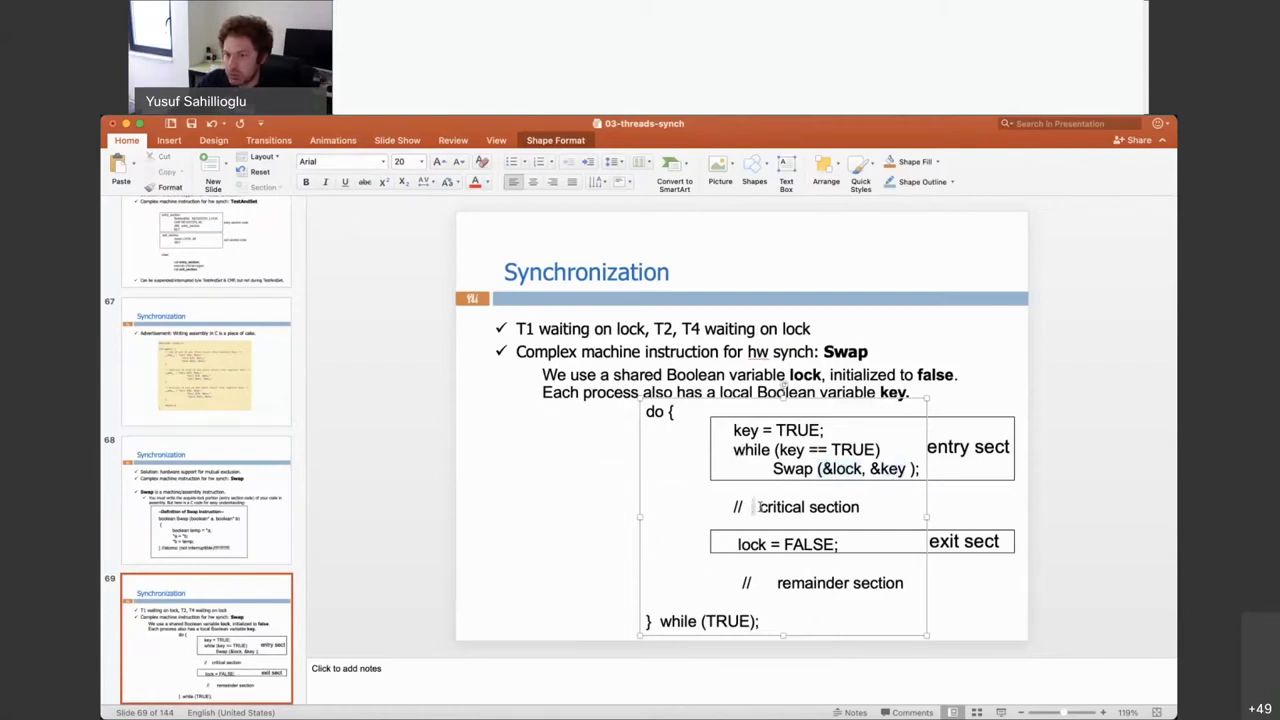
pyautogui.doubleClick(808, 507)
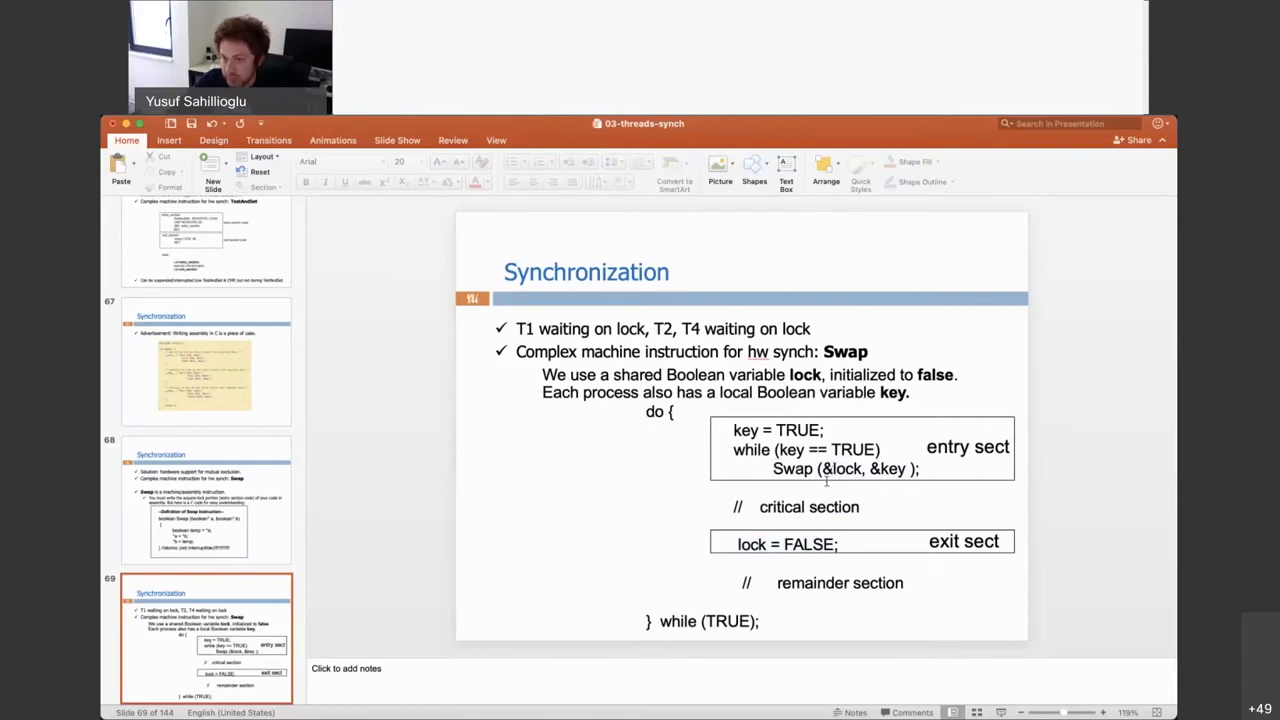
pyautogui.click(840, 468)
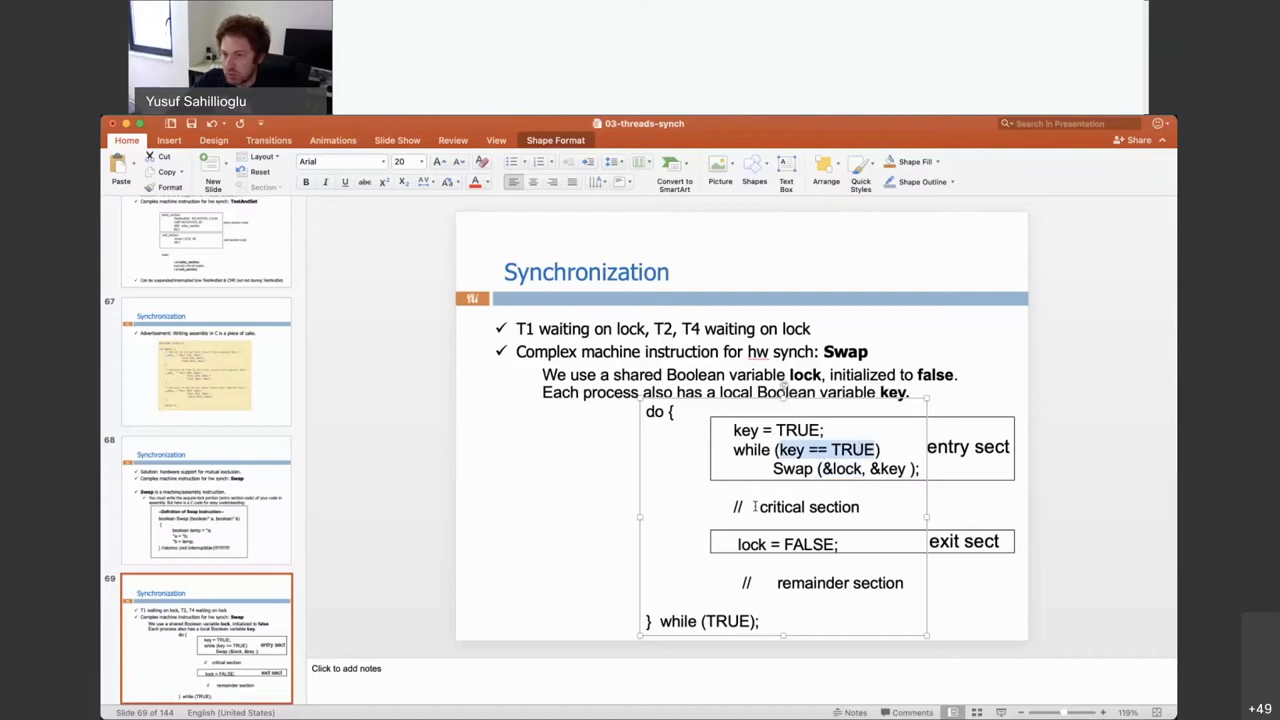
pyautogui.click(1070, 485)
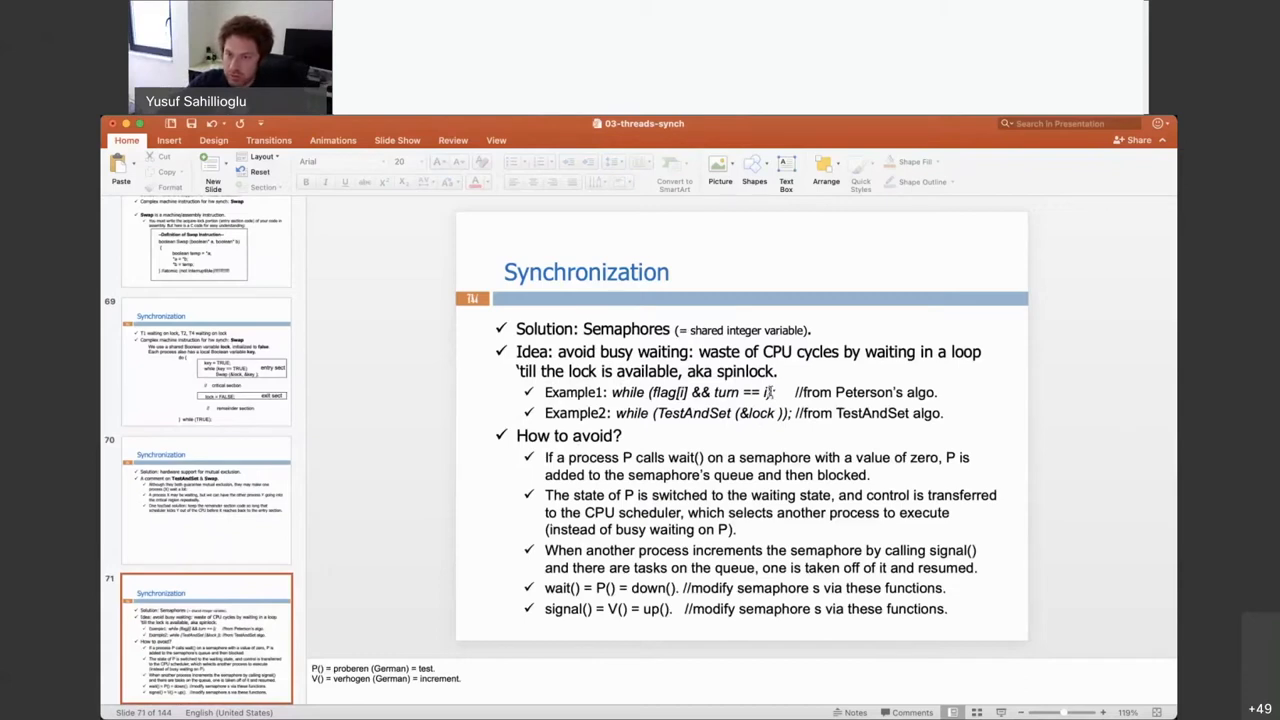
pyautogui.moveTo(887, 365)
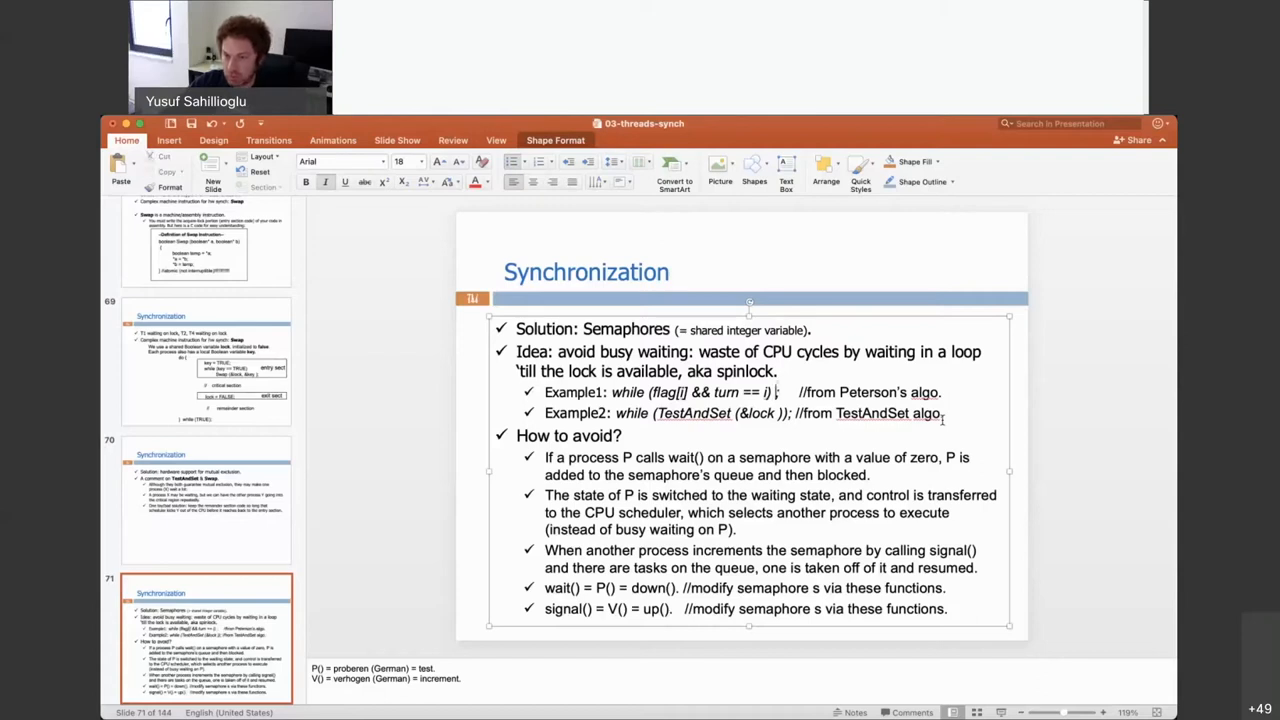
# Step: Type 'a=a;' into the Example1 busy-waiting loop on slide 71
pyautogui.write('a=a;')
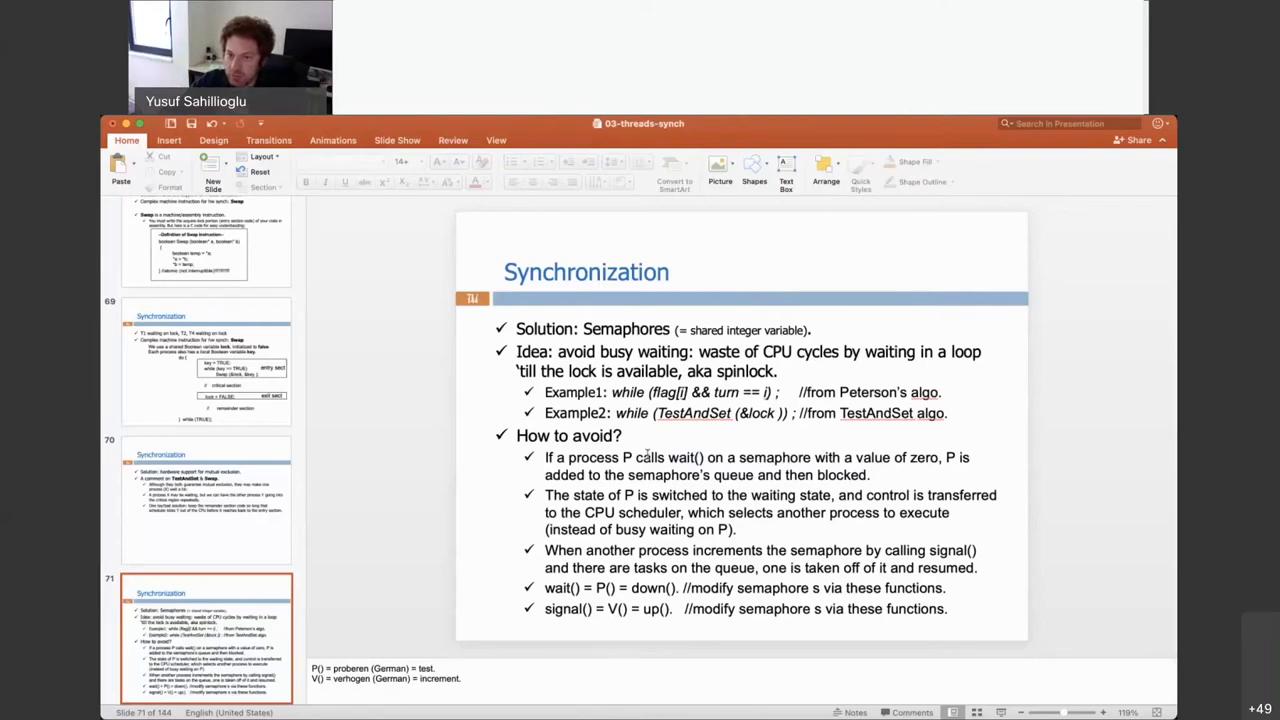
pyautogui.moveTo(1053, 458)
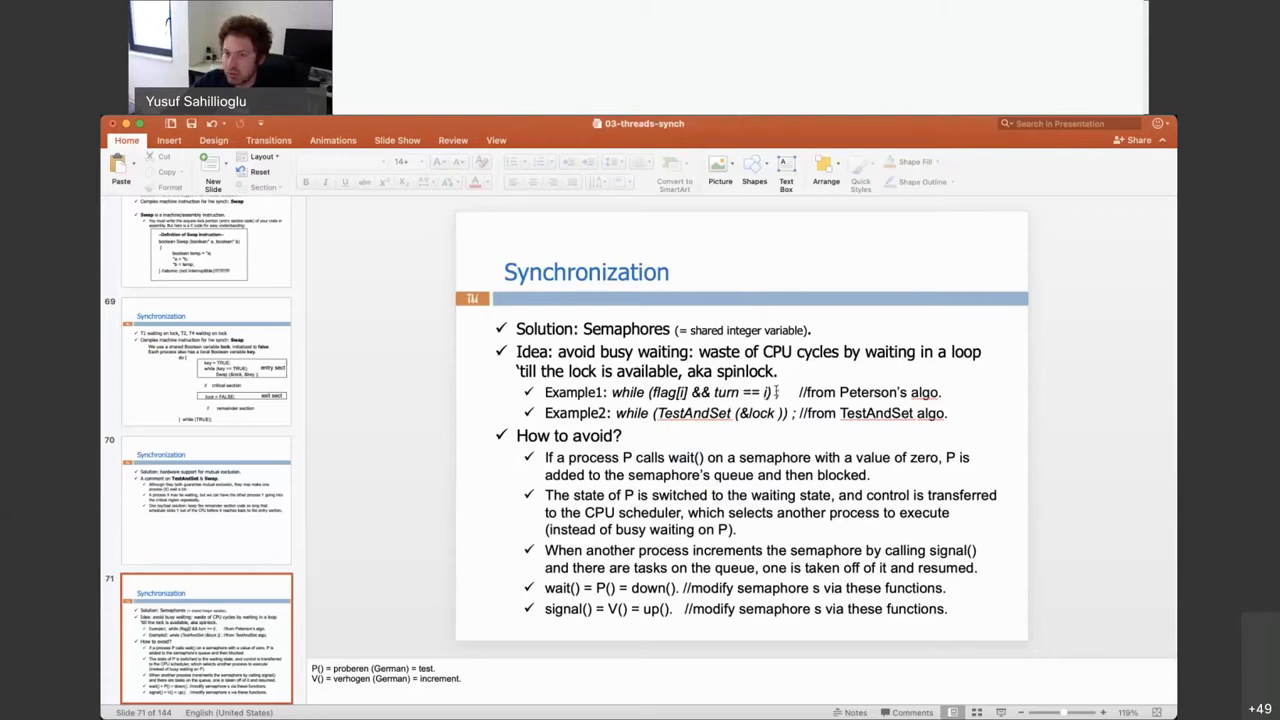
# Step: Place the cursor in slide 71's example loop line to adjust its semicolon spacing
pyautogui.click(775, 391)
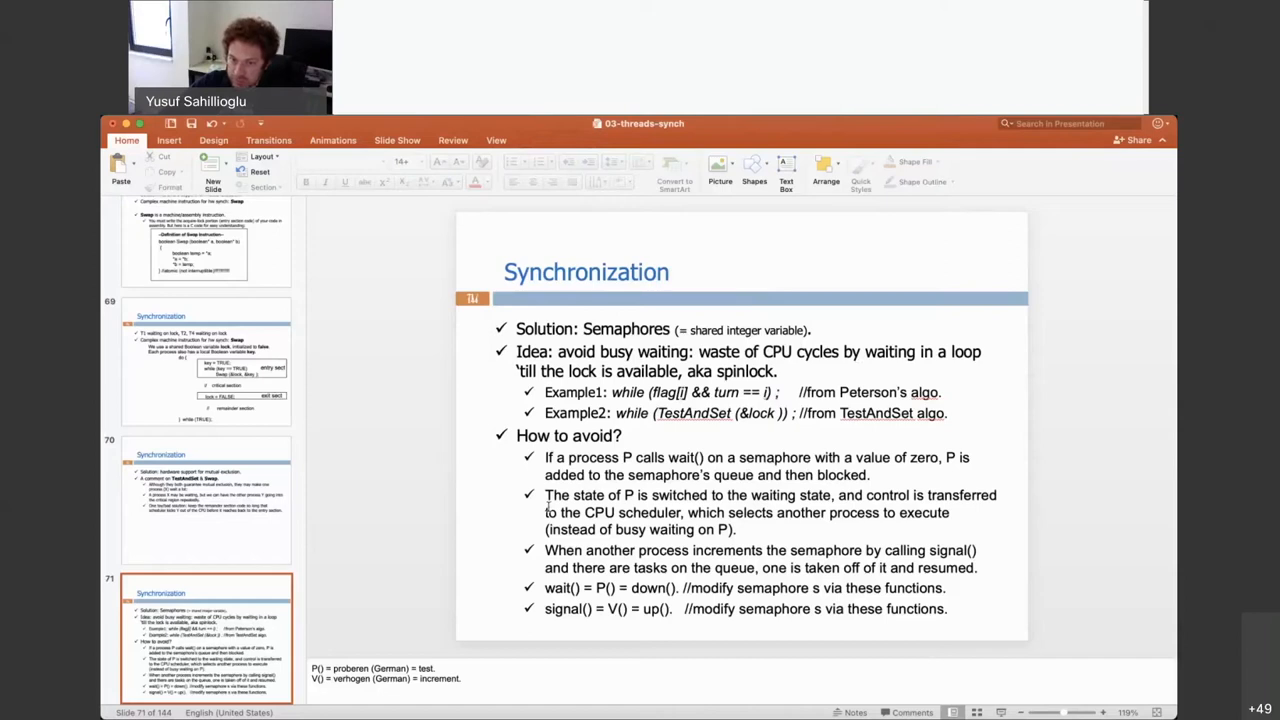
pyautogui.moveTo(615, 497)
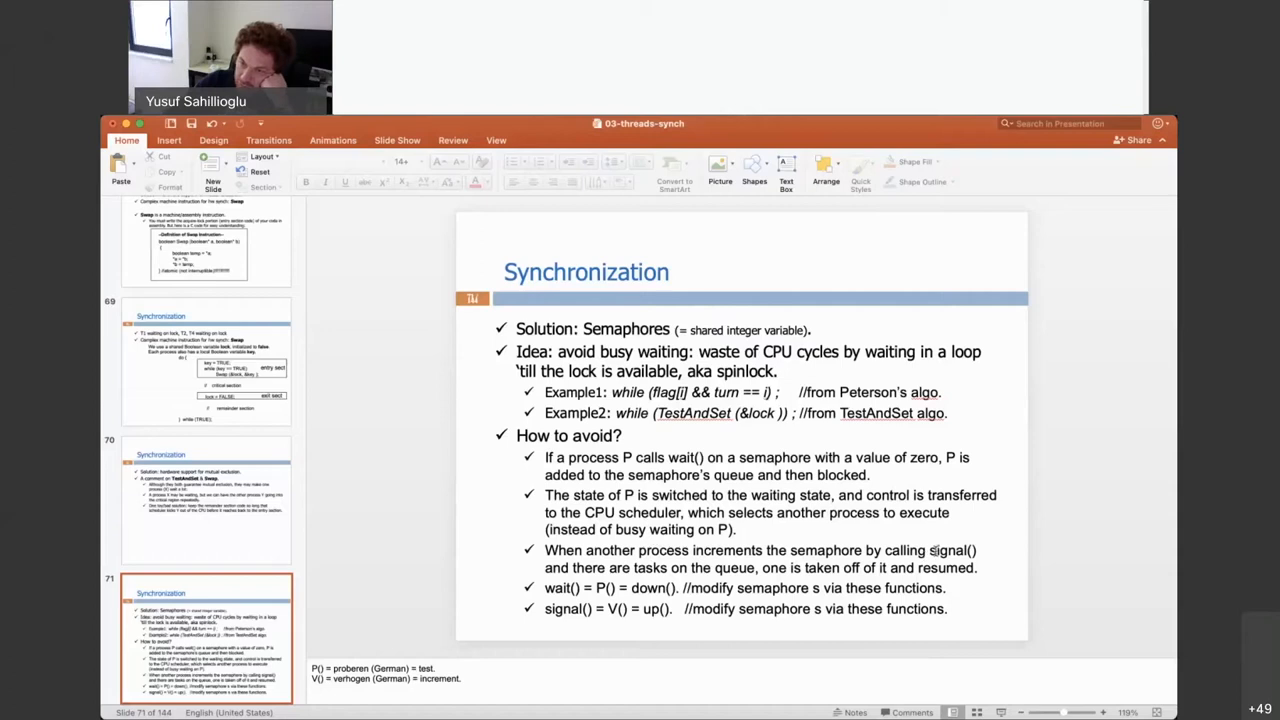
pyautogui.doubleClick(683, 457)
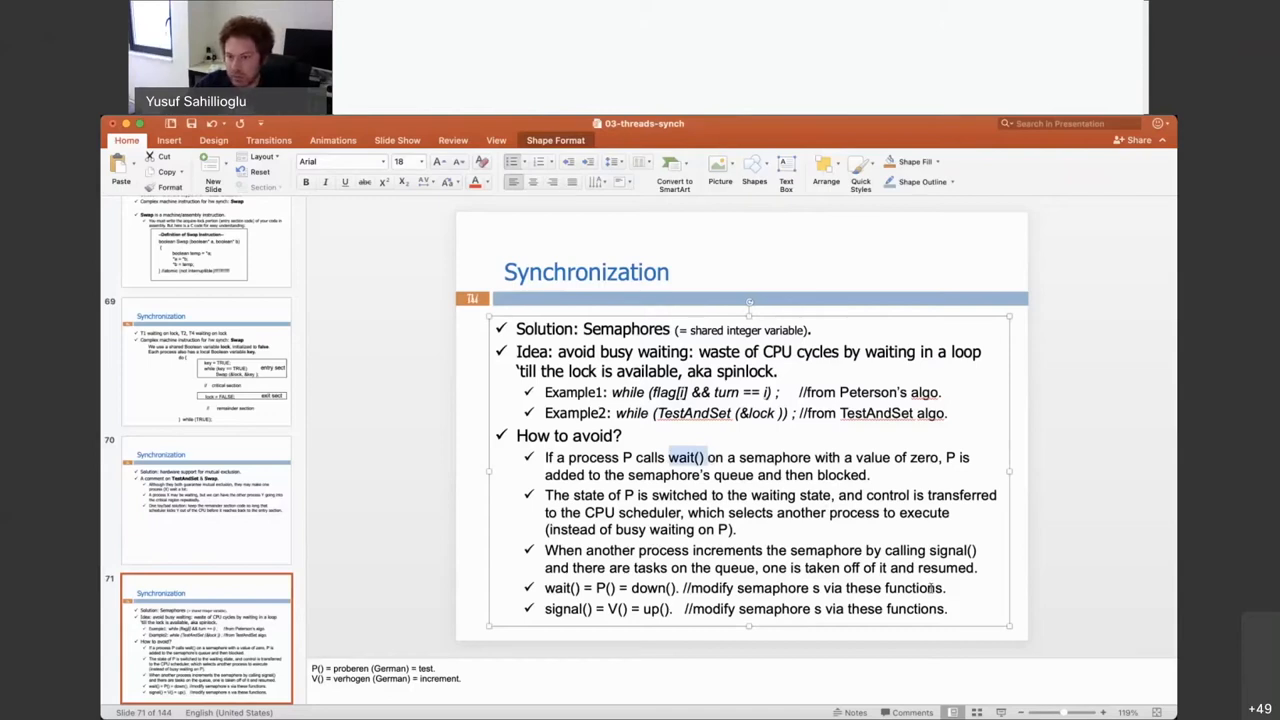
pyautogui.doubleClick(952, 549)
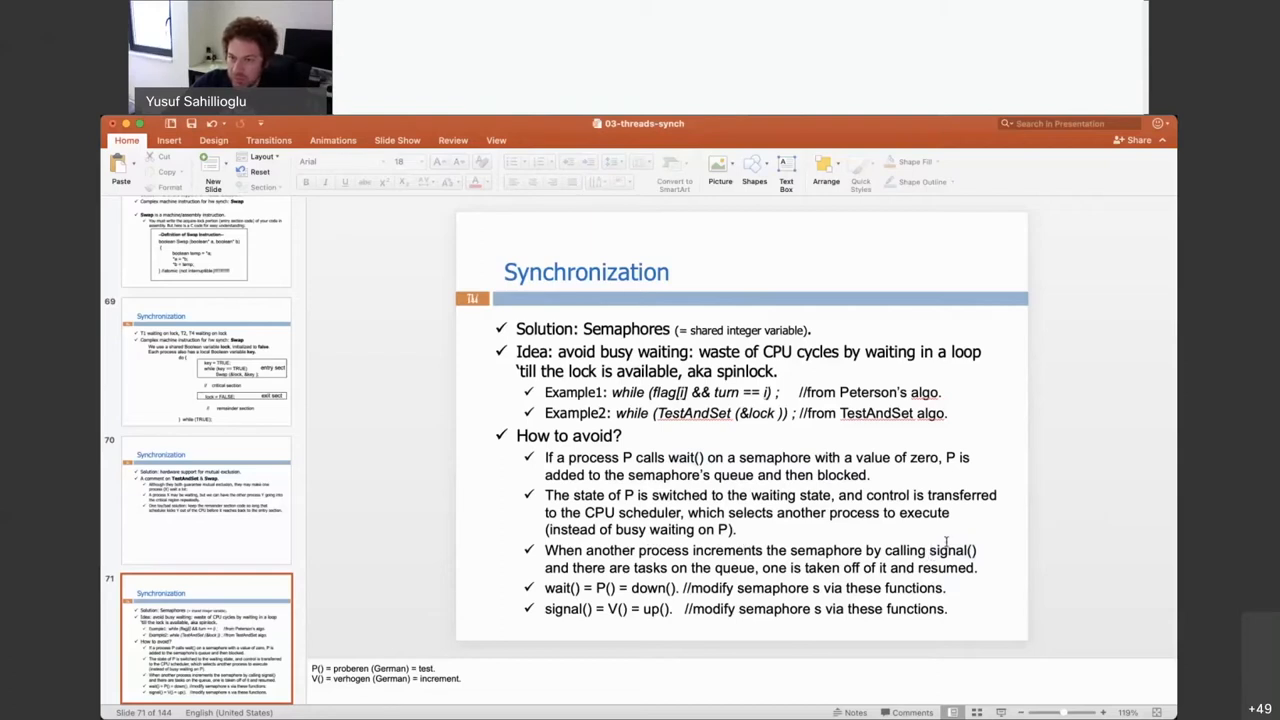
pyautogui.doubleClick(950, 550)
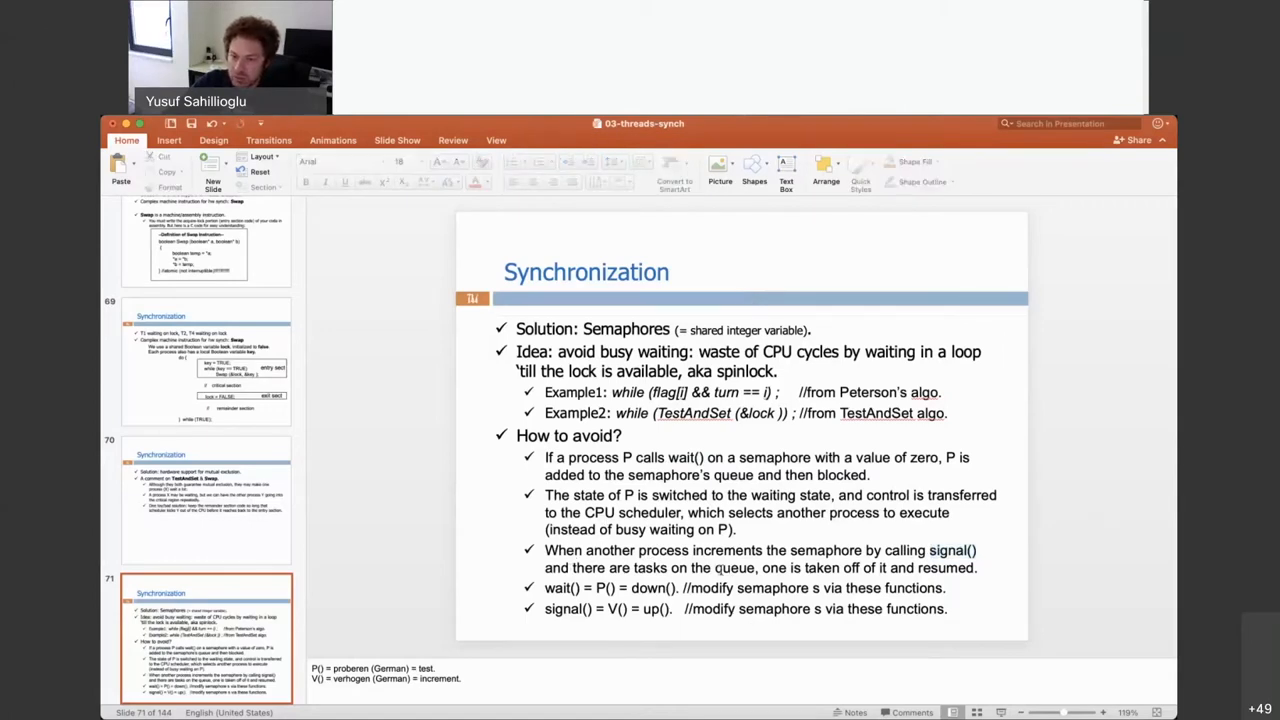
pyautogui.moveTo(1068, 588)
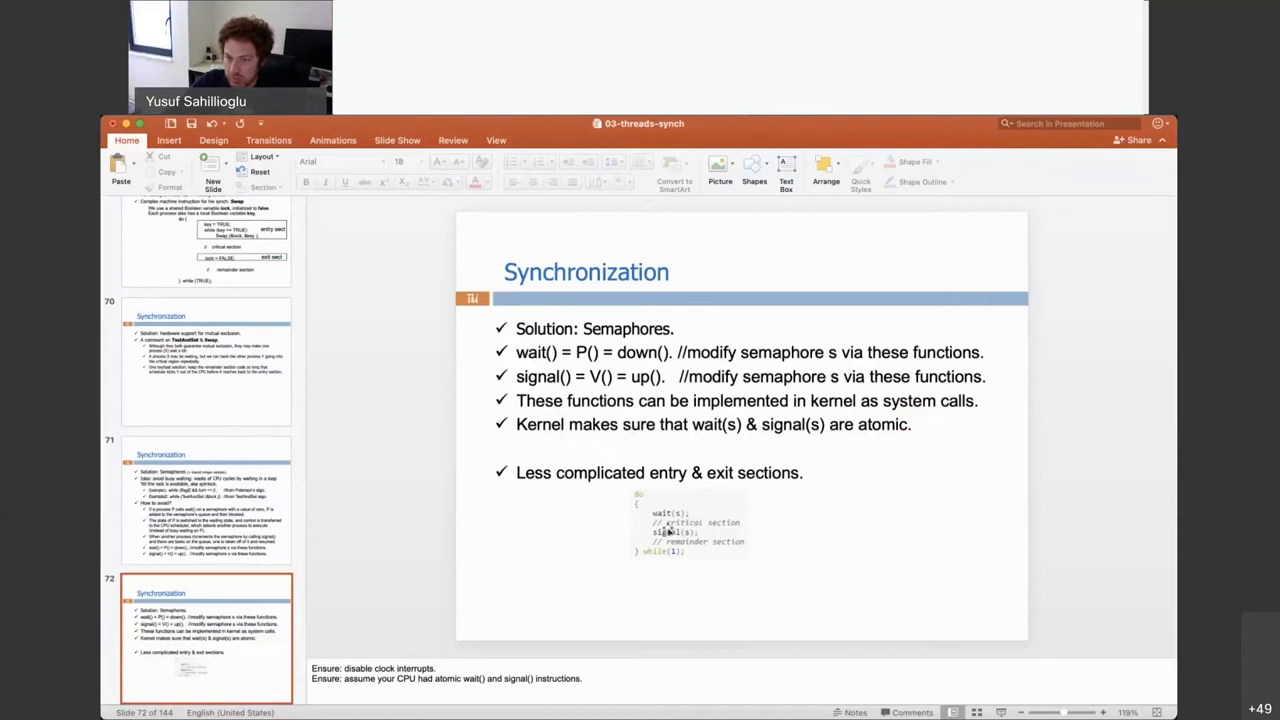
pyautogui.moveTo(770, 537)
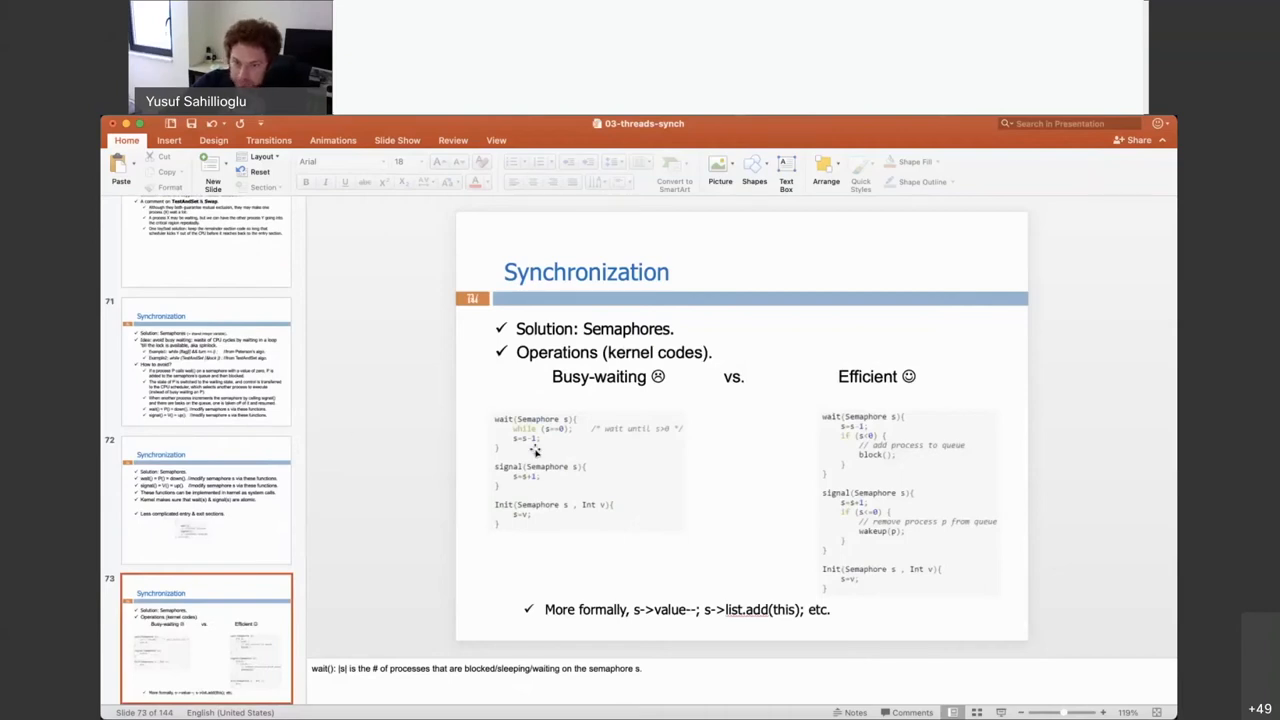
pyautogui.moveTo(837, 470)
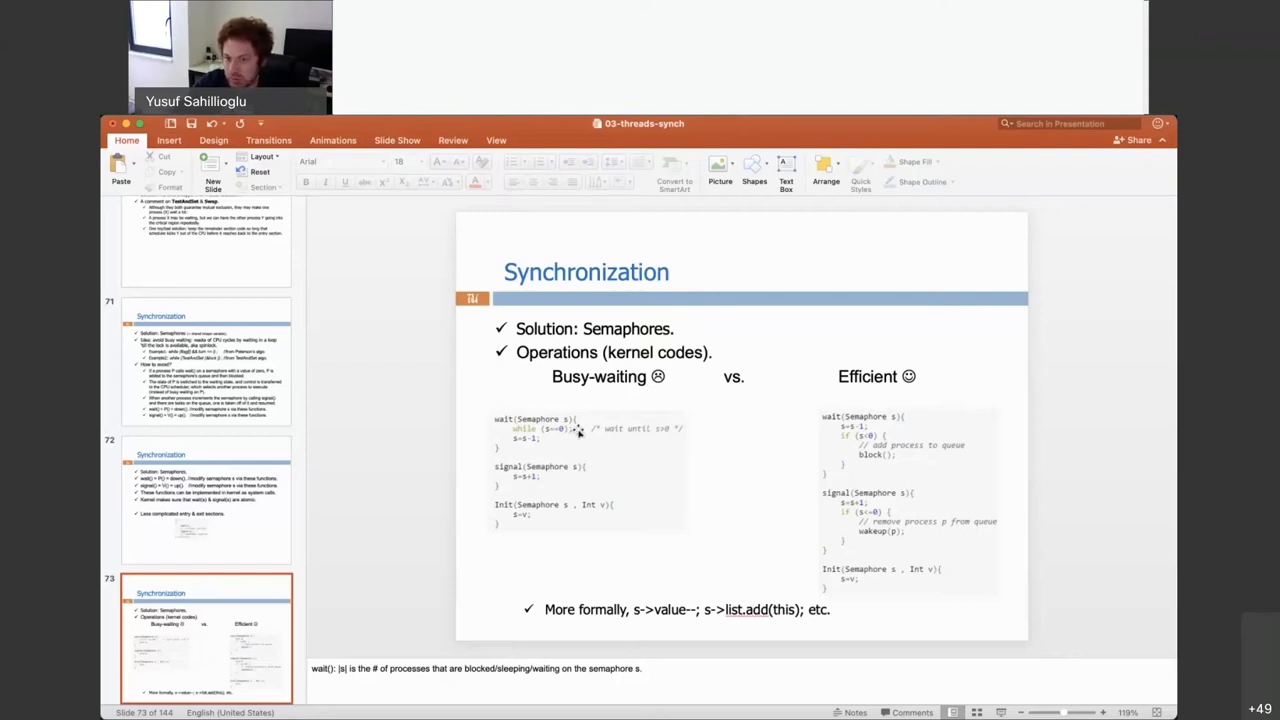
pyautogui.moveTo(466, 388)
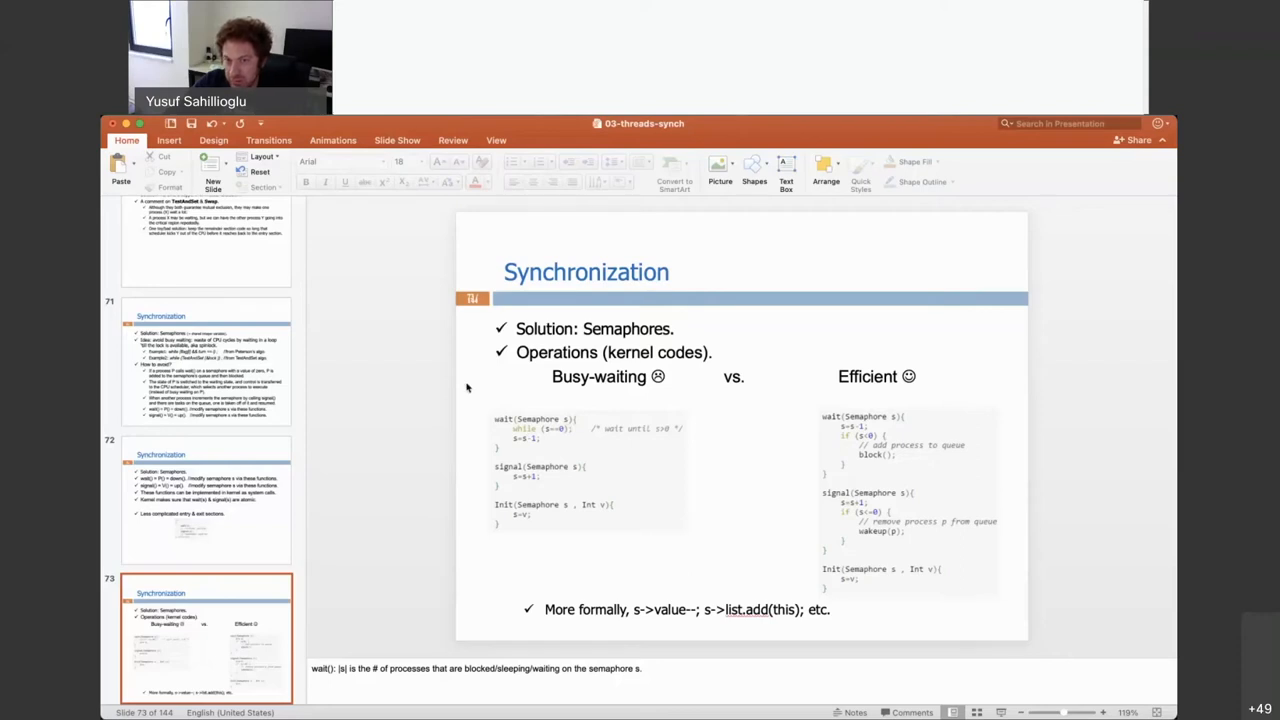
pyautogui.moveTo(524, 440)
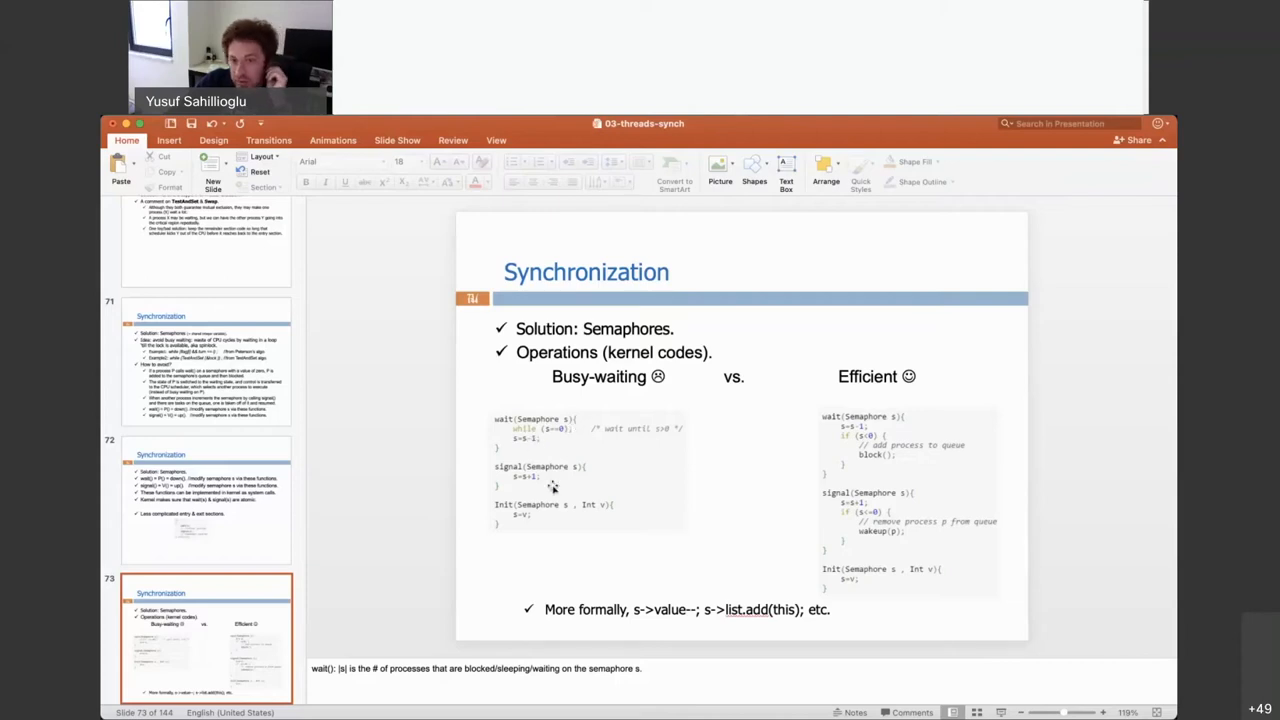
pyautogui.moveTo(563, 477)
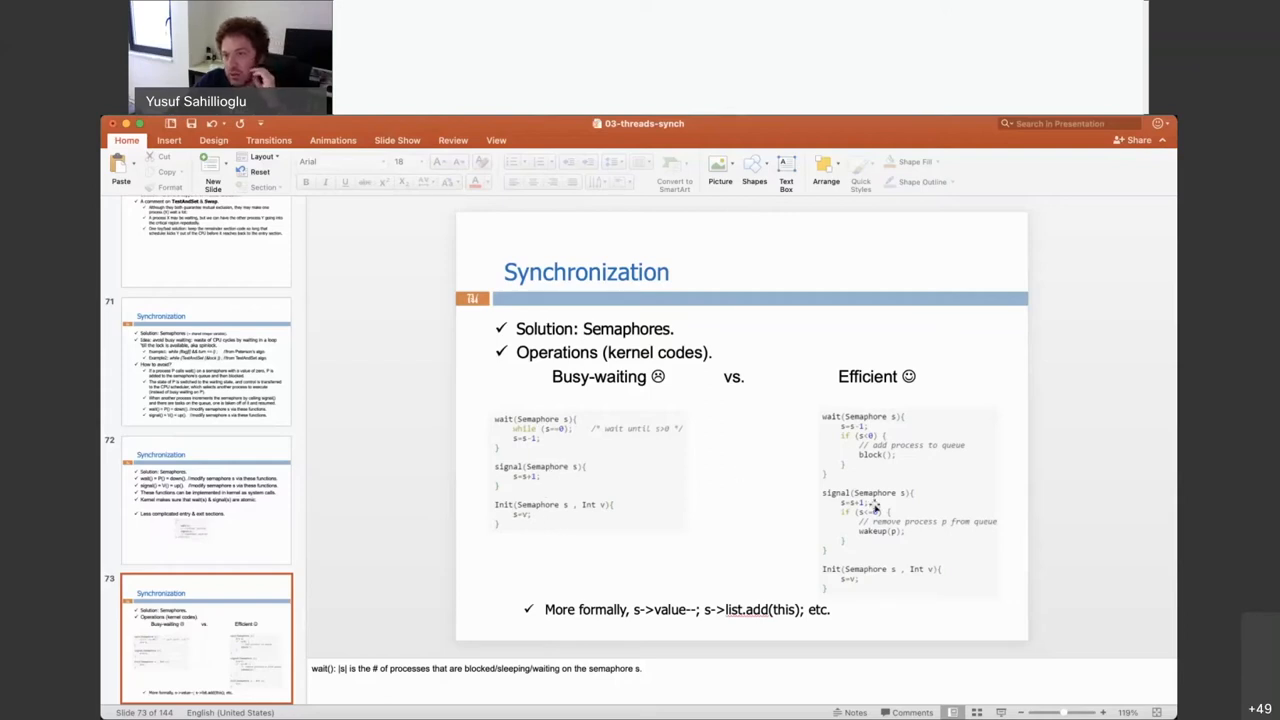
# Step: Point out the condition in slide 73's efficient signal code
pyautogui.click(905, 505)
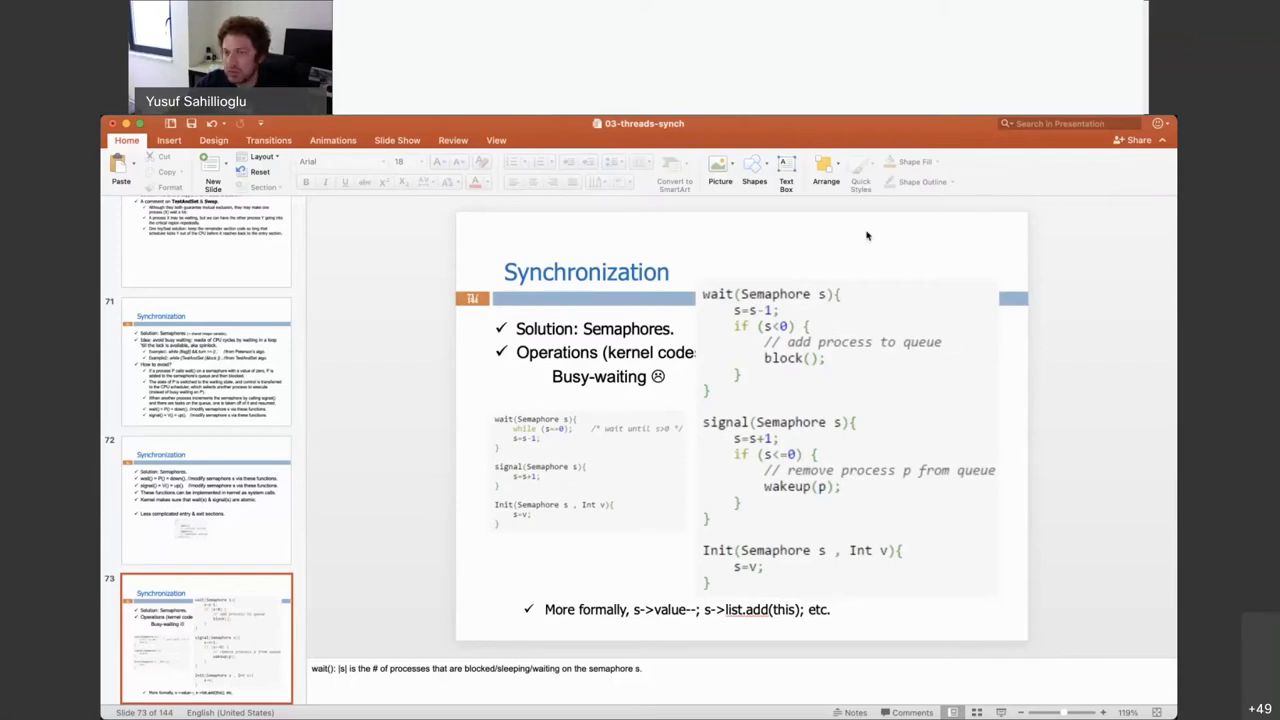
pyautogui.moveTo(860, 280)
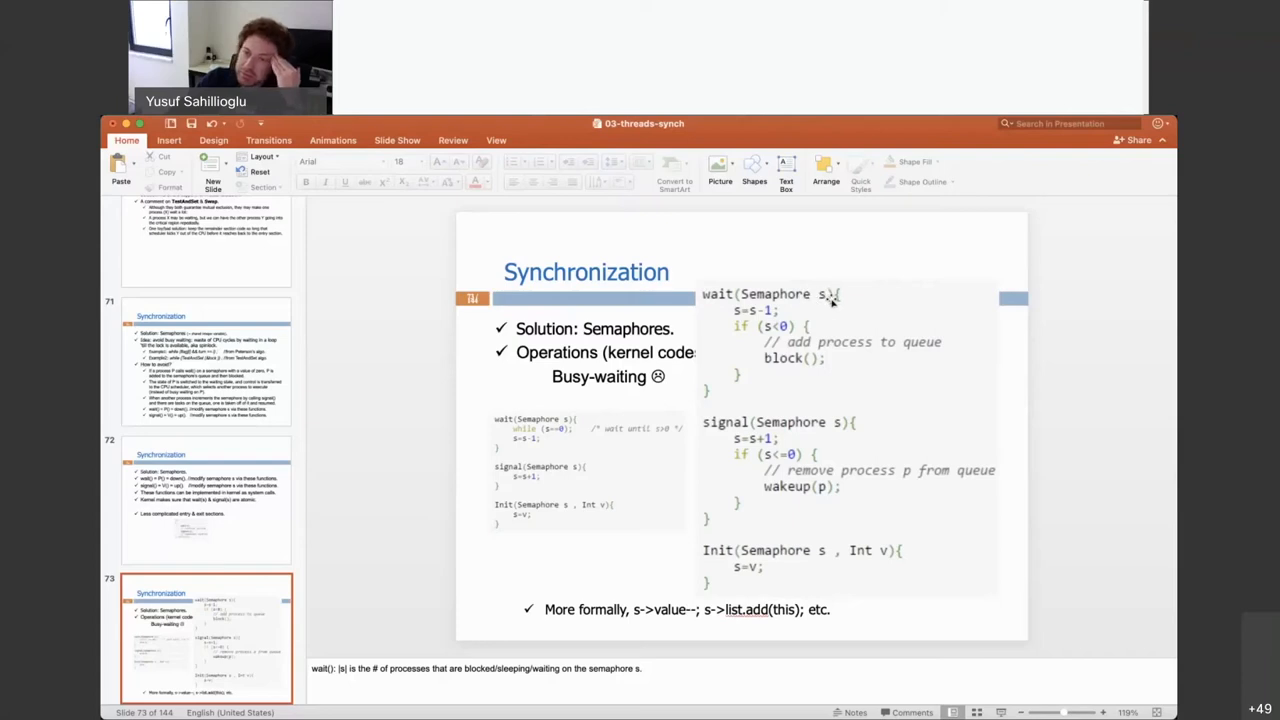
pyautogui.moveTo(833, 305)
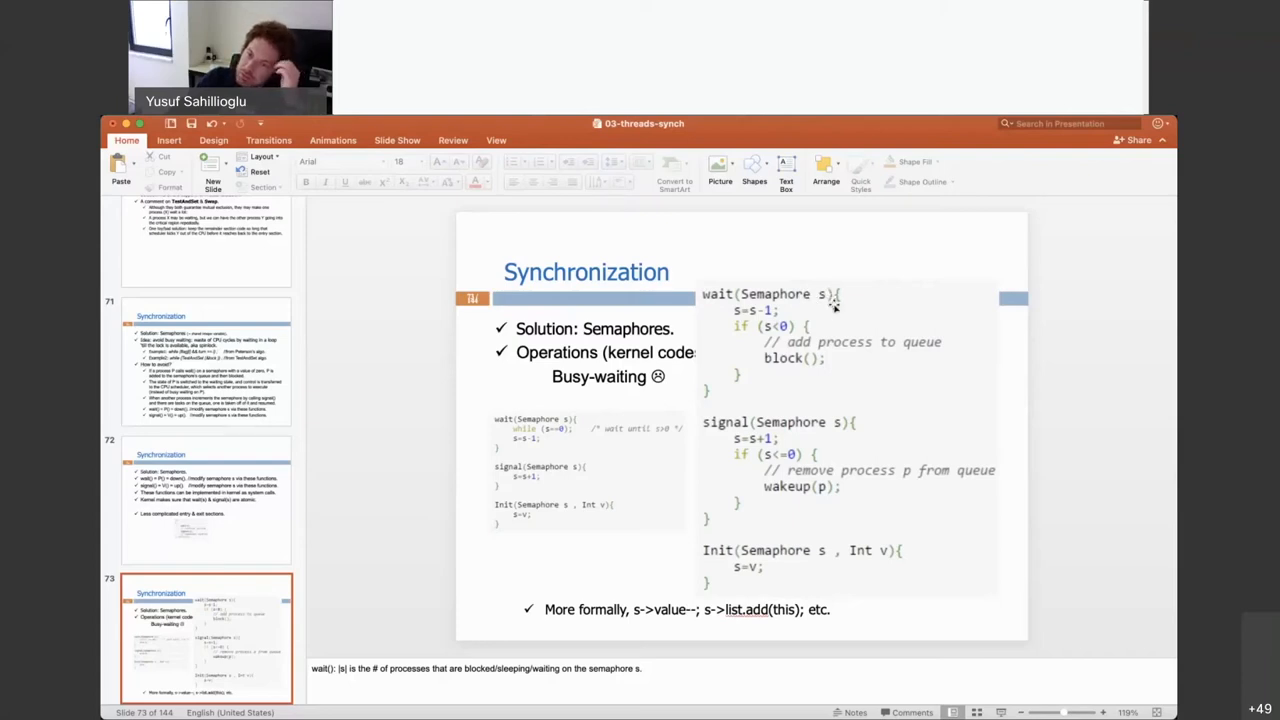
pyautogui.moveTo(795, 305)
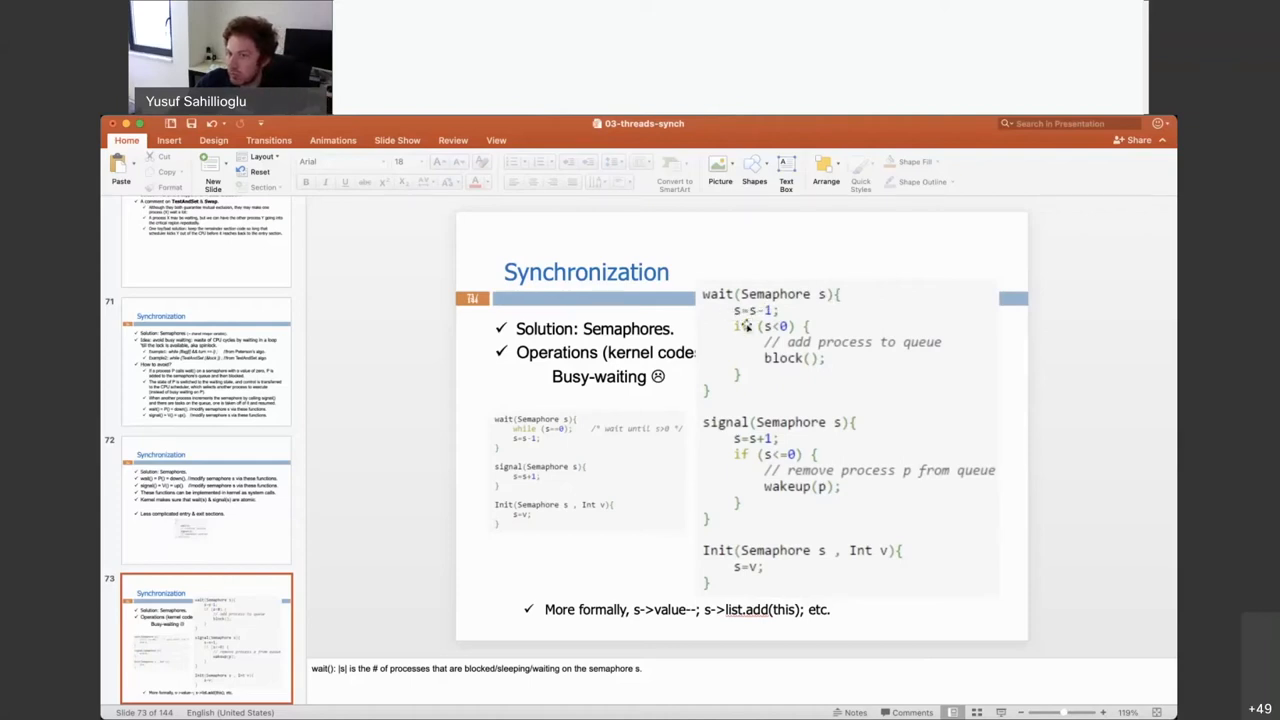
pyautogui.moveTo(738, 388)
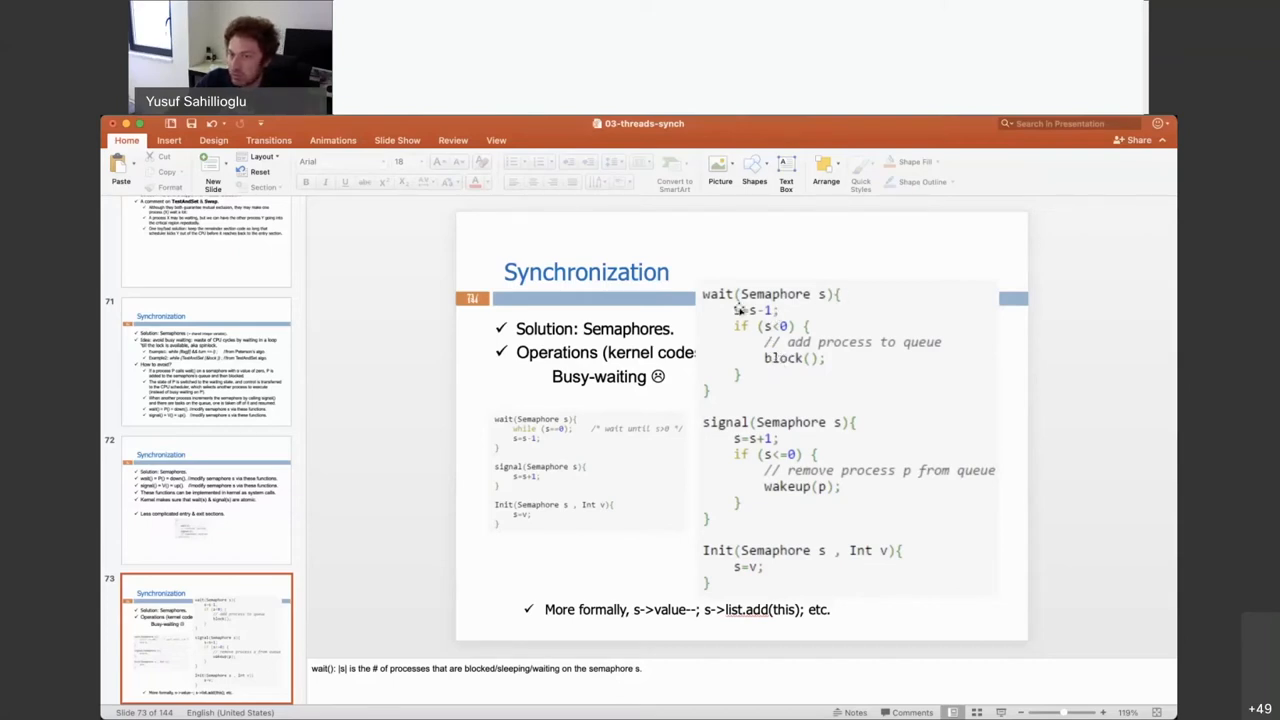
pyautogui.moveTo(880, 240)
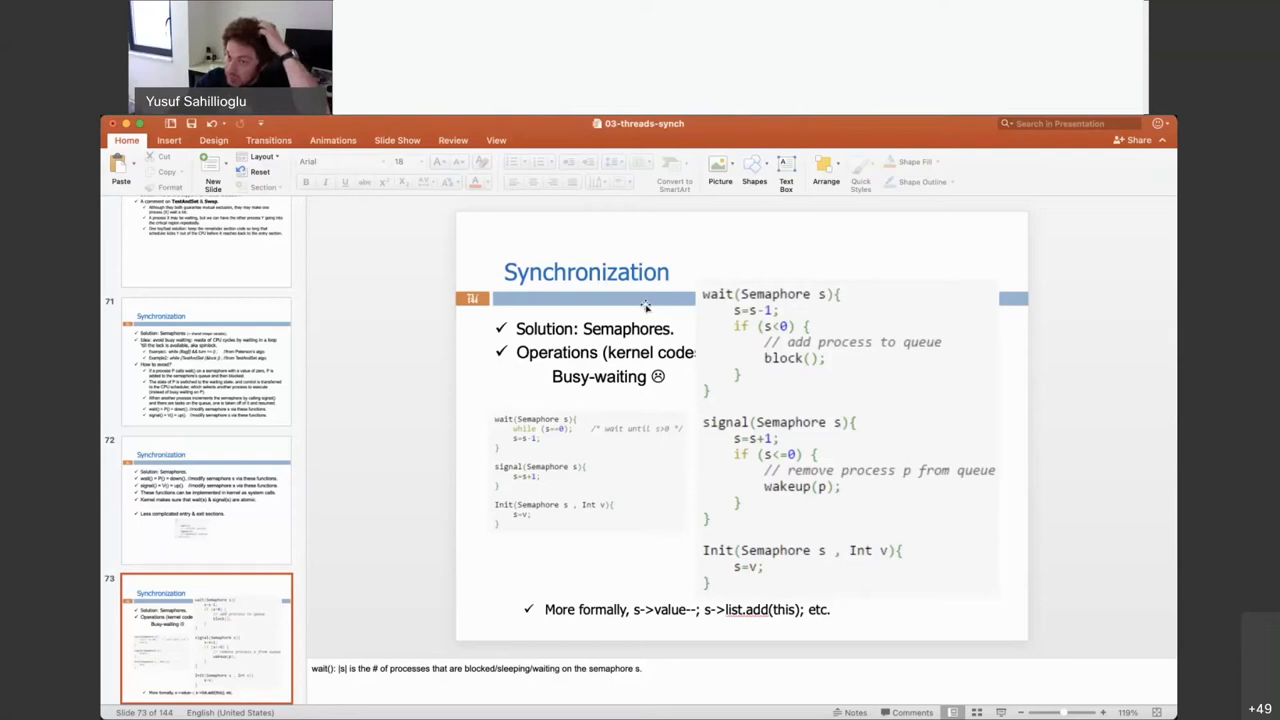
pyautogui.moveTo(810, 360)
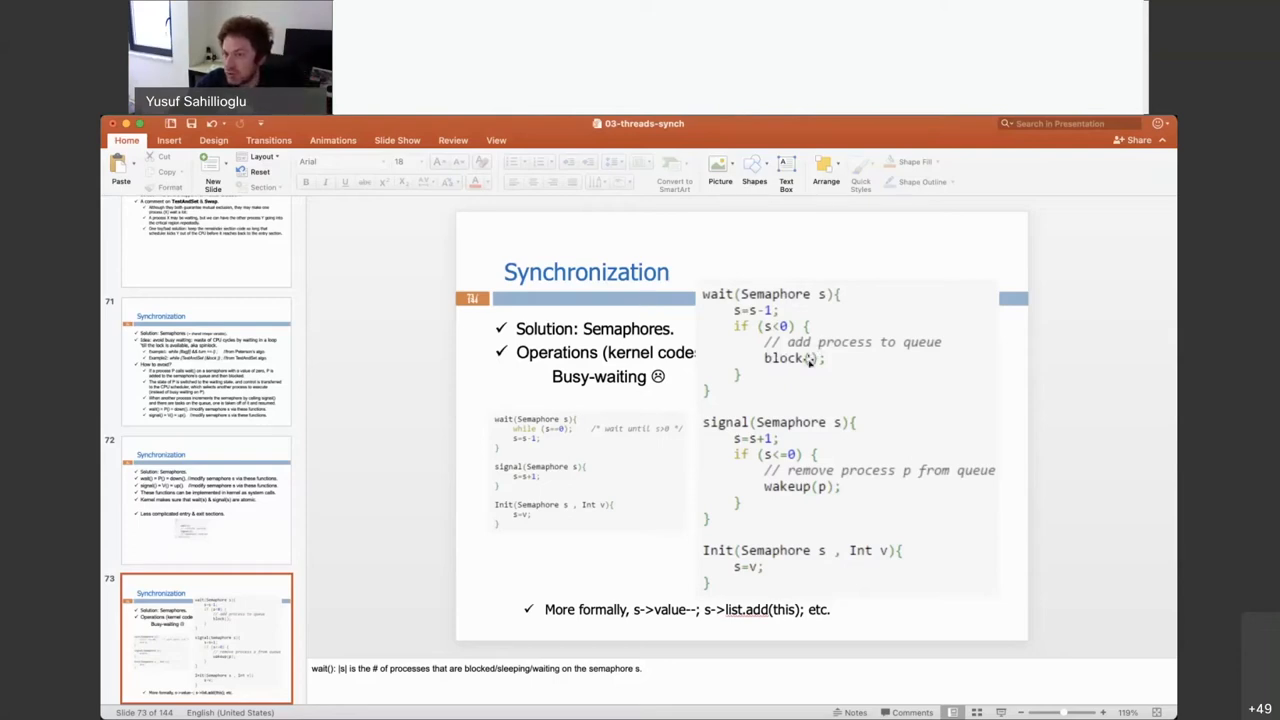
pyautogui.moveTo(910, 291)
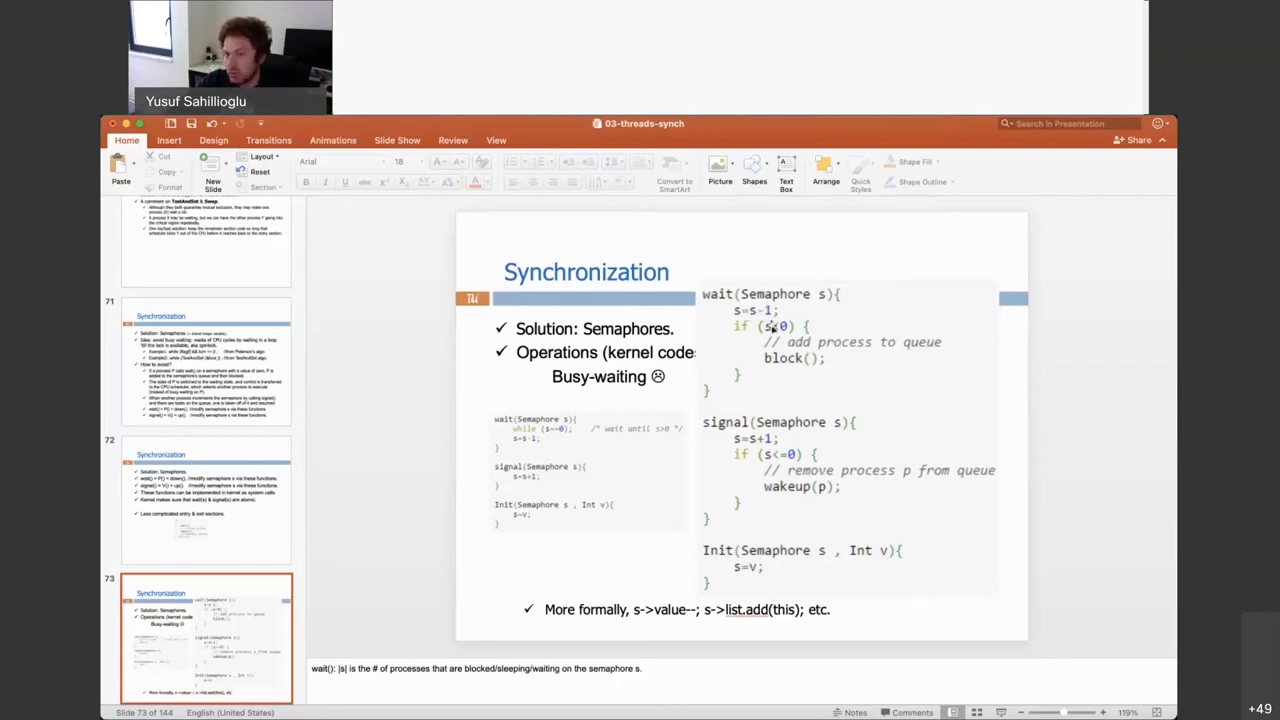
pyautogui.moveTo(870, 238)
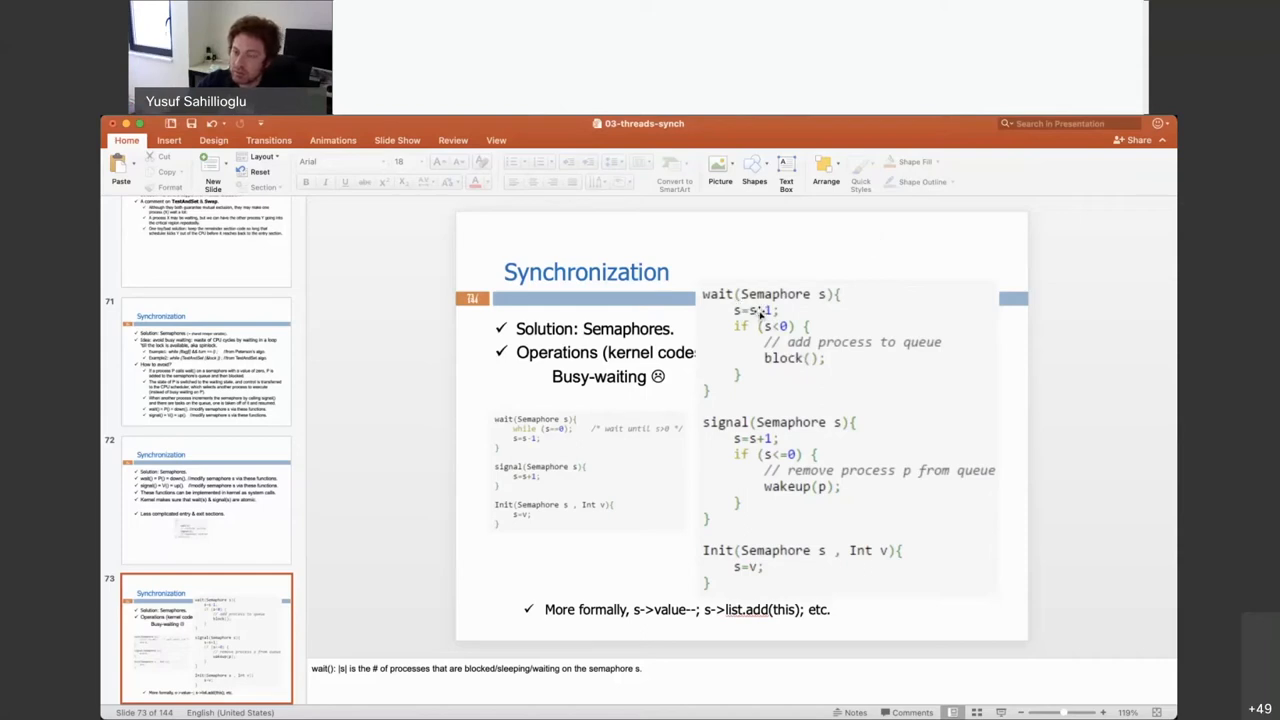
pyautogui.moveTo(797, 264)
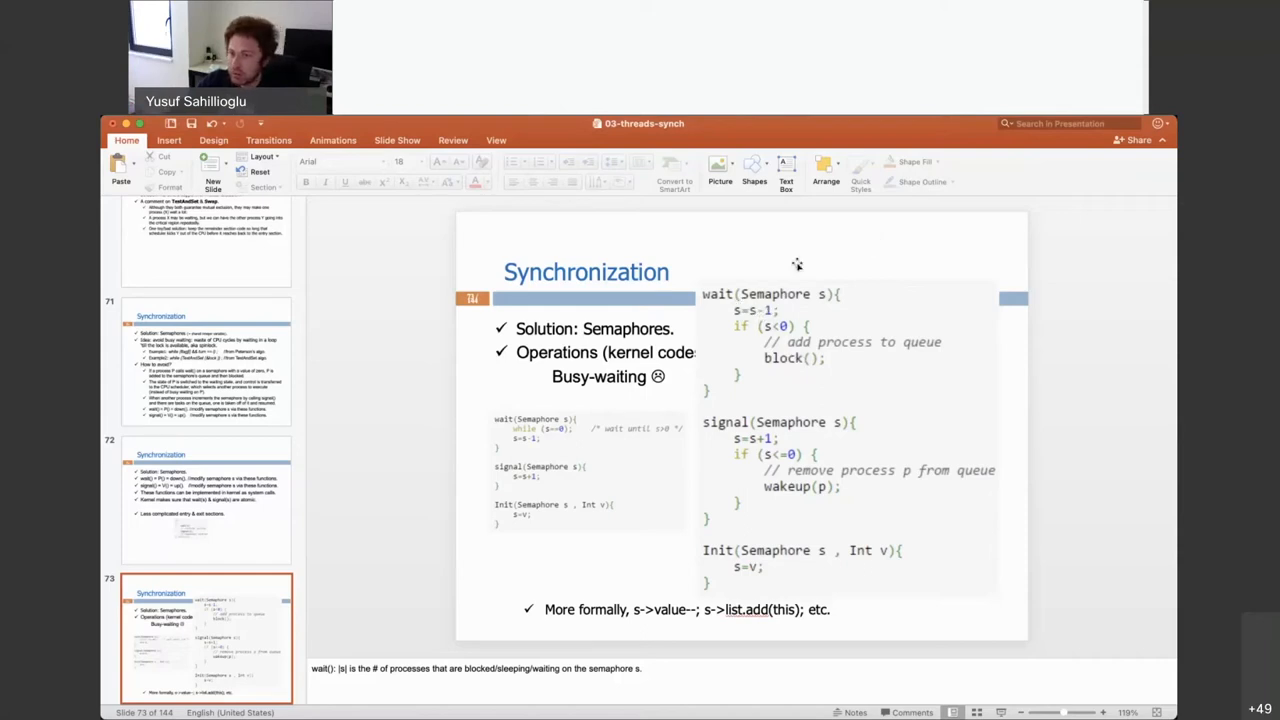
pyautogui.moveTo(790, 350)
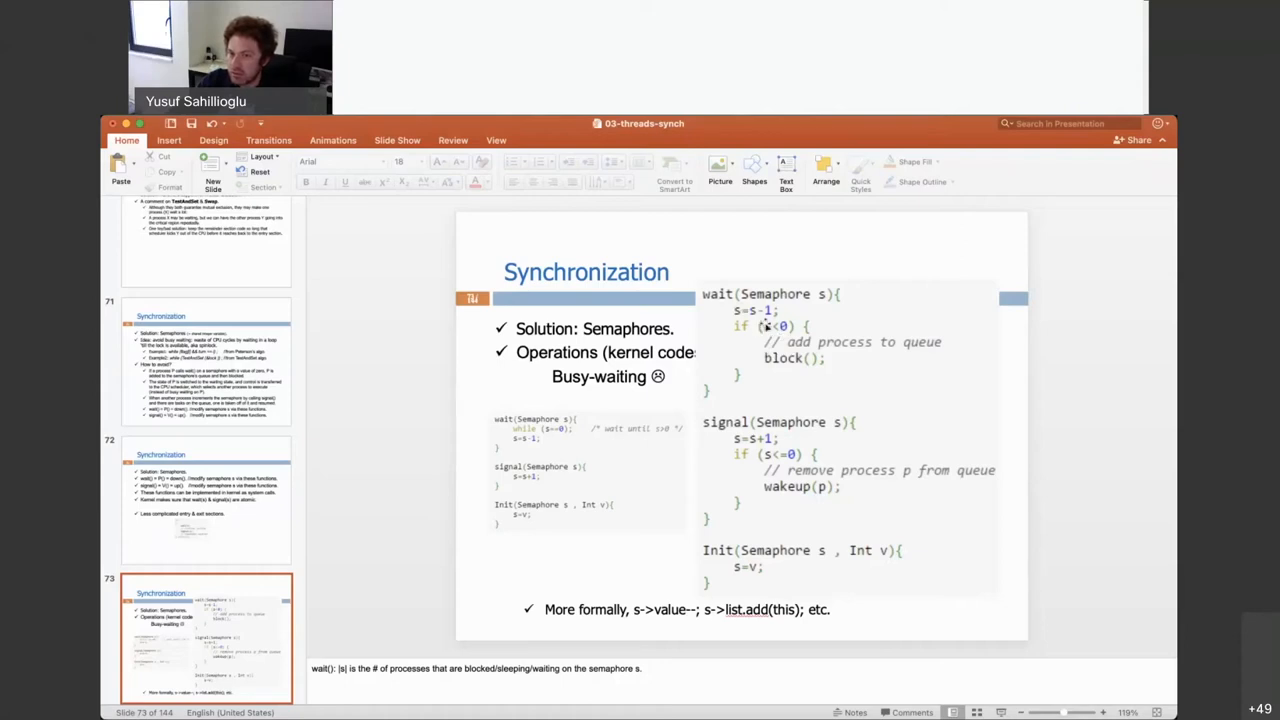
pyautogui.moveTo(945, 451)
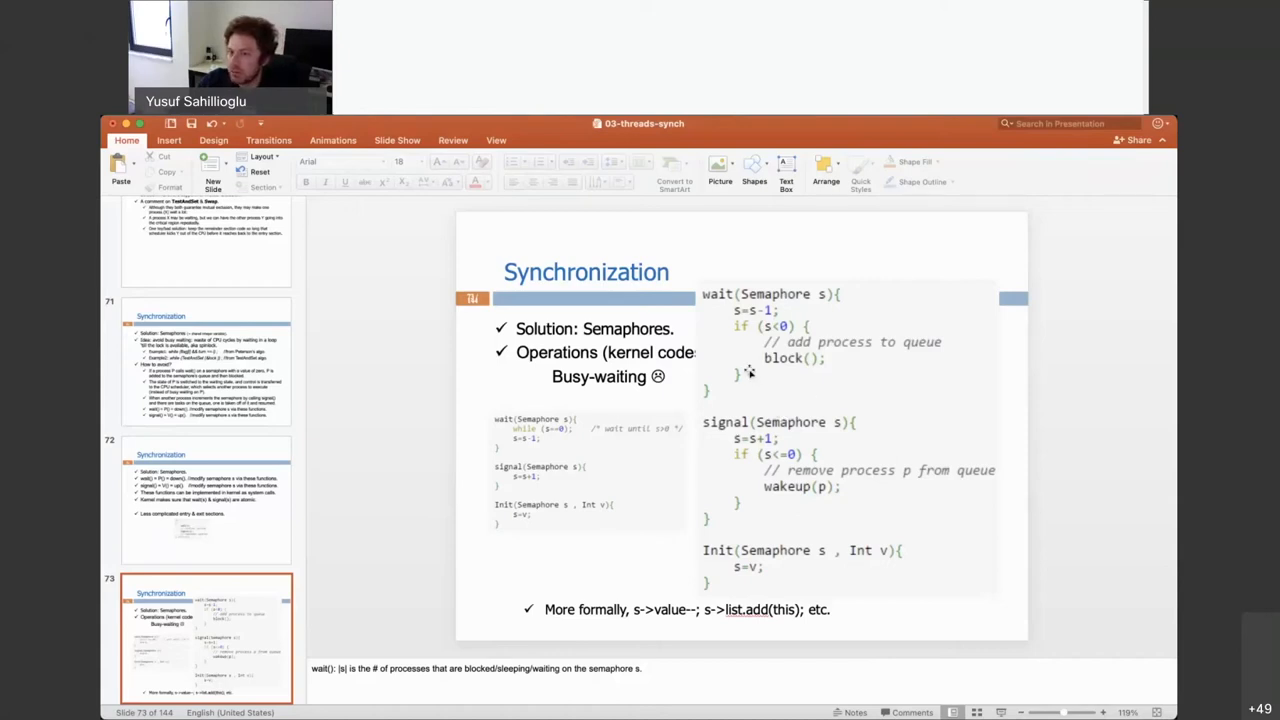
pyautogui.moveTo(817, 360)
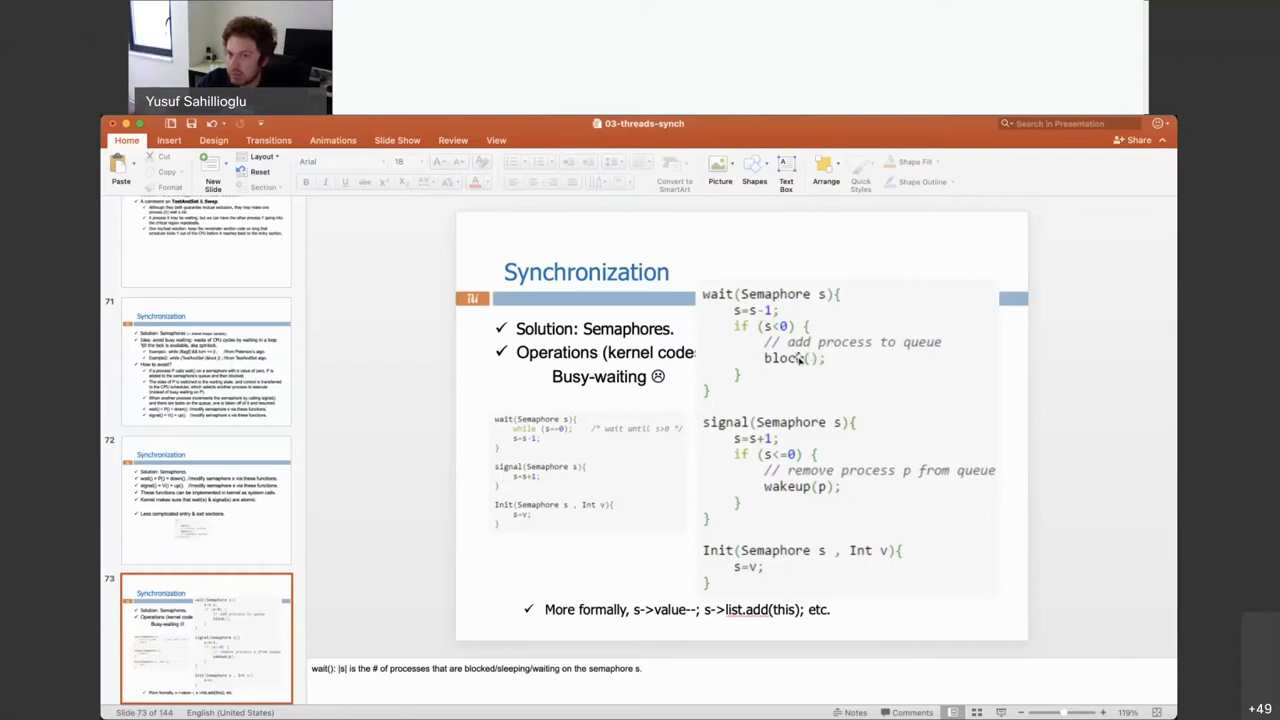
pyautogui.moveTo(897, 368)
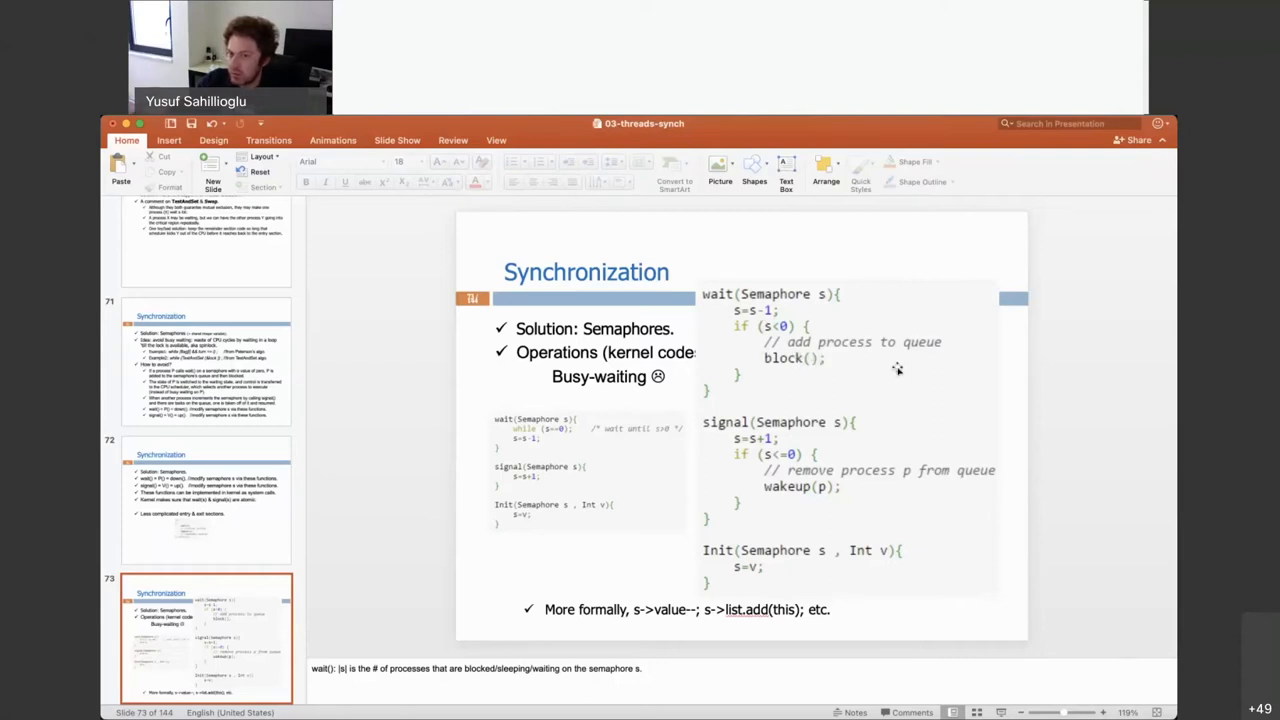
pyautogui.moveTo(835, 377)
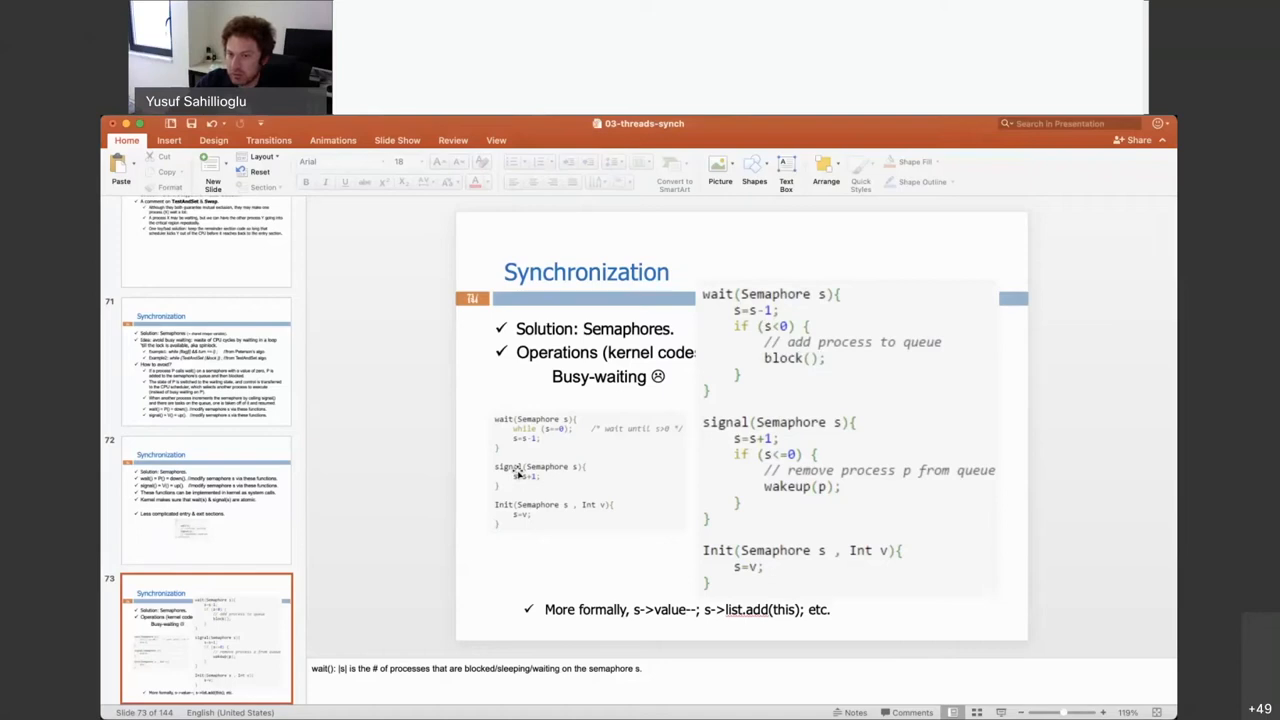
pyautogui.moveTo(818, 431)
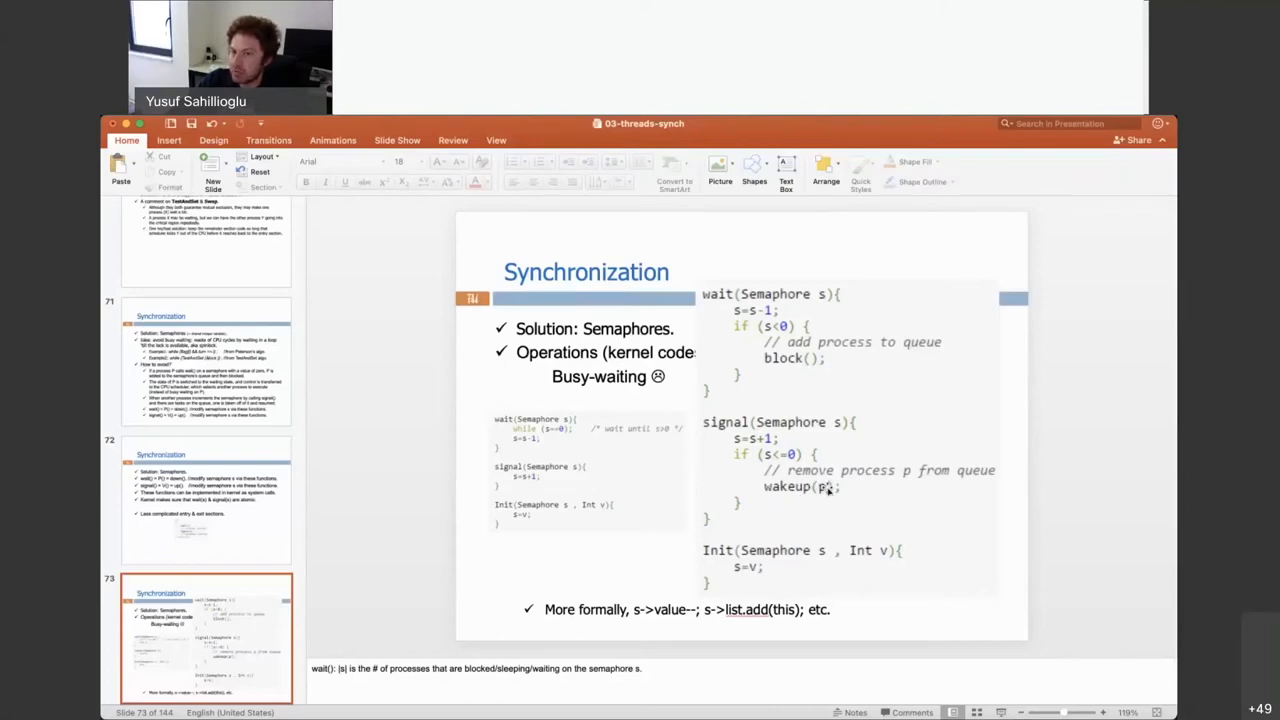
pyautogui.moveTo(810, 489)
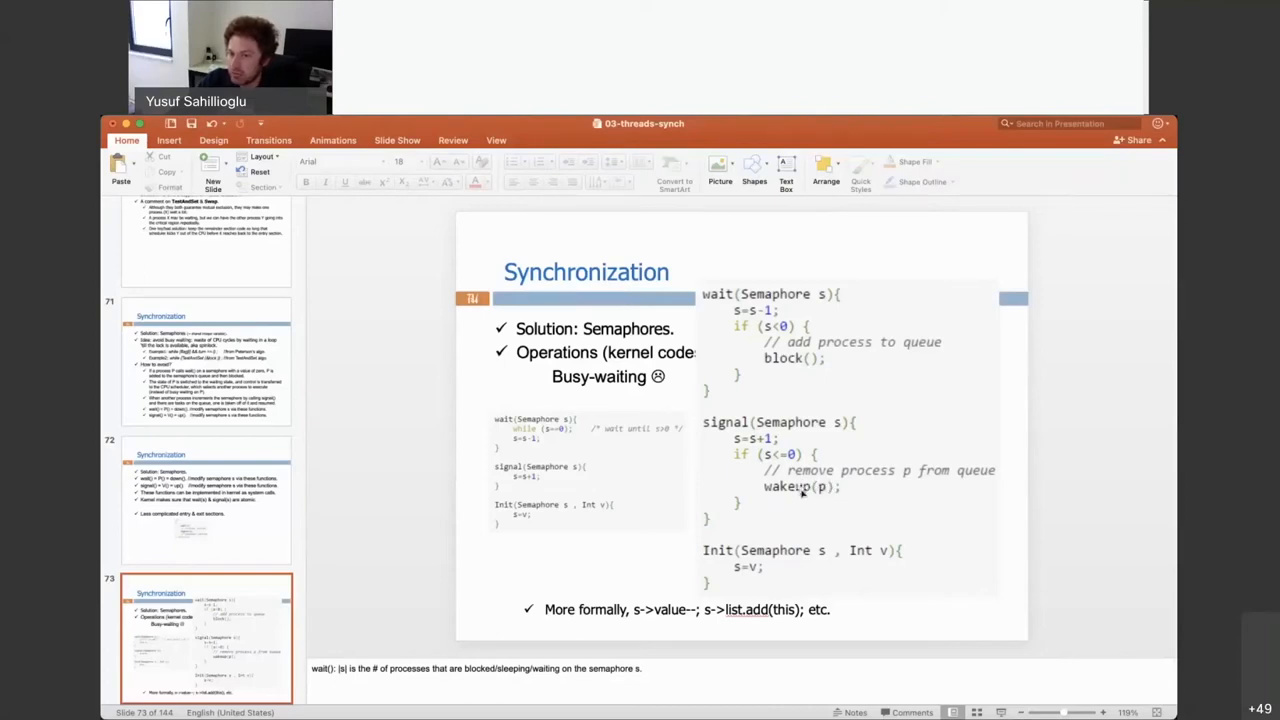
pyautogui.moveTo(775, 375)
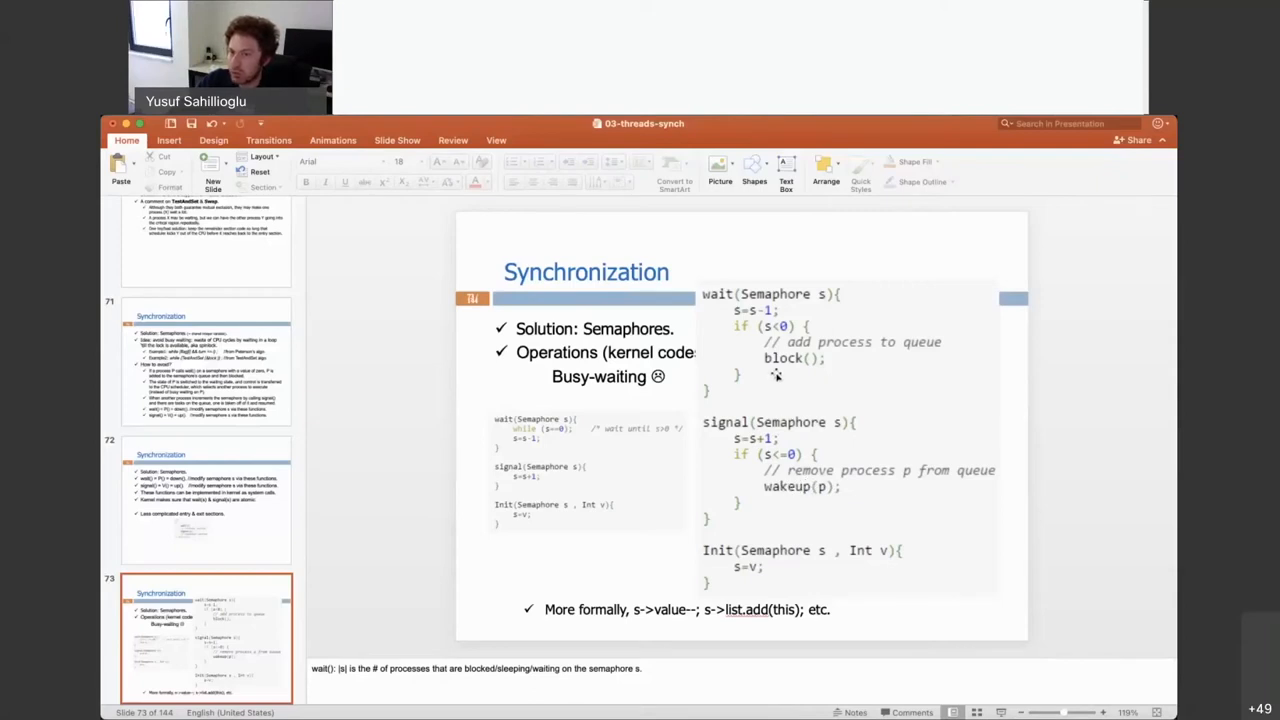
pyautogui.moveTo(801, 503)
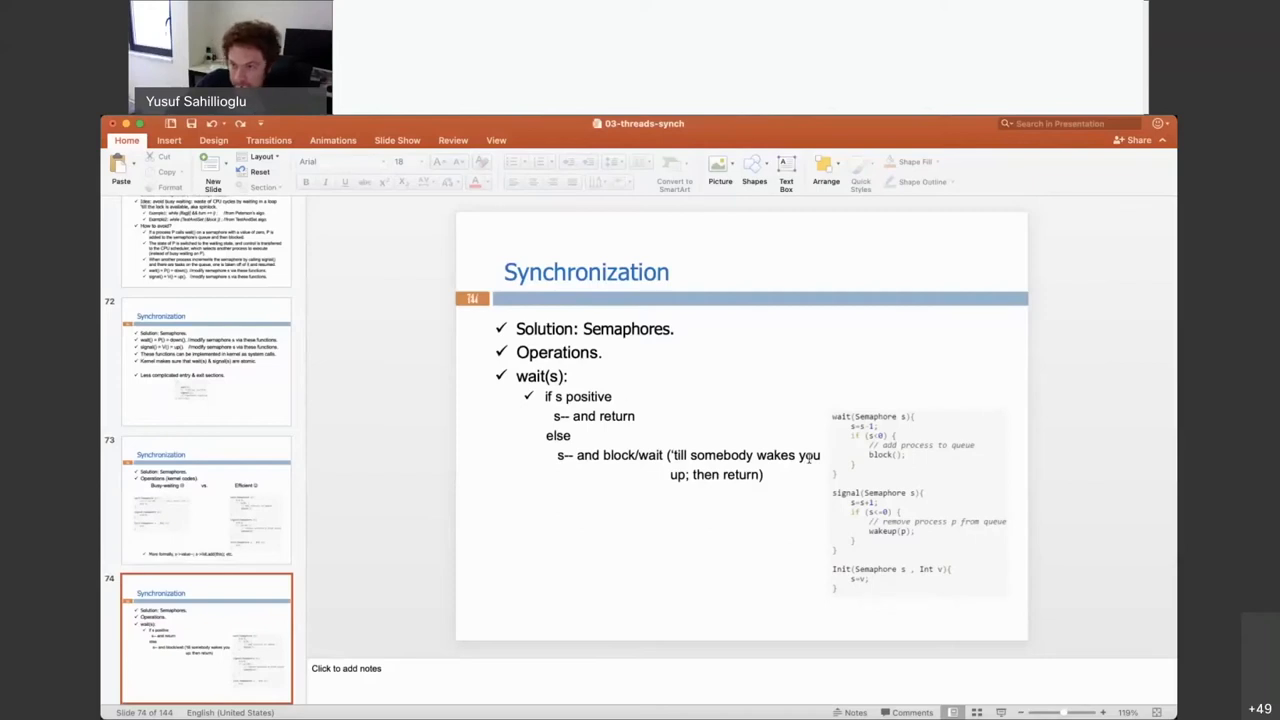
# Step: Reveal slide 74's enlarged wait() and signal() code image
pyautogui.click(917, 500)
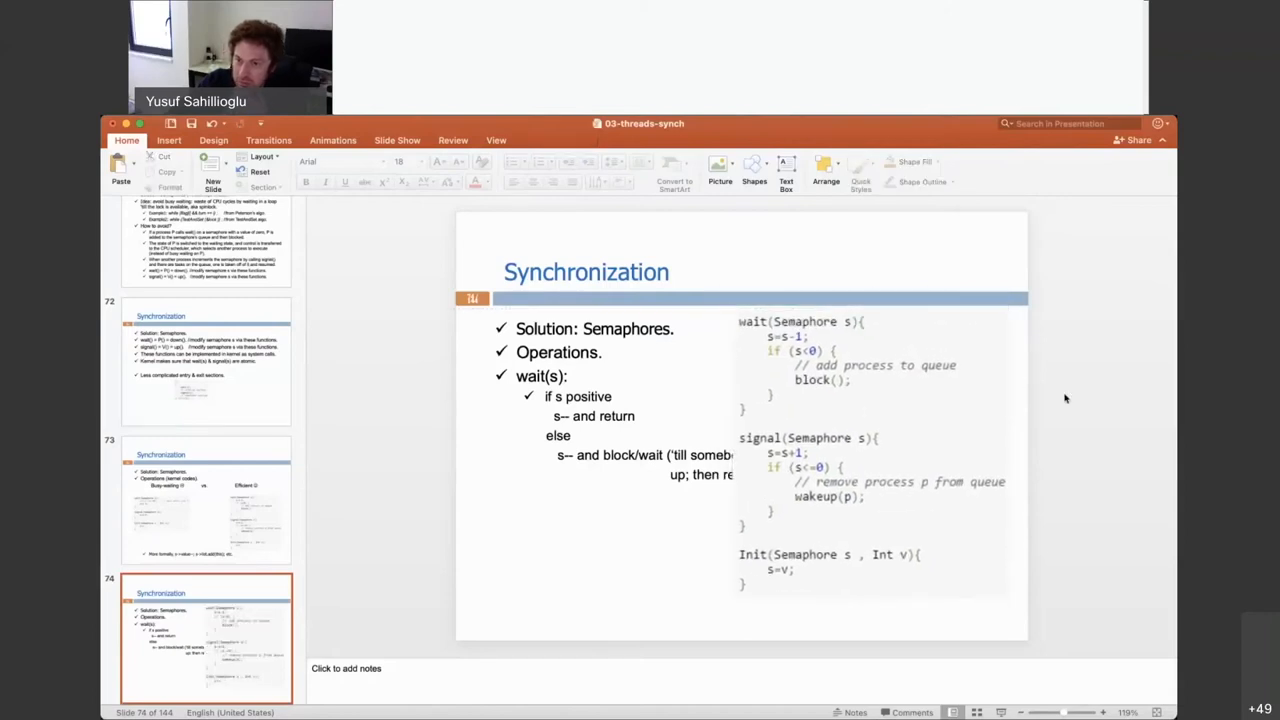
pyautogui.moveTo(935, 368)
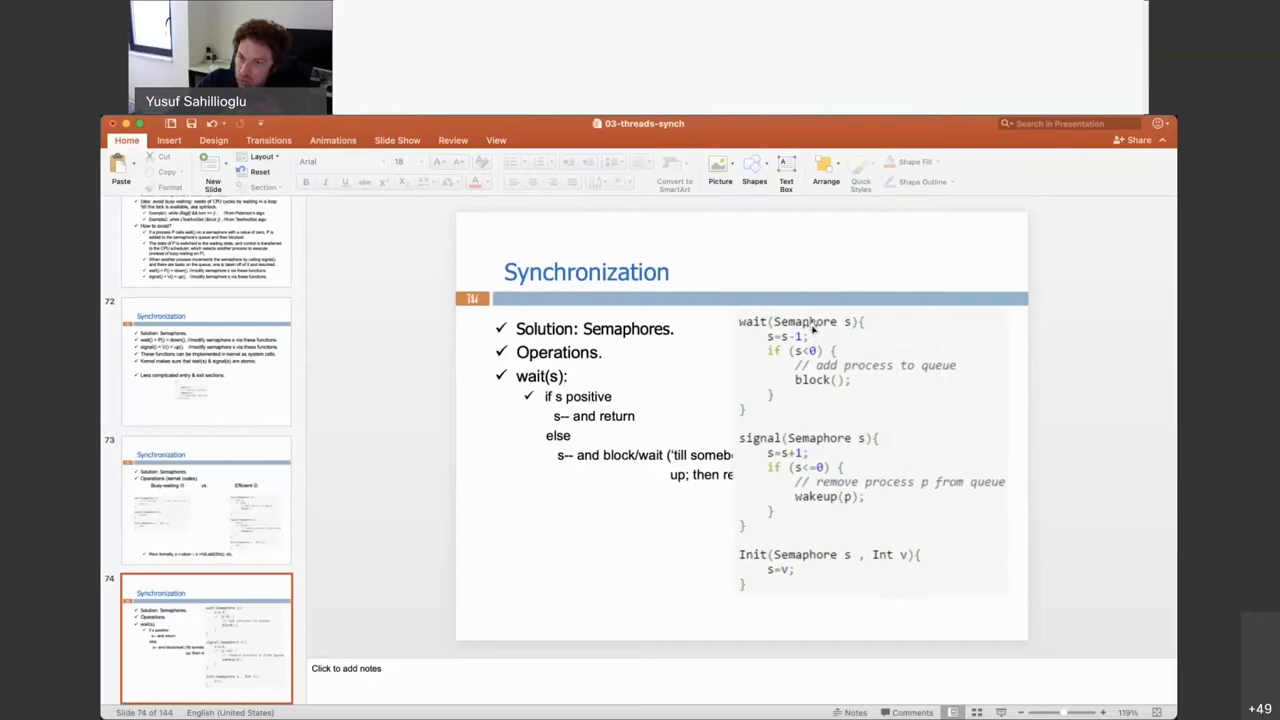
pyautogui.moveTo(808, 332)
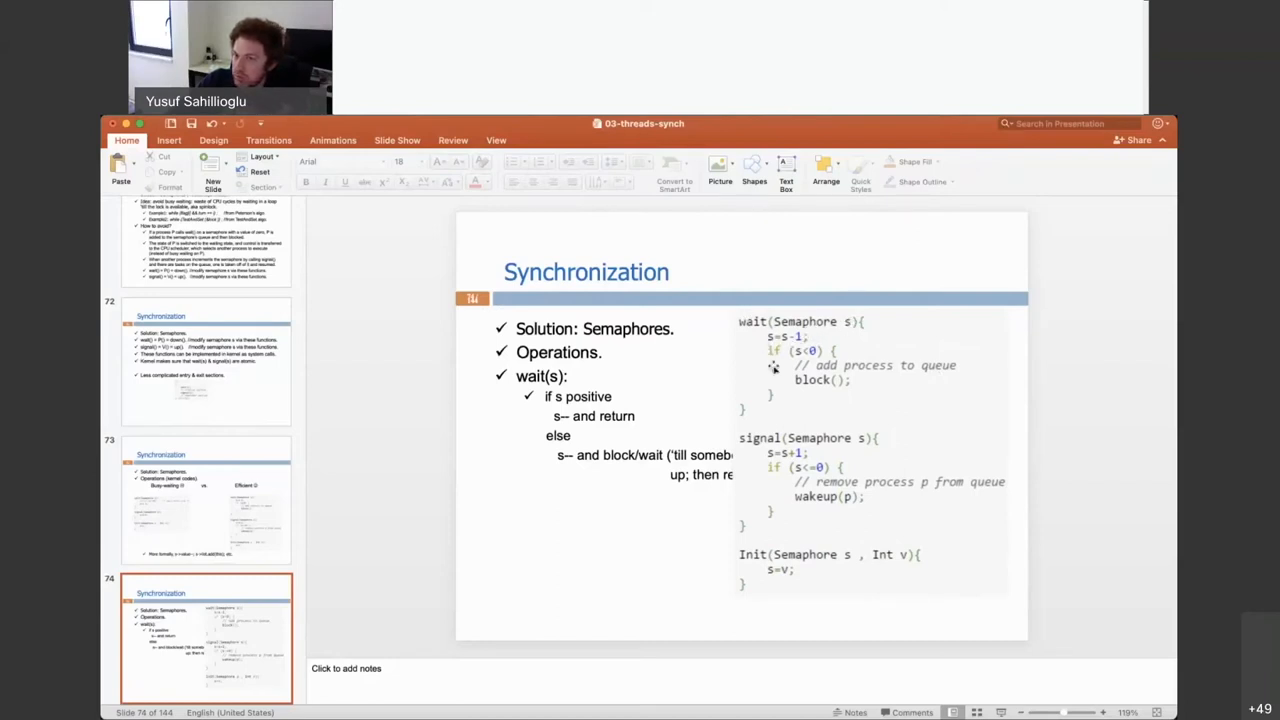
pyautogui.moveTo(940, 342)
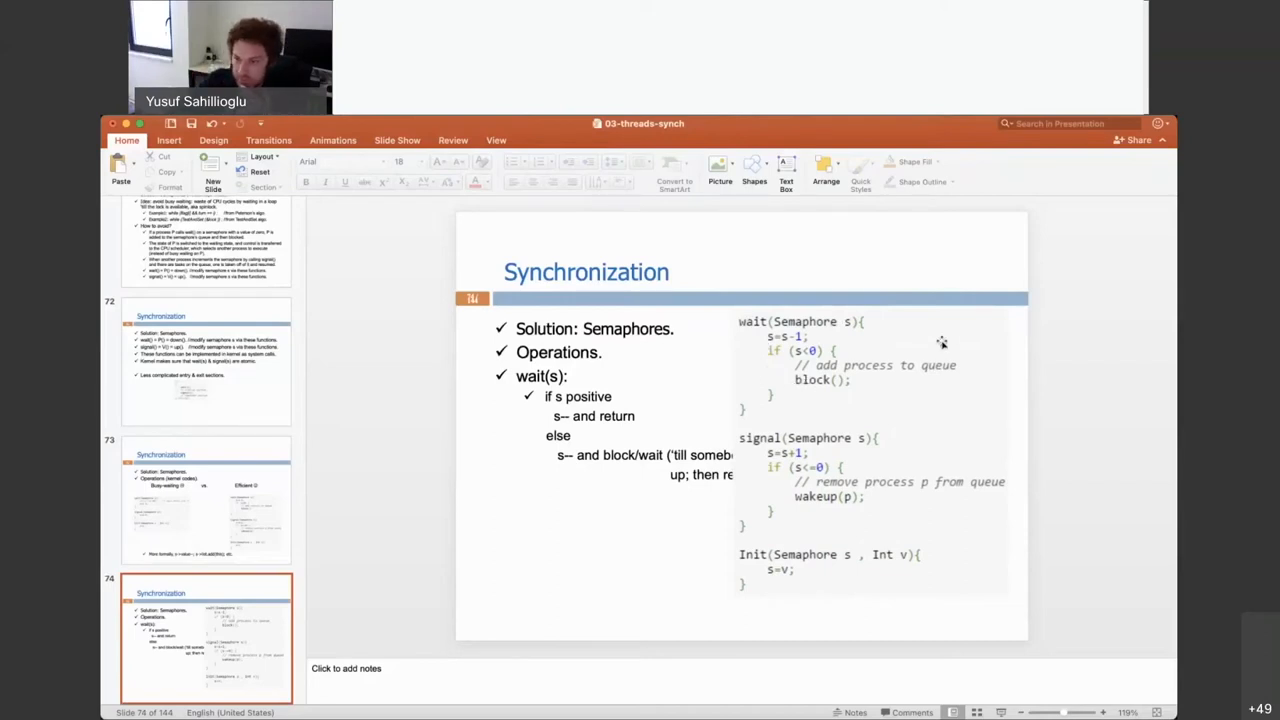
pyautogui.moveTo(1098, 348)
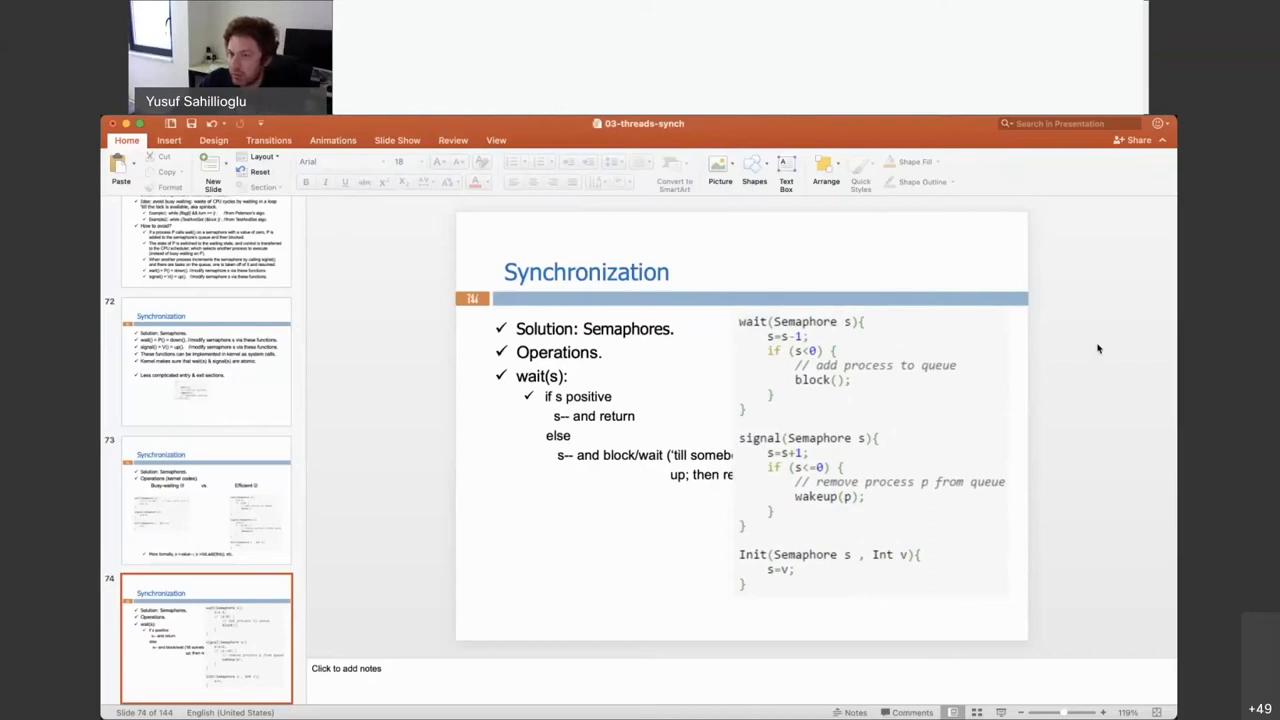
pyautogui.moveTo(1075, 418)
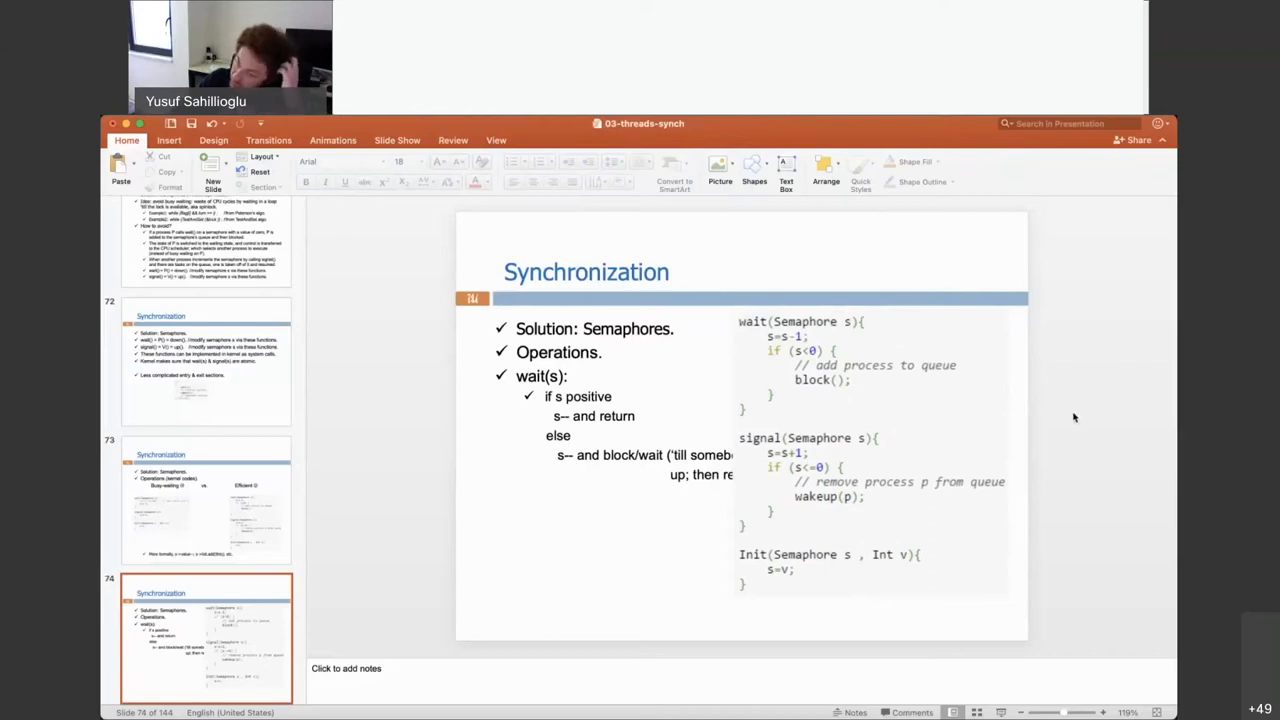
pyautogui.moveTo(787, 333)
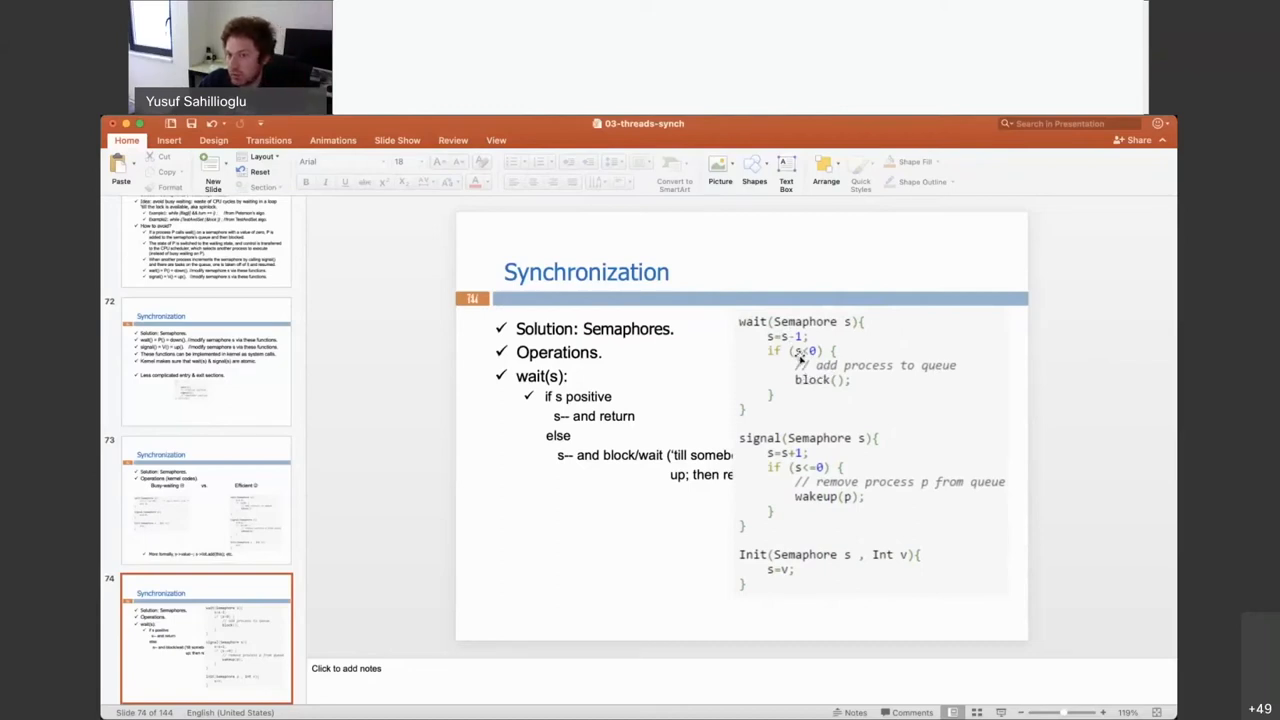
pyautogui.moveTo(1007, 416)
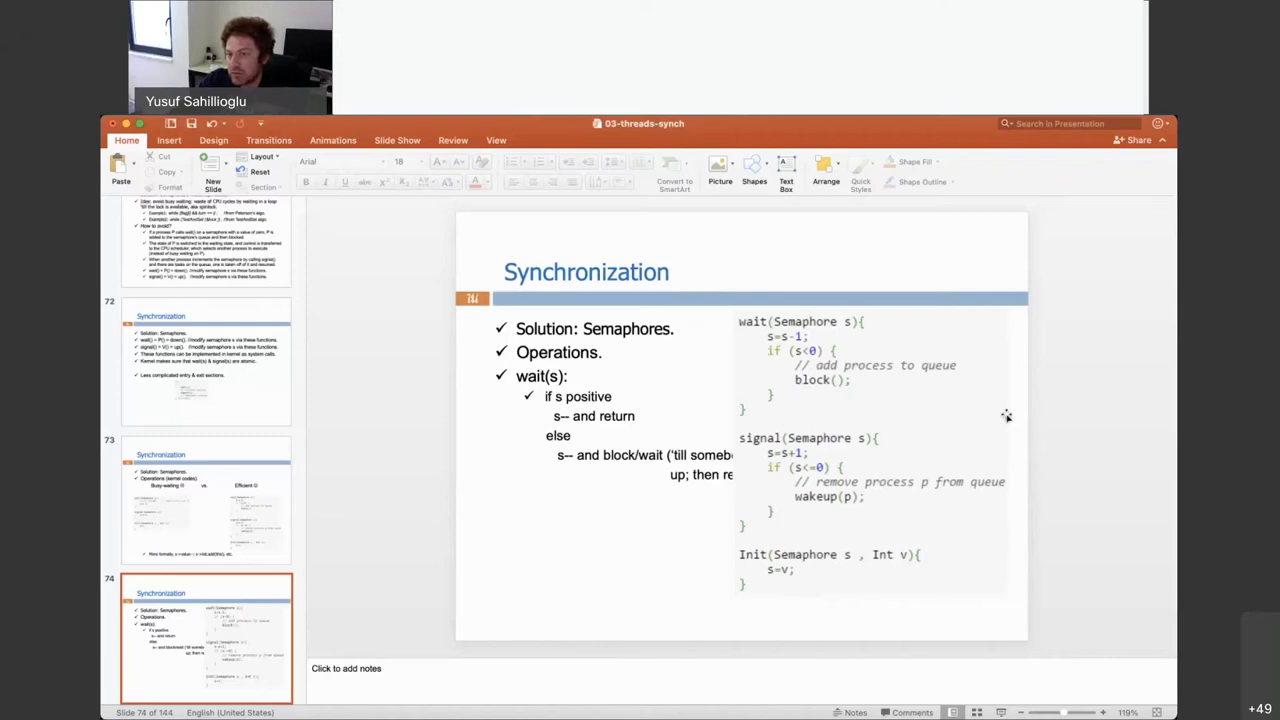
pyautogui.moveTo(1108, 325)
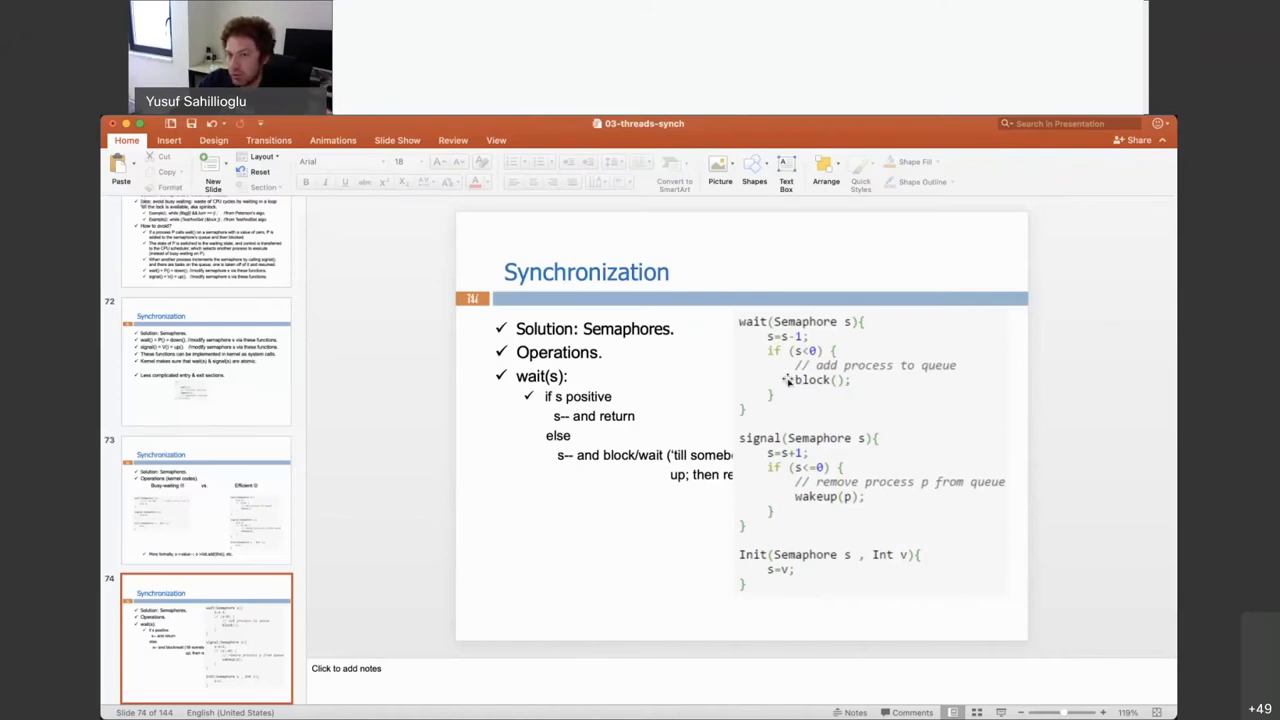
pyautogui.moveTo(915, 404)
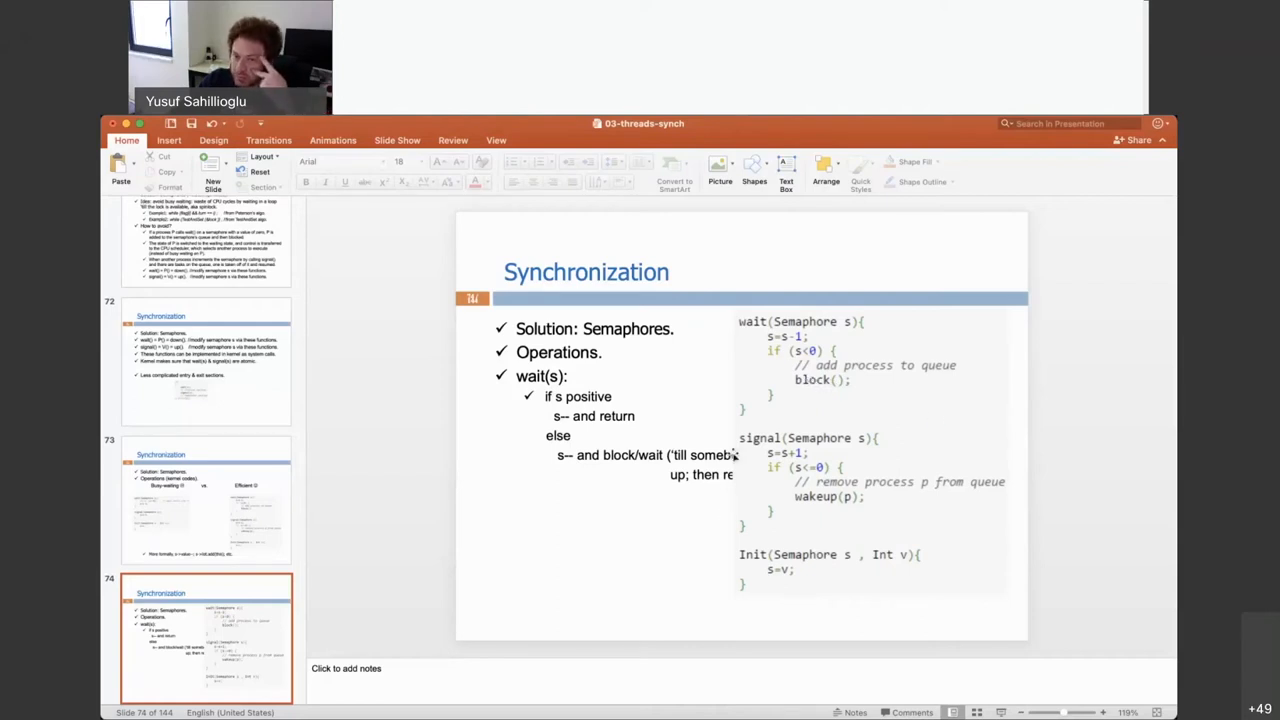
pyautogui.moveTo(850, 440)
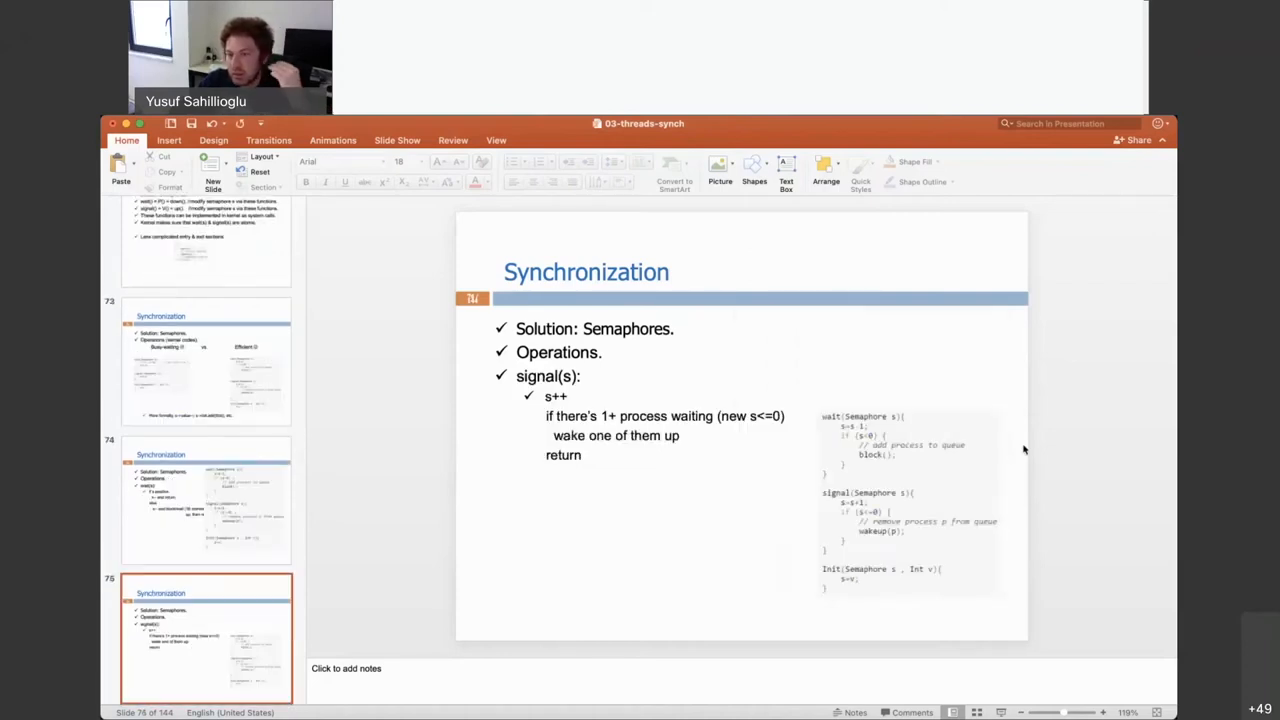
pyautogui.moveTo(1087, 445)
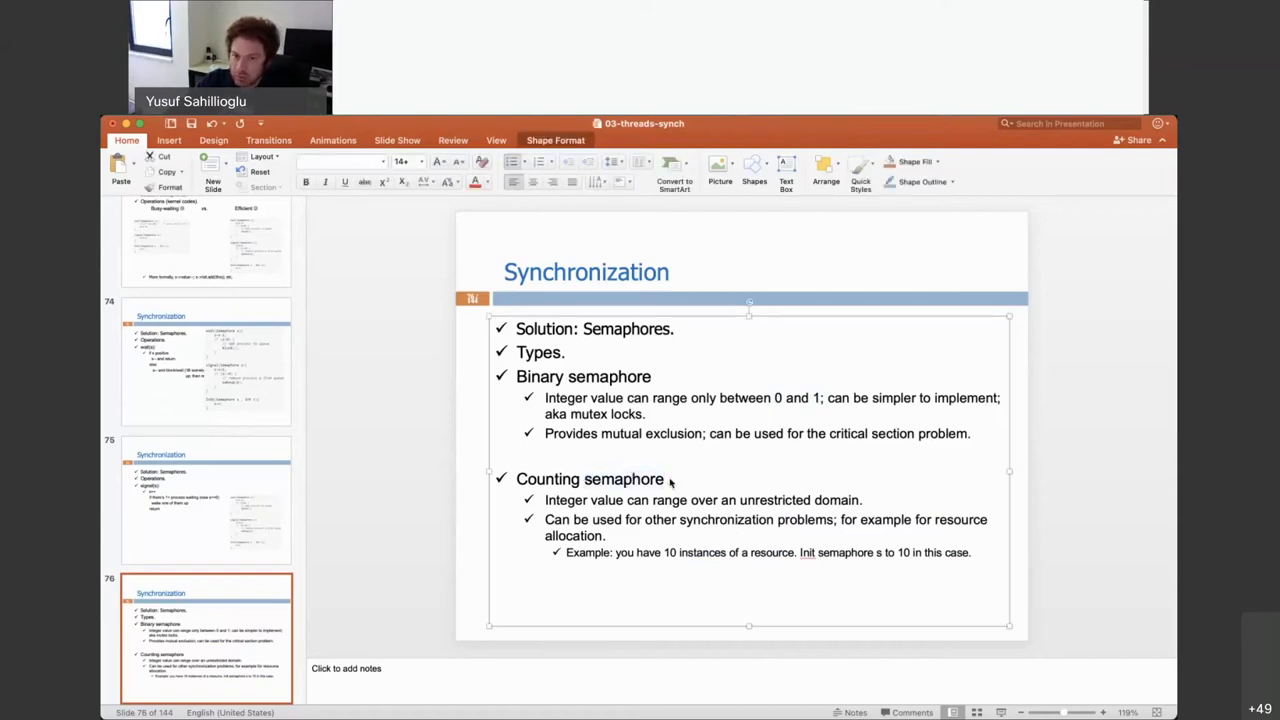
# Step: Return to slide 75's signal(s) explanation via its thumbnail
pyautogui.click(207, 500)
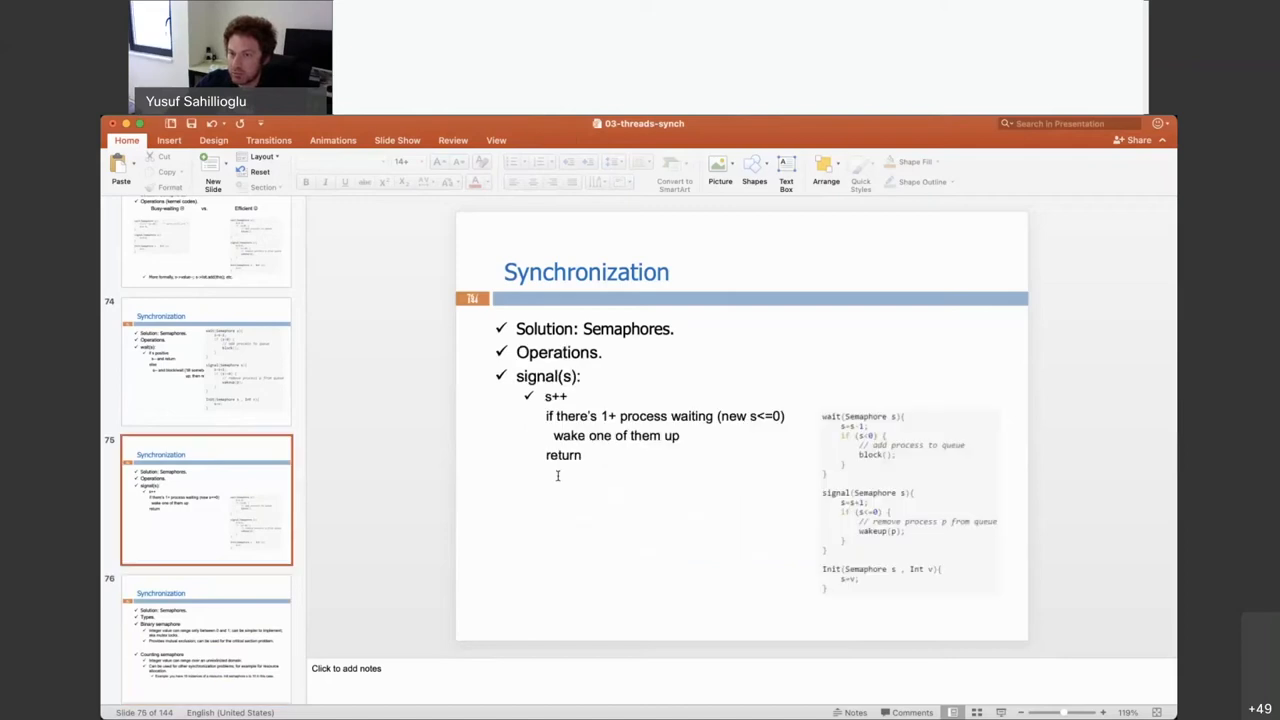
pyautogui.moveTo(1065, 392)
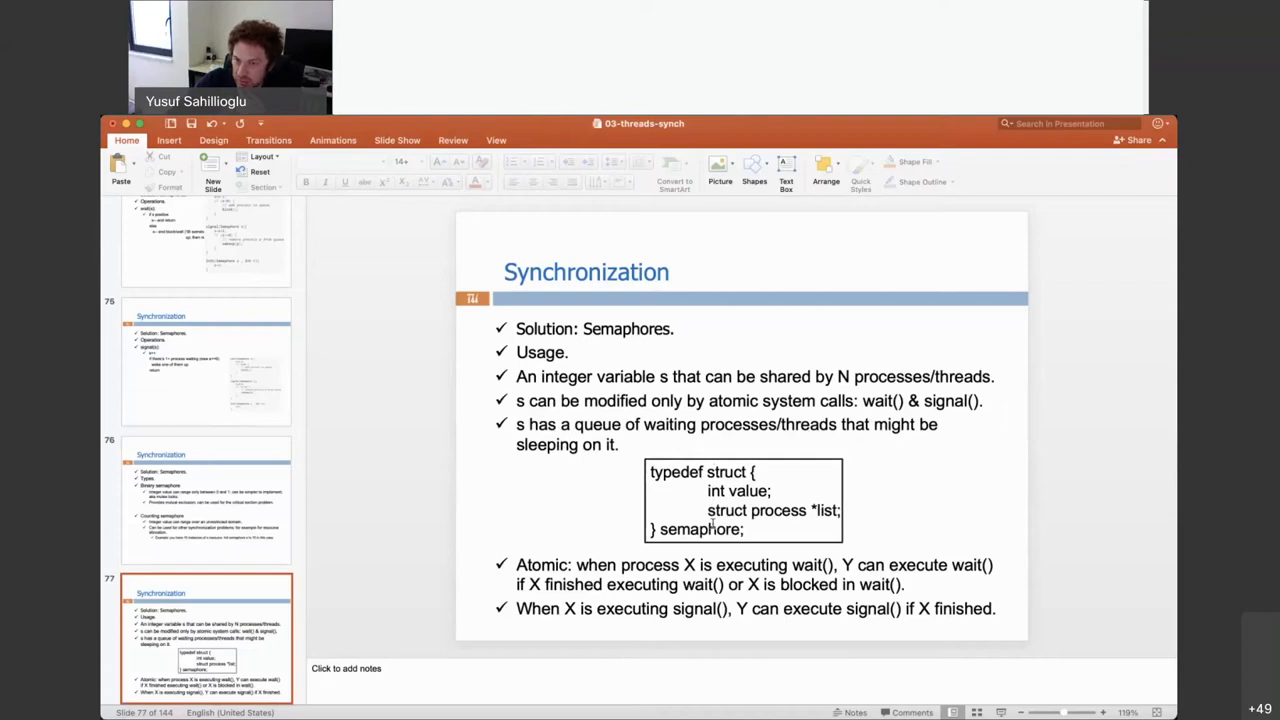
# Step: Highlight the struct's int value and process list fields, comparing slides 75 and 77 twice
pyautogui.doubleClick(738, 490)
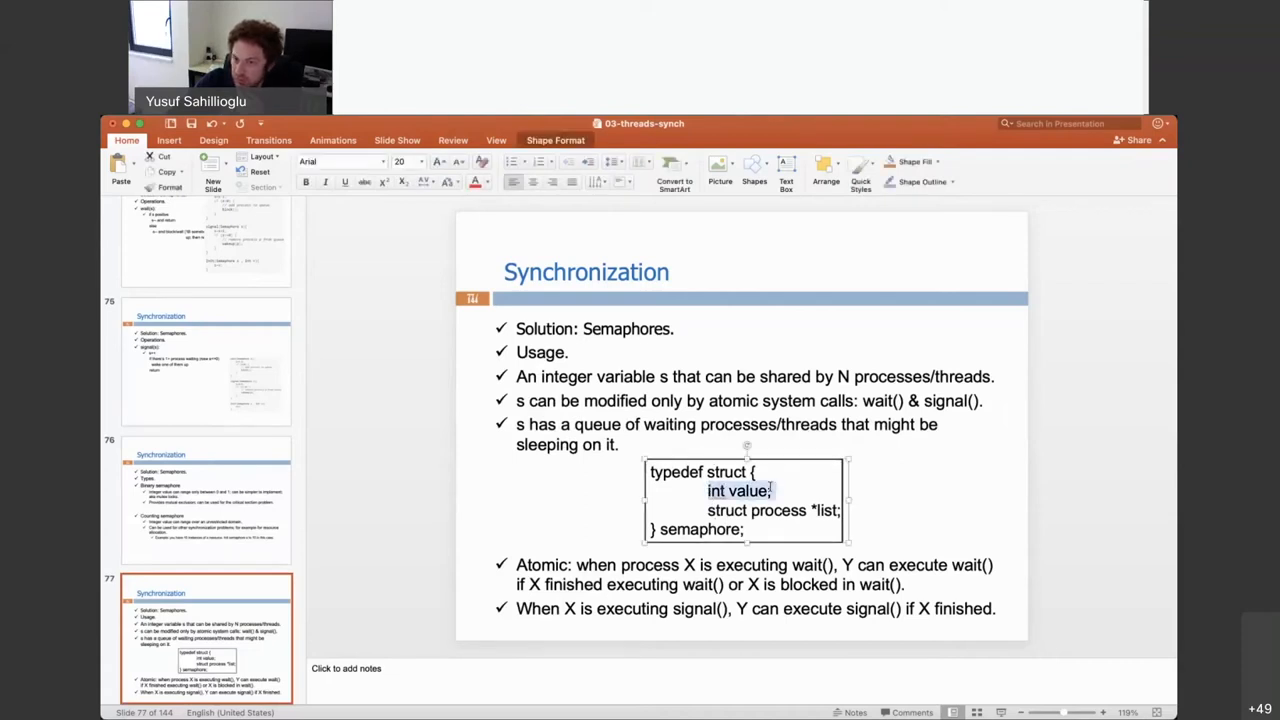
pyautogui.moveTo(778, 490)
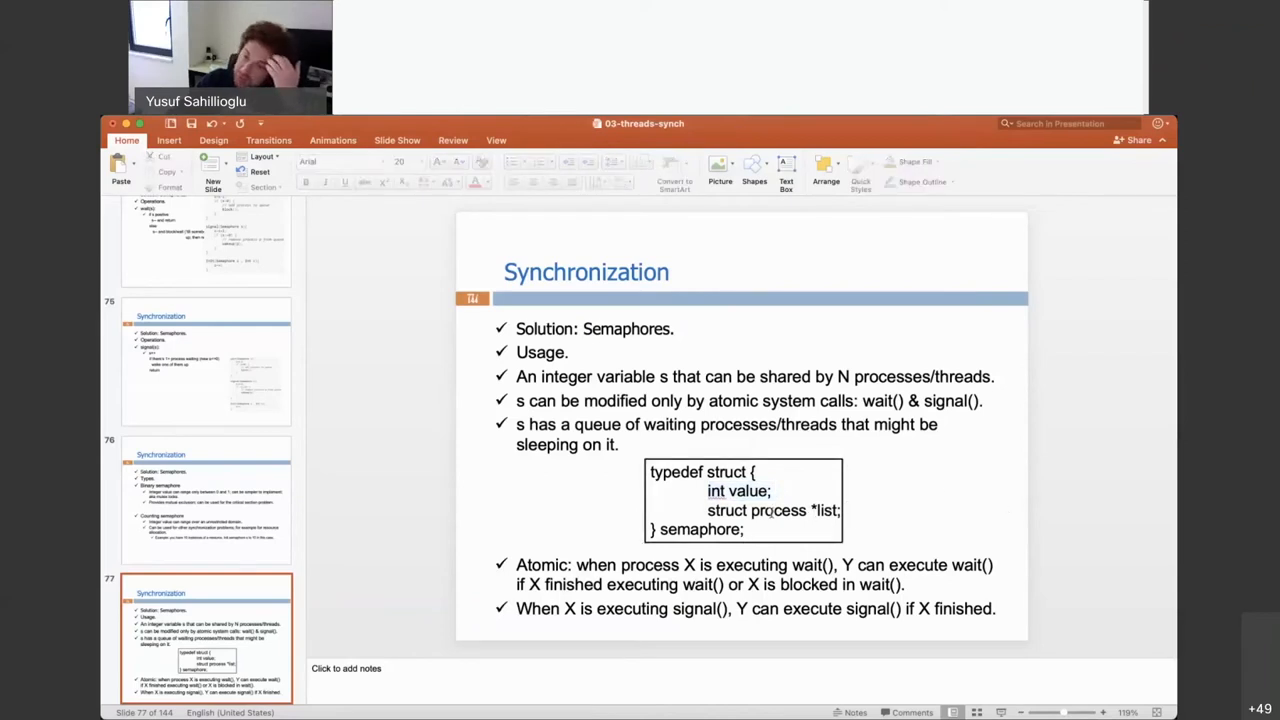
pyautogui.doubleClick(699, 529)
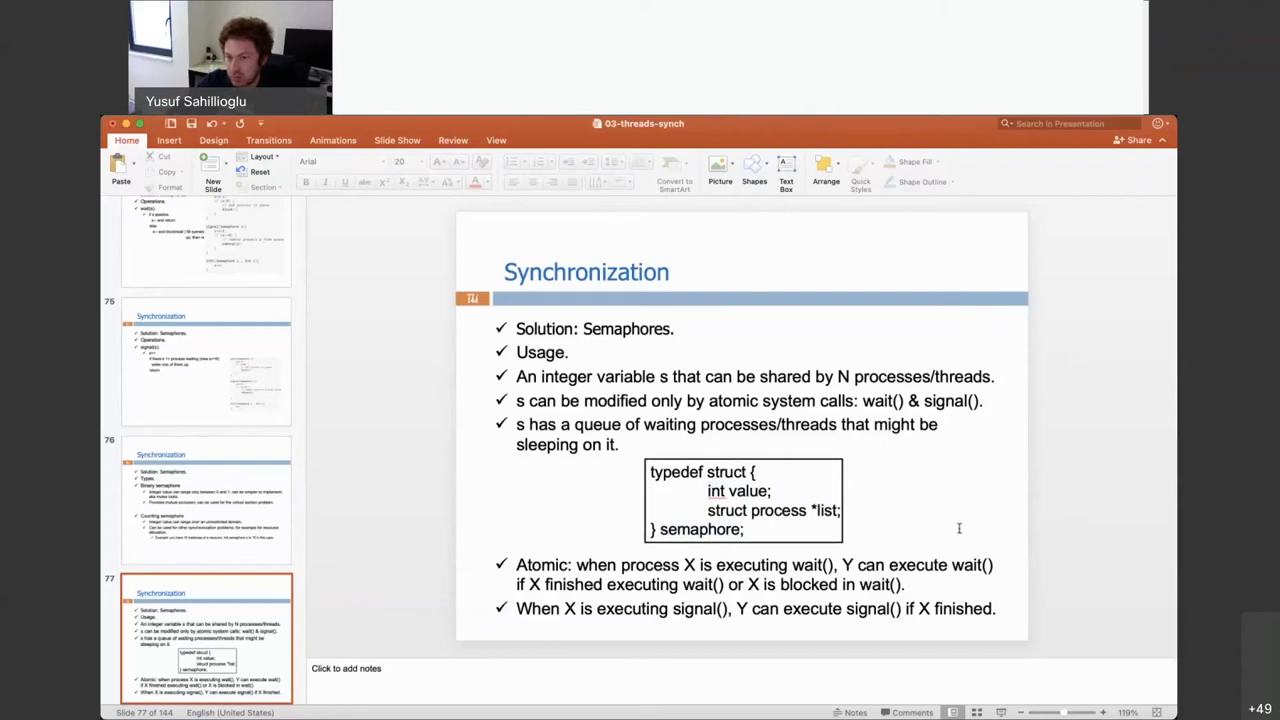
pyautogui.click(206, 360)
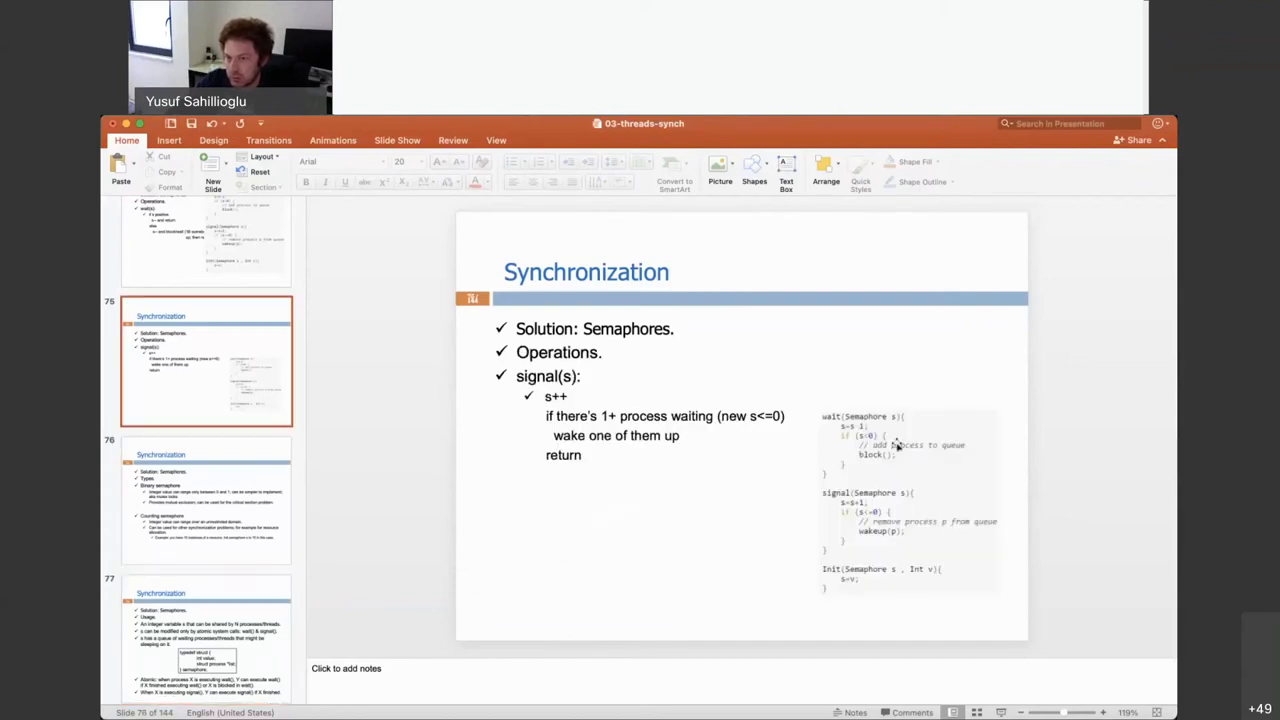
pyautogui.click(207, 637)
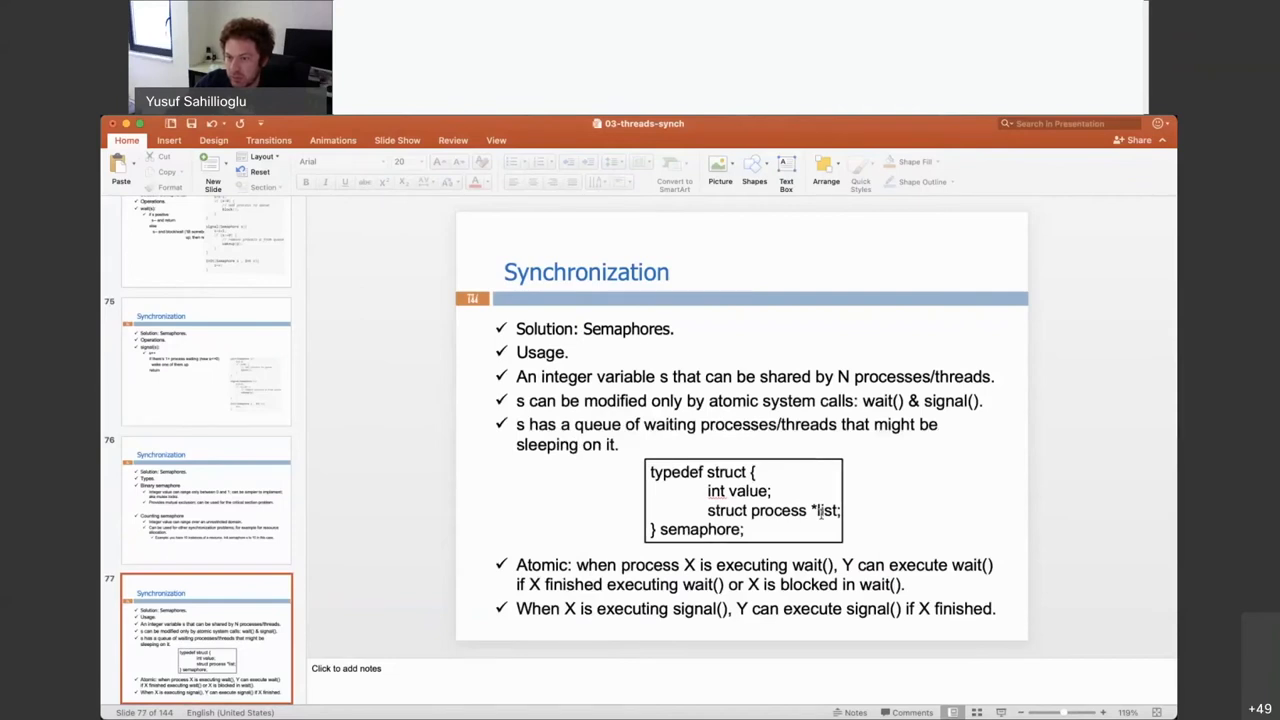
pyautogui.moveTo(951, 576)
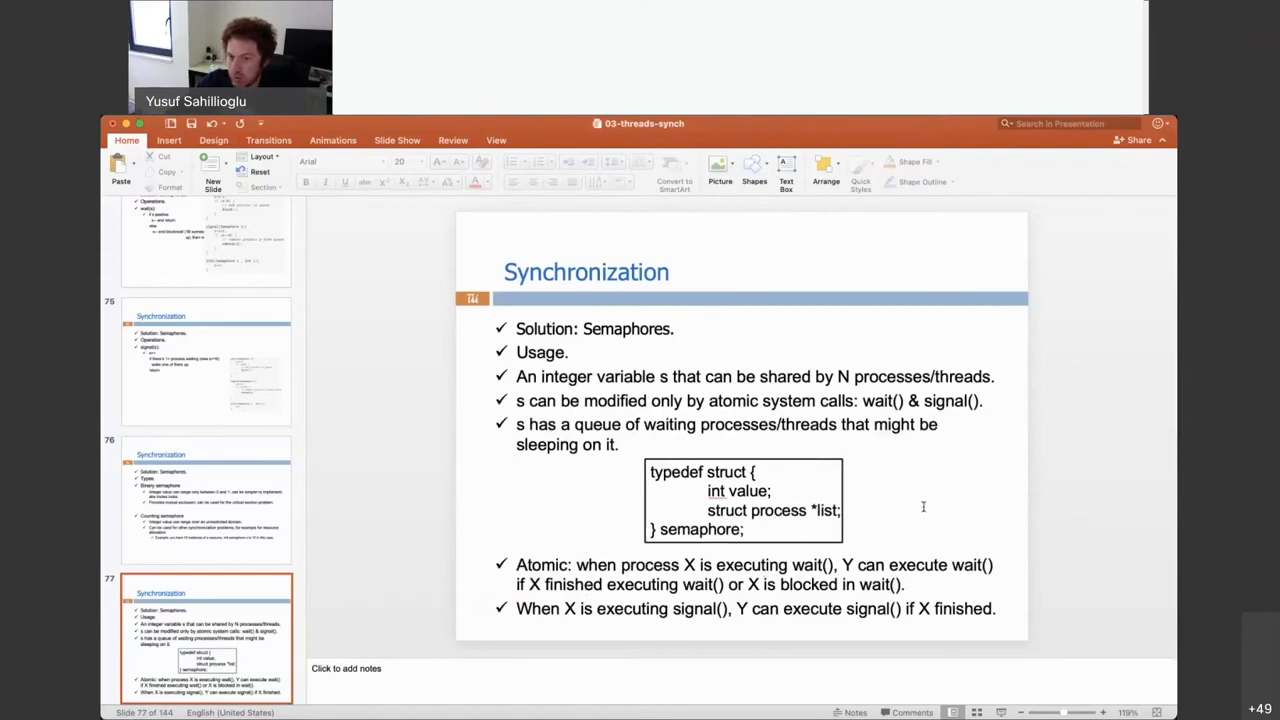
pyautogui.click(207, 360)
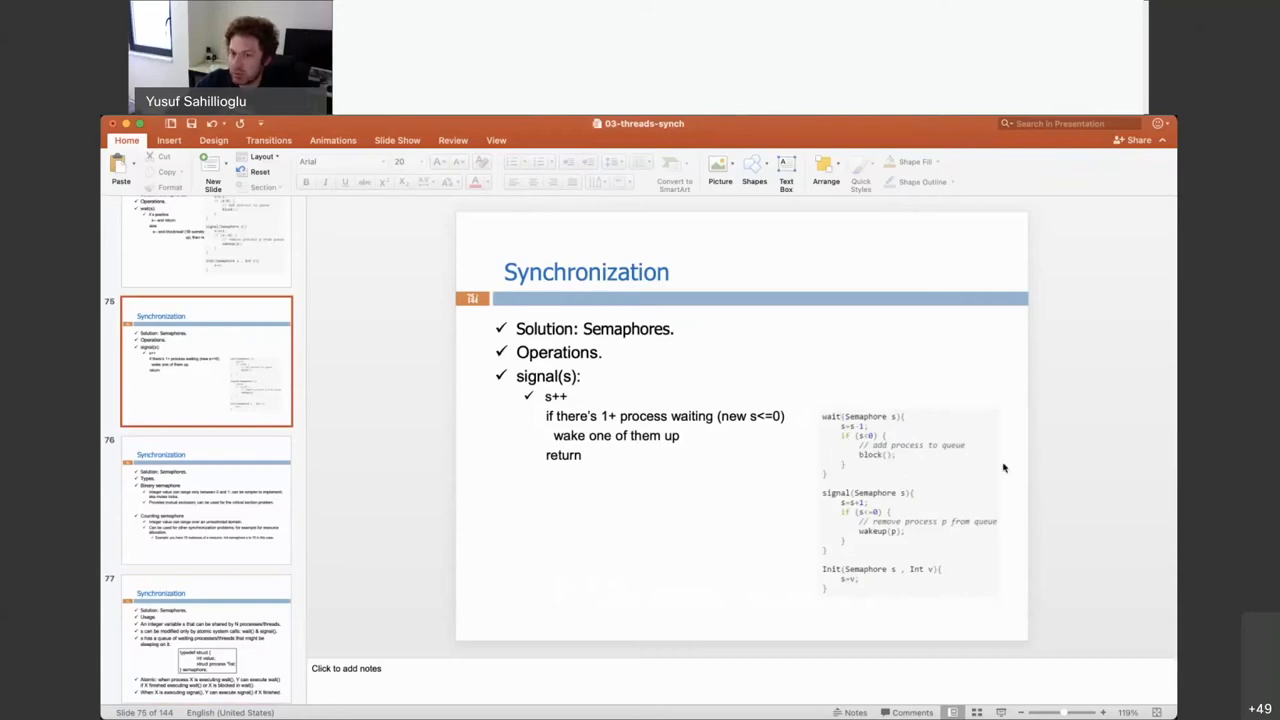
pyautogui.click(207, 637)
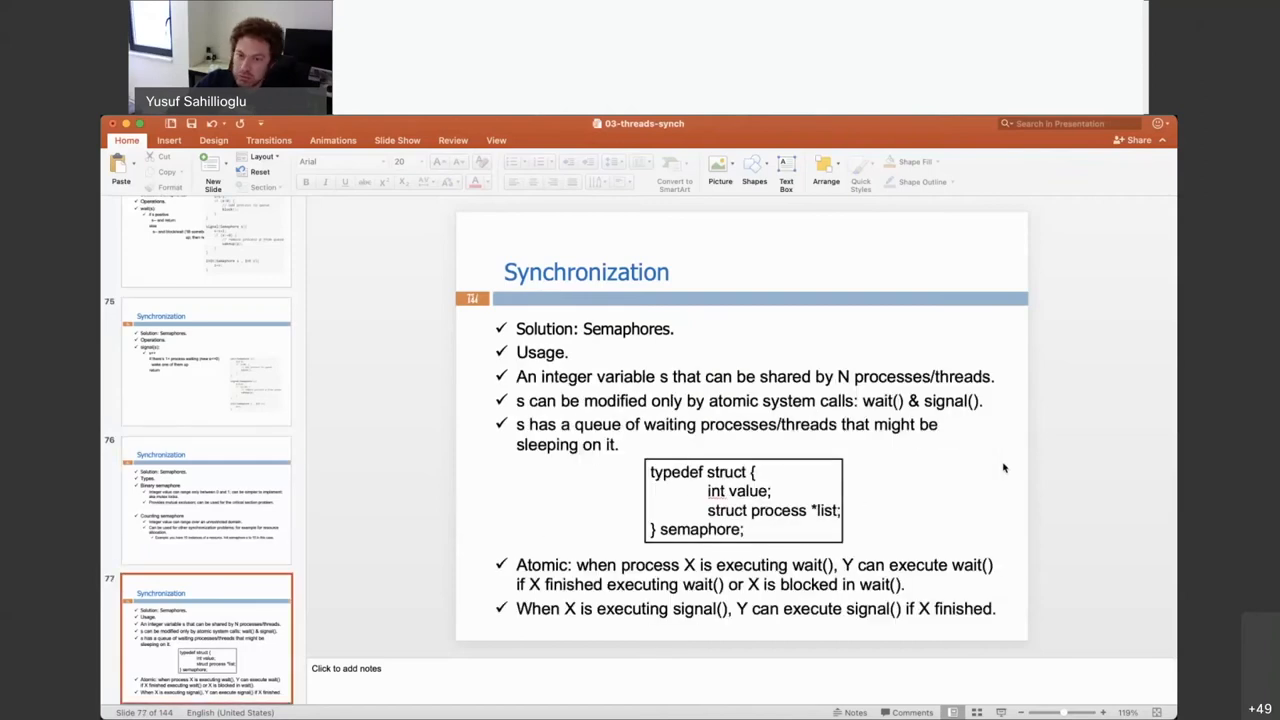
pyautogui.moveTo(1141, 575)
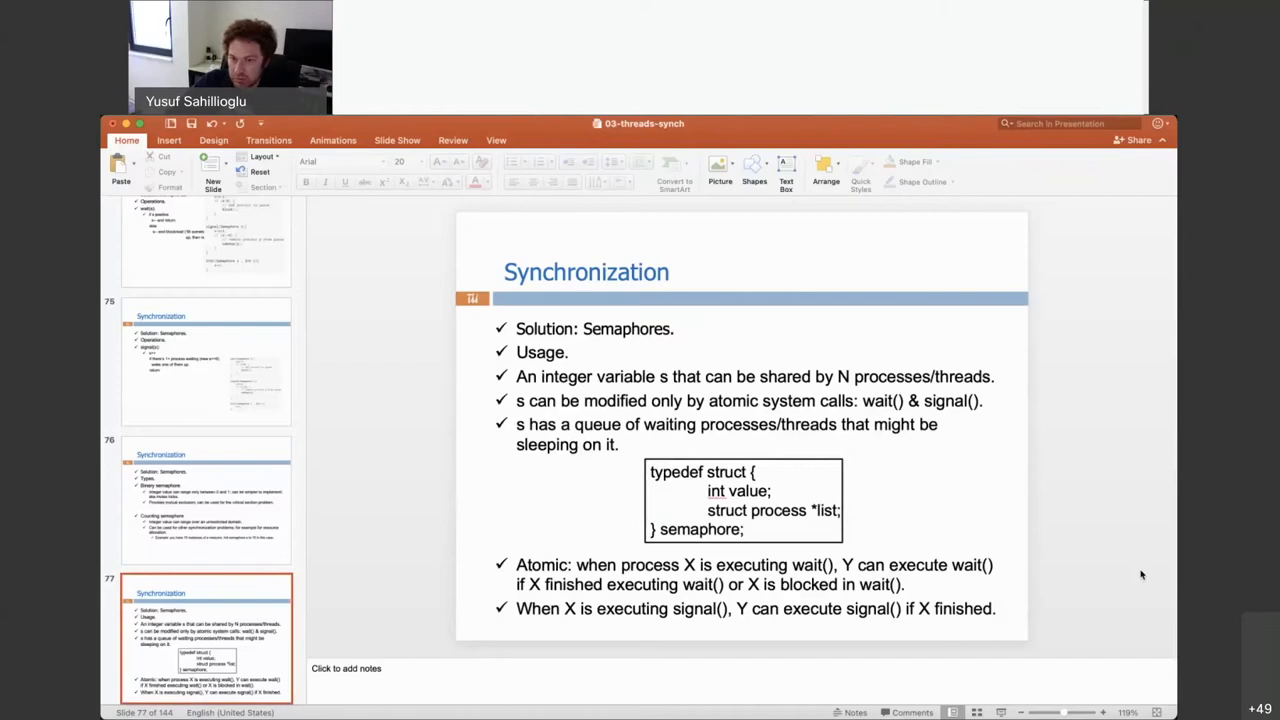
pyautogui.moveTo(957, 553)
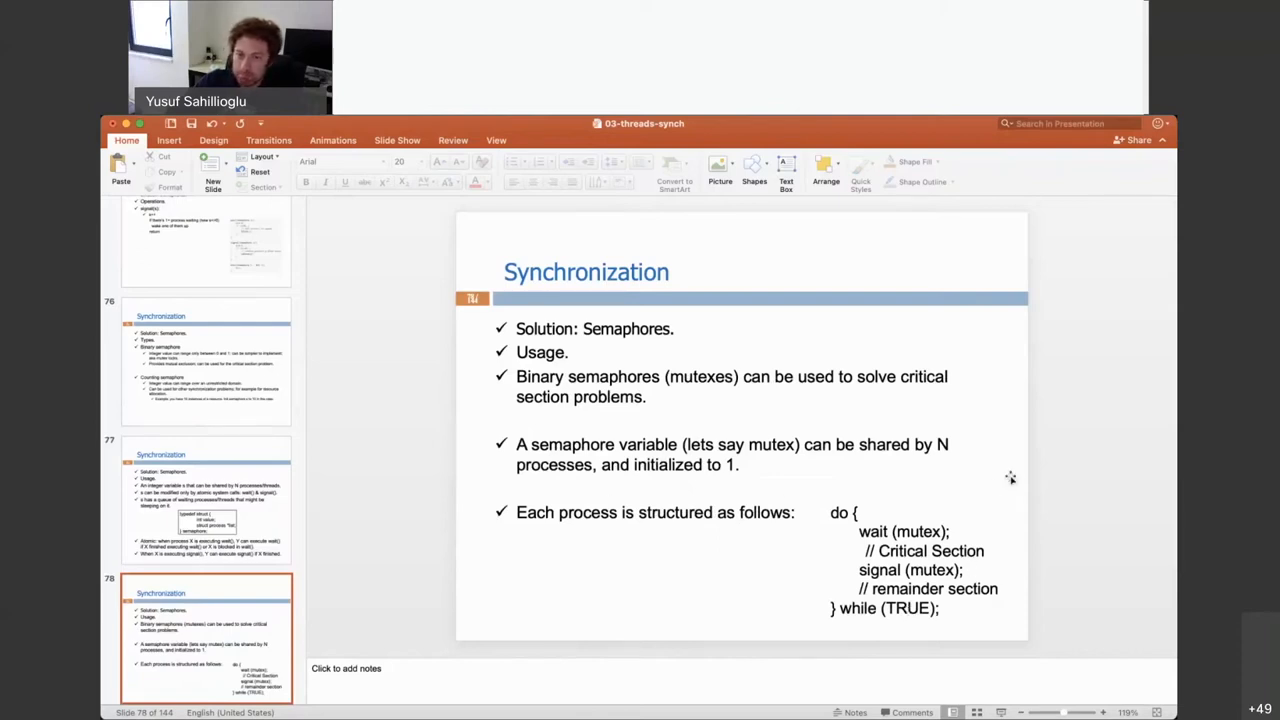
pyautogui.moveTo(1060, 518)
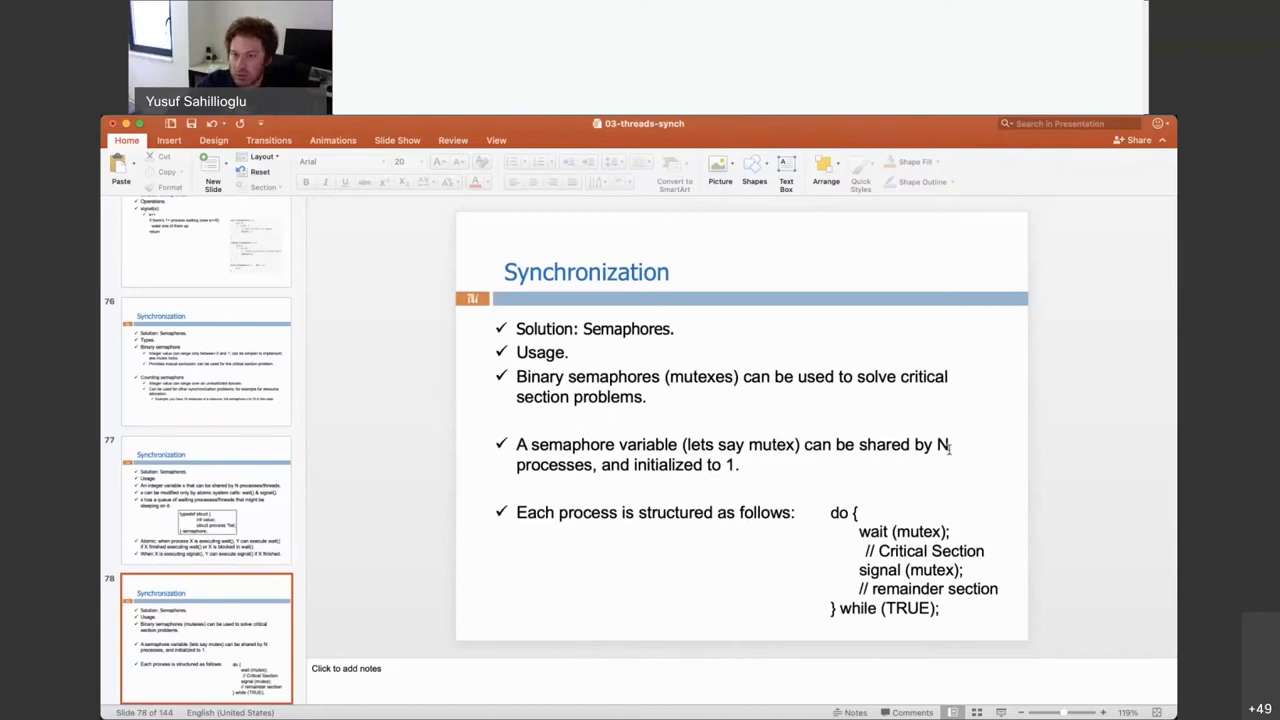
pyautogui.moveTo(1088, 490)
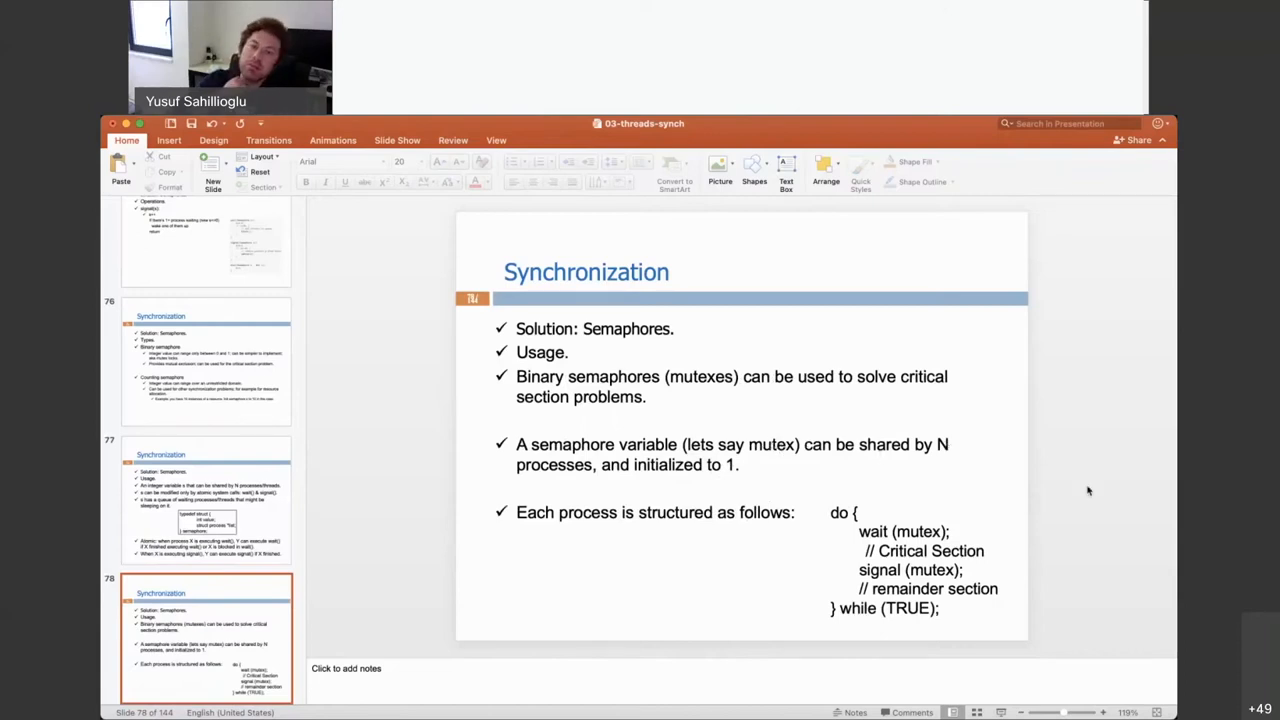
pyautogui.moveTo(892, 435)
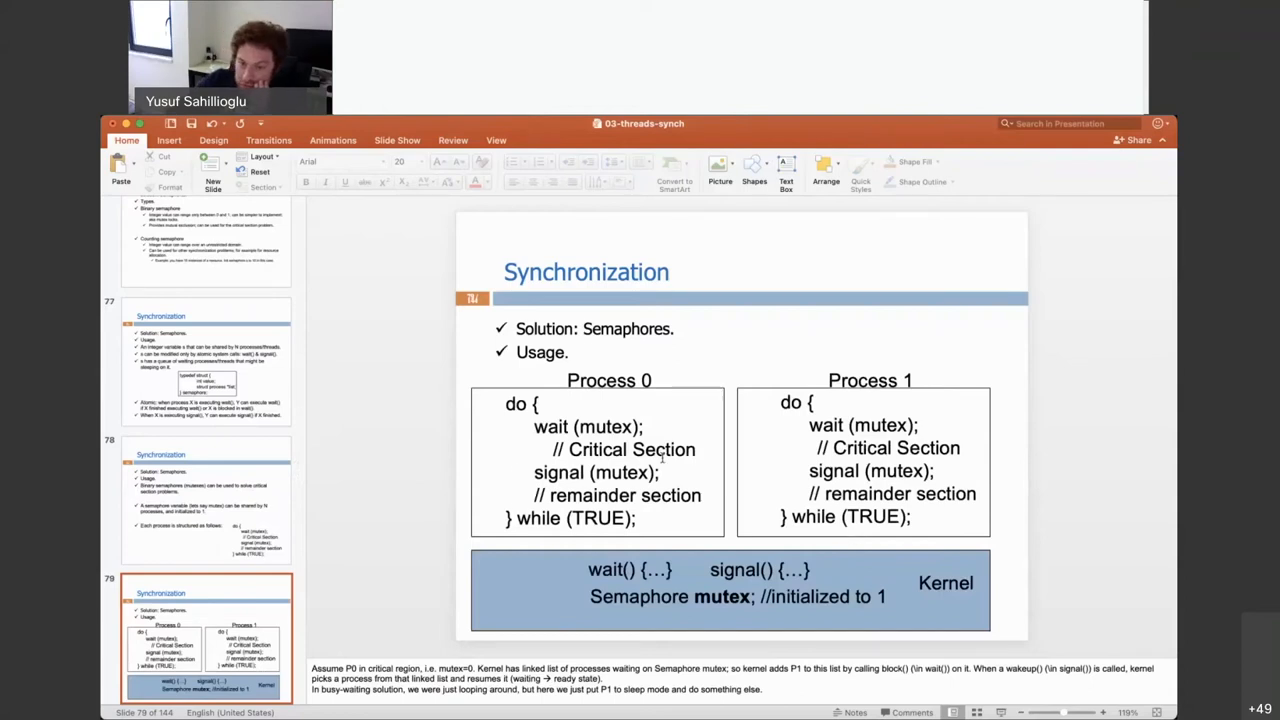
pyautogui.moveTo(709, 611)
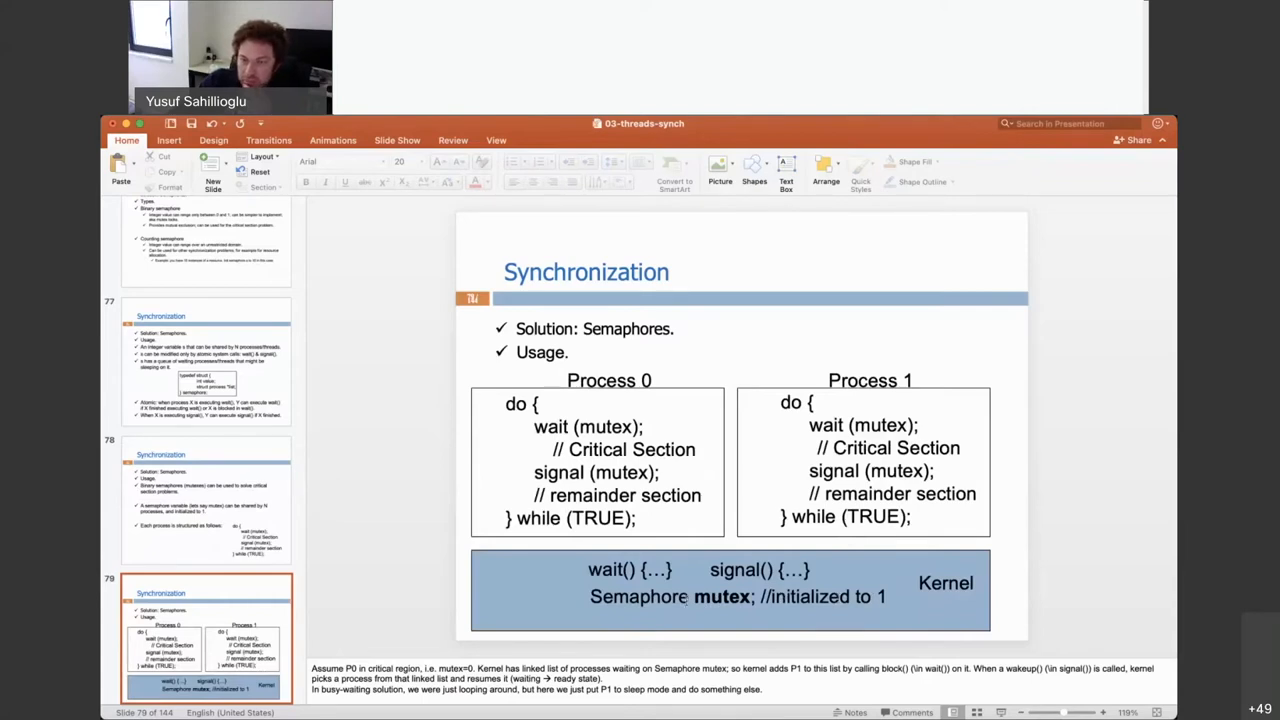
pyautogui.moveTo(600, 373)
pyautogui.write('0')
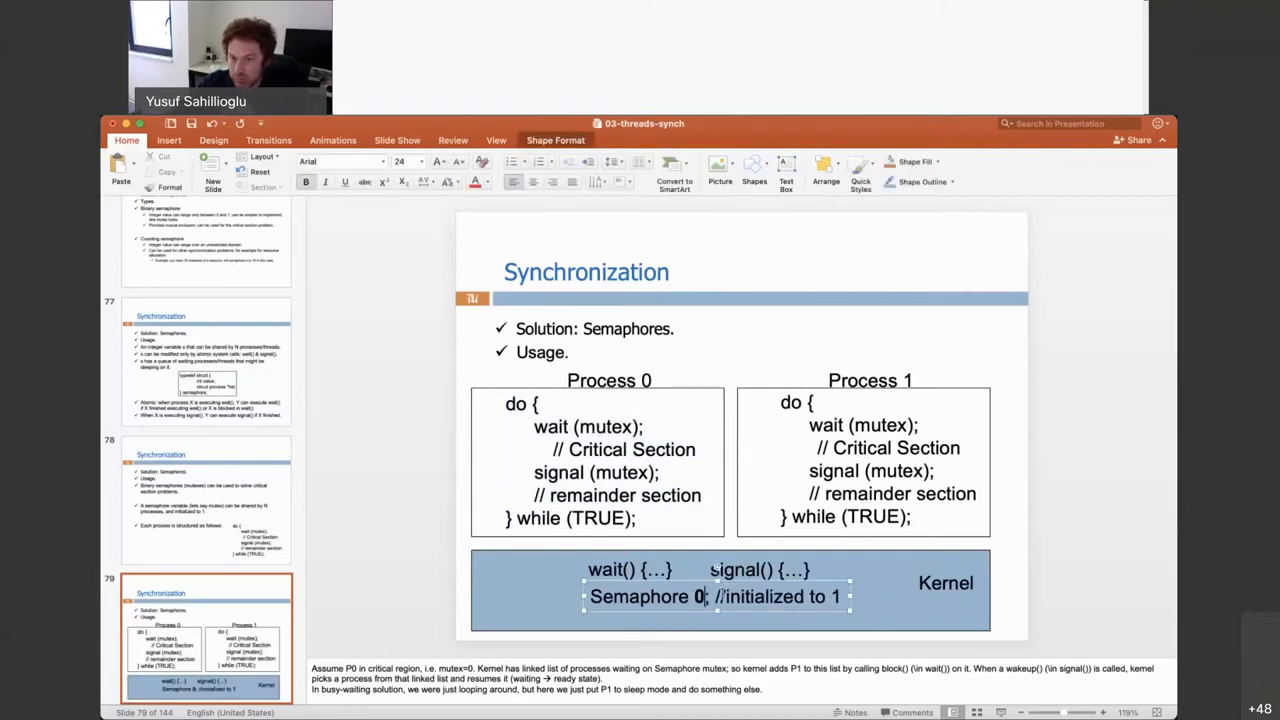
# Step: Type 'mutex' and select semaphore names in slide 79's process and kernel lines
pyautogui.write('mutex')
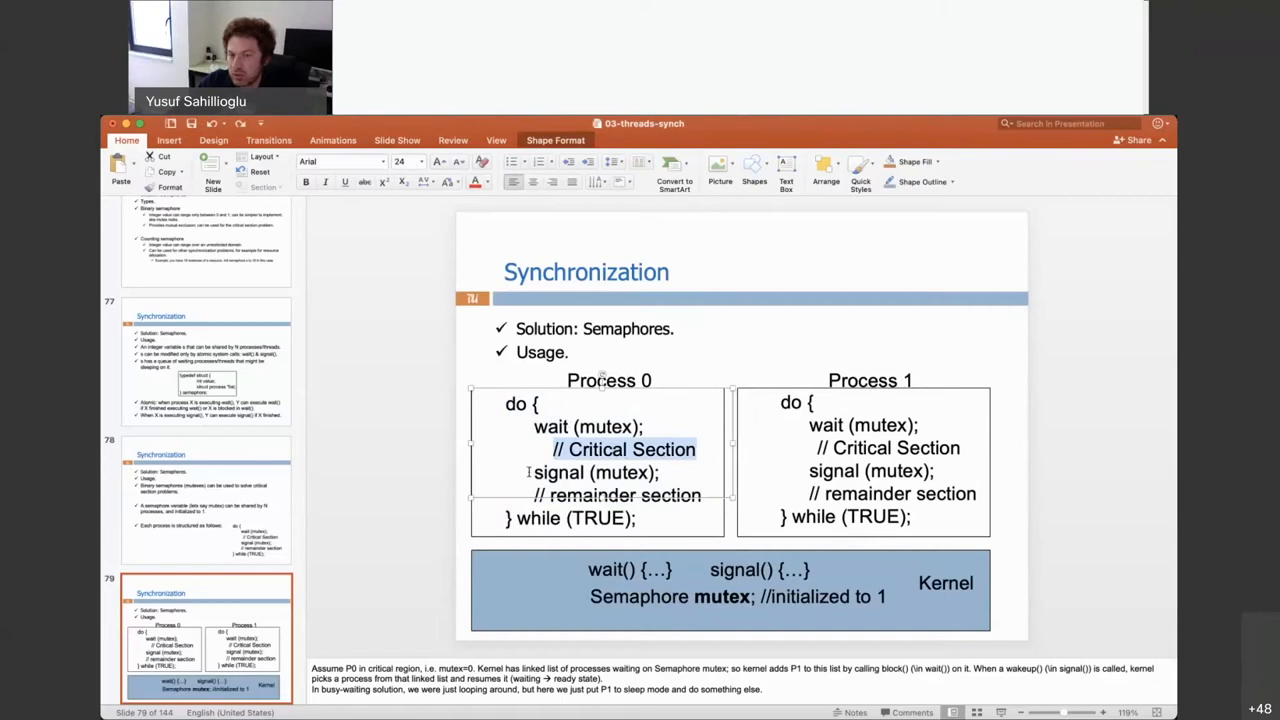
pyautogui.click(544, 472)
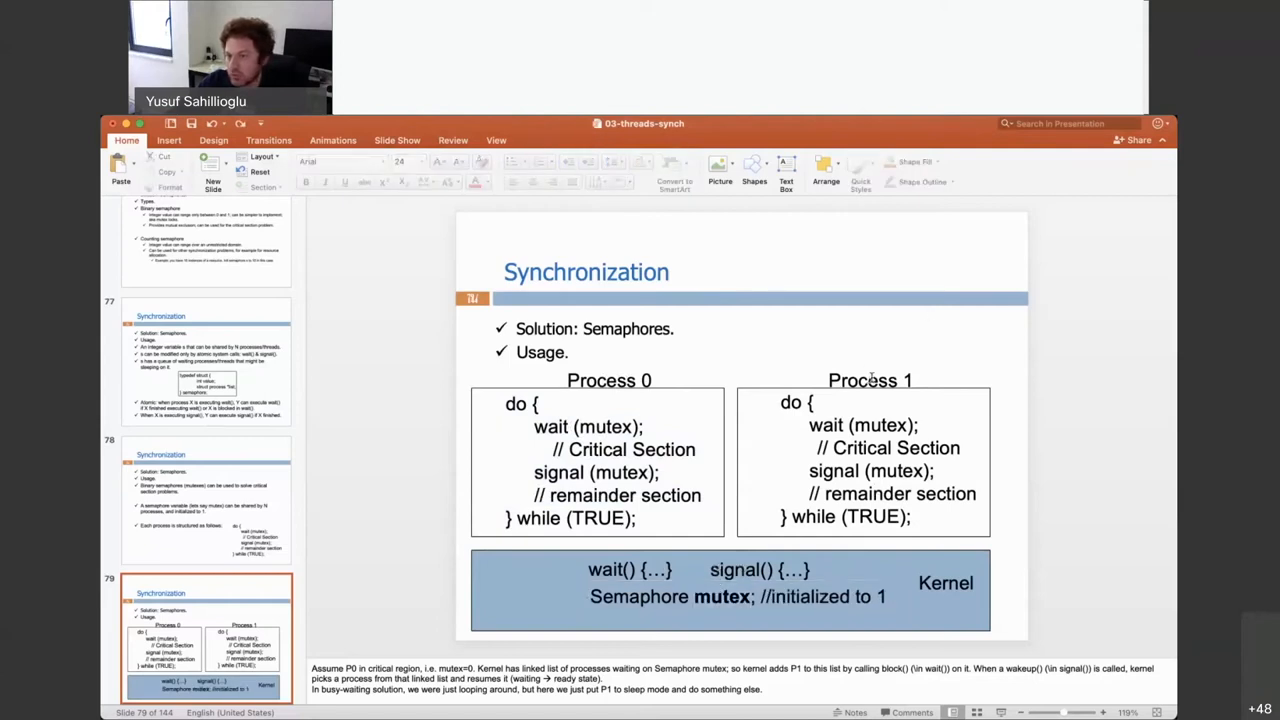
pyautogui.doubleClick(876, 425)
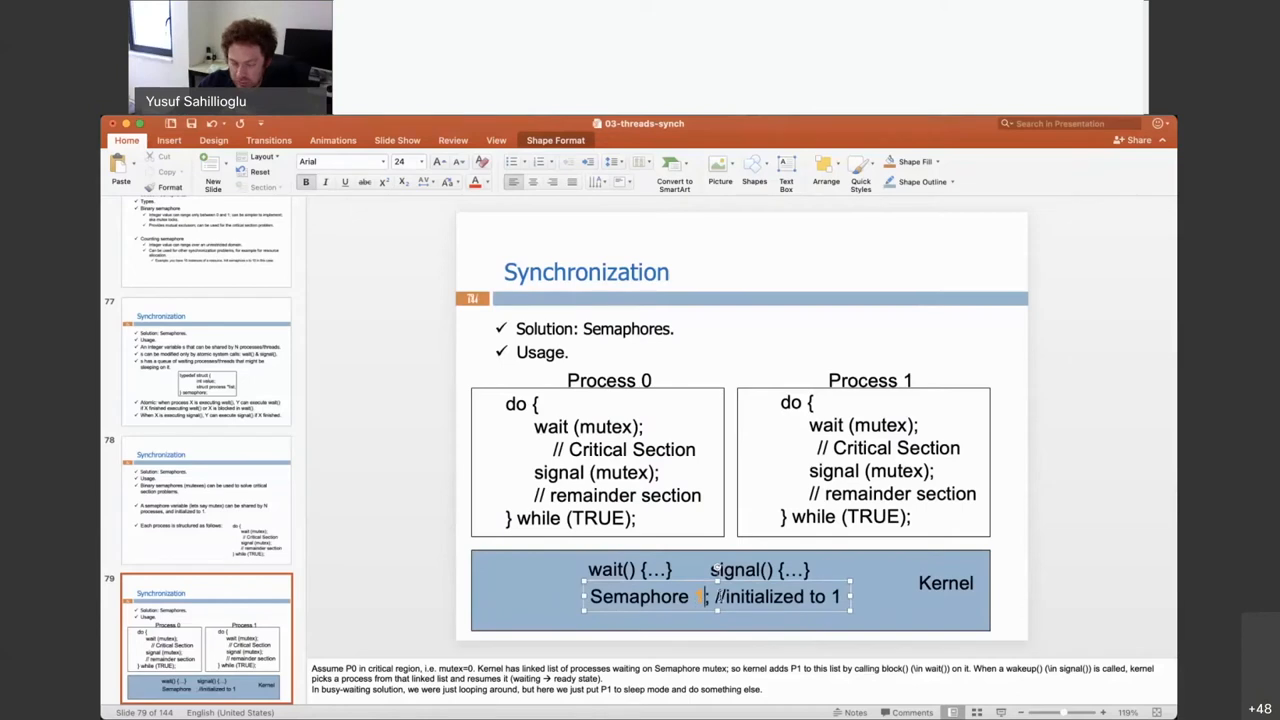
pyautogui.doubleClick(722, 596)
pyautogui.write('mutex')
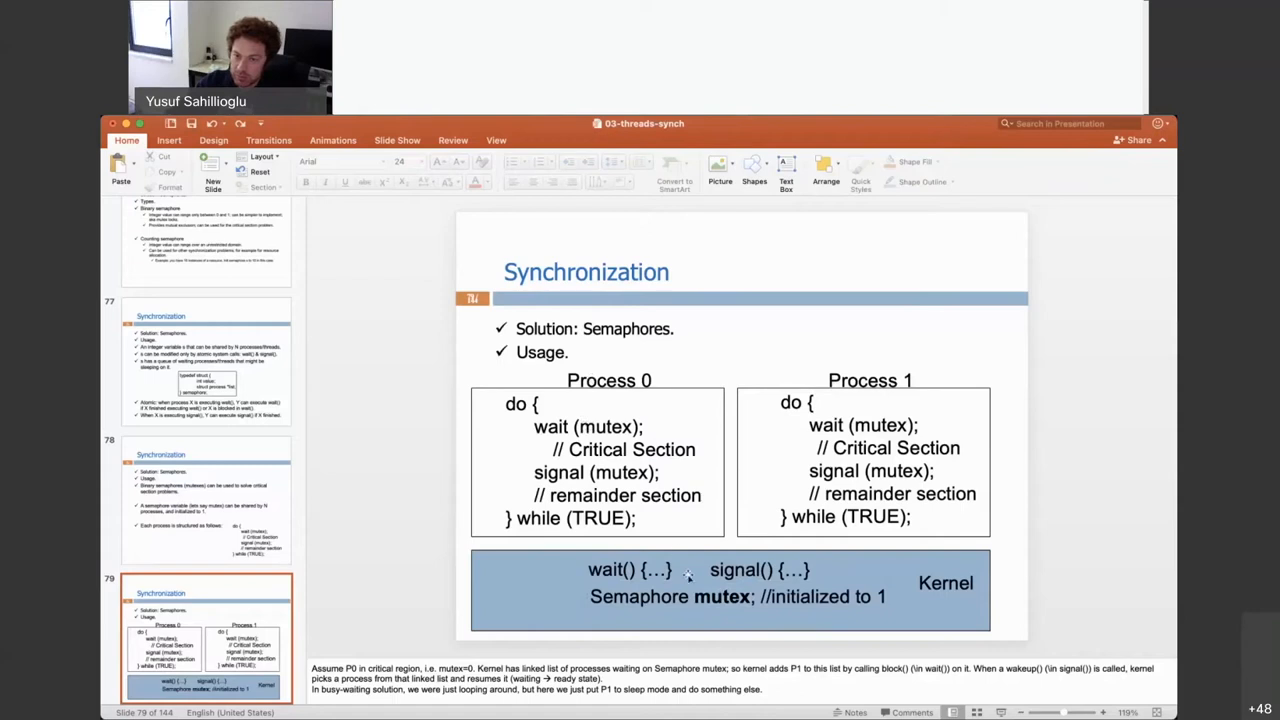
pyautogui.doubleClick(604, 426)
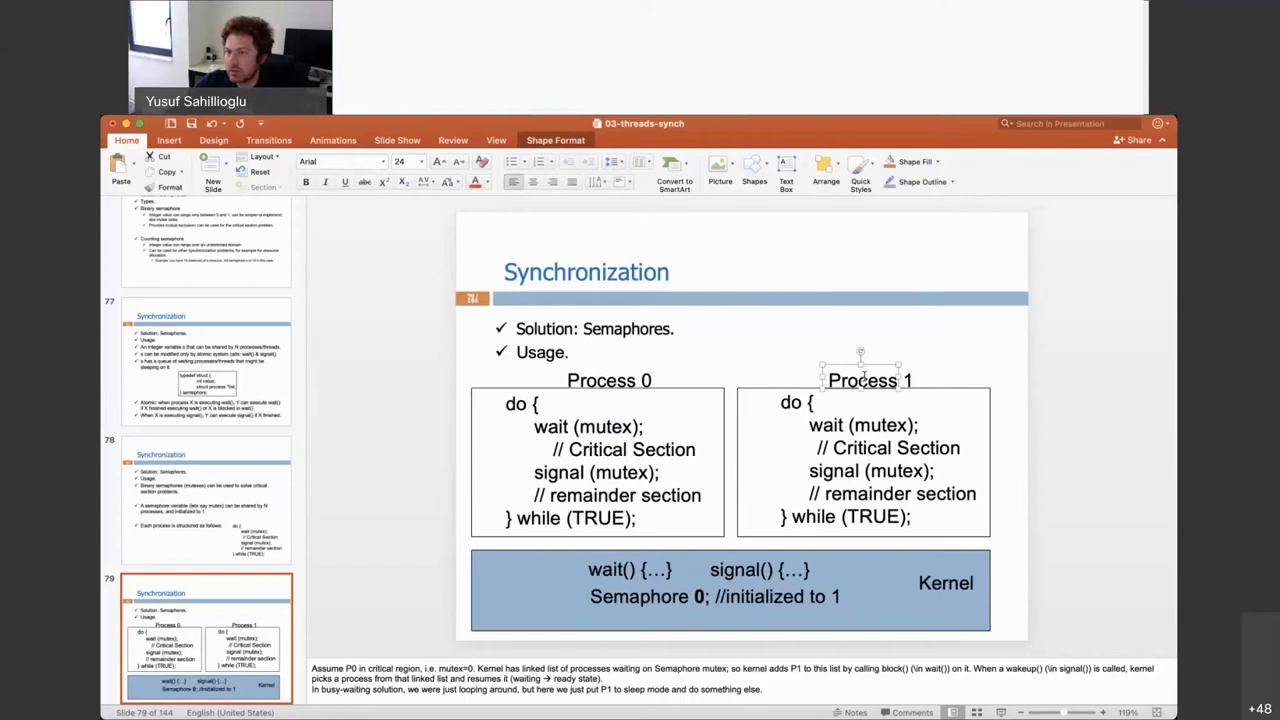
pyautogui.moveTo(890, 424)
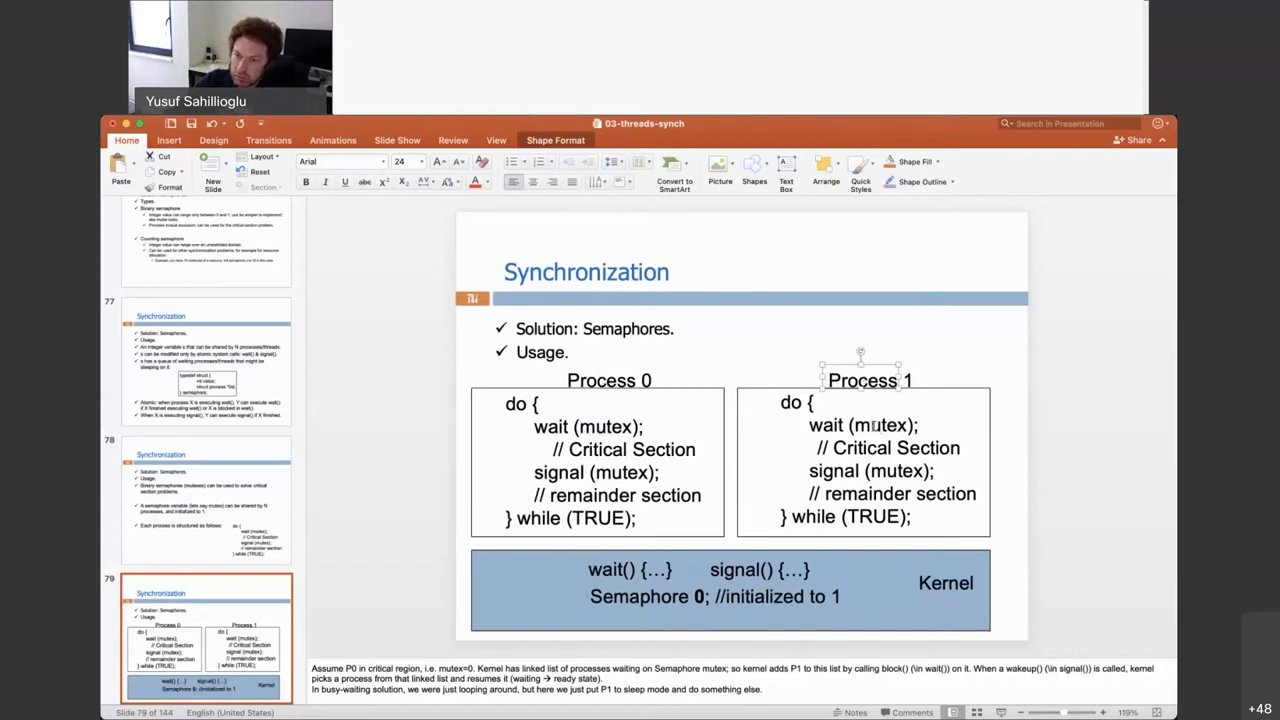
# Step: Enter semaphore value 0 and point out Process 1's critical section and Process 0's signal
pyautogui.doubleClick(877, 425)
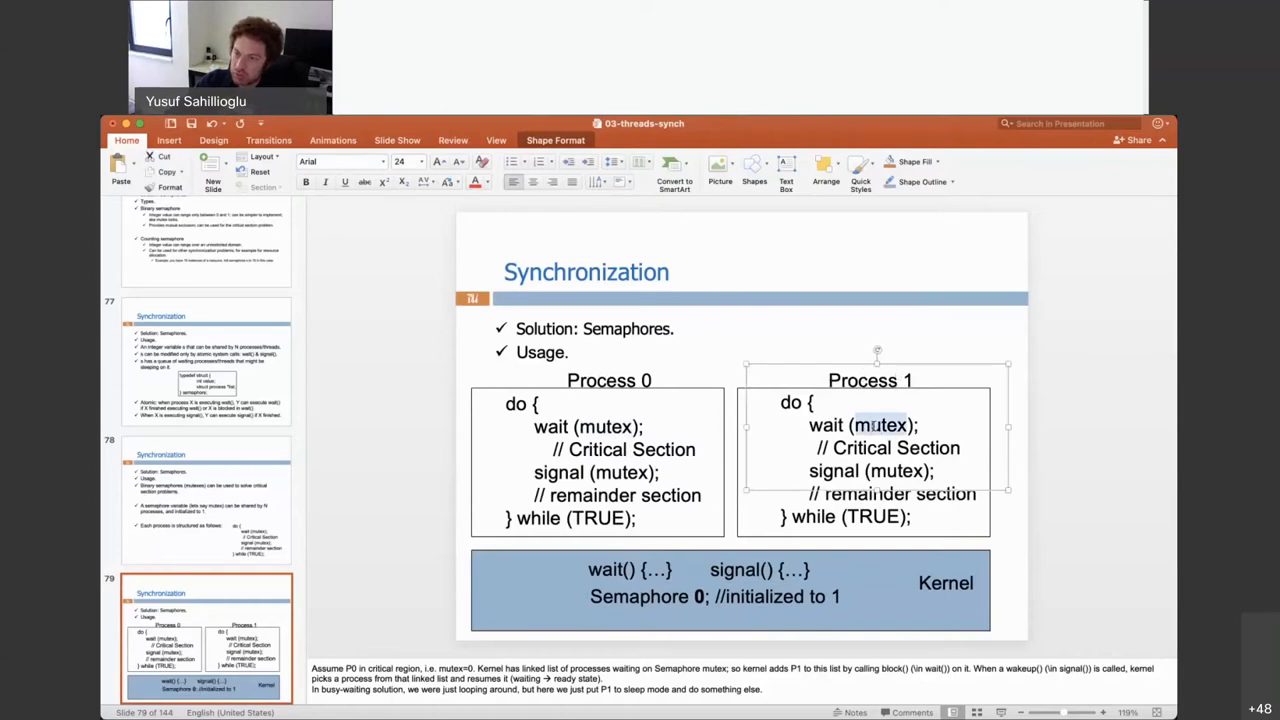
pyautogui.write('0')
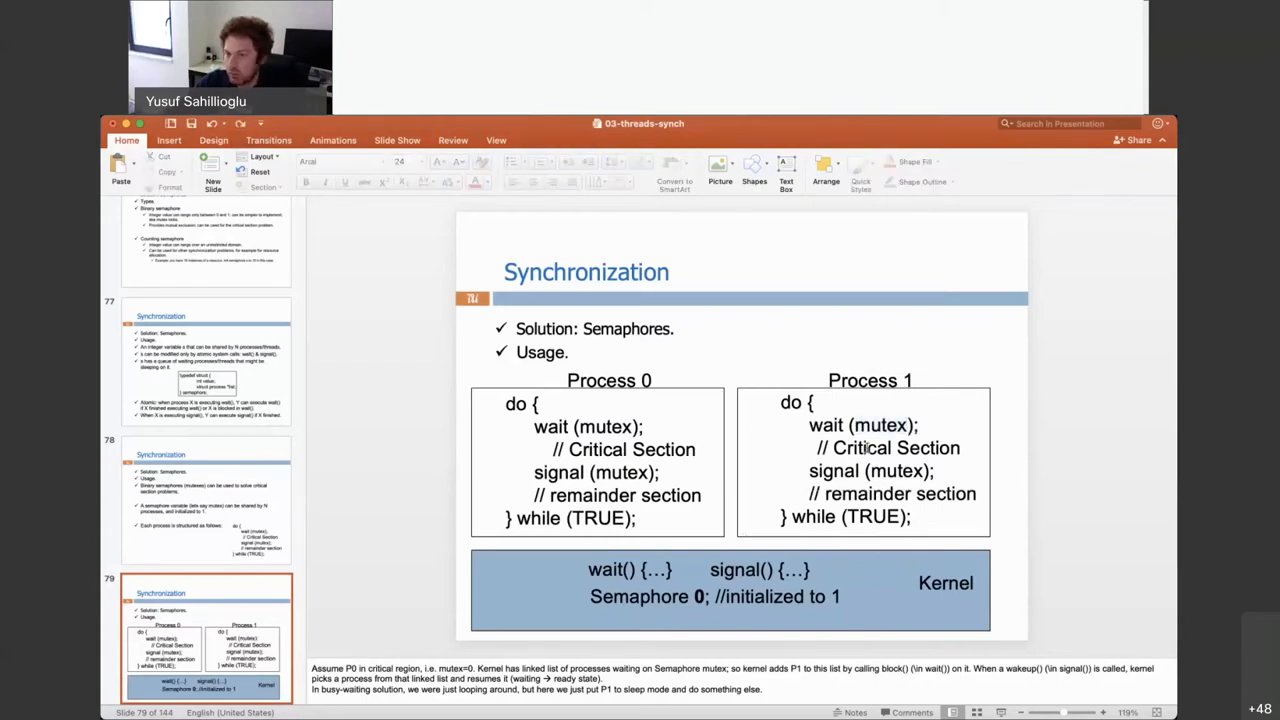
pyautogui.click(870, 450)
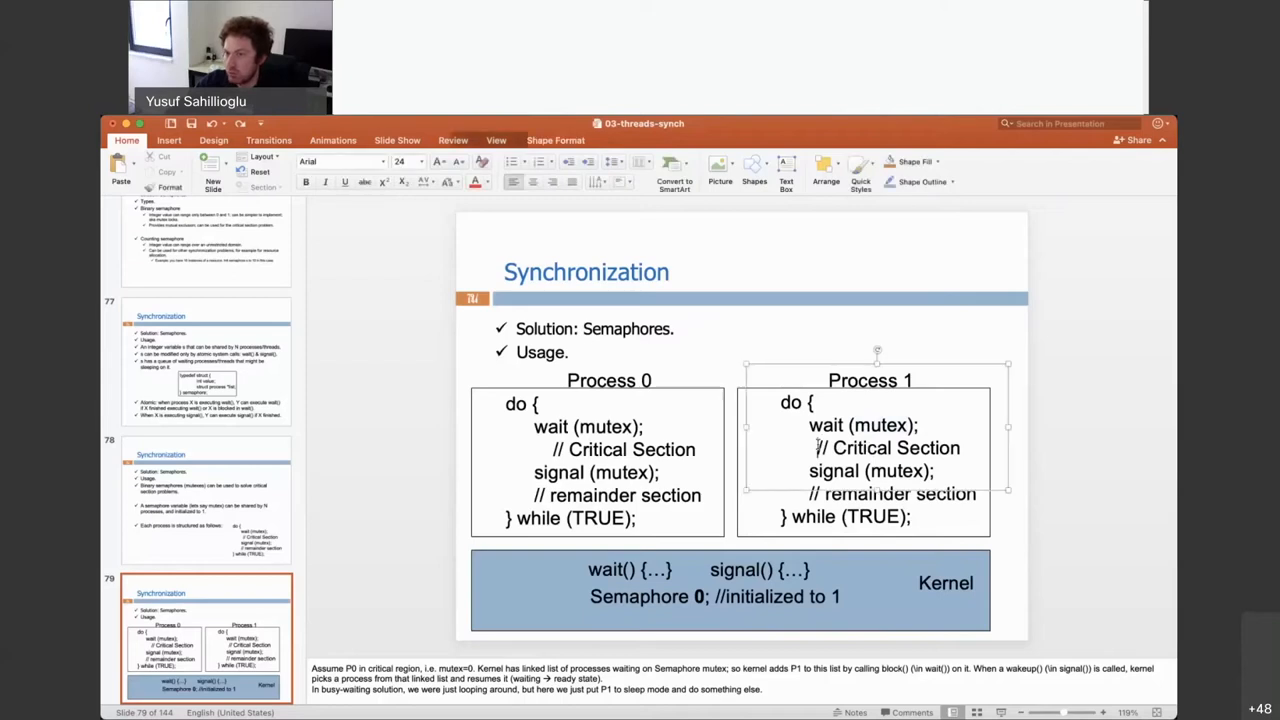
pyautogui.doubleClick(888, 447)
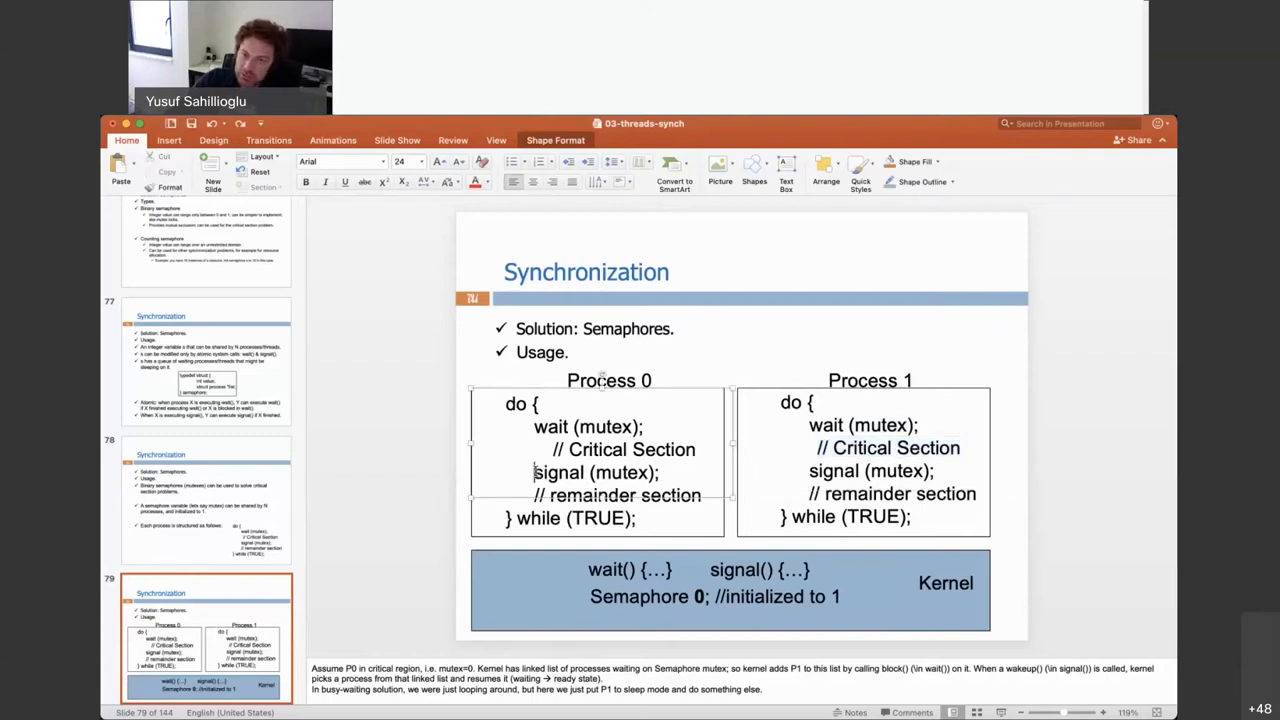
pyautogui.doubleClick(595, 472)
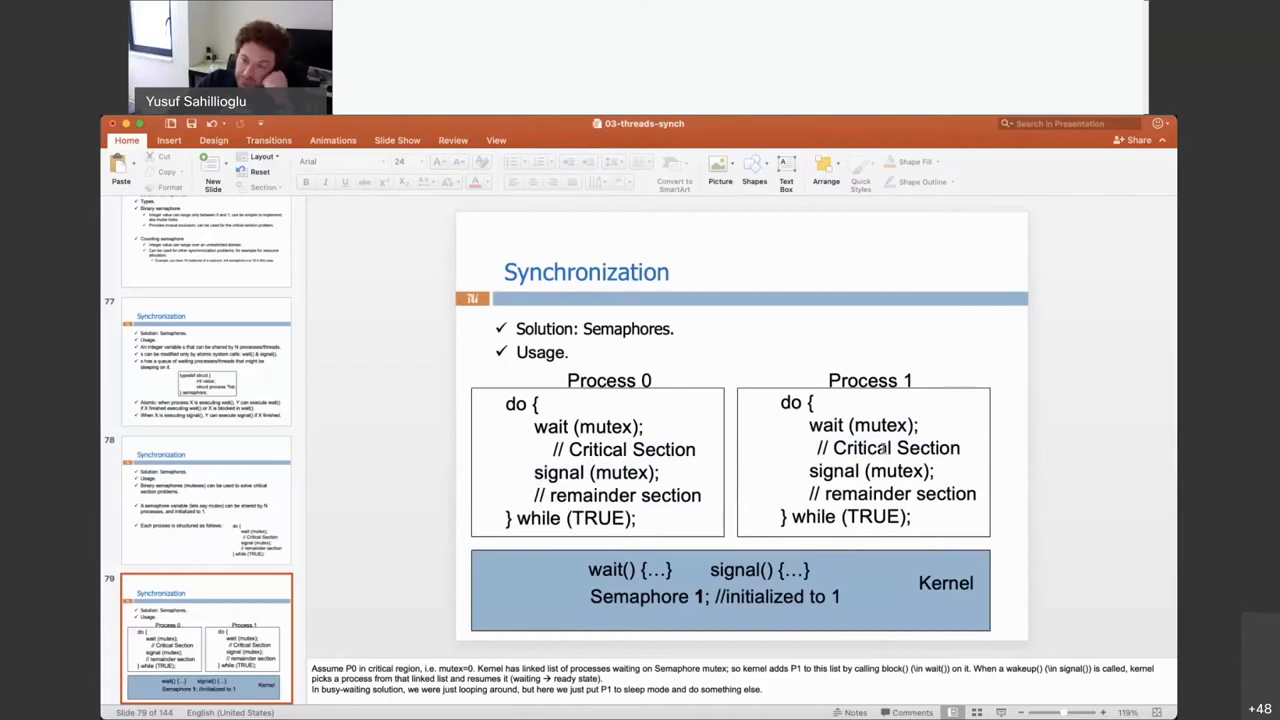
pyautogui.moveTo(908, 381)
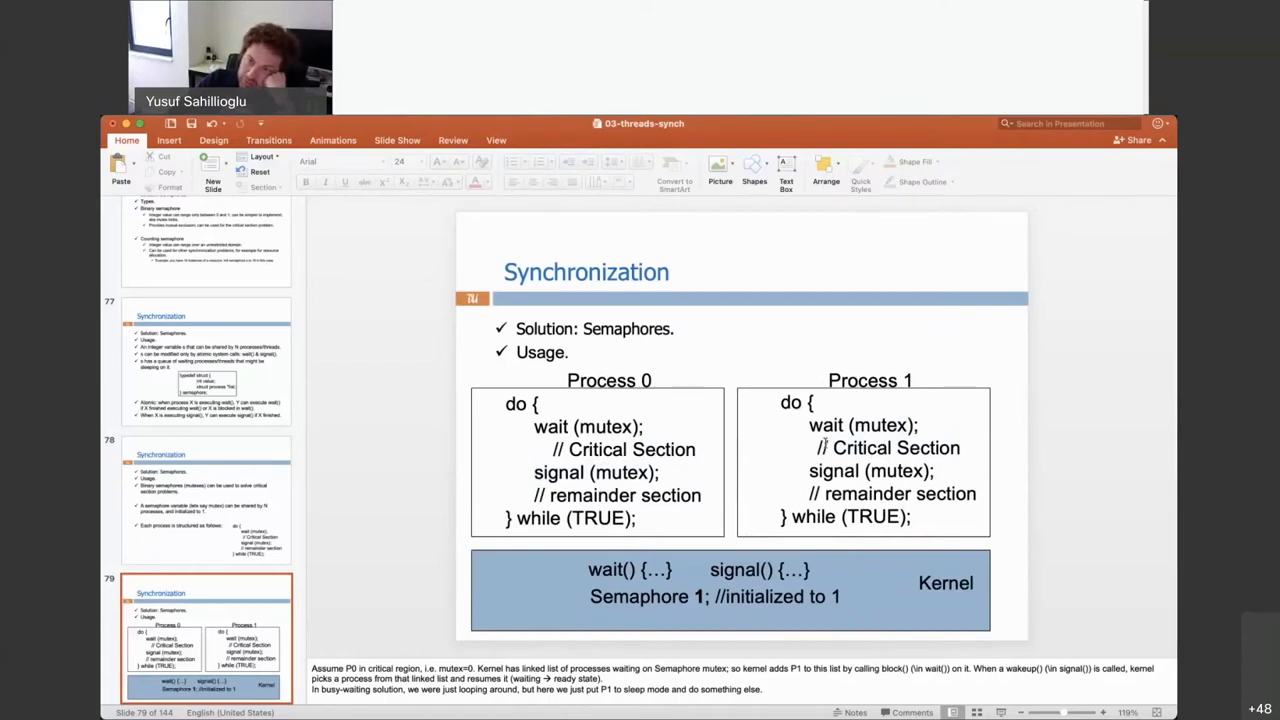
pyautogui.moveTo(1095, 456)
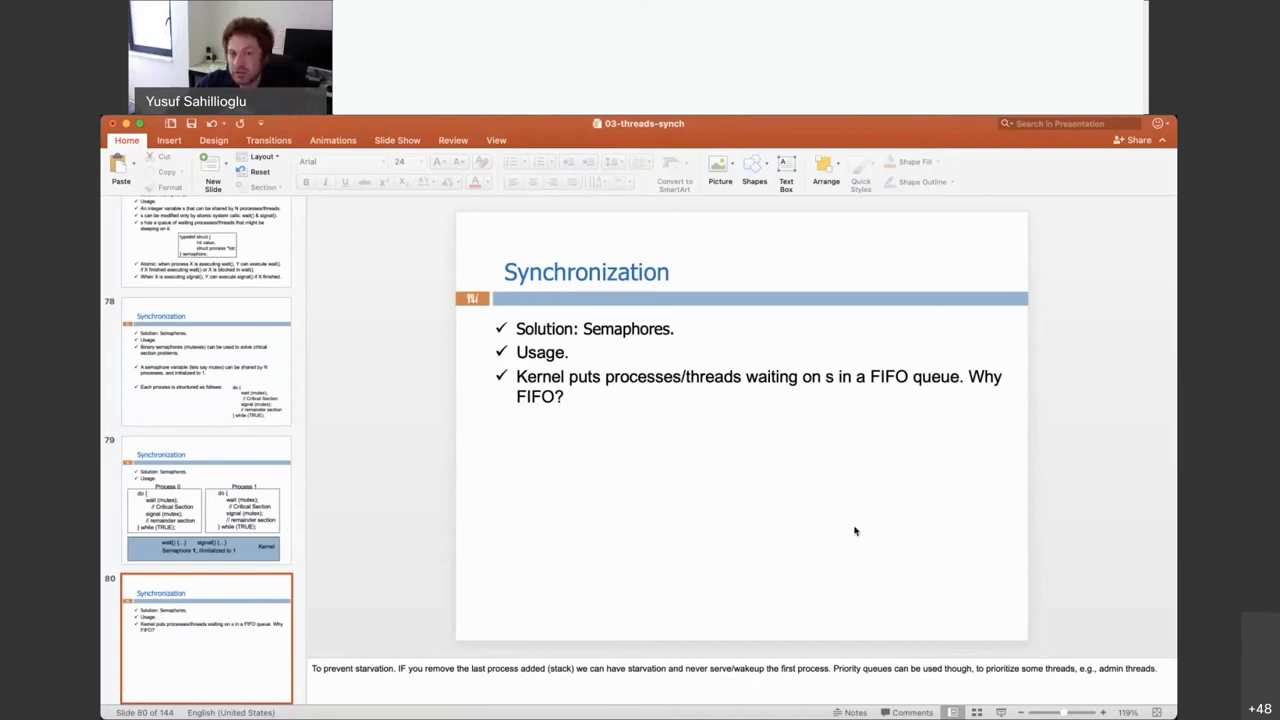
pyautogui.moveTo(765, 431)
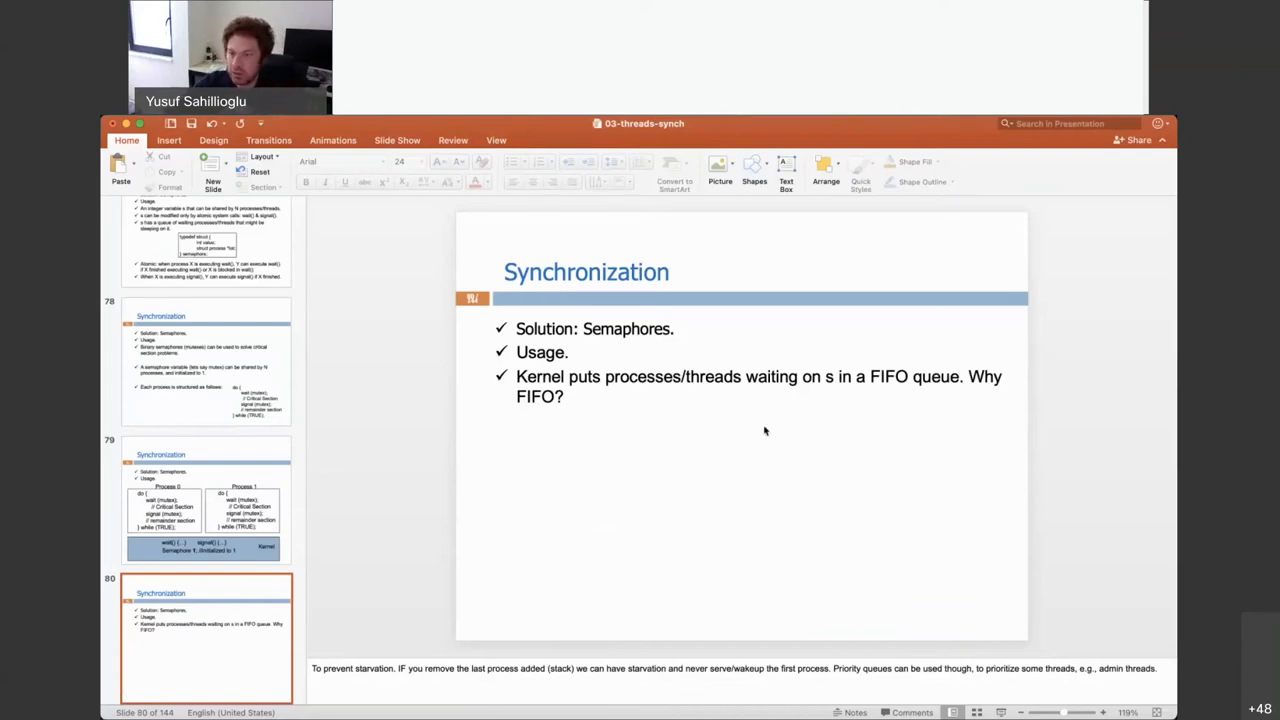
pyautogui.moveTo(744, 479)
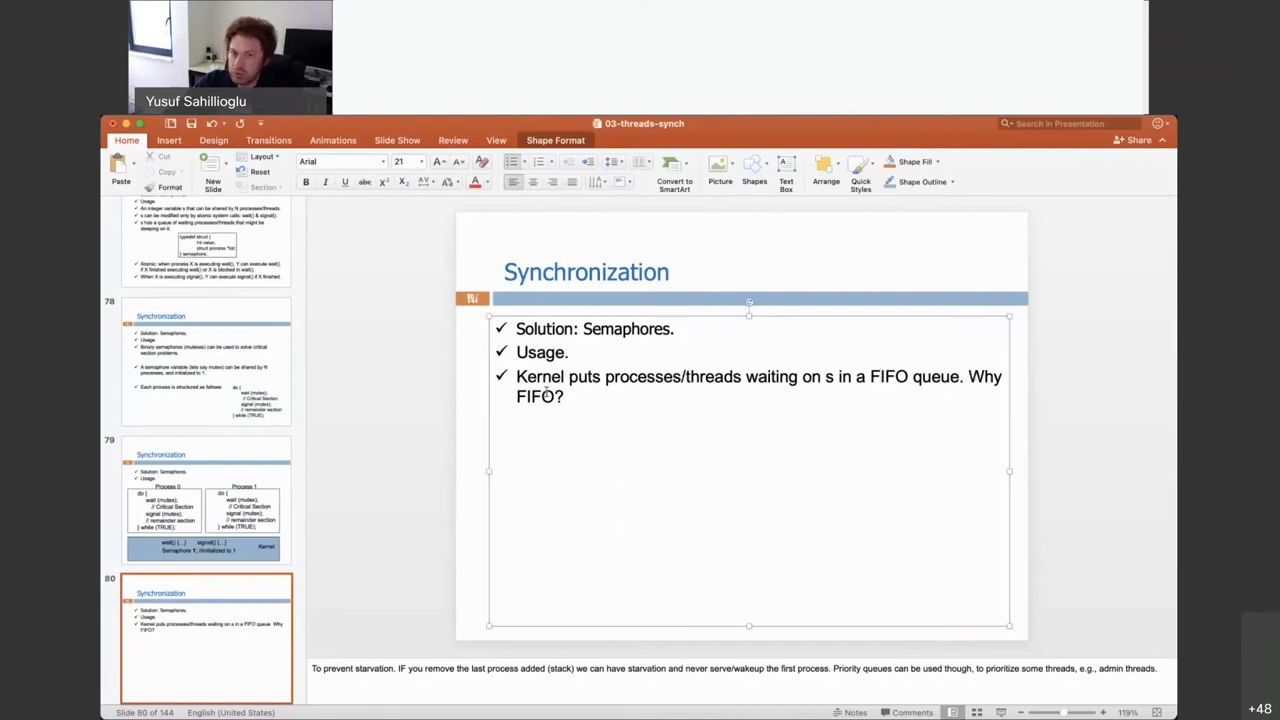
# Step: Type 'LIFO stack' after 'Why FIFO?' on slide 80
pyautogui.write('Li')
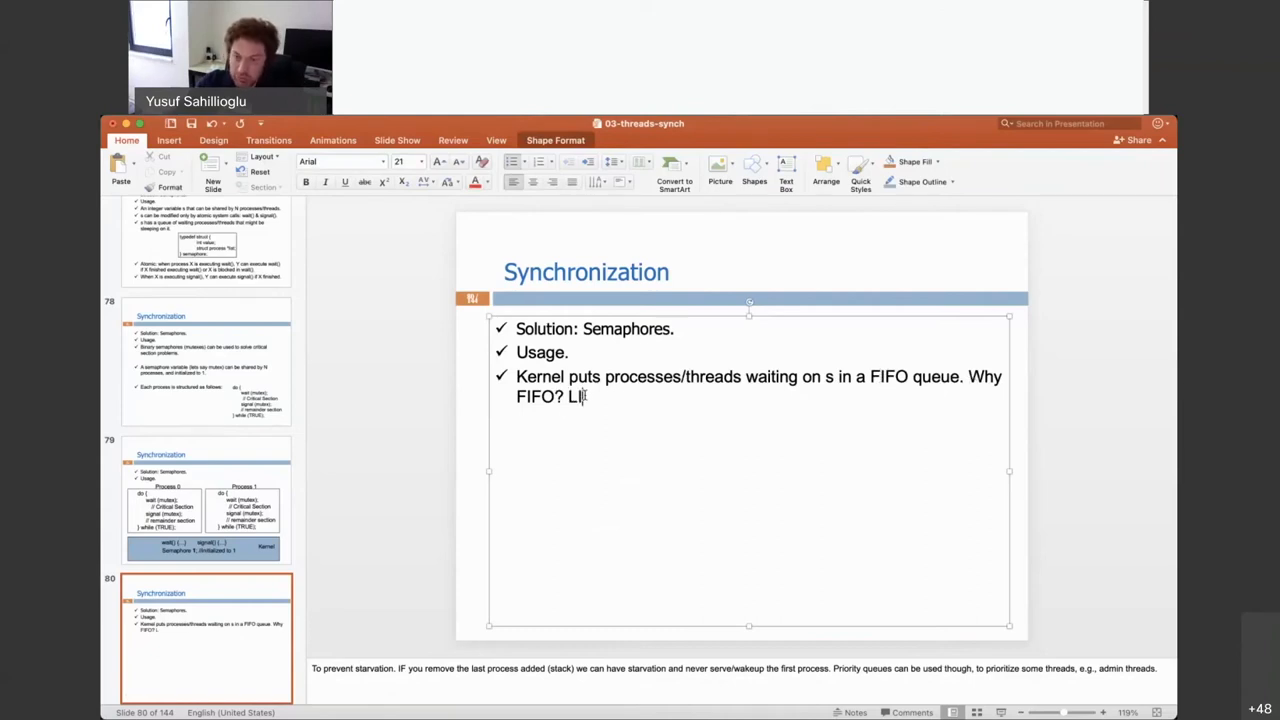
pyautogui.write('FO st')
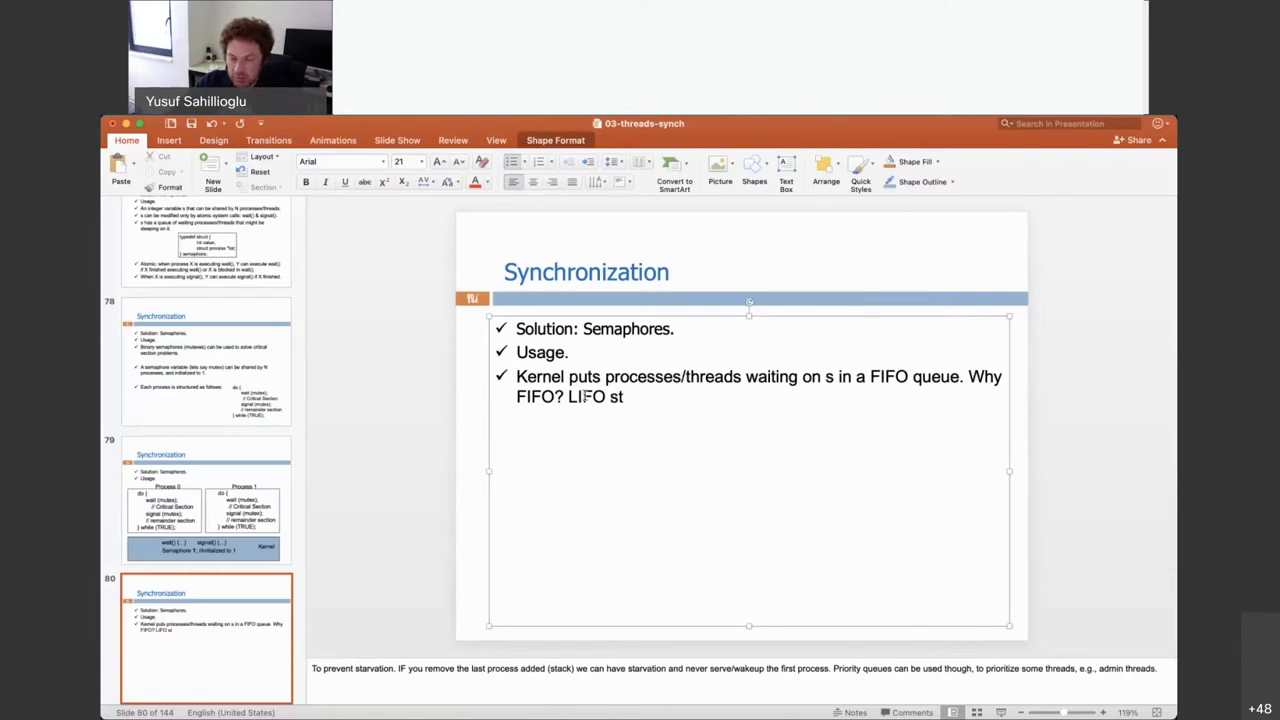
pyautogui.write('ack')
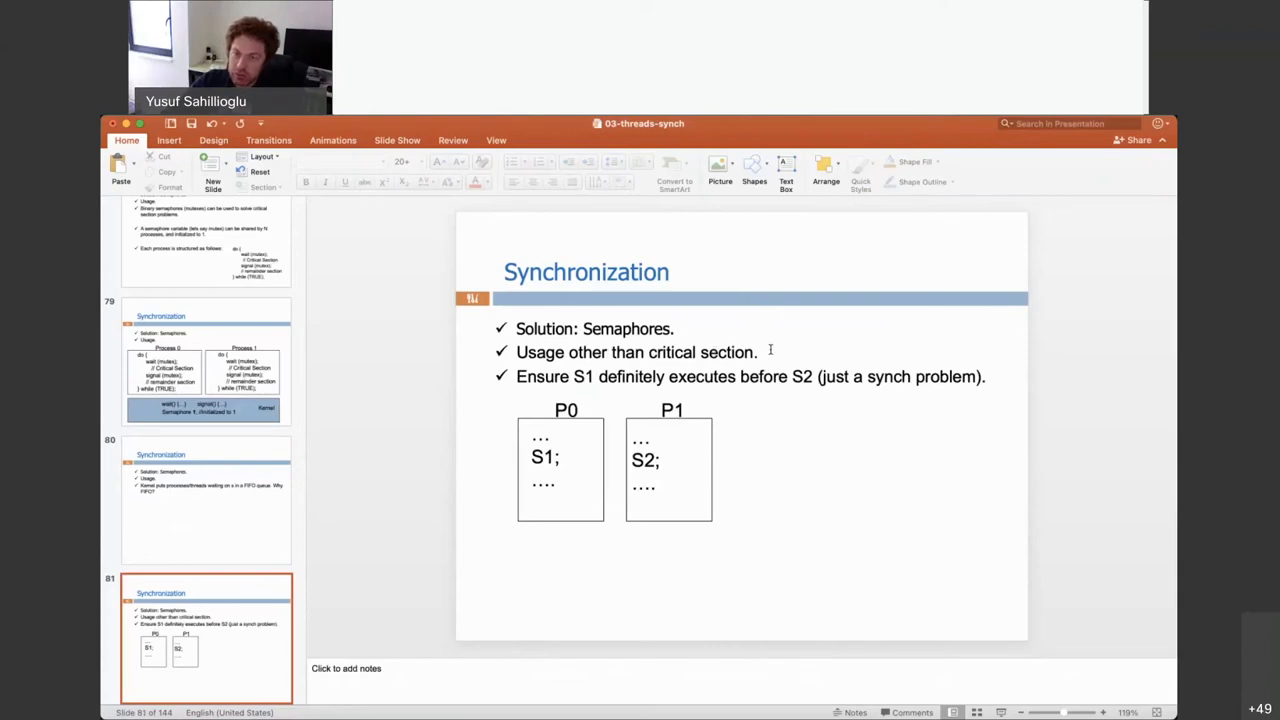
pyautogui.moveTo(566, 352); pyautogui.dragTo(757, 352)
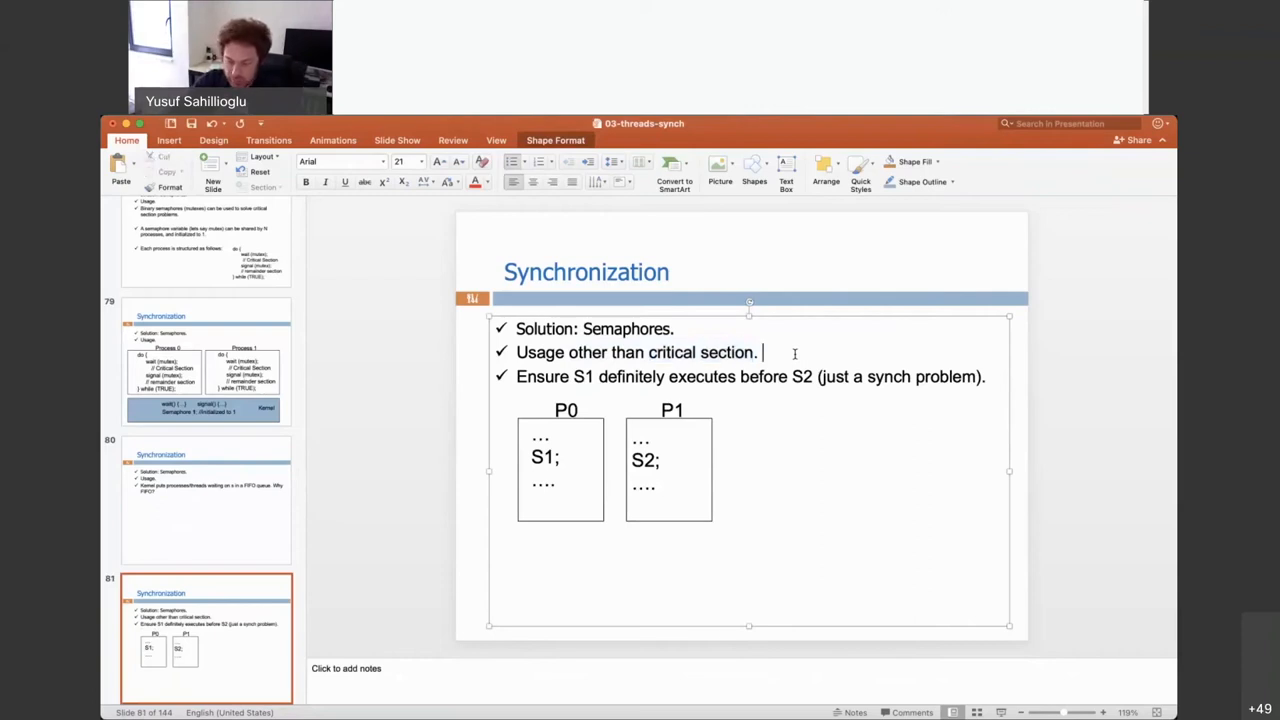
pyautogui.write('UPDATING A')
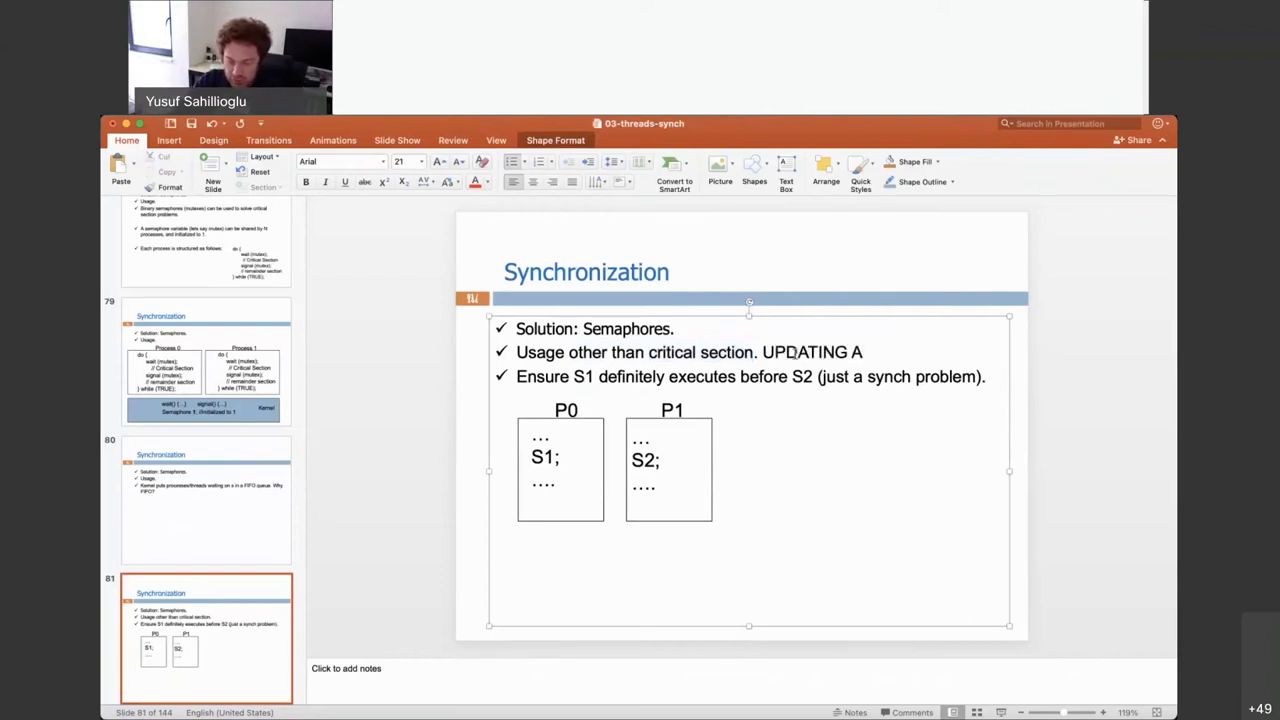
pyautogui.write('SHRD GLO')
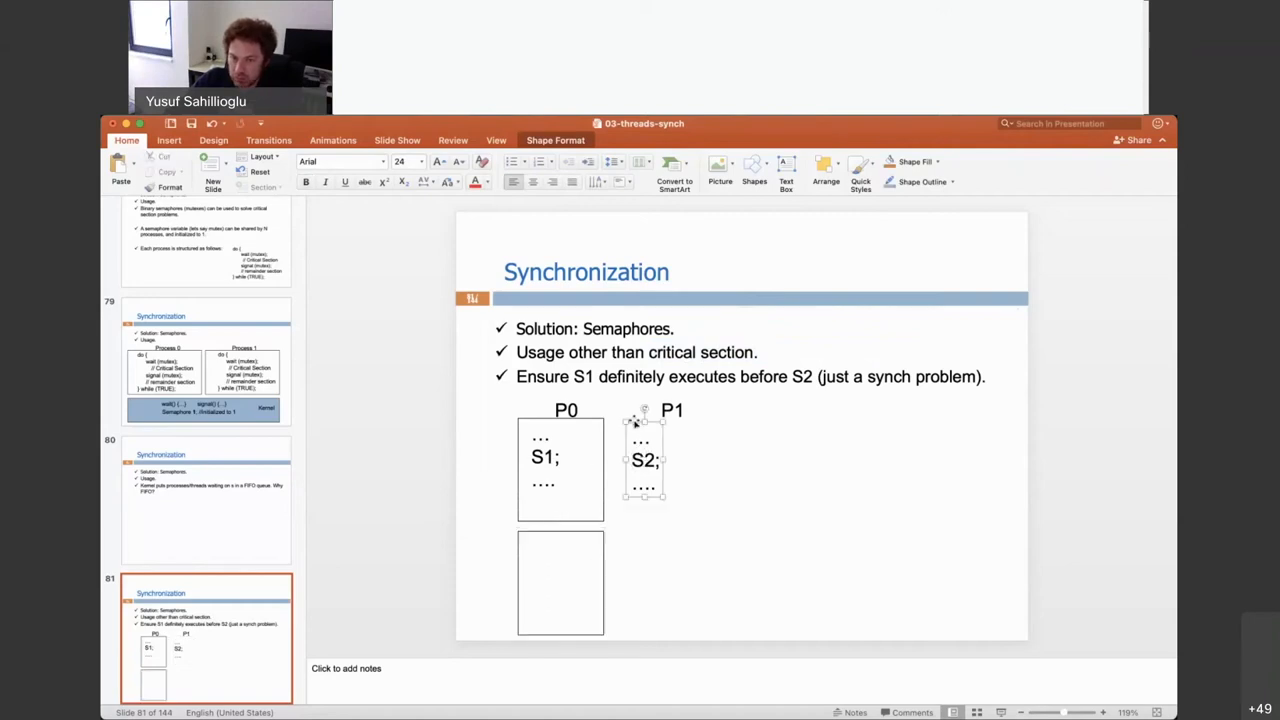
pyautogui.moveTo(645, 460); pyautogui.dragTo(550, 565)
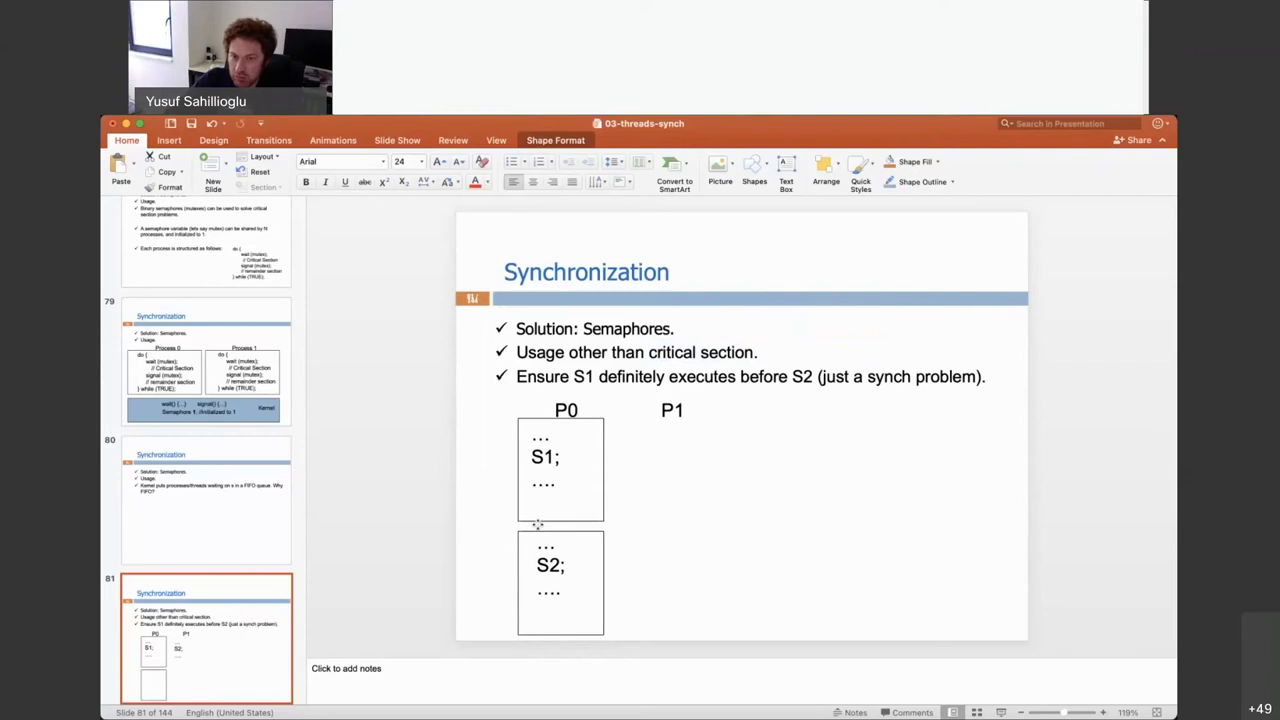
pyautogui.click(560, 565)
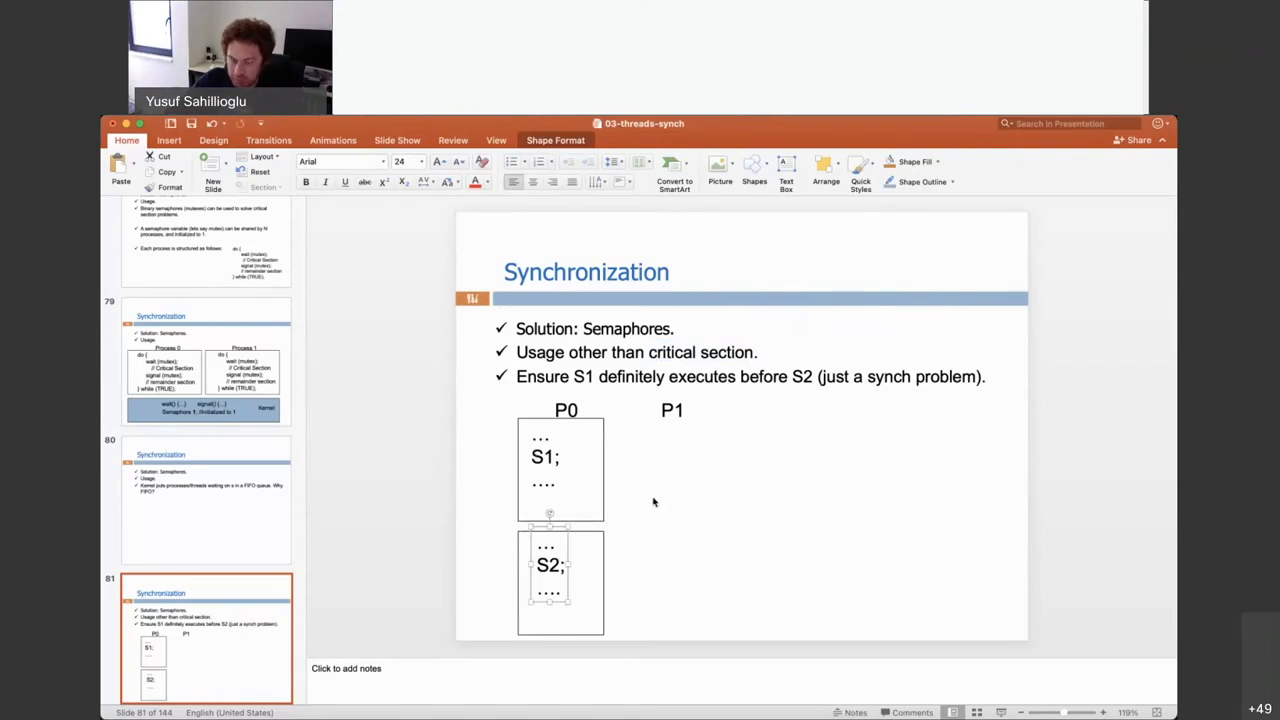
pyautogui.moveTo(560, 580); pyautogui.dragTo(668, 468)
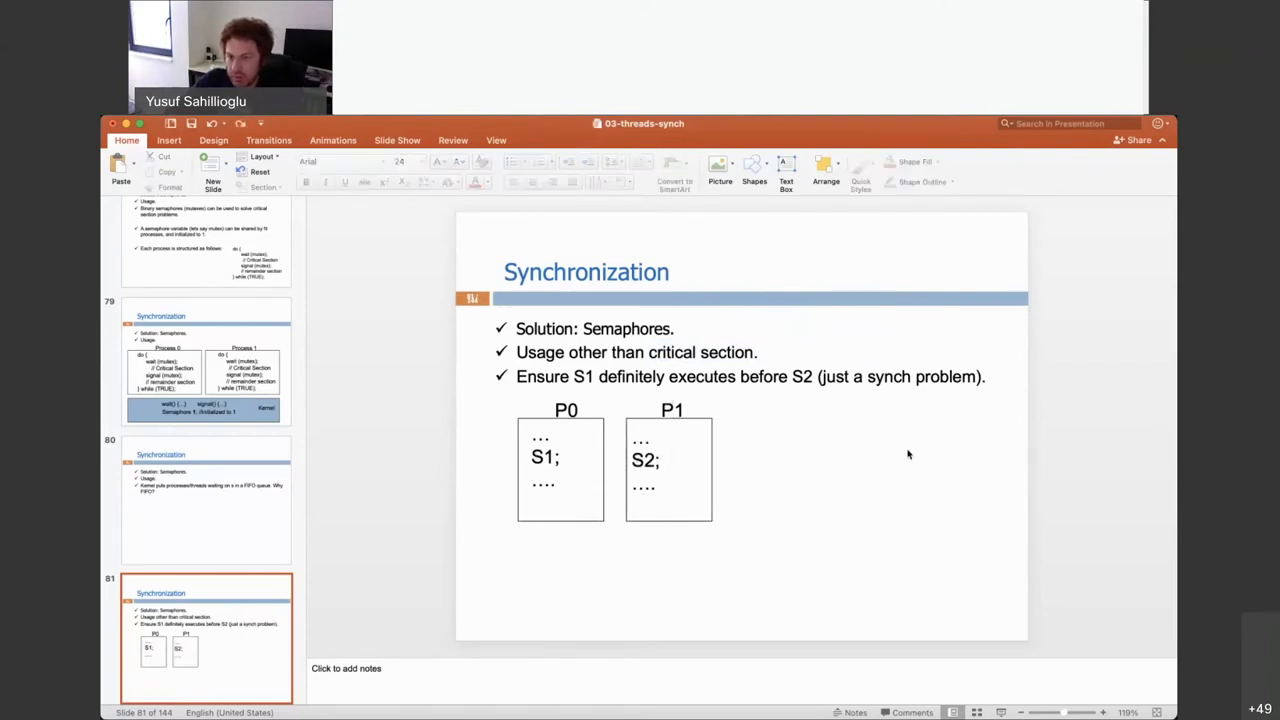
pyautogui.moveTo(1086, 476)
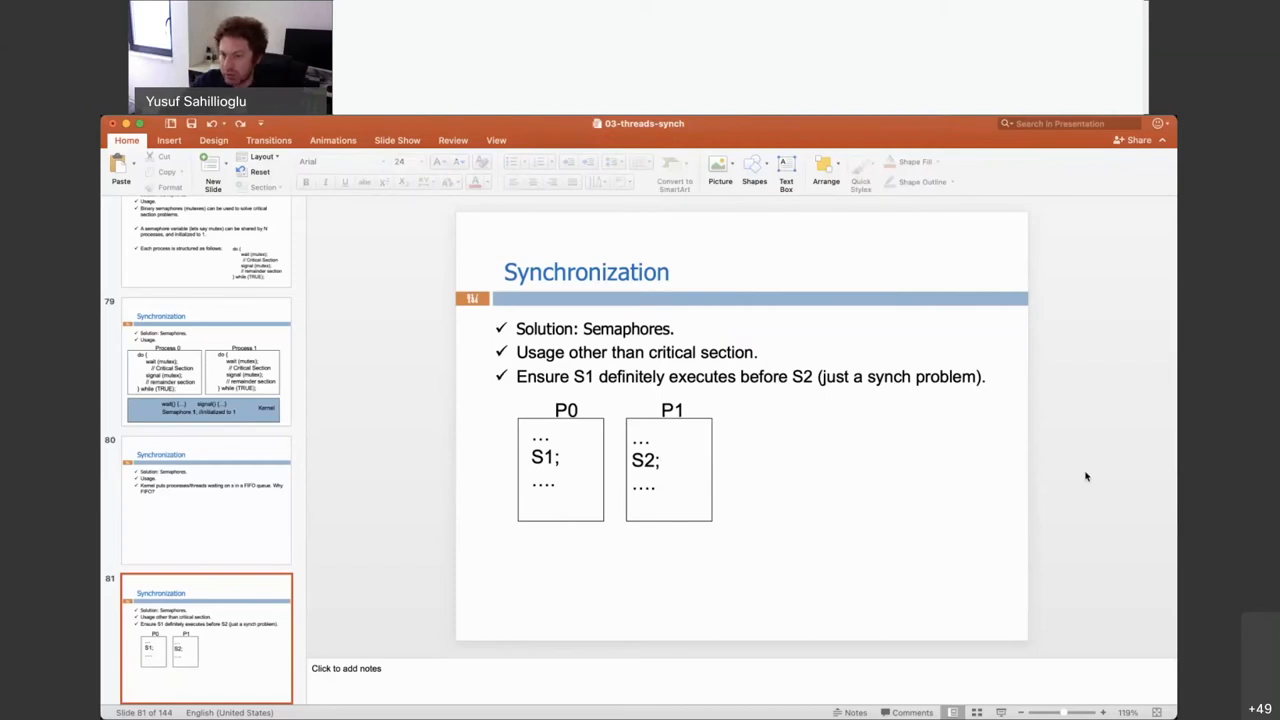
pyautogui.click(545, 457)
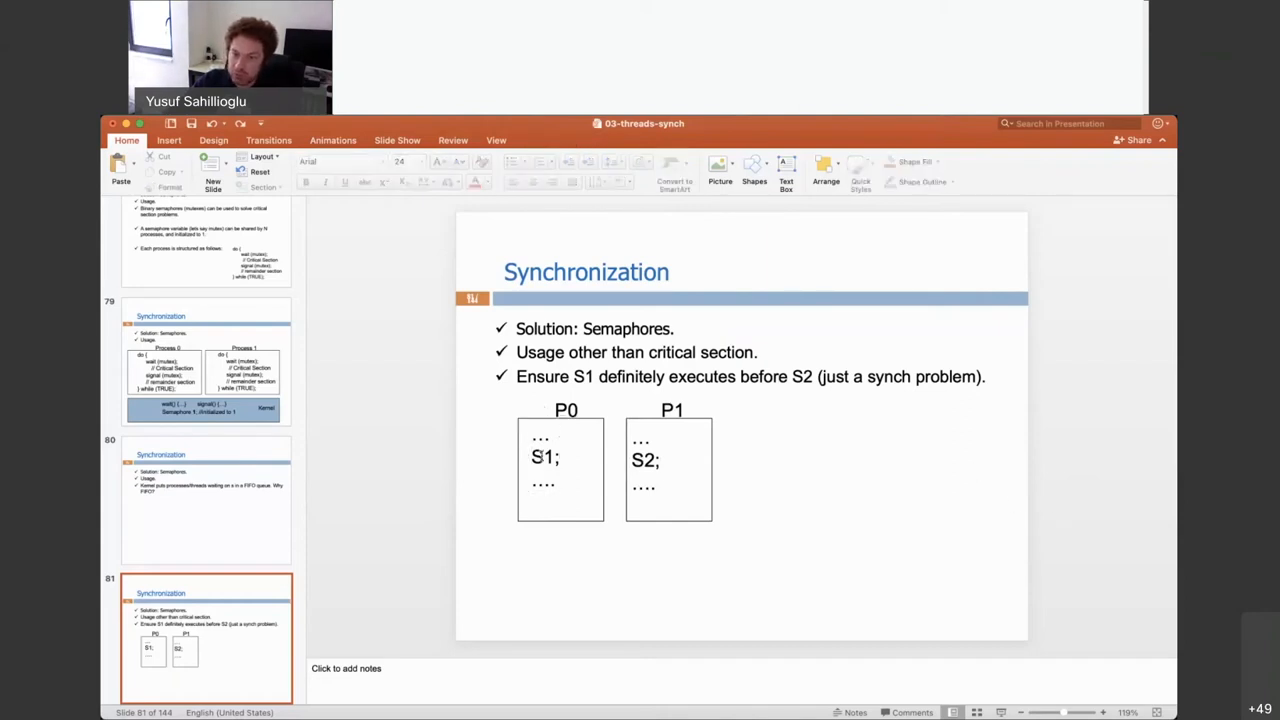
pyautogui.click(544, 457)
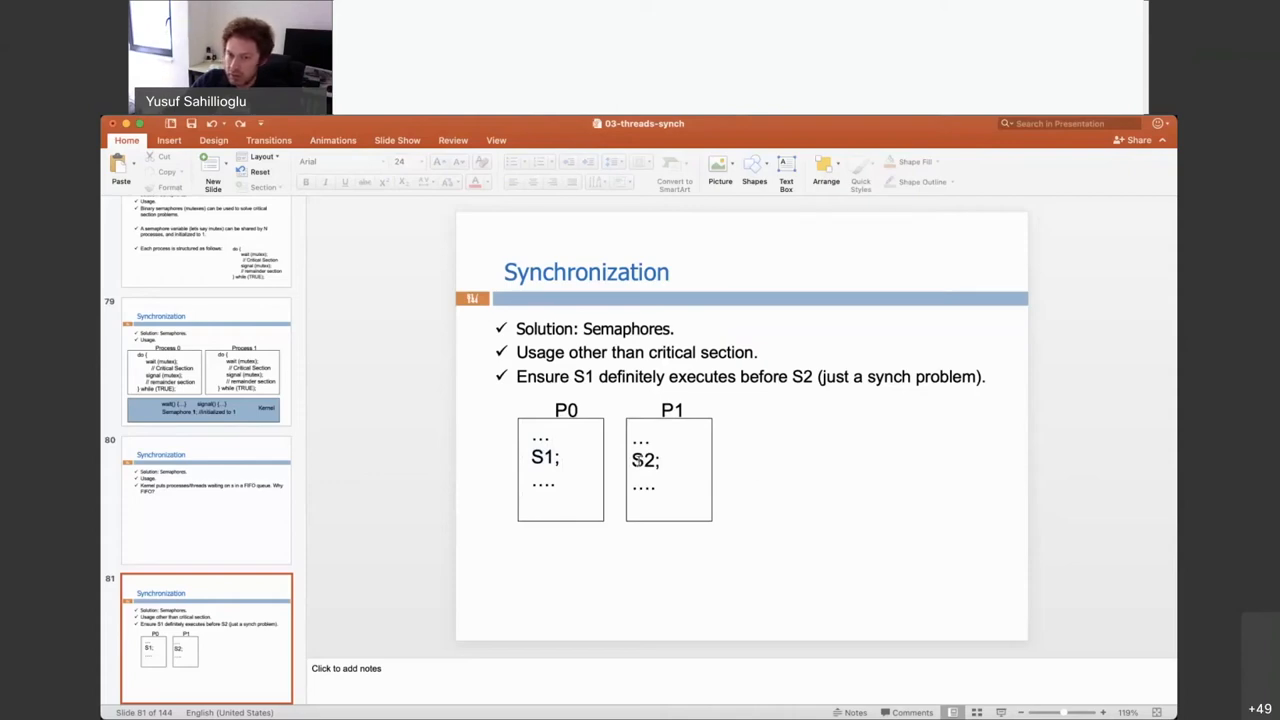
pyautogui.click(645, 461)
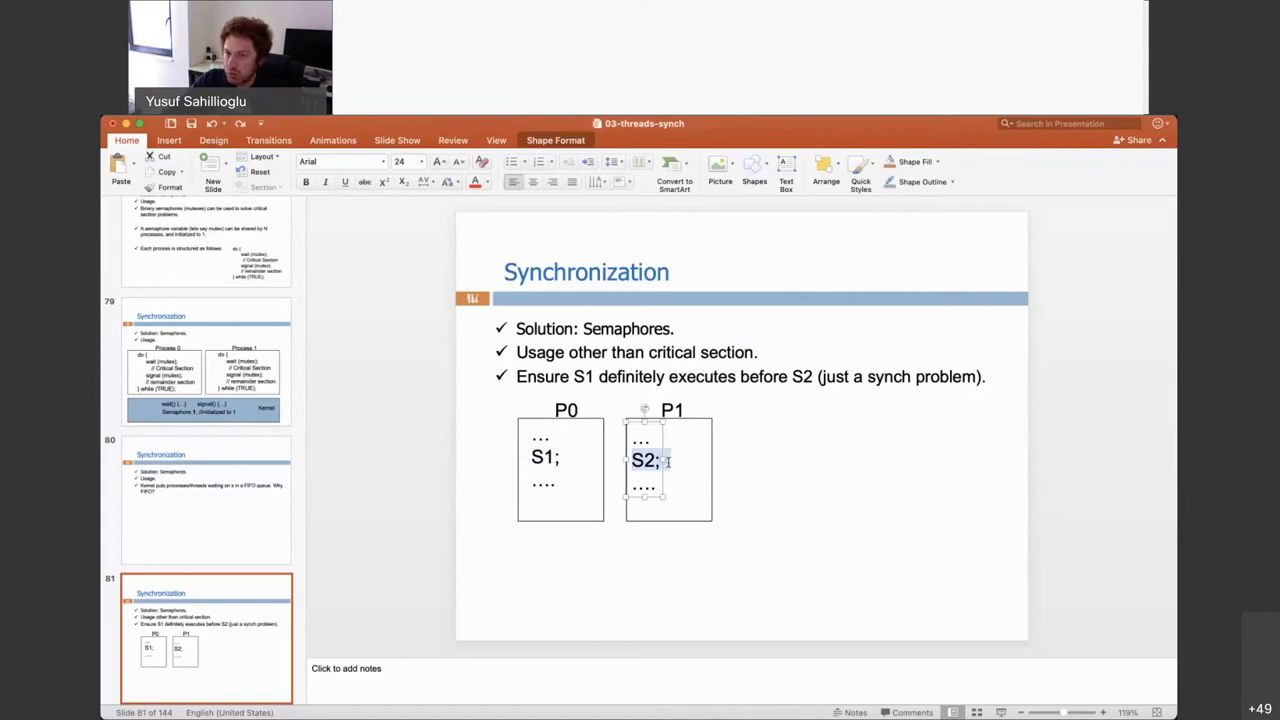
pyautogui.moveTo(826, 476)
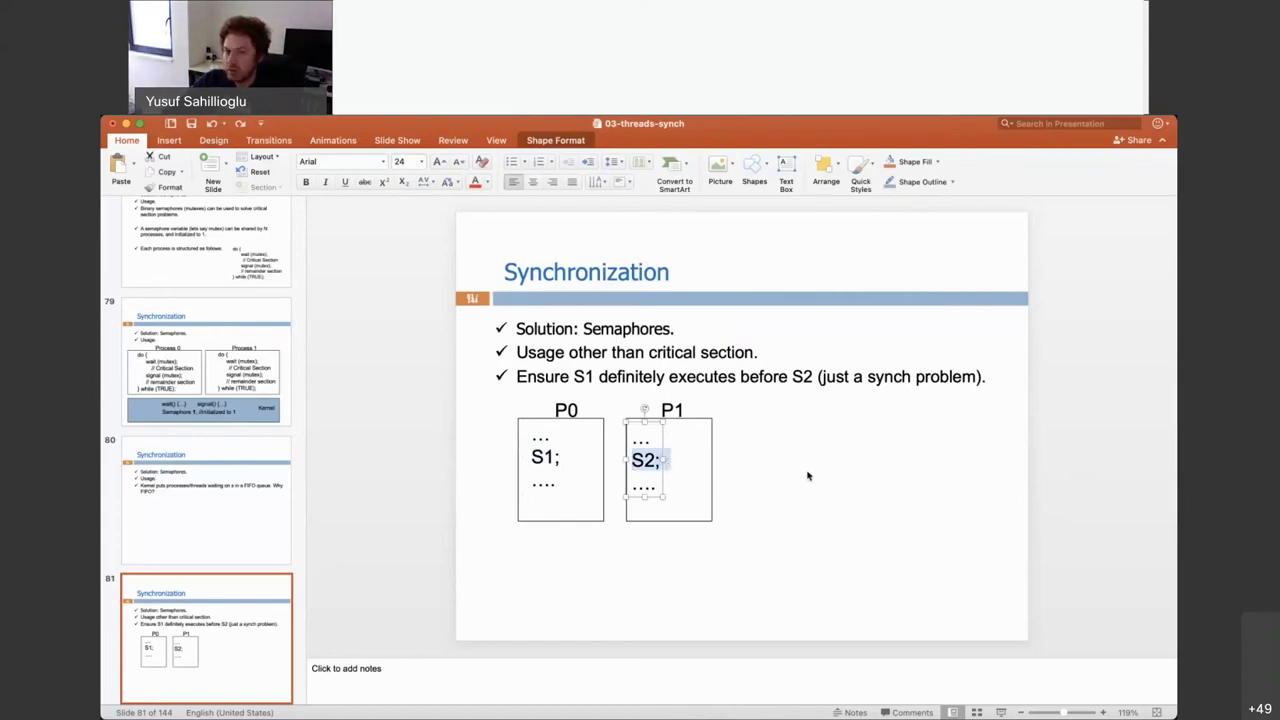
pyautogui.moveTo(600, 465)
pyautogui.write(' -')
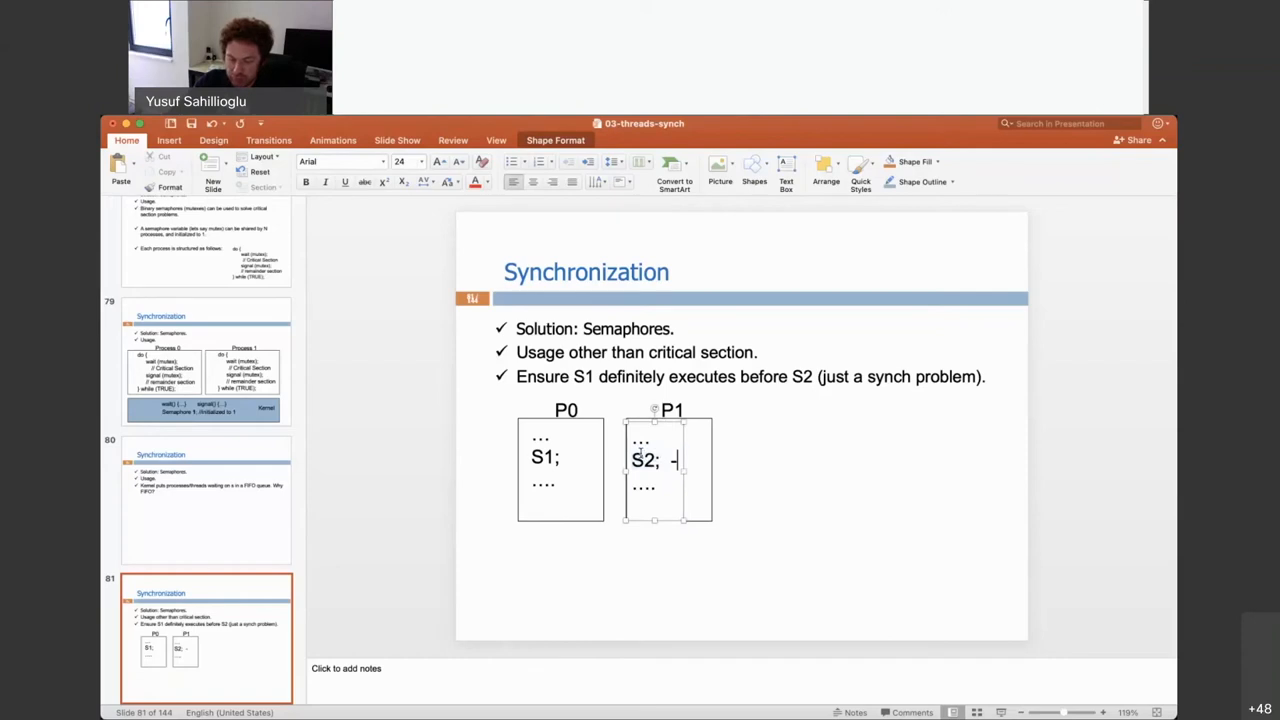
pyautogui.write('1')
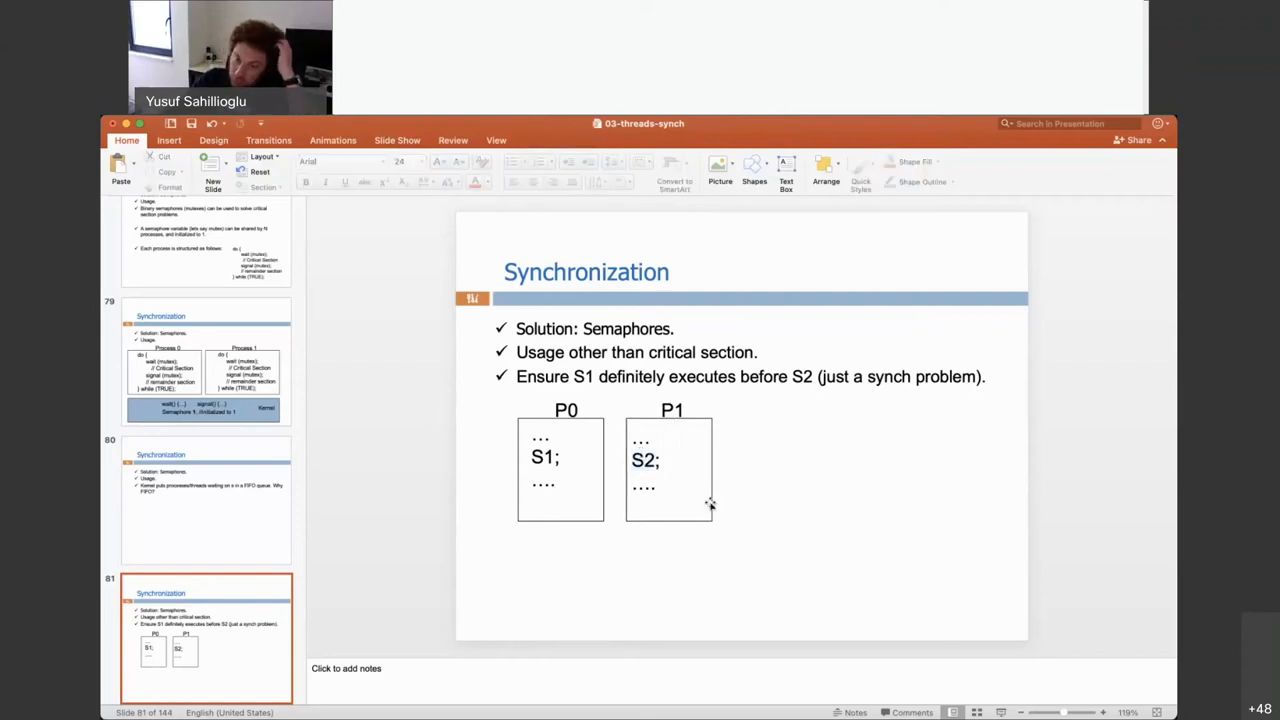
pyautogui.click(545, 457)
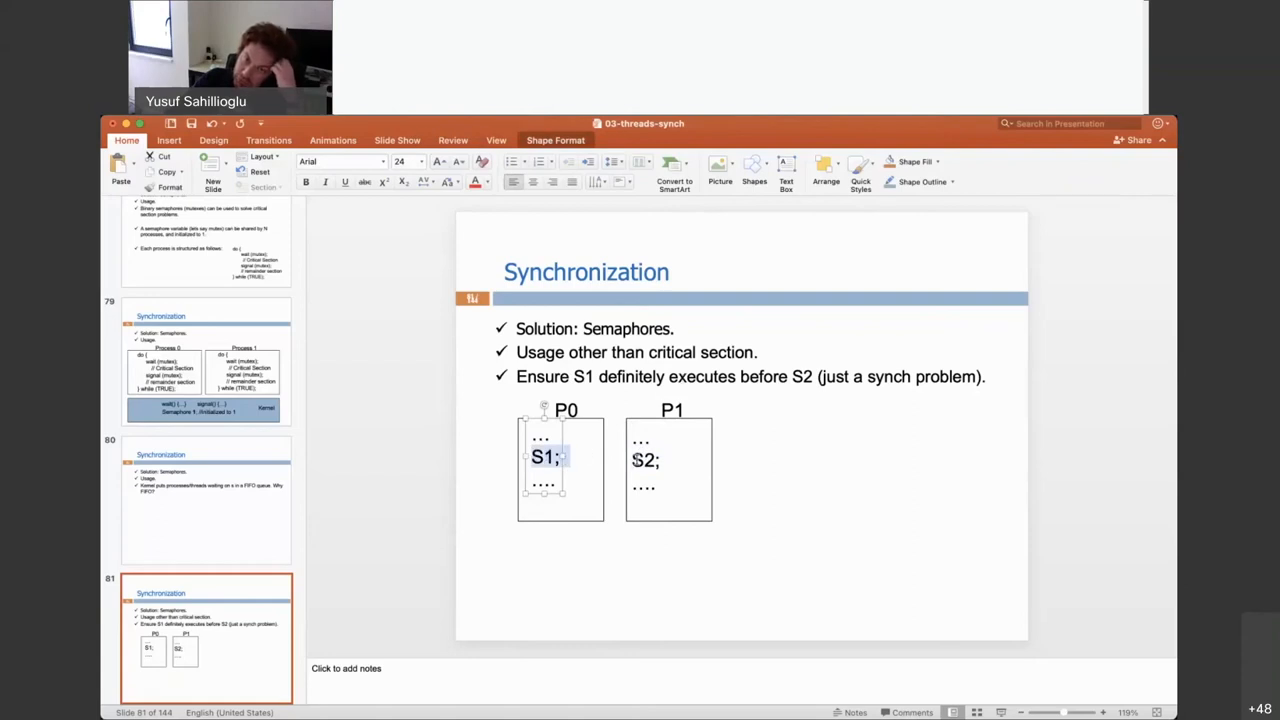
pyautogui.click(1073, 506)
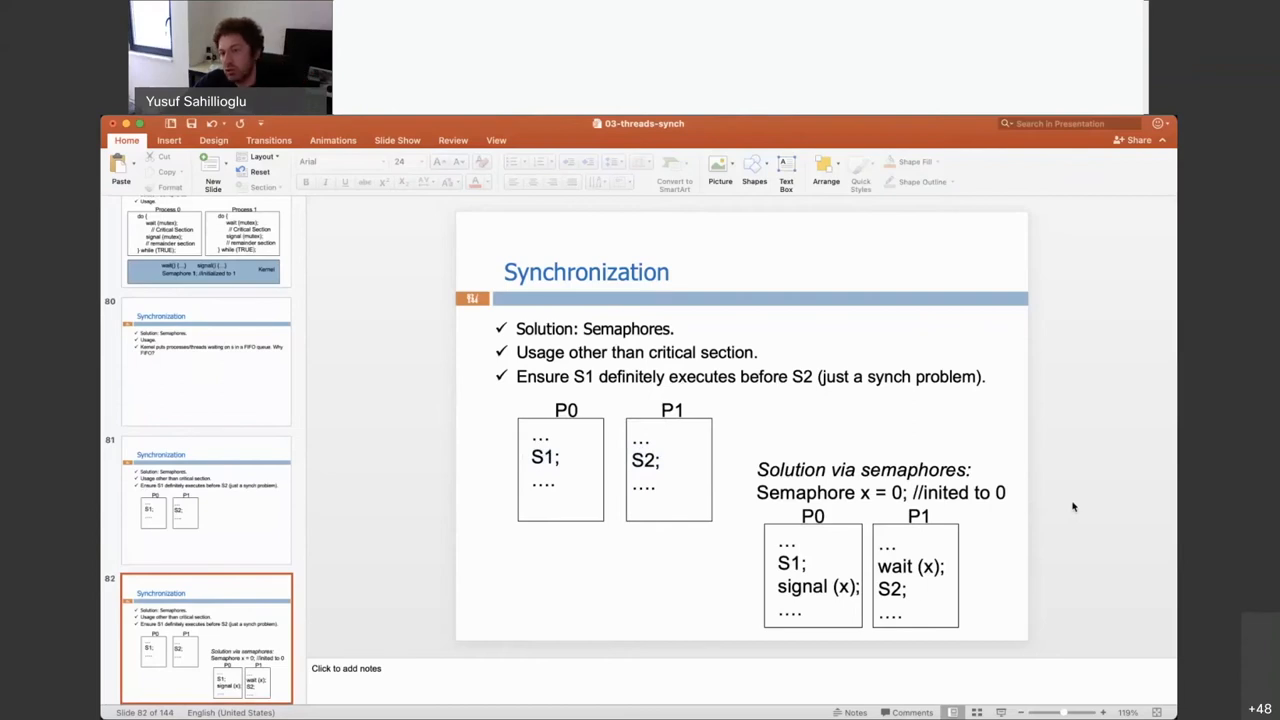
pyautogui.moveTo(840, 443)
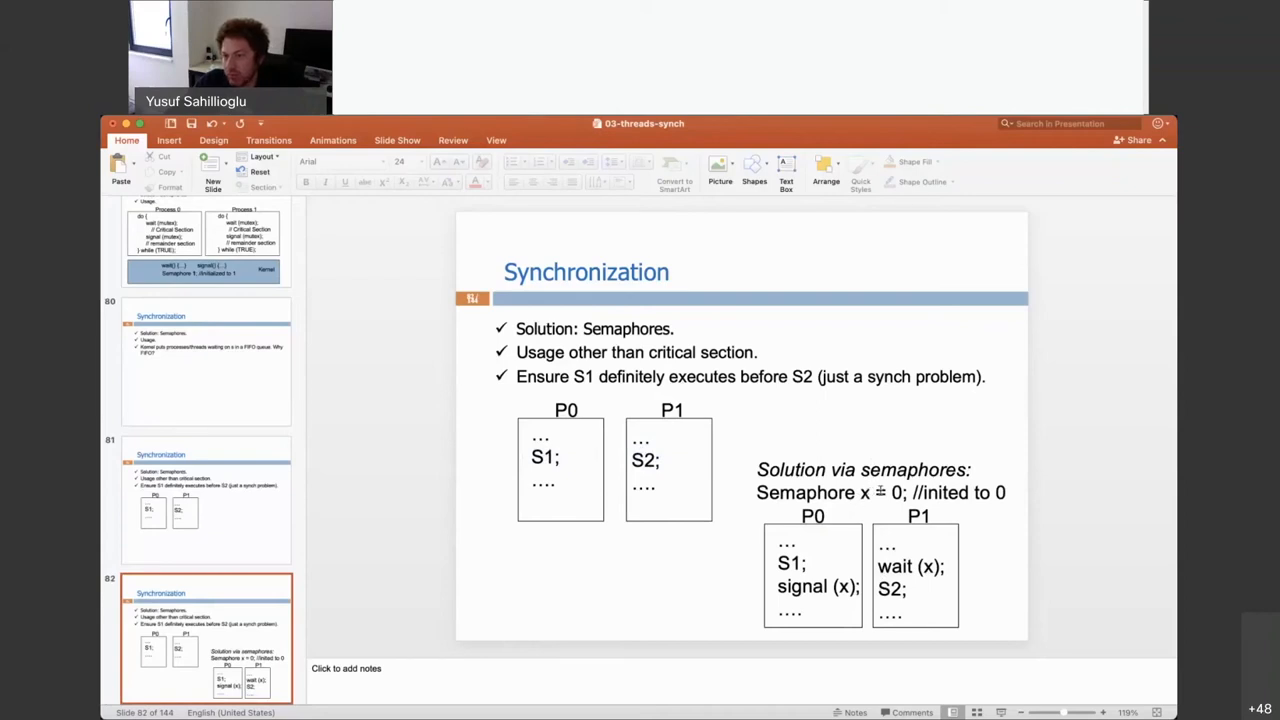
# Step: Change semaphore x's initial value on slide 82 to 1, then back to 0
pyautogui.click(898, 492)
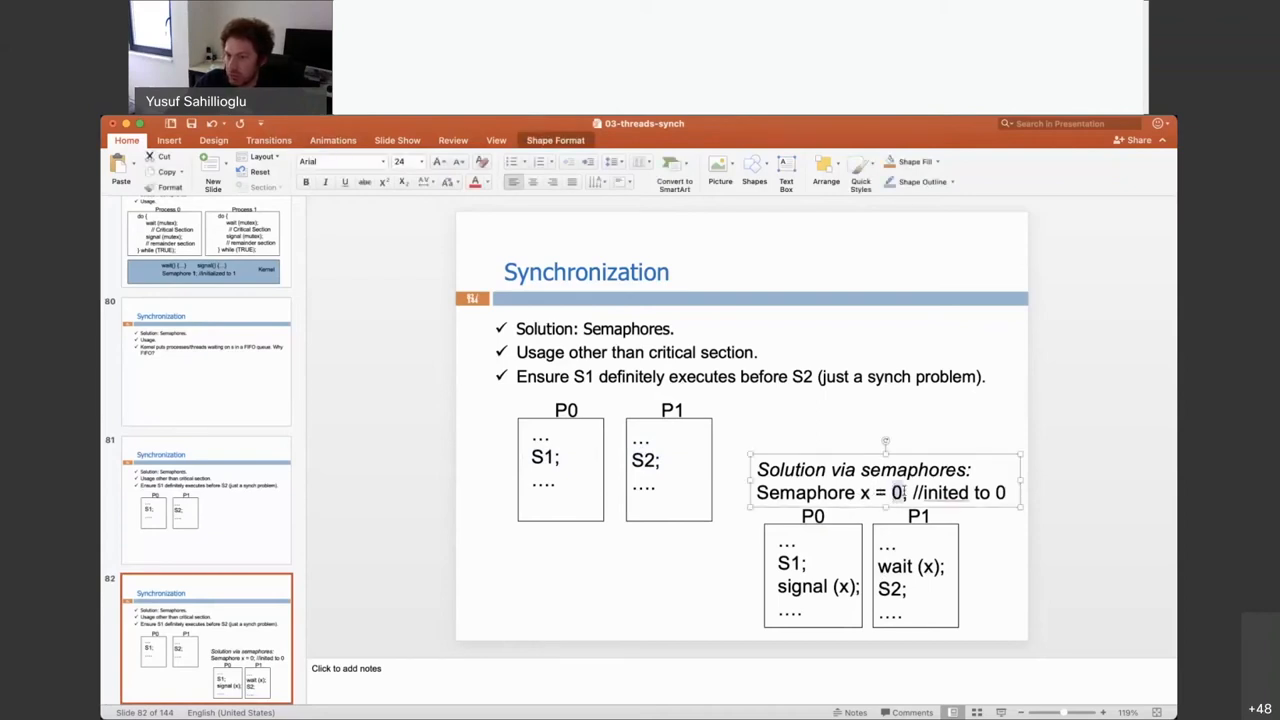
pyautogui.write('1')
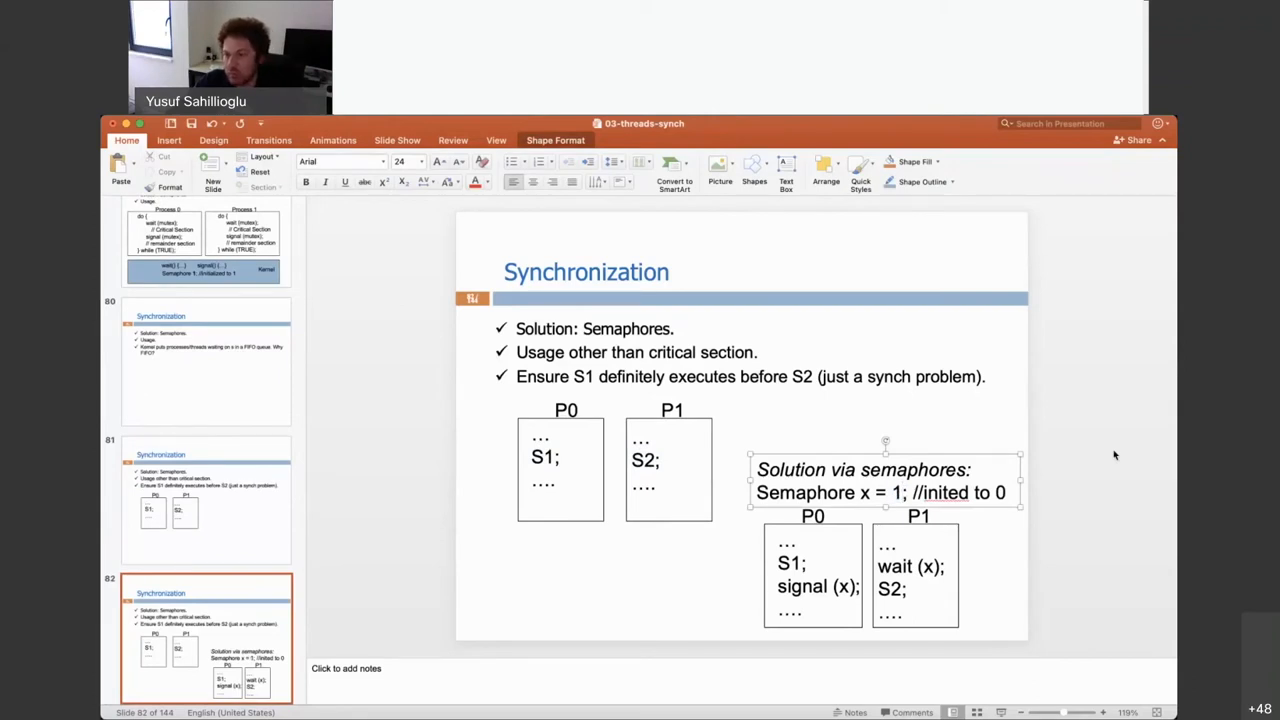
pyautogui.write('0')
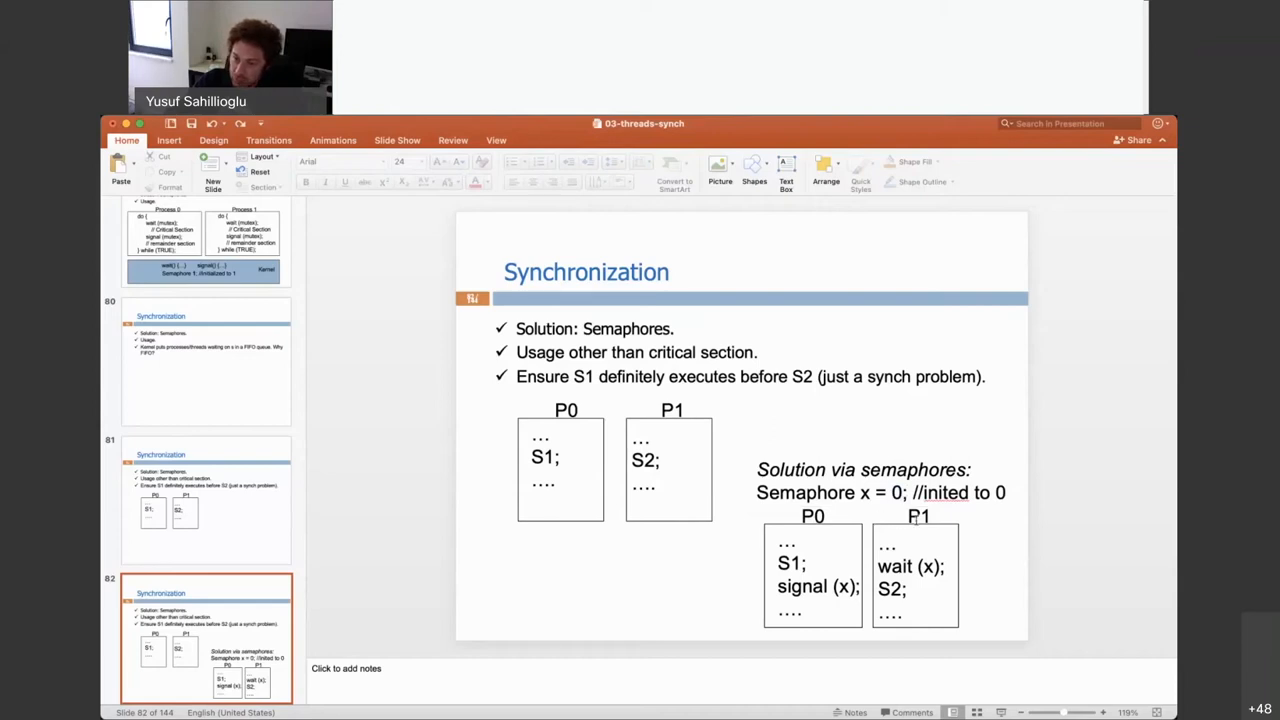
pyautogui.moveTo(910, 513)
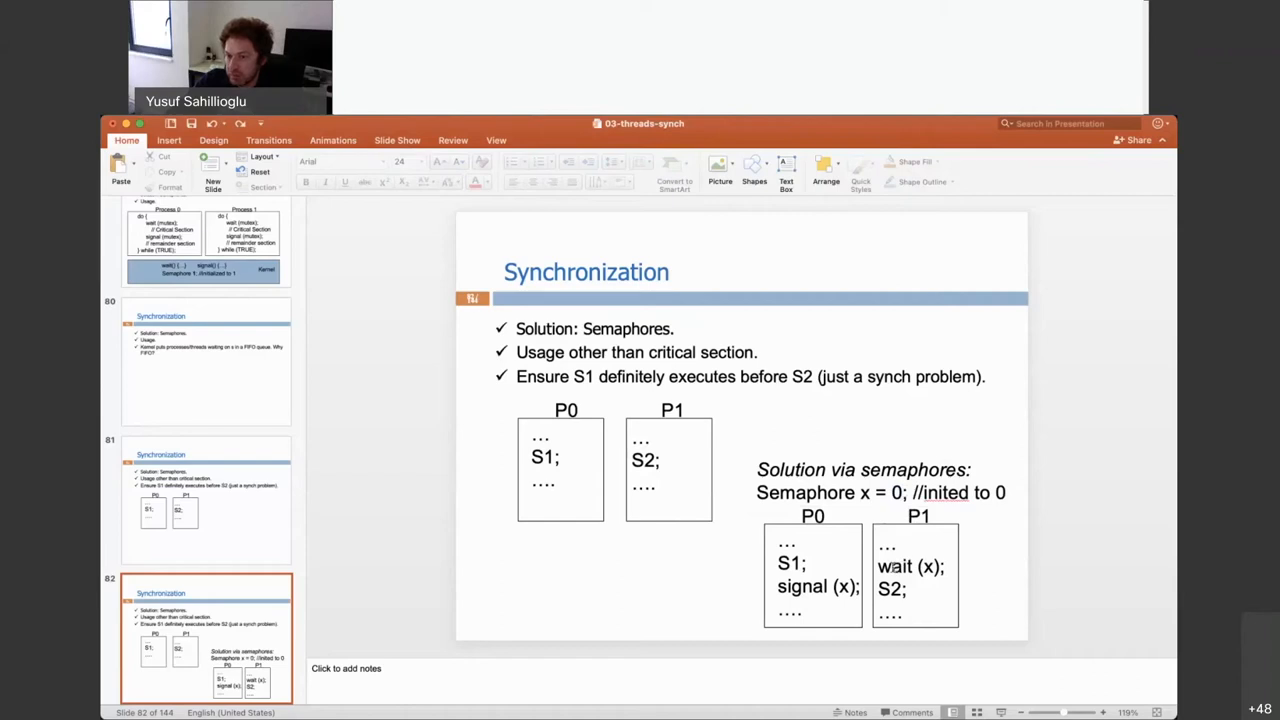
pyautogui.click(910, 566)
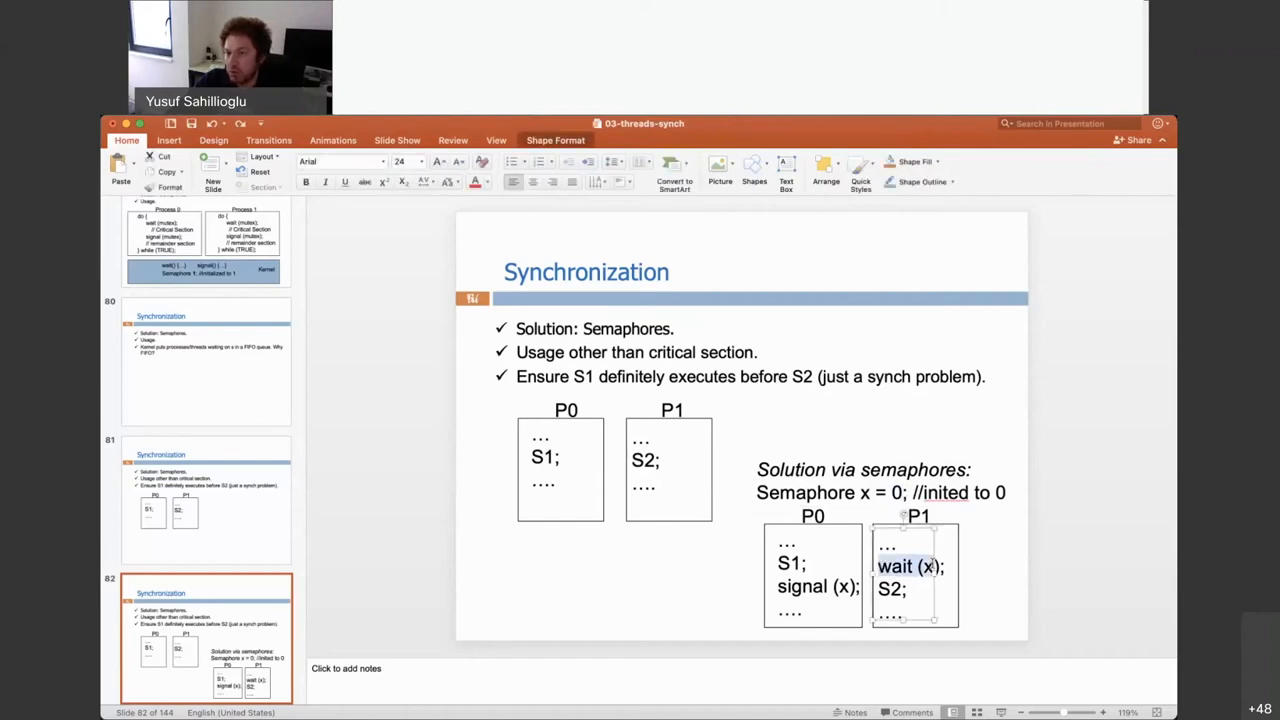
pyautogui.click(862, 469)
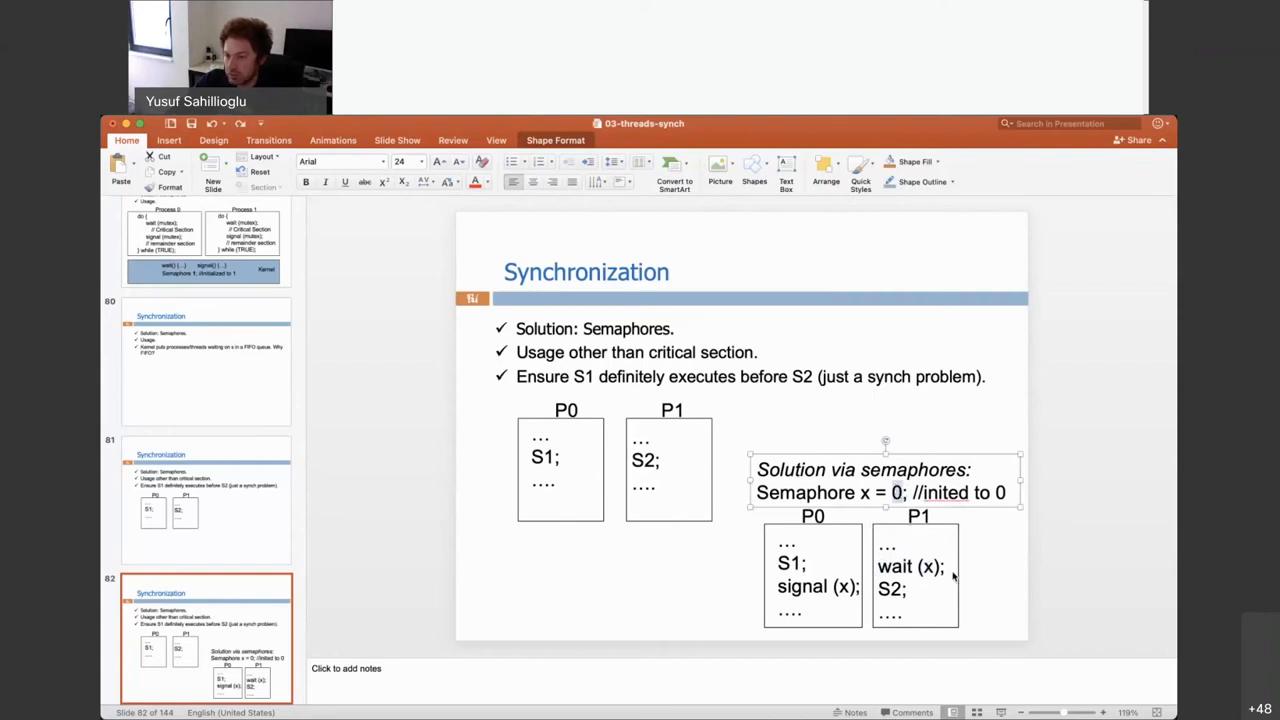
pyautogui.click(913, 565)
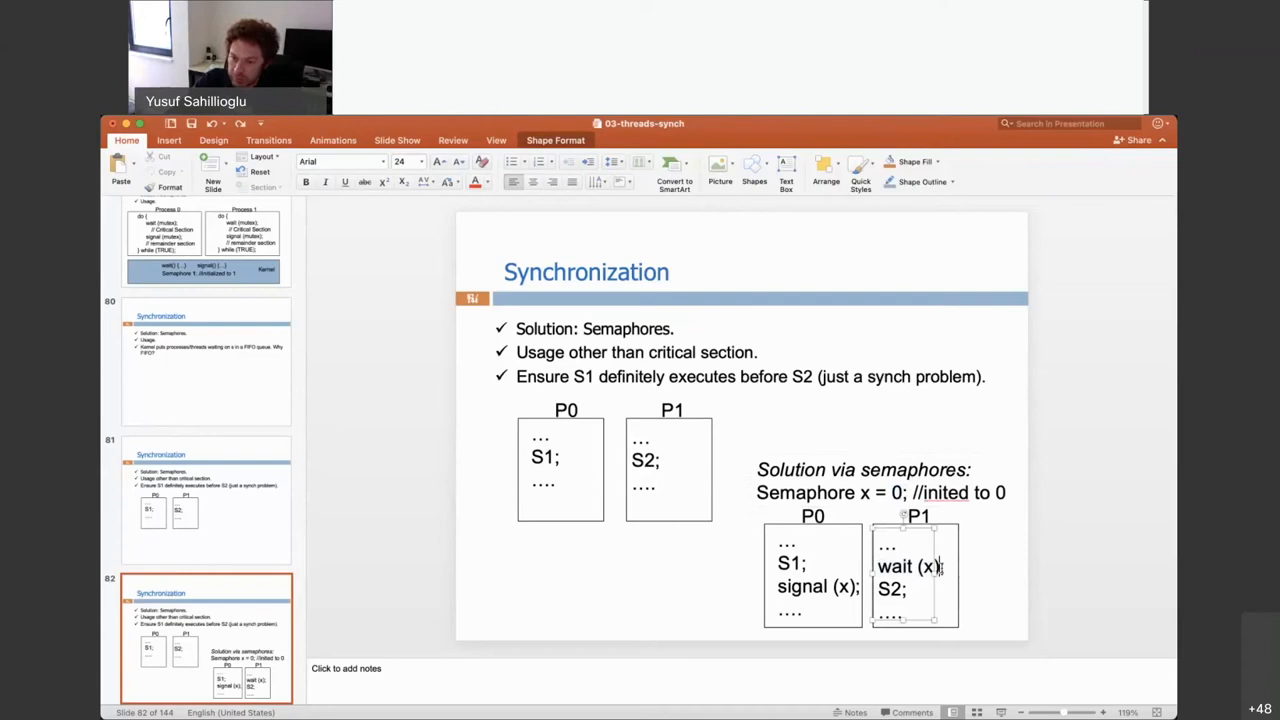
# Step: Type temporary STATE WAITING notes on P1's wait (x) line
pyautogui.doubleClick(893, 566)
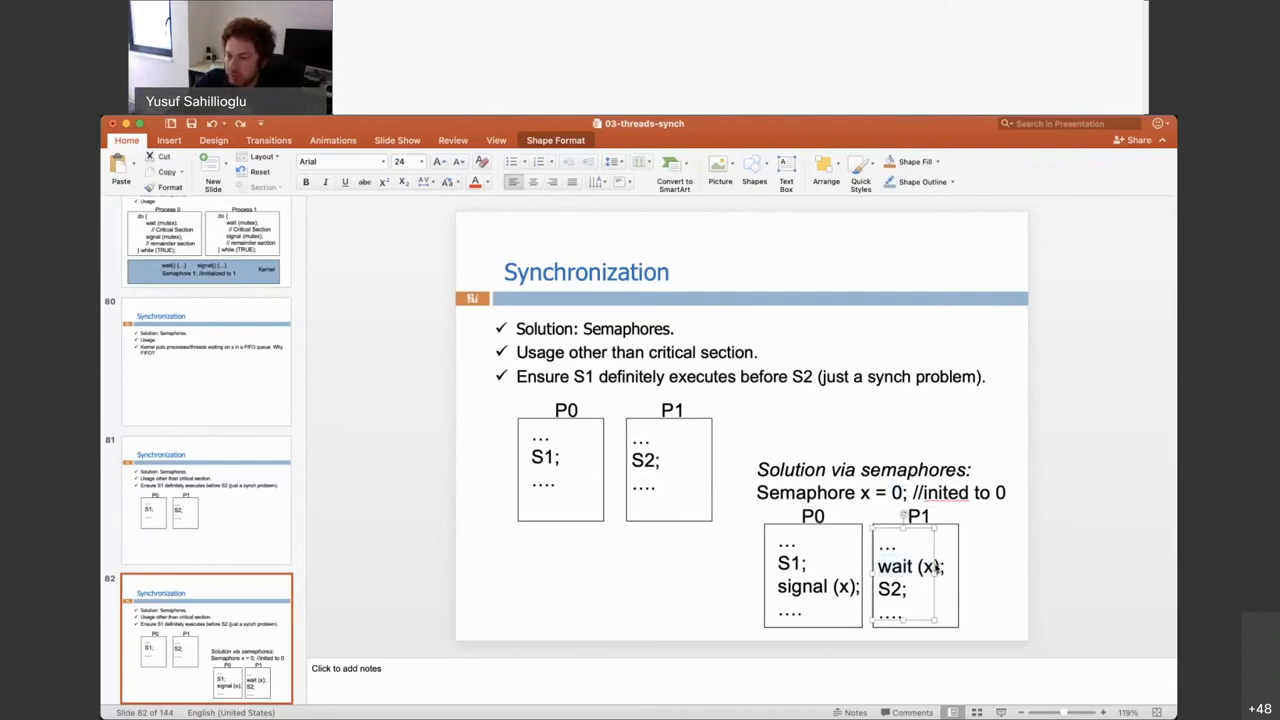
pyautogui.write('ST')
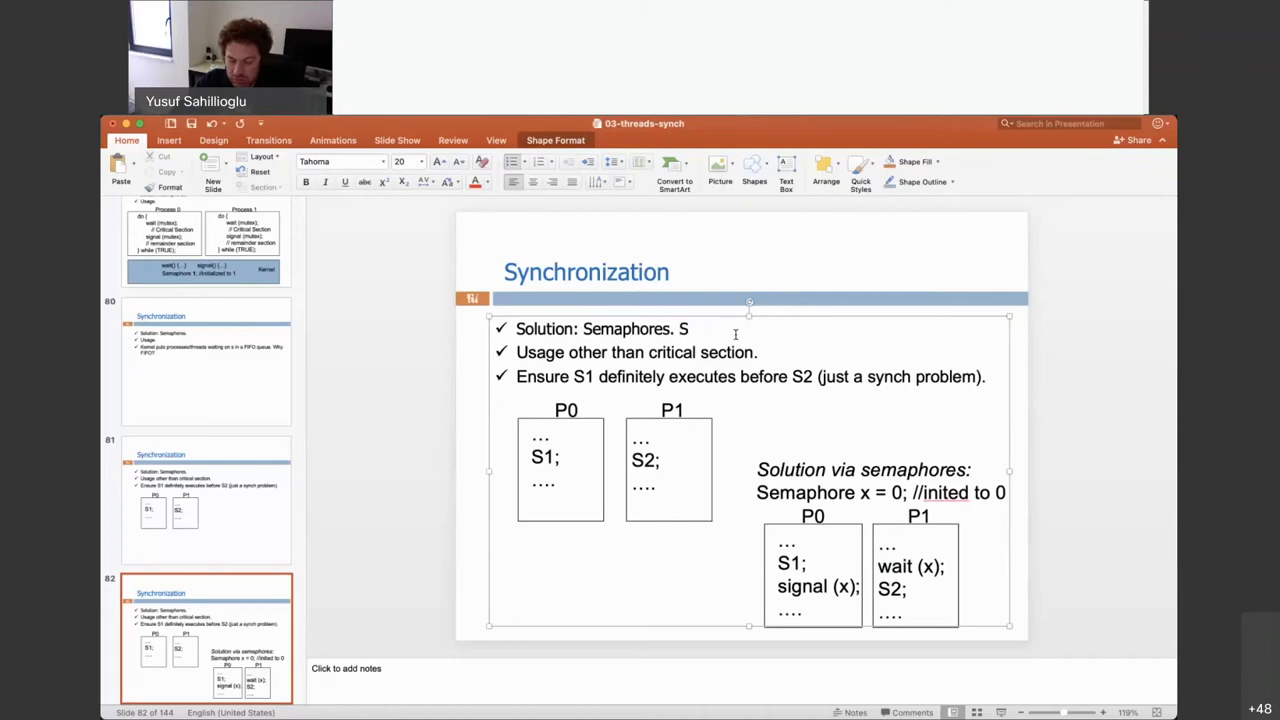
pyautogui.write('TATE')
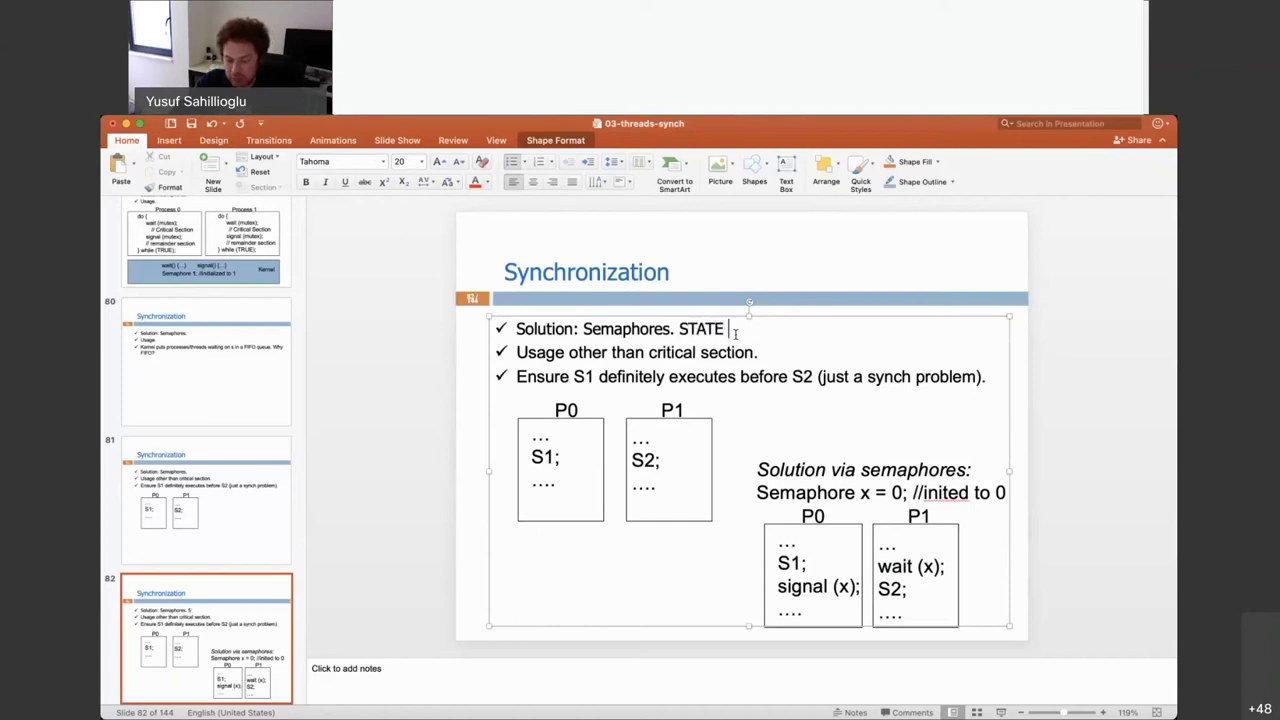
pyautogui.write('WAITING')
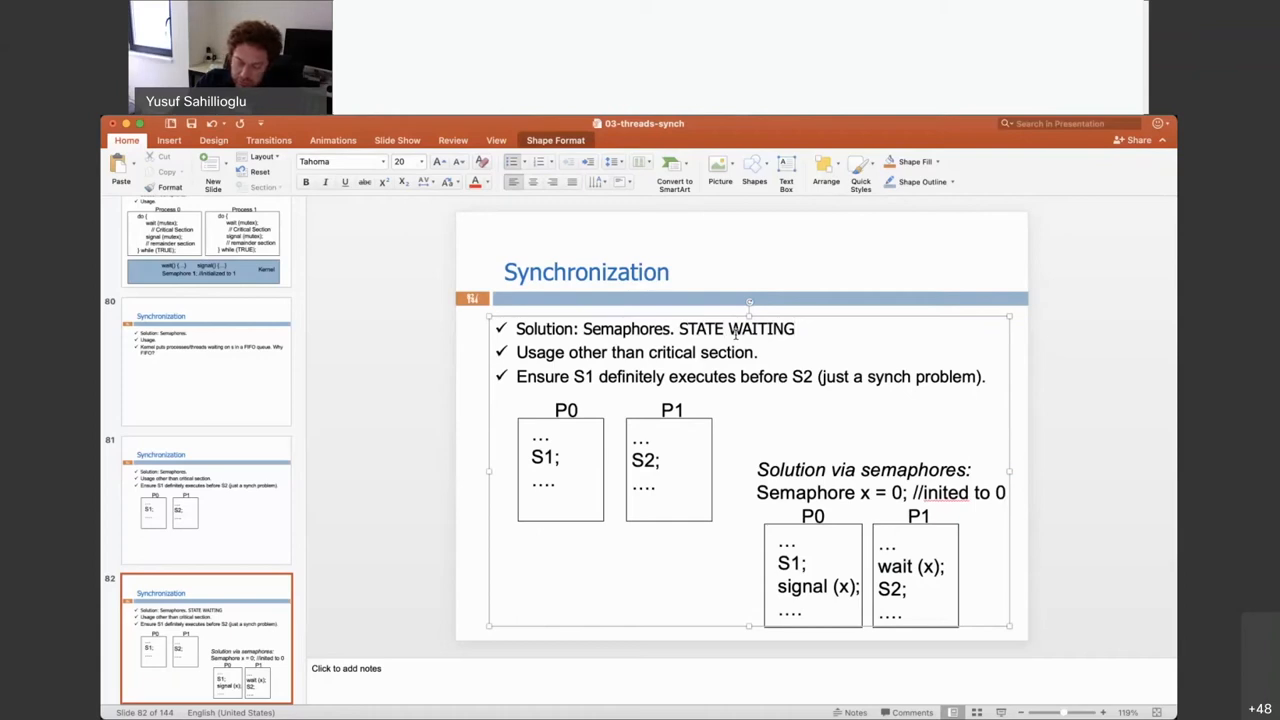
pyautogui.write('pre')
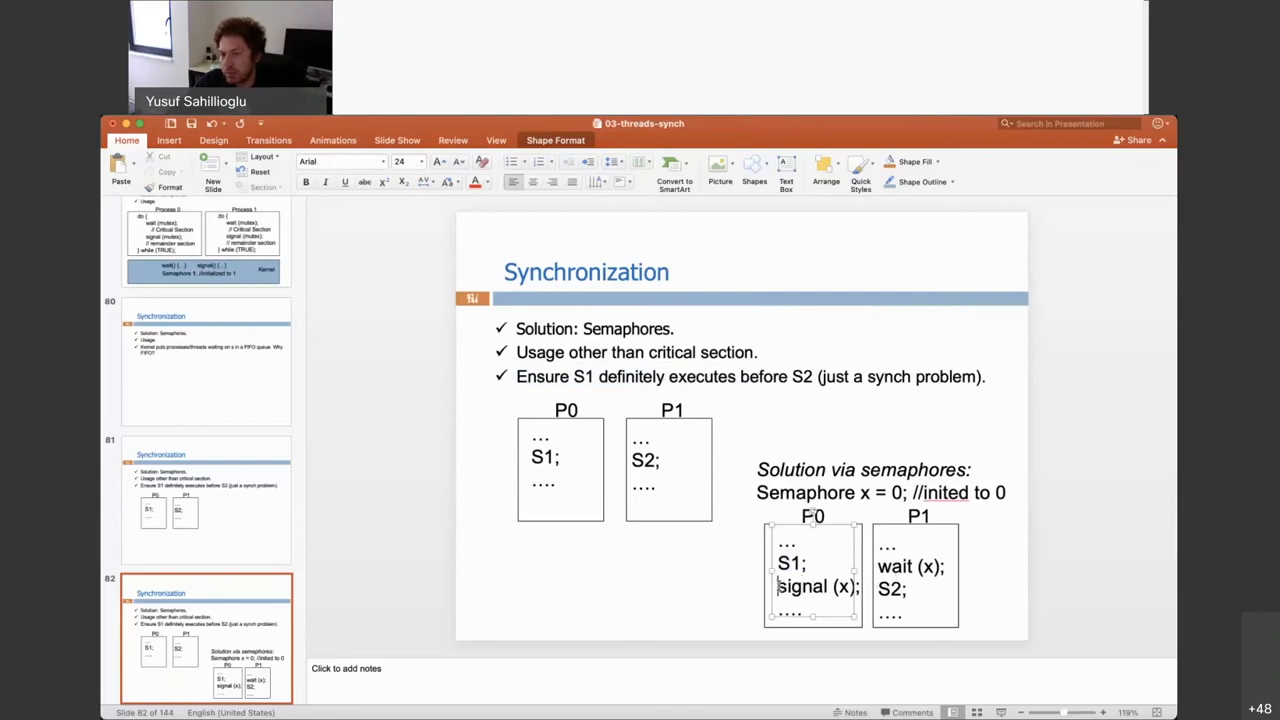
# Step: Retype x's initial value as 0 and return to slide 73's semaphore code
pyautogui.doubleClick(815, 586)
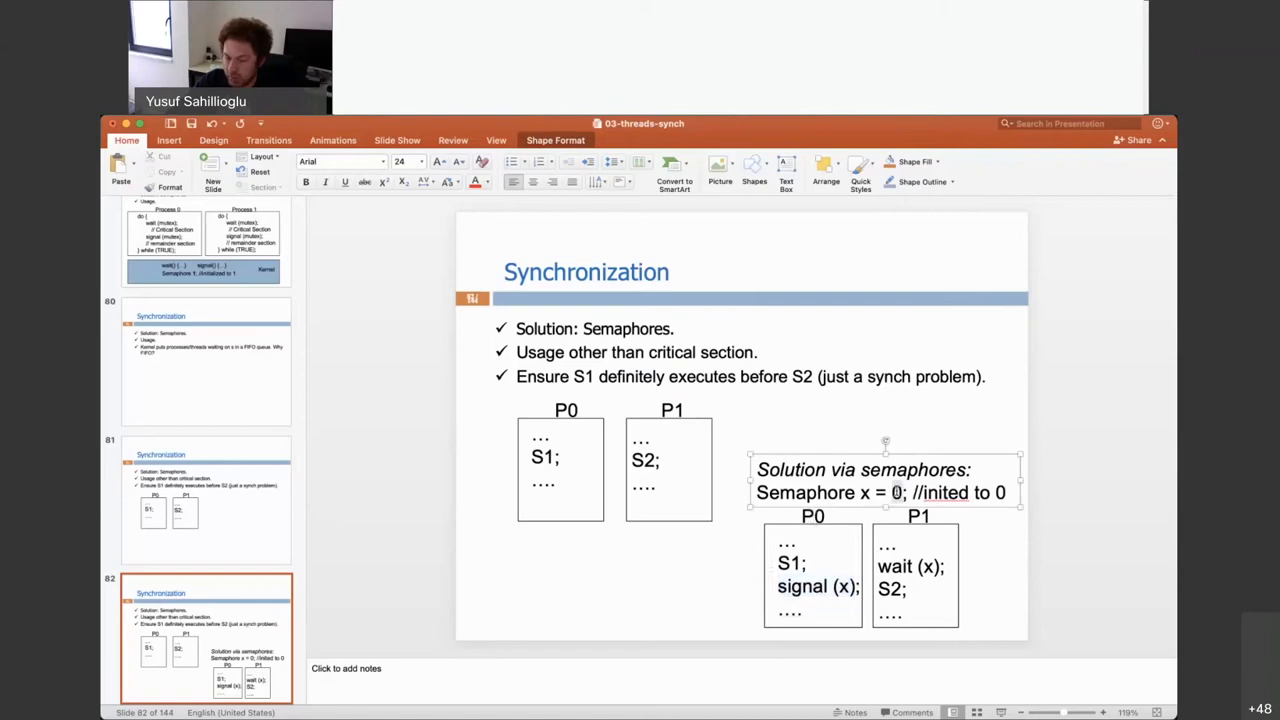
pyautogui.press('Backspace')
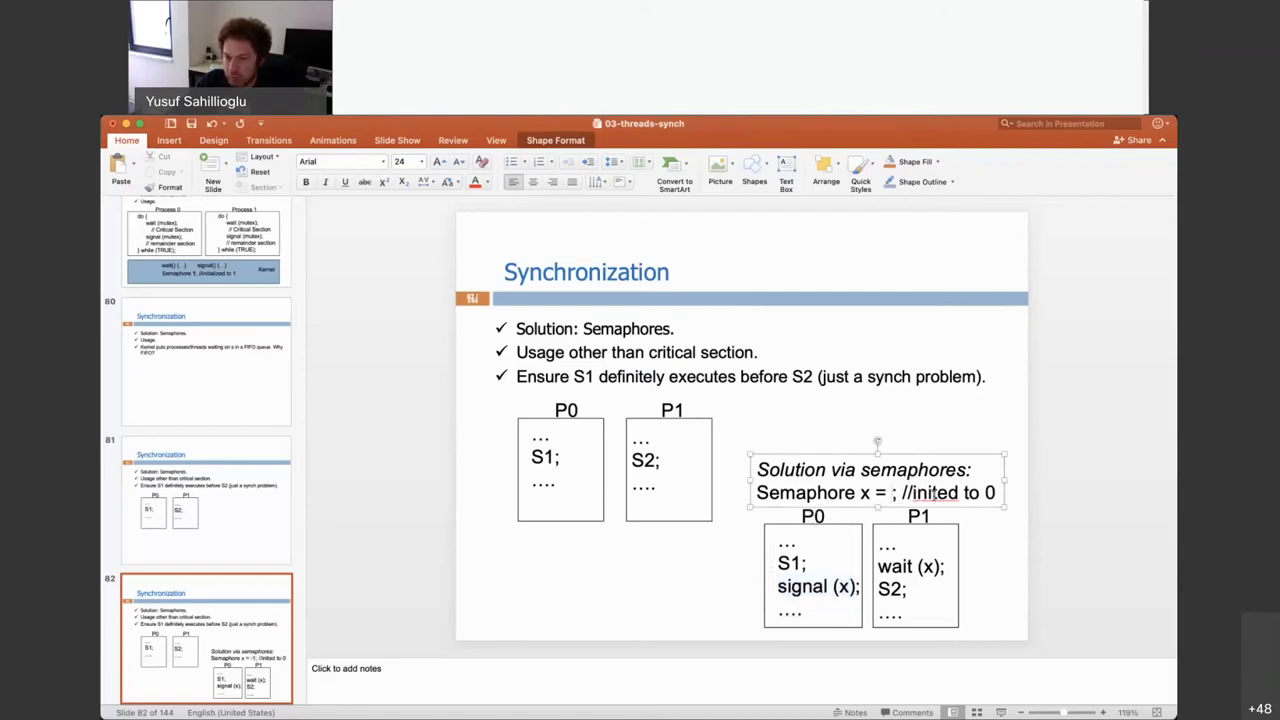
pyautogui.write('0')
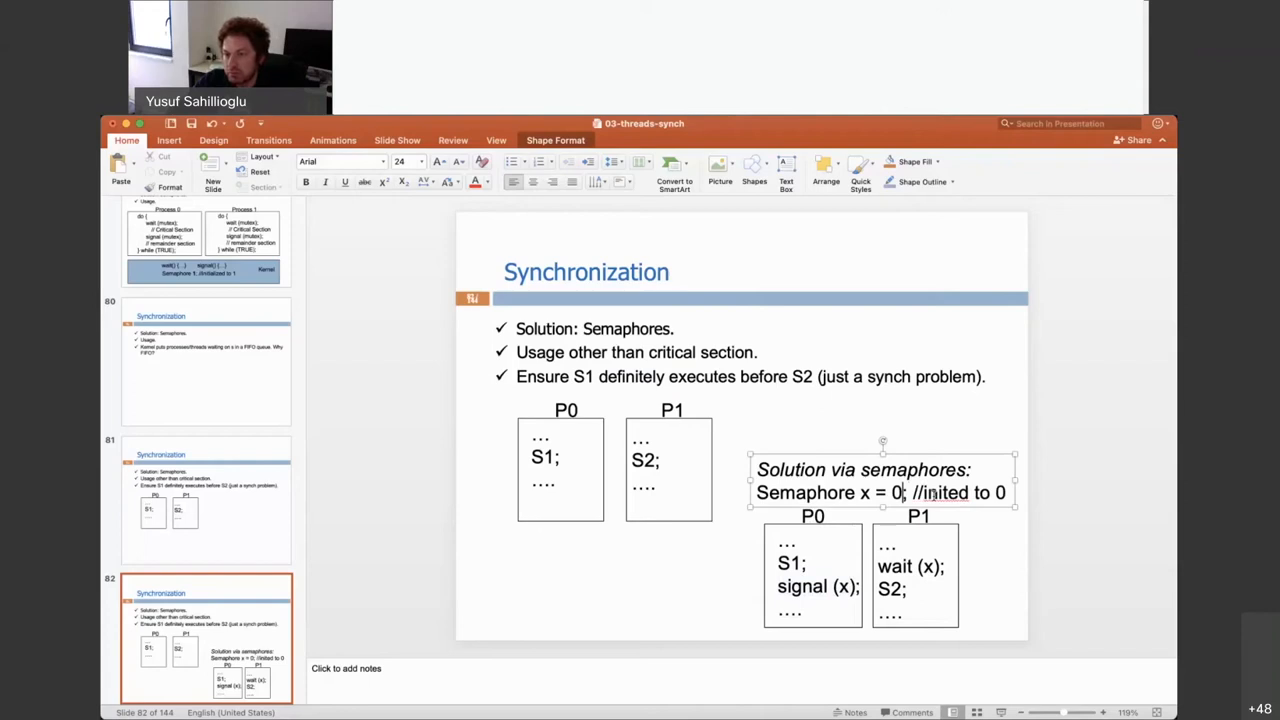
pyautogui.click(1087, 573)
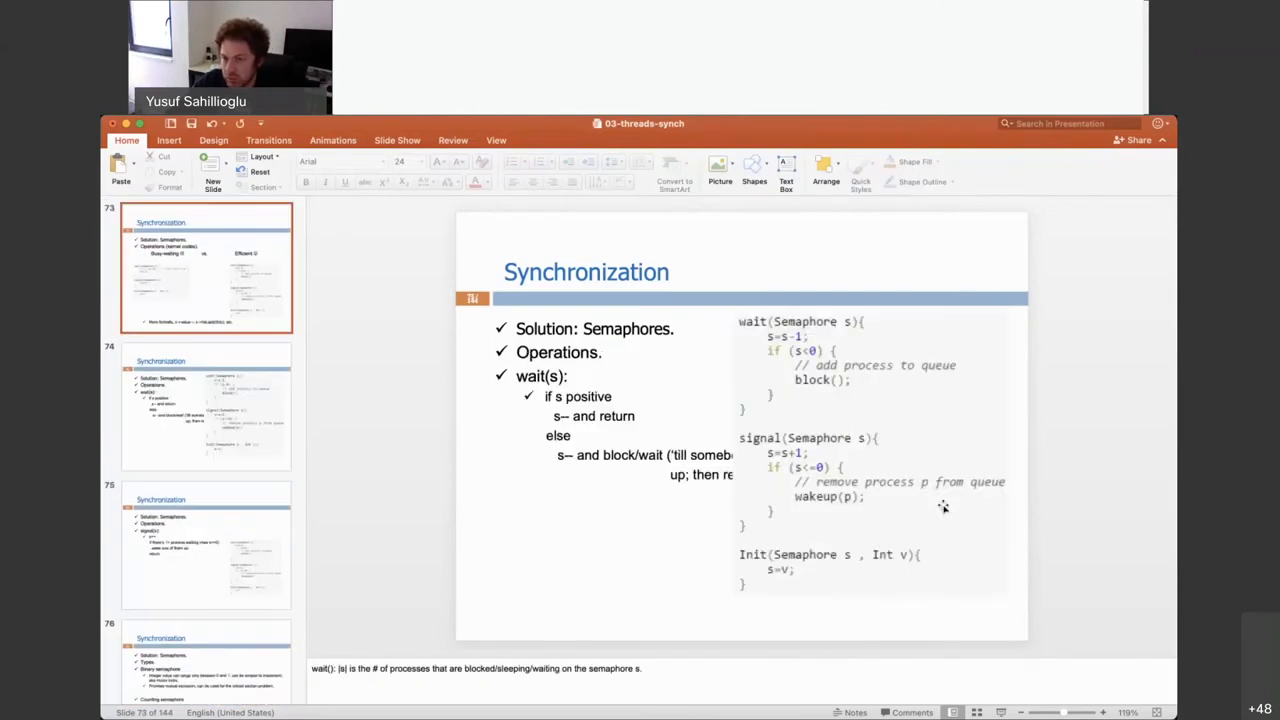
# Step: Go to slide 74, which explains wait(s) beside the wait() and signal() code
pyautogui.click(206, 405)
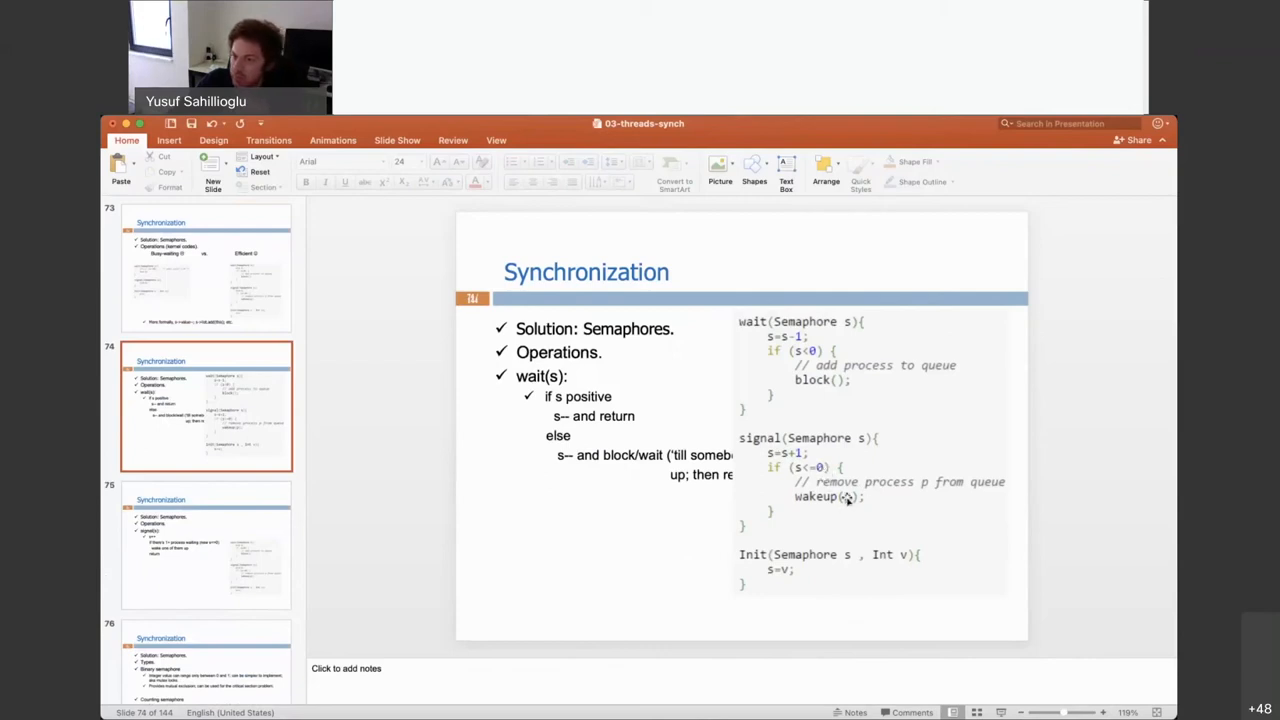
pyautogui.moveTo(960, 467)
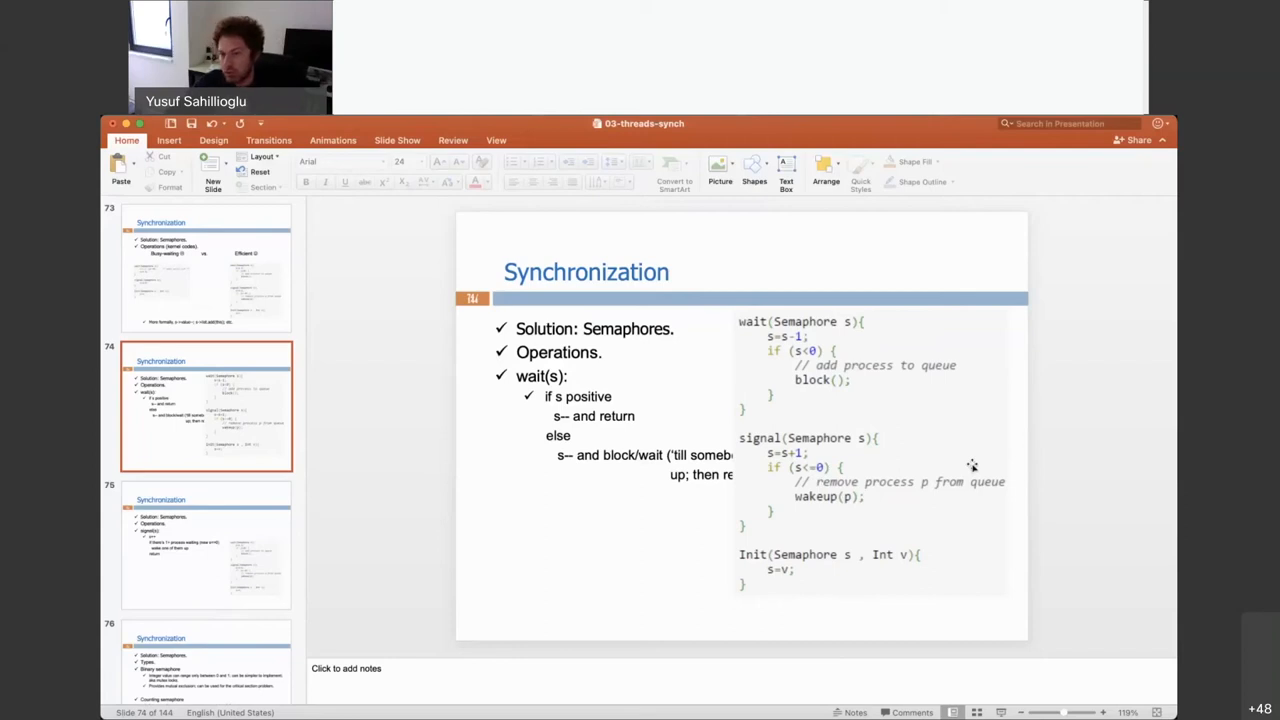
pyautogui.moveTo(868, 497)
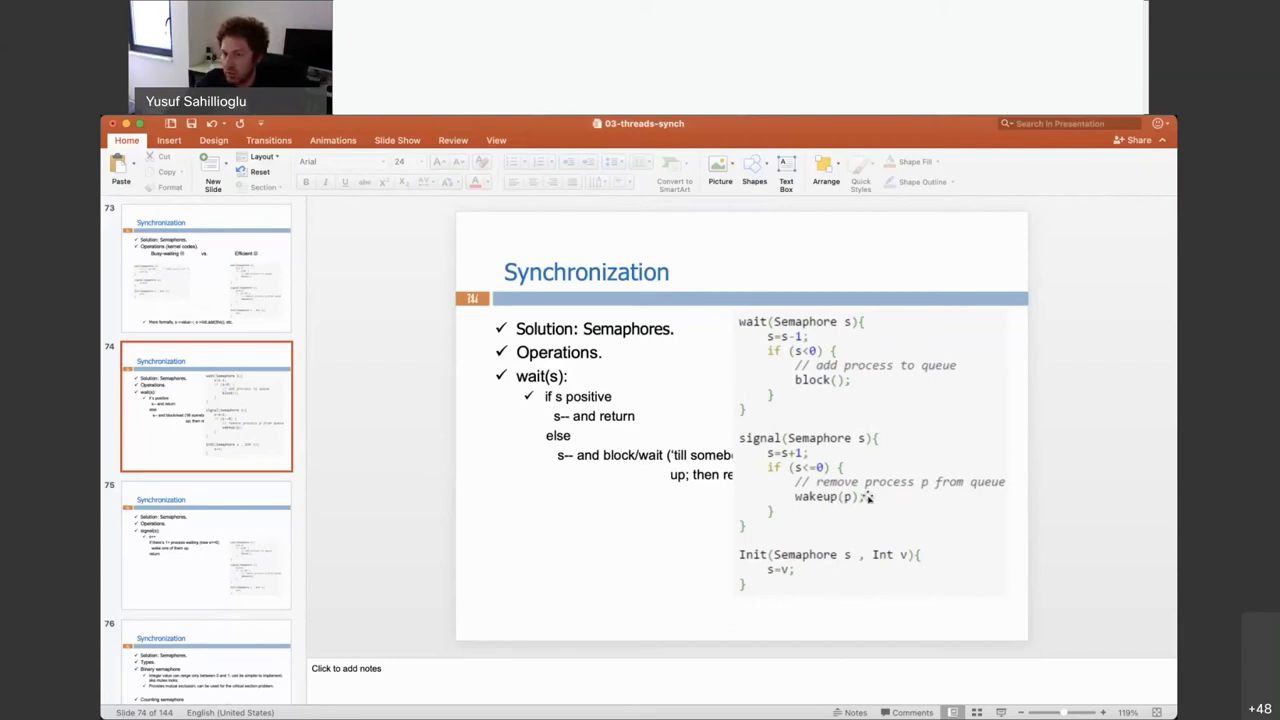
pyautogui.moveTo(798, 503)
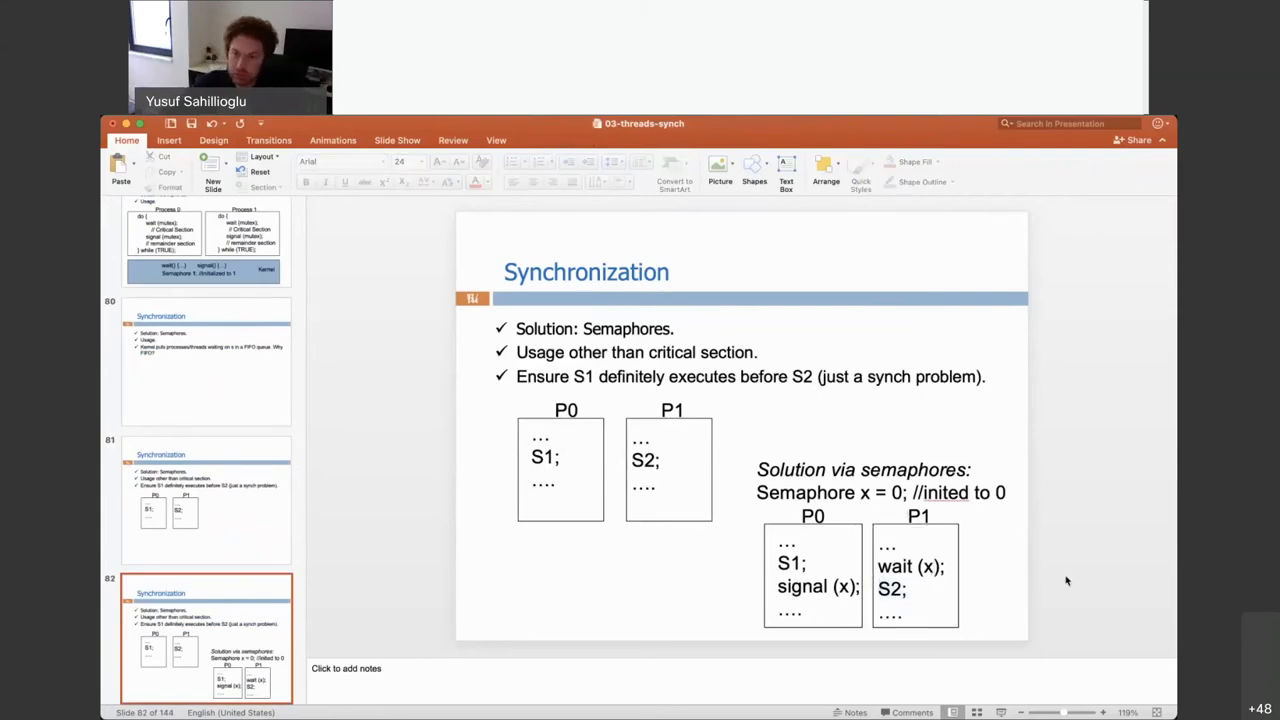
# Step: Go to slide 83 on N processes sharing a resource with 5 instances
pyautogui.click(207, 635)
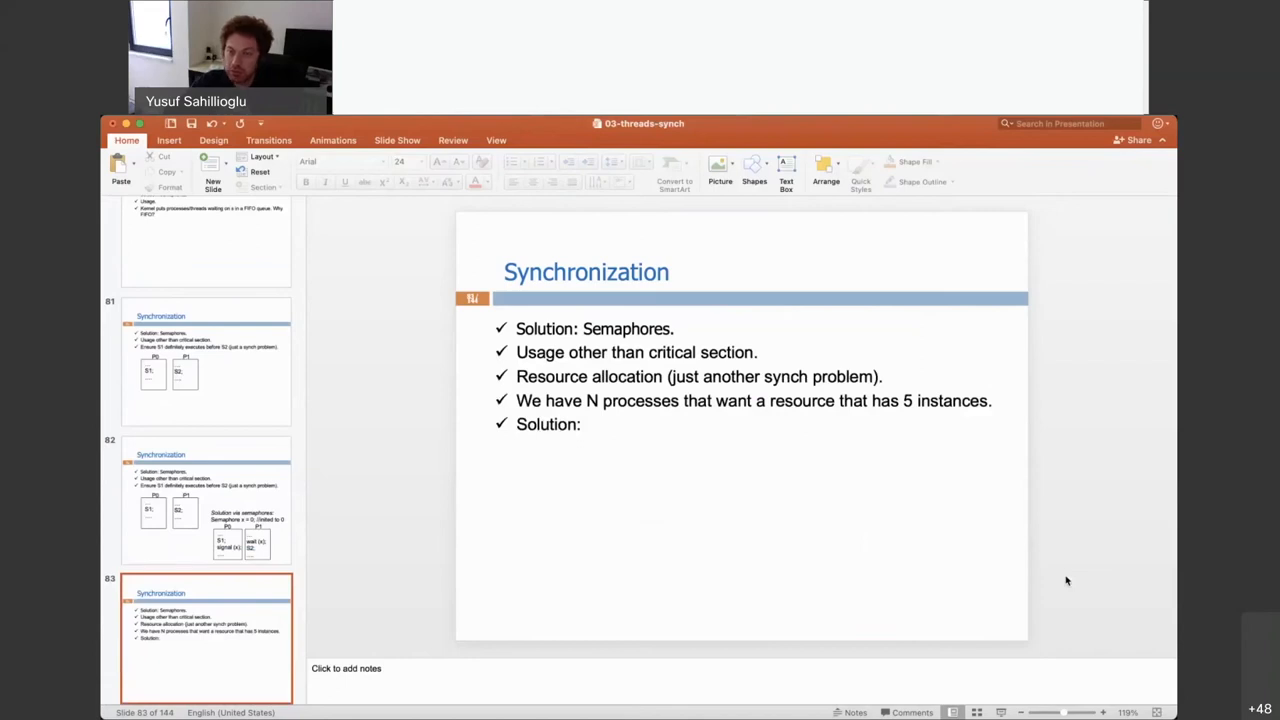
pyautogui.moveTo(707, 387)
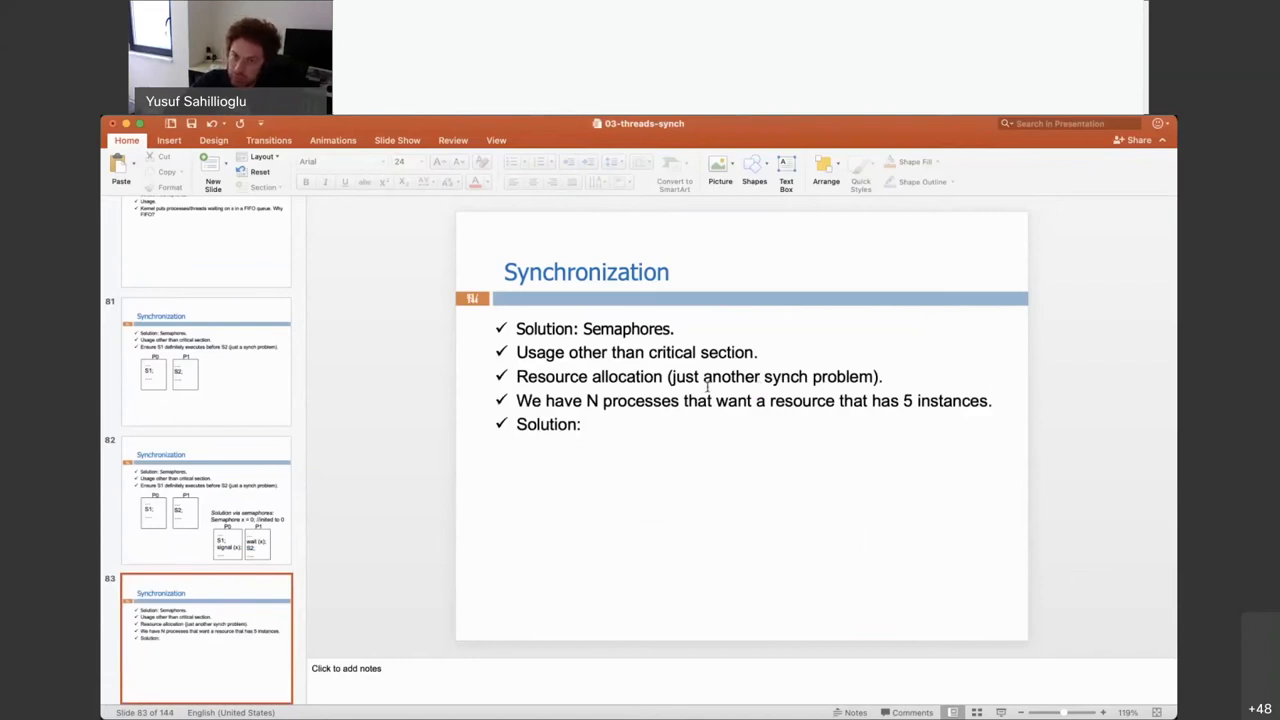
pyautogui.moveTo(1048, 428)
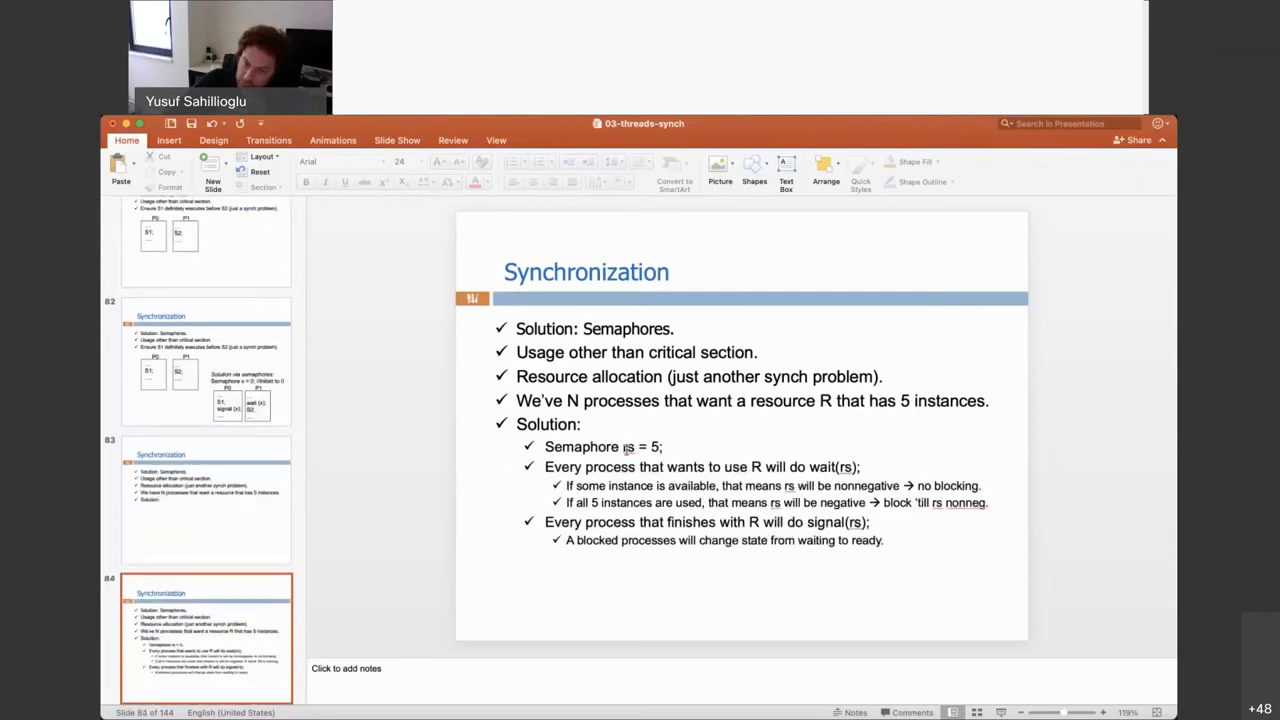
# Step: Type and remove temporary notes ('after 5 cal', 'T6') beside wait(rs) on slide 83
pyautogui.doubleClick(640, 446)
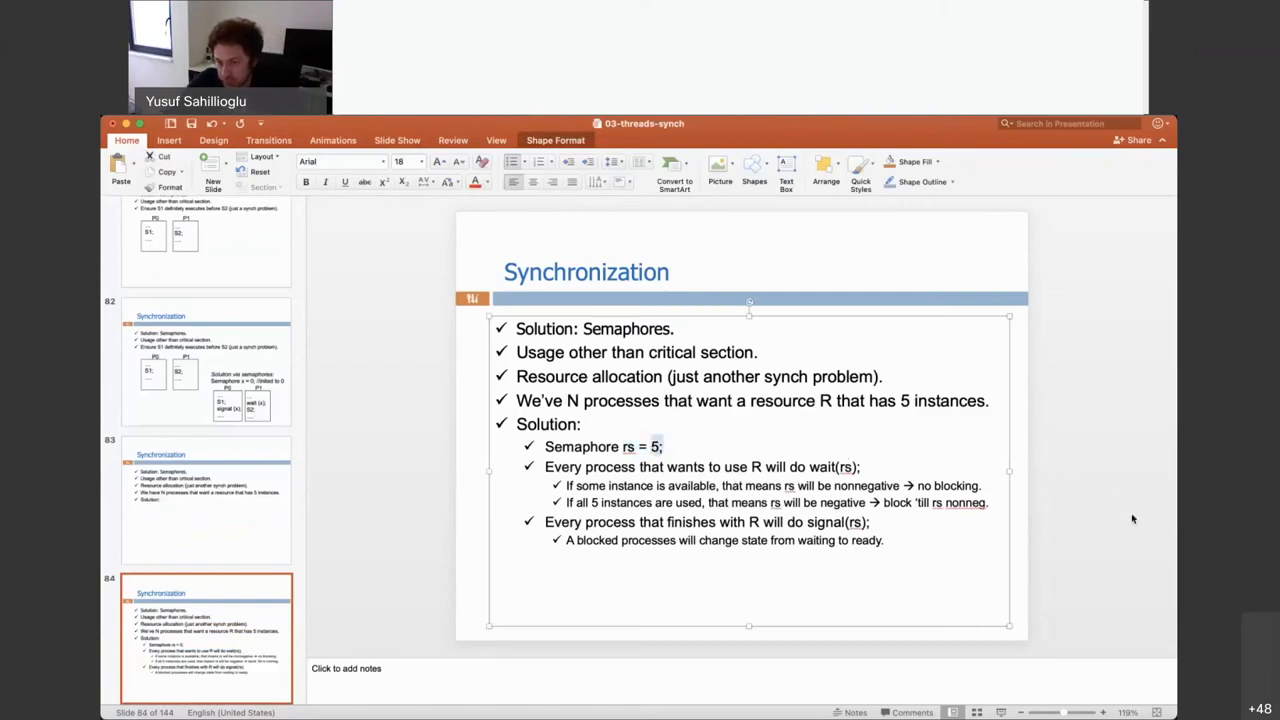
pyautogui.click(636, 463)
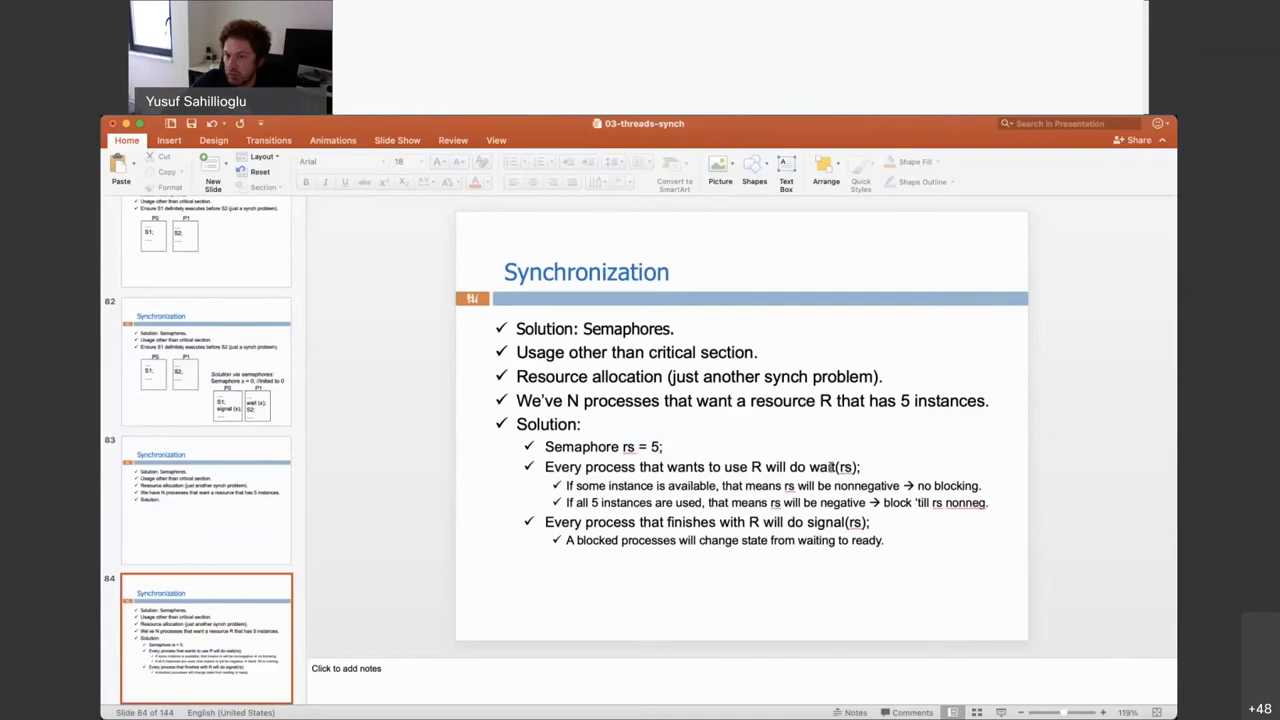
pyautogui.moveTo(903, 465)
pyautogui.write(' → 0')
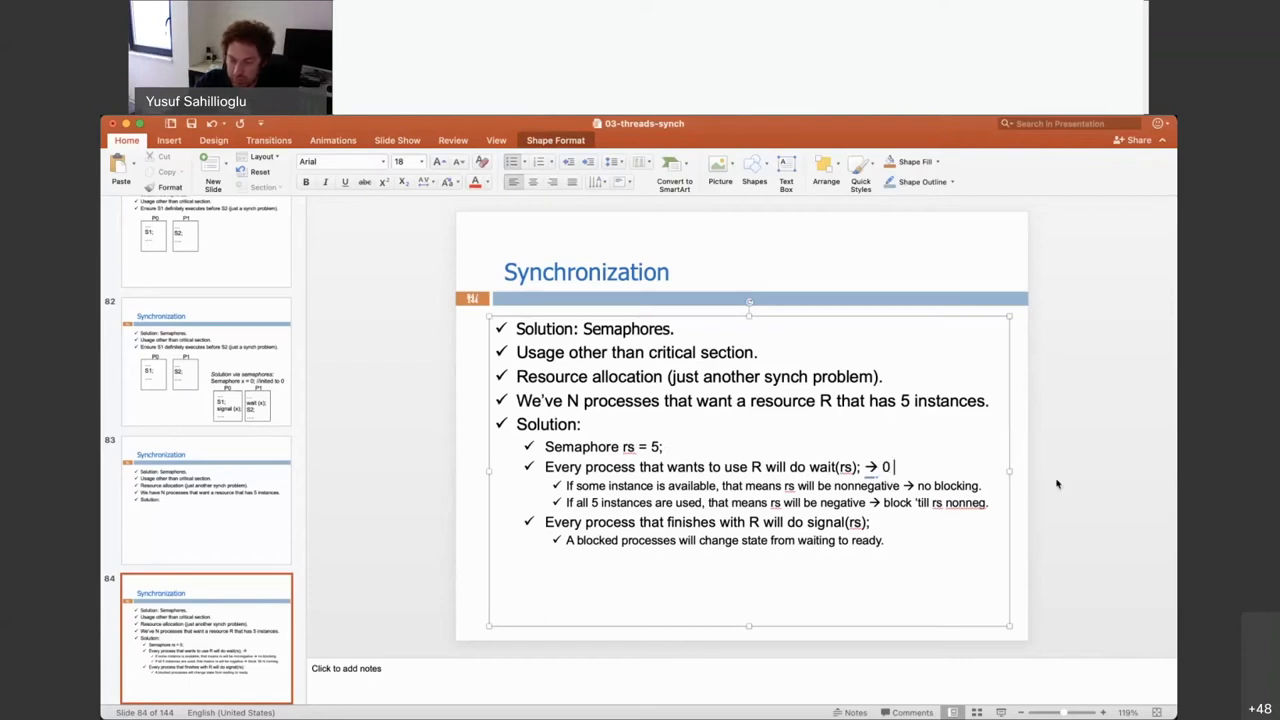
pyautogui.write('after 5 calls')
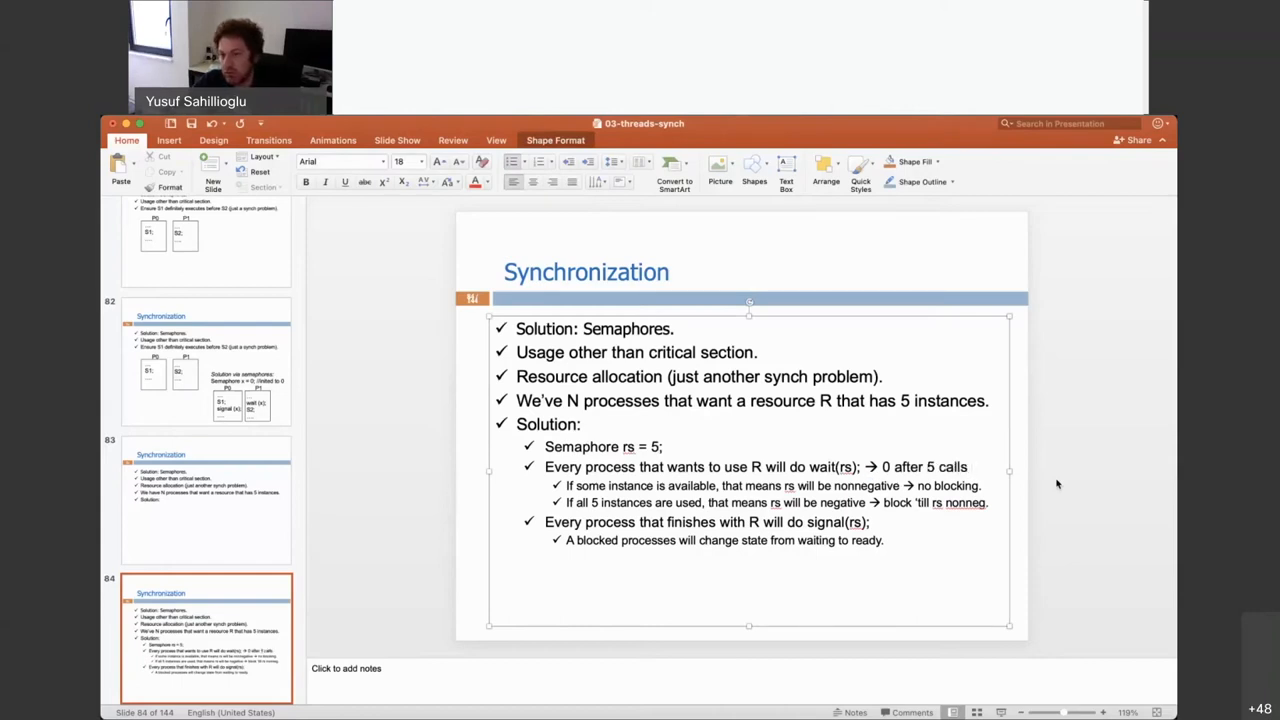
pyautogui.click(968, 467)
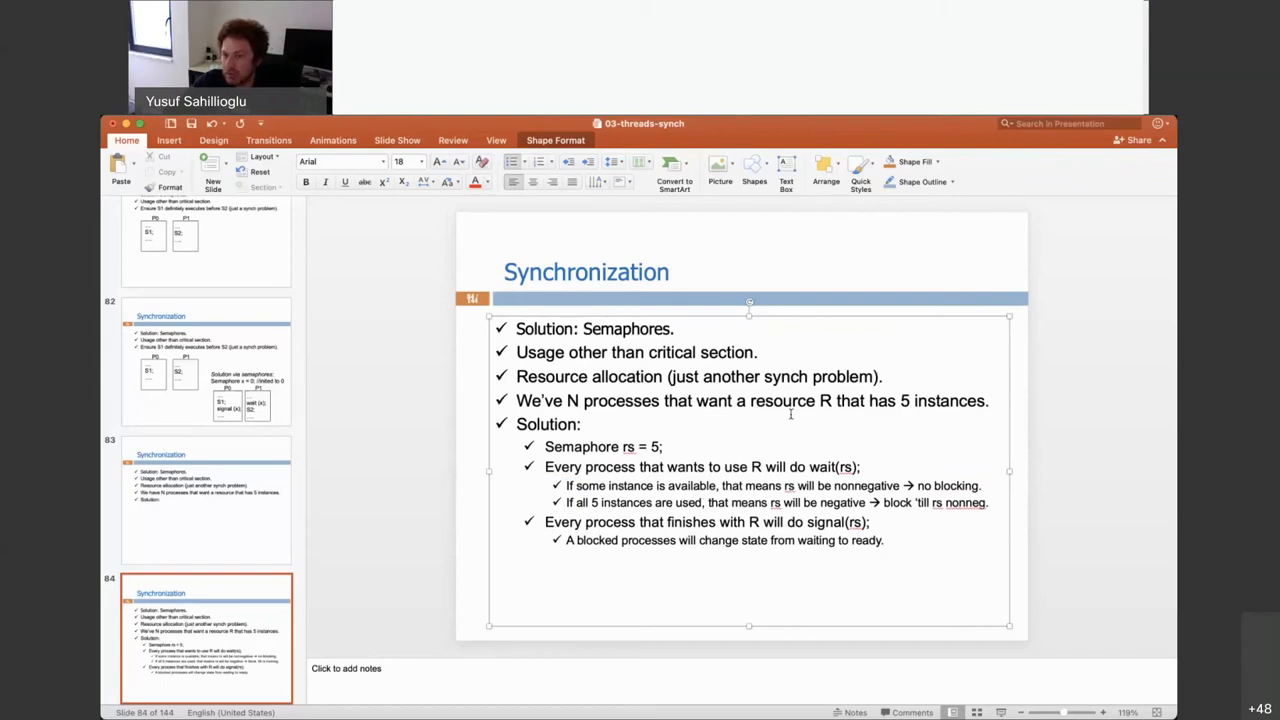
pyautogui.click(863, 467)
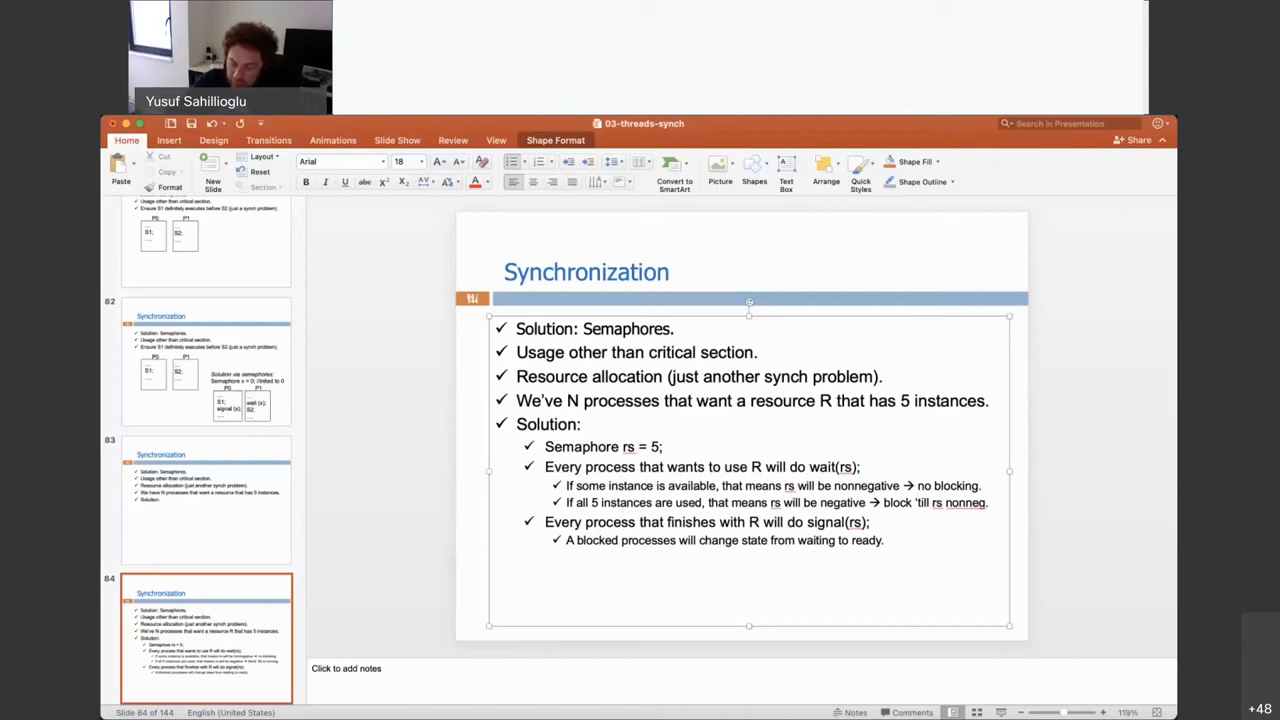
pyautogui.write('T6')
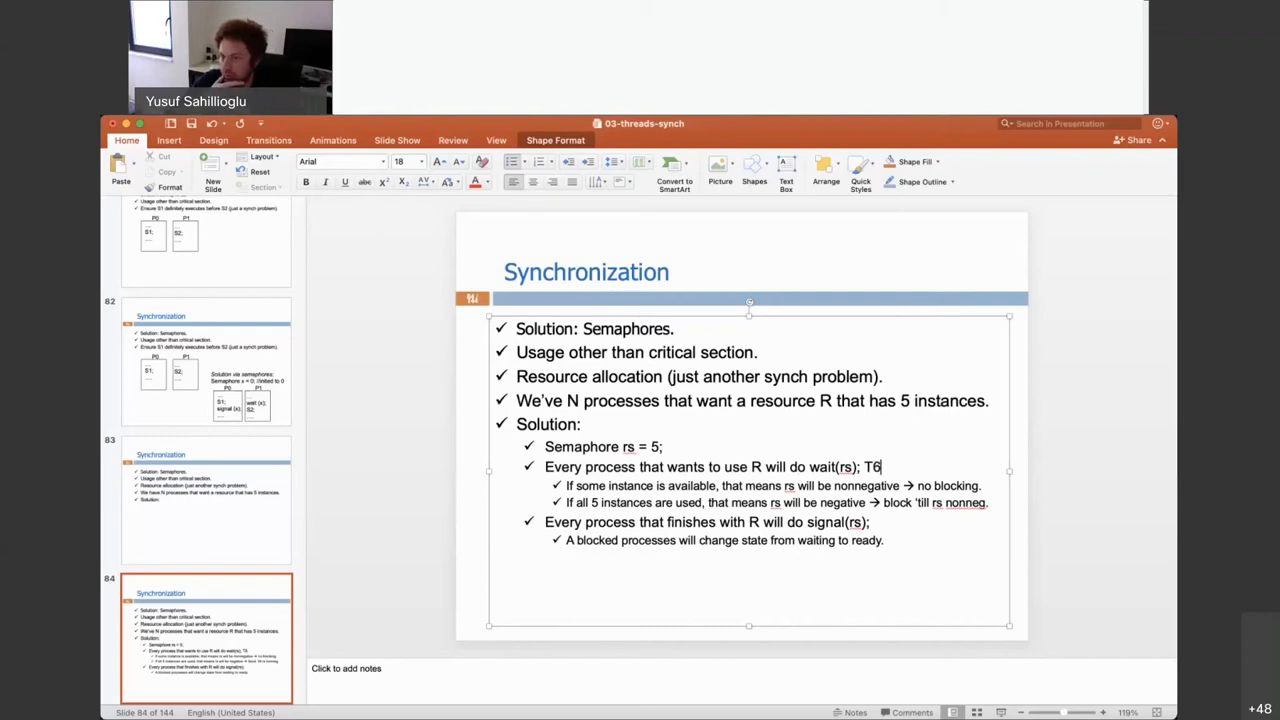
pyautogui.press('backspace')
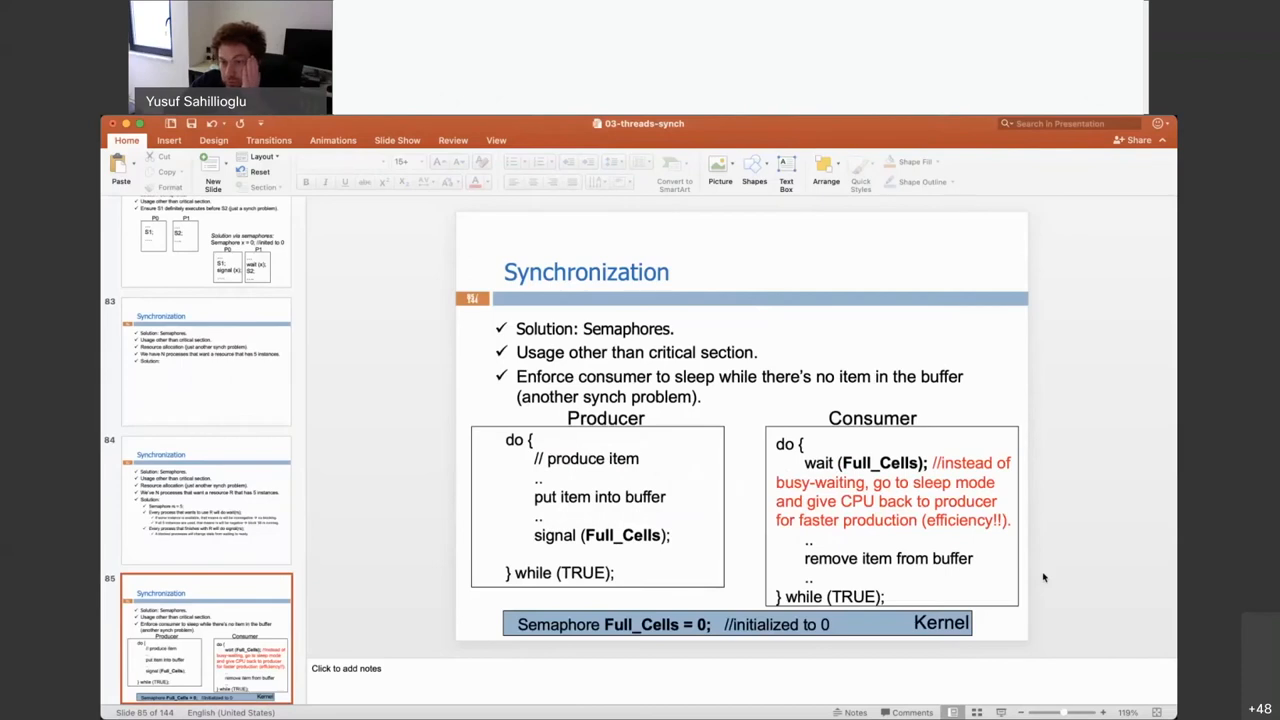
# Step: Open slide 85 and set Full_Cells' starting value to 4 as an example, then back to 0
pyautogui.click(207, 500)
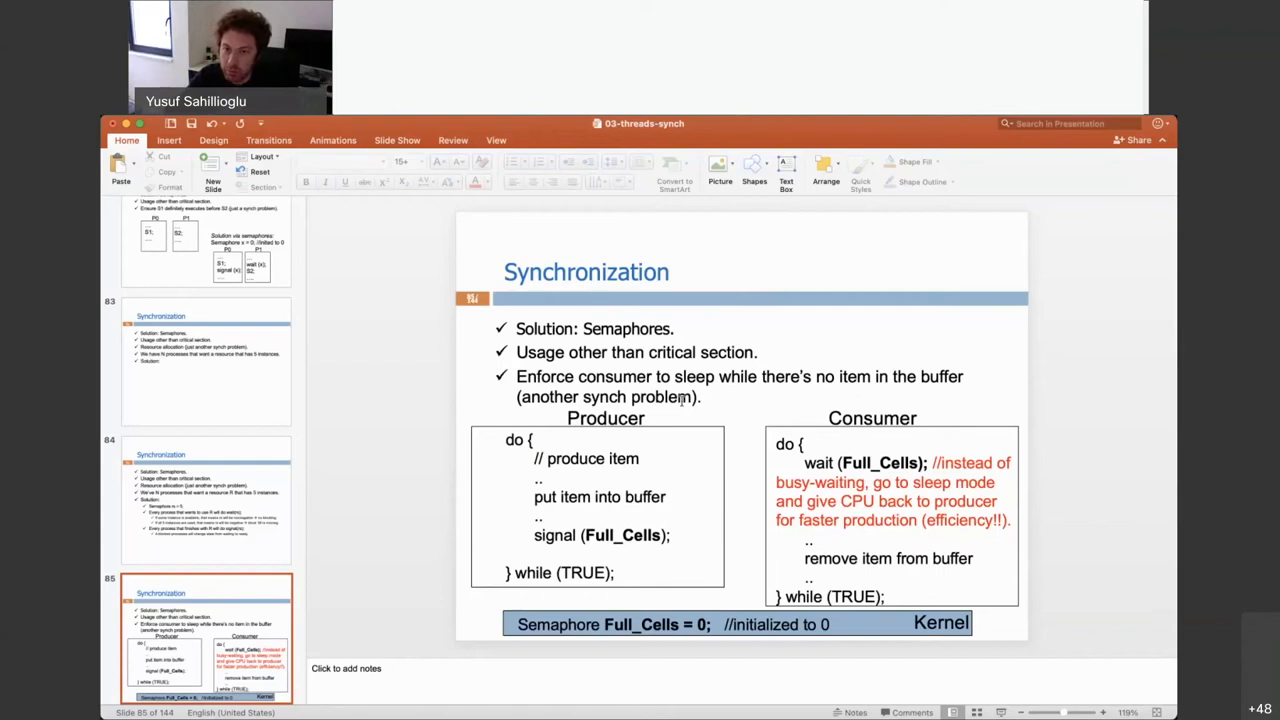
pyautogui.moveTo(684, 385)
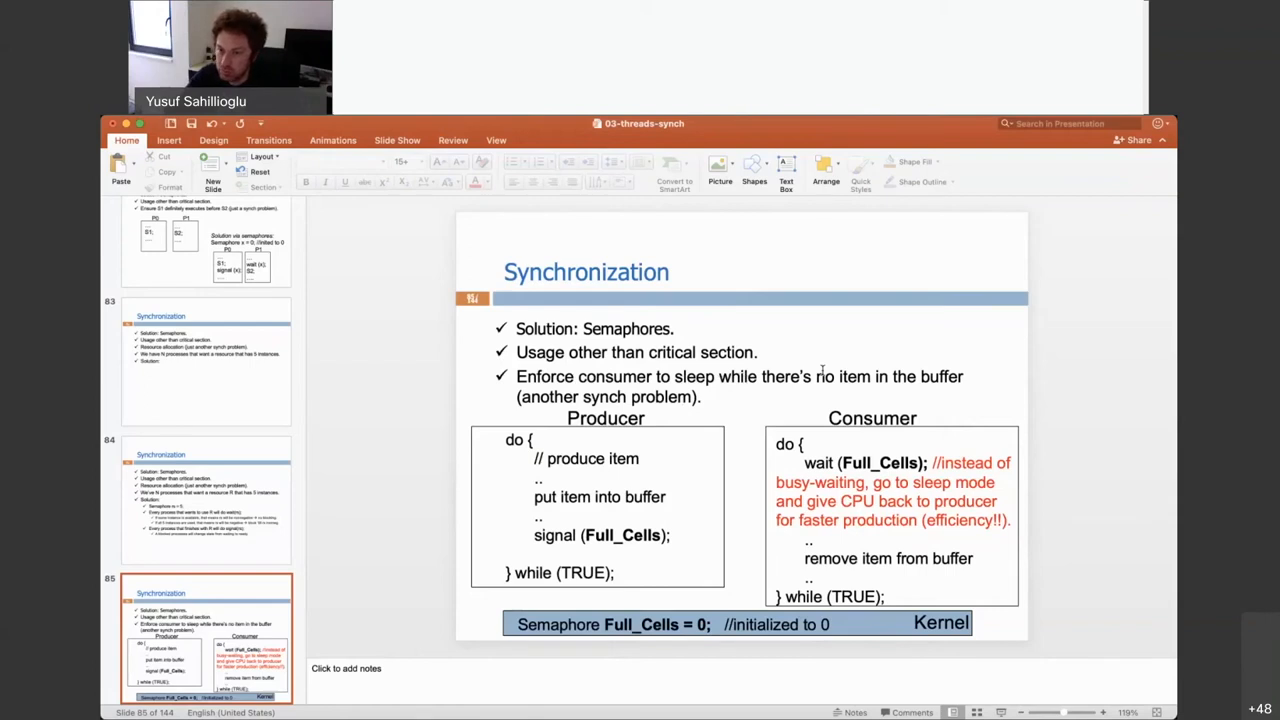
pyautogui.moveTo(588, 512)
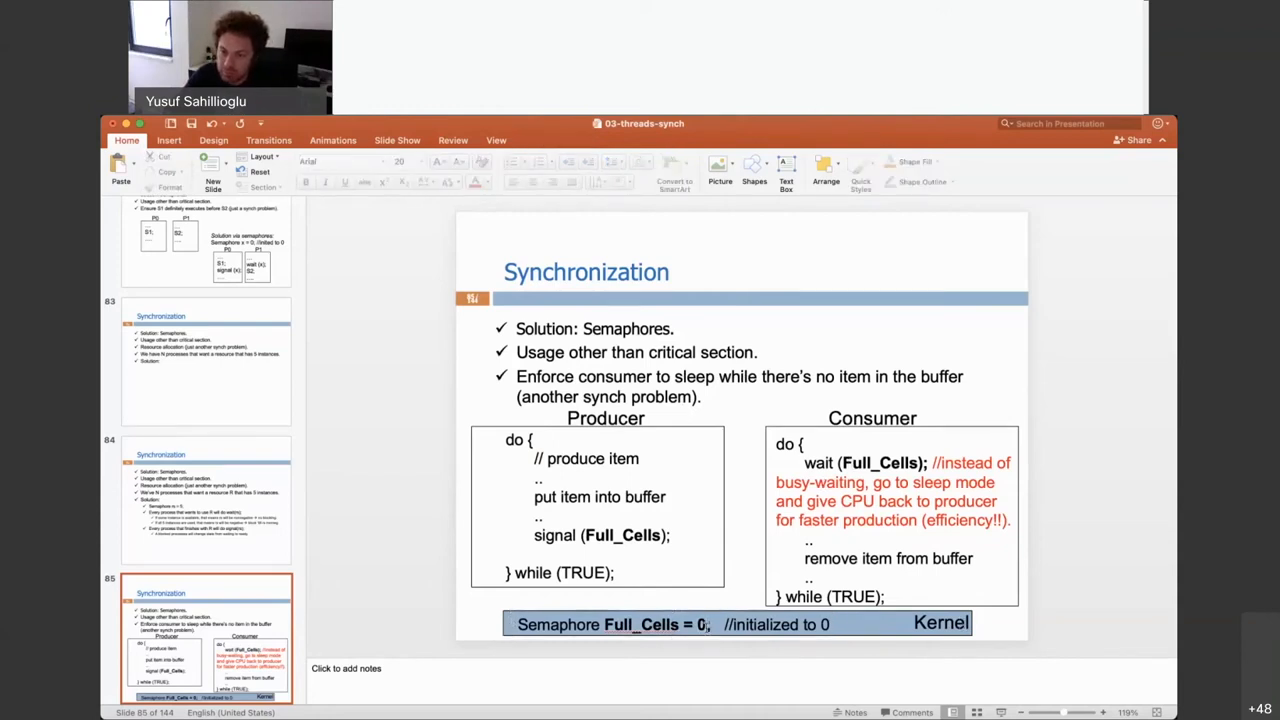
pyautogui.click(670, 624)
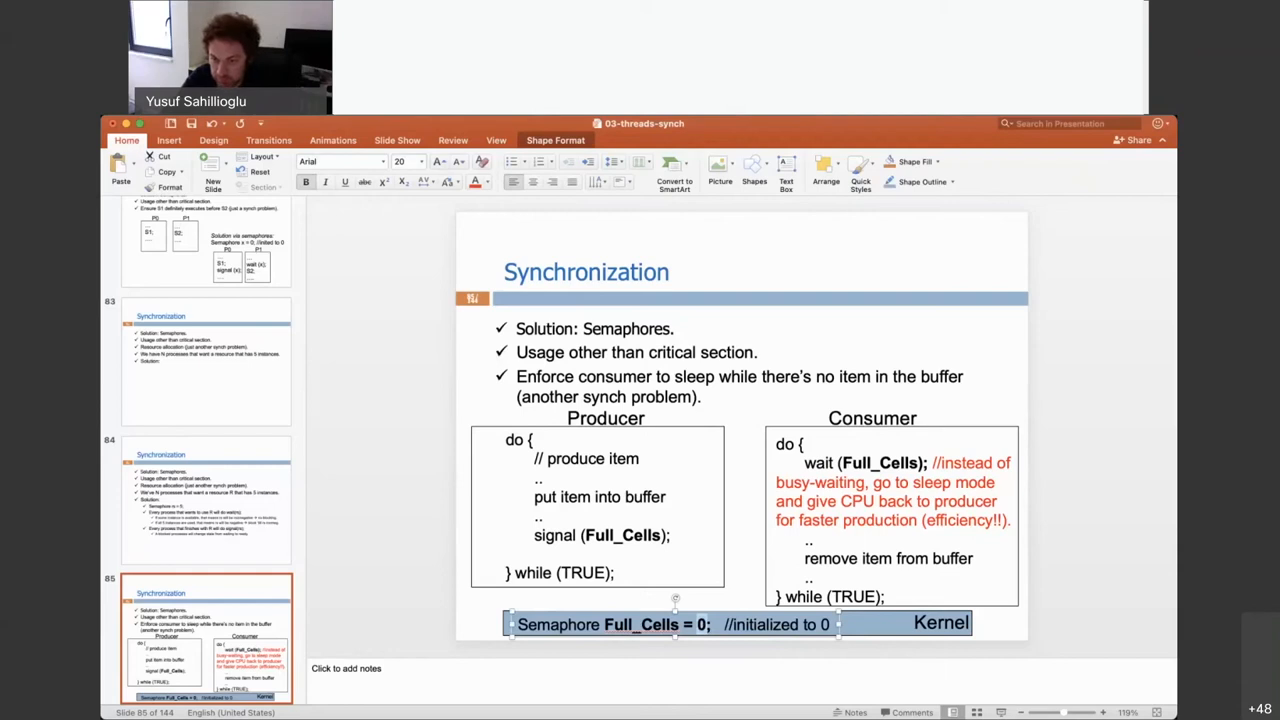
pyautogui.write('4')
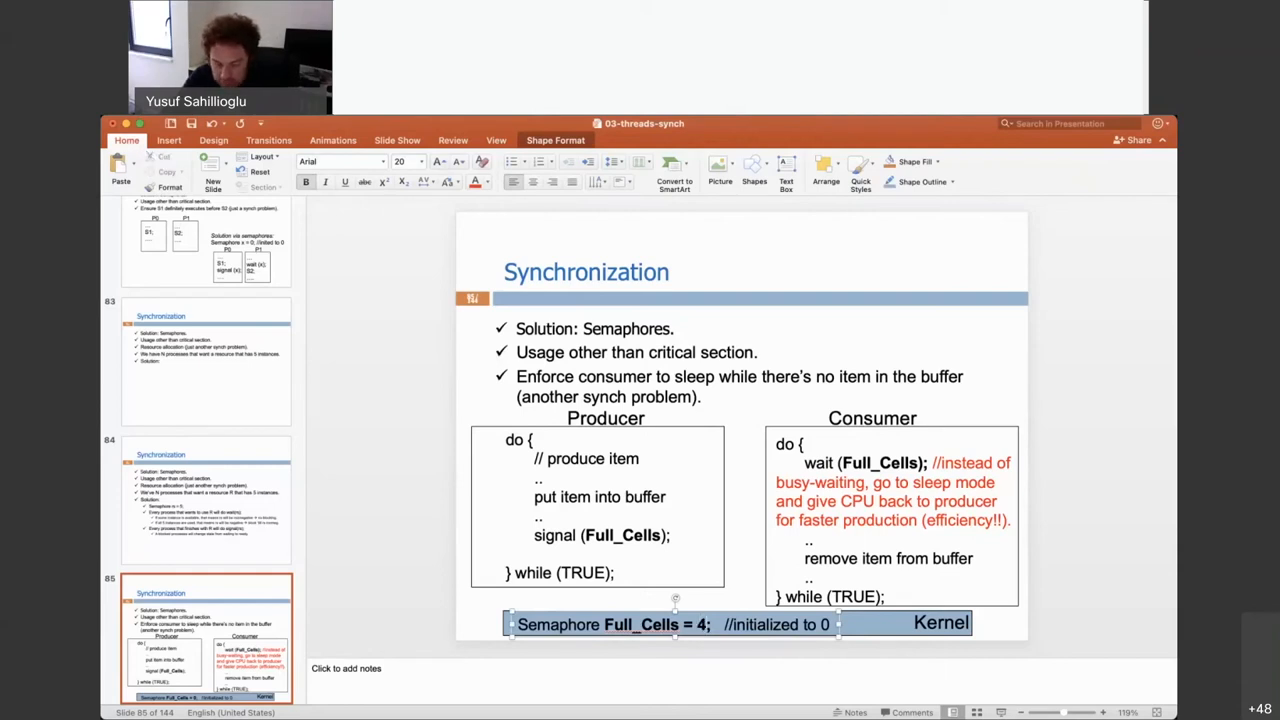
pyautogui.write('0')
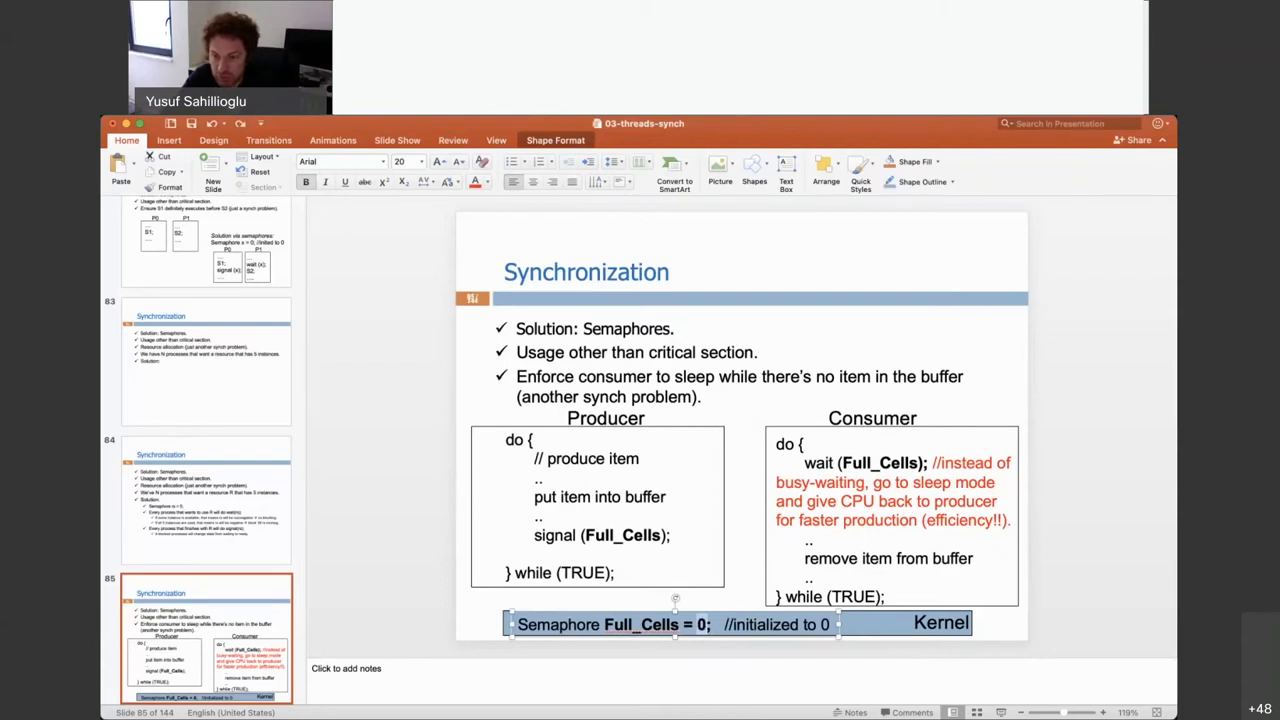
pyautogui.moveTo(1048, 569)
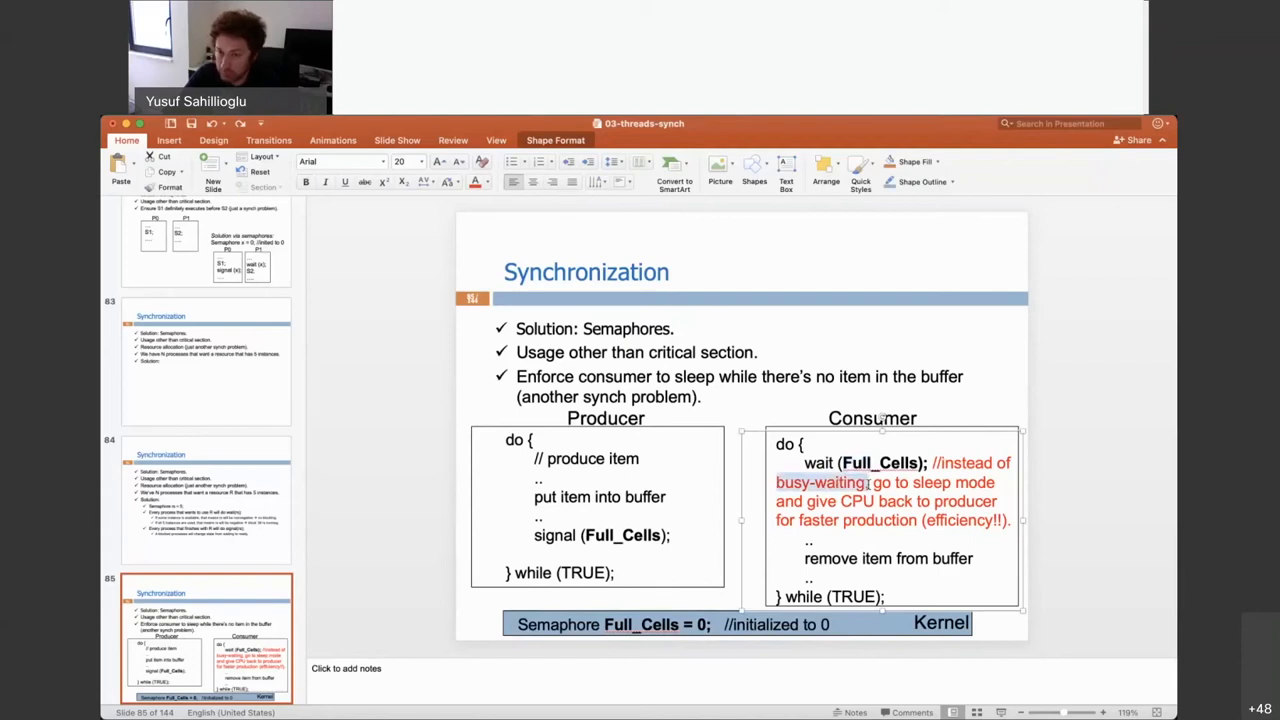
pyautogui.moveTo(1120, 493)
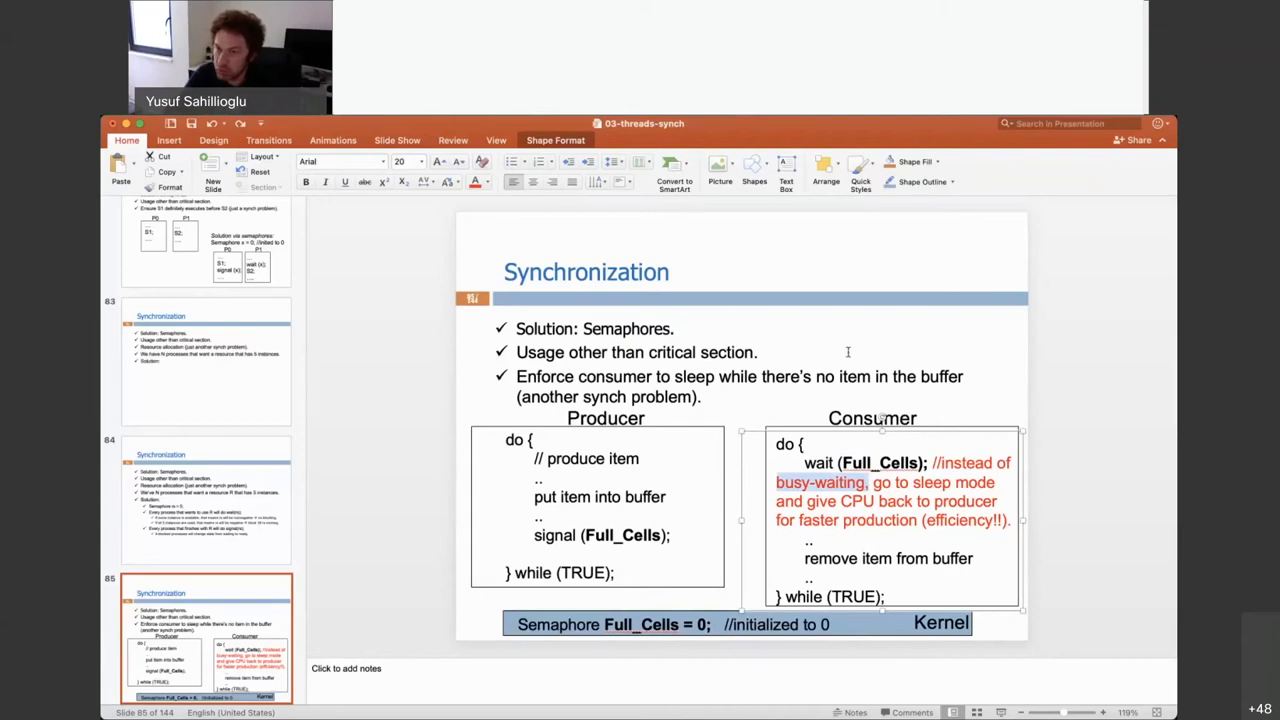
# Step: Type a WAITING note after 'Semaphores.', remove it, and select consumer code lines
pyautogui.write('WAIT')
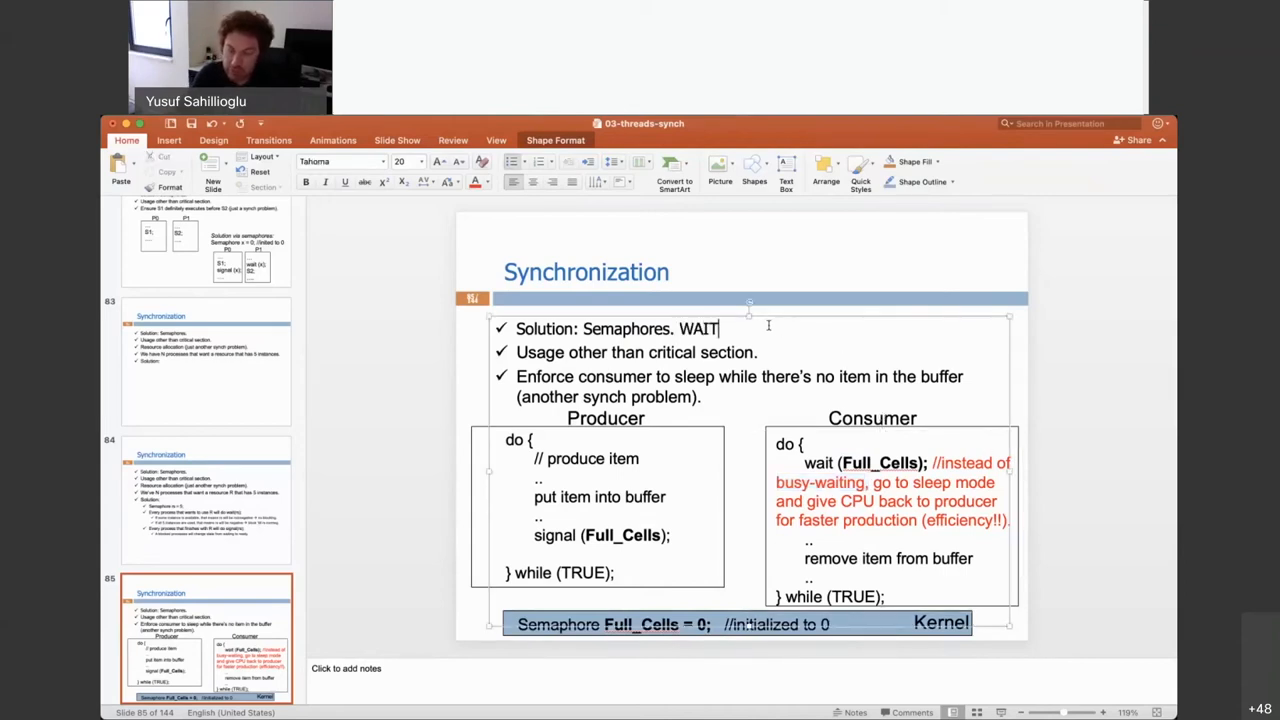
pyautogui.write('ING')
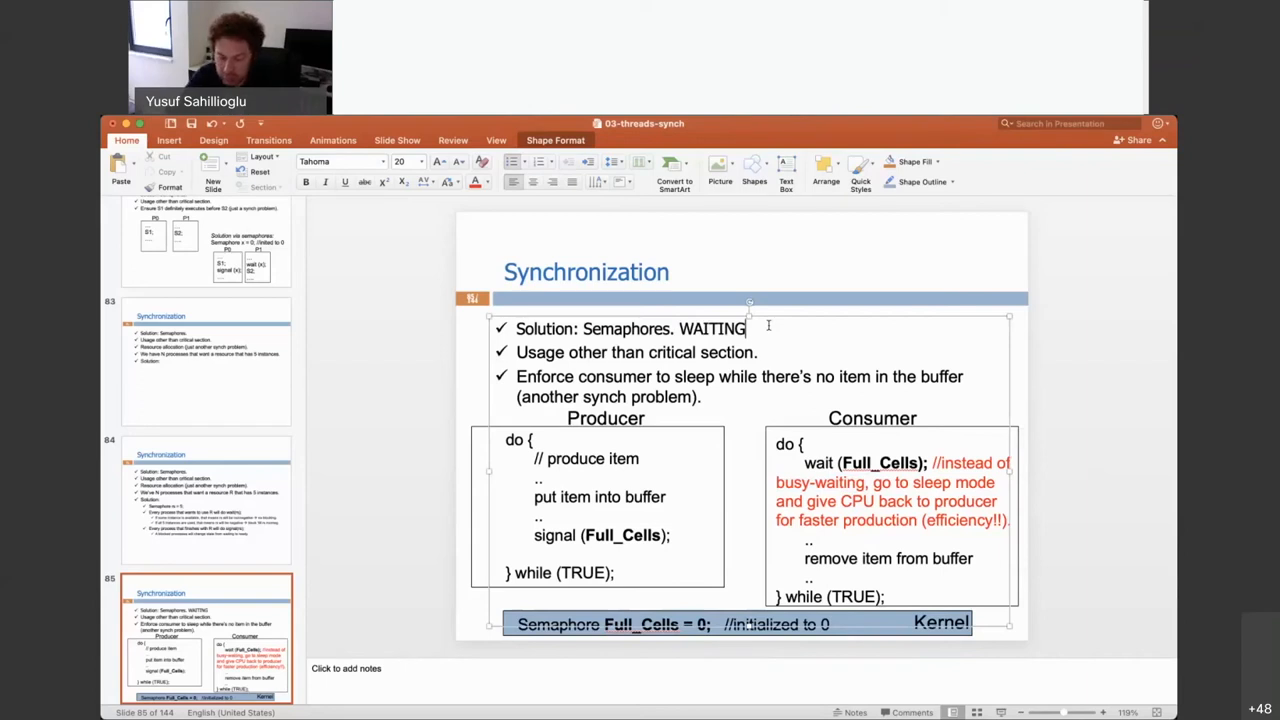
pyautogui.press('backspace')
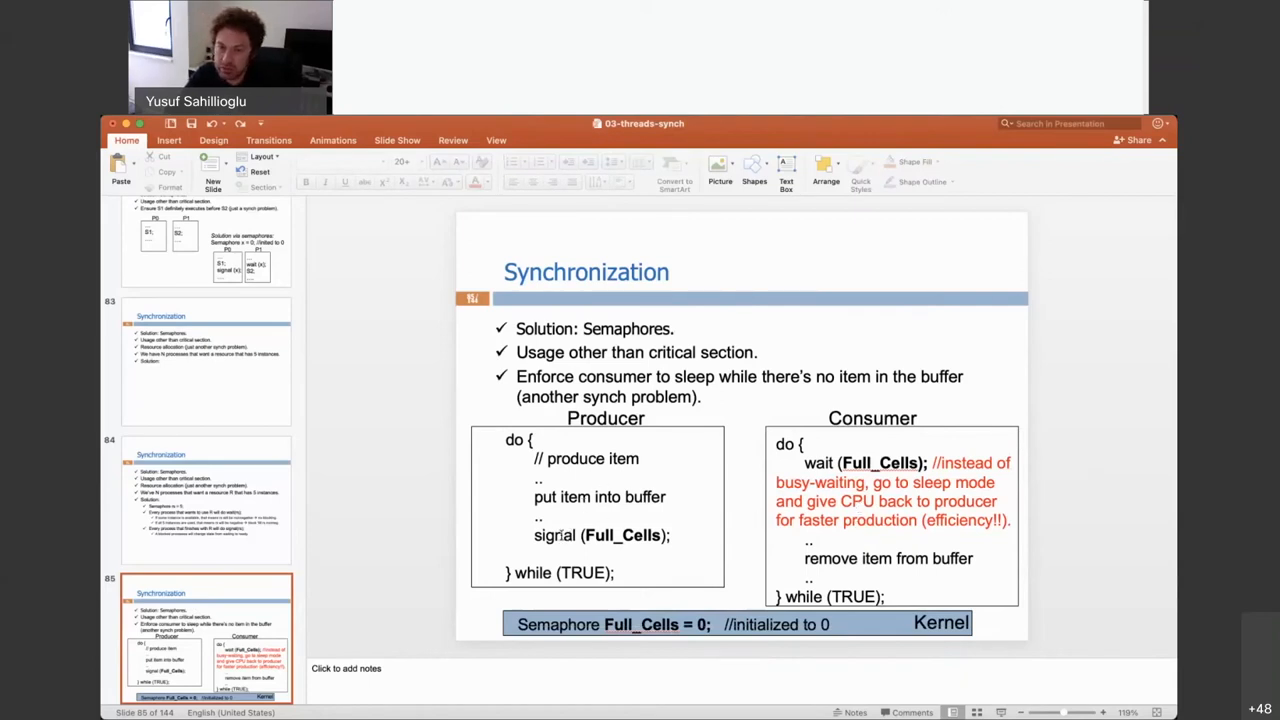
pyautogui.doubleClick(554, 535)
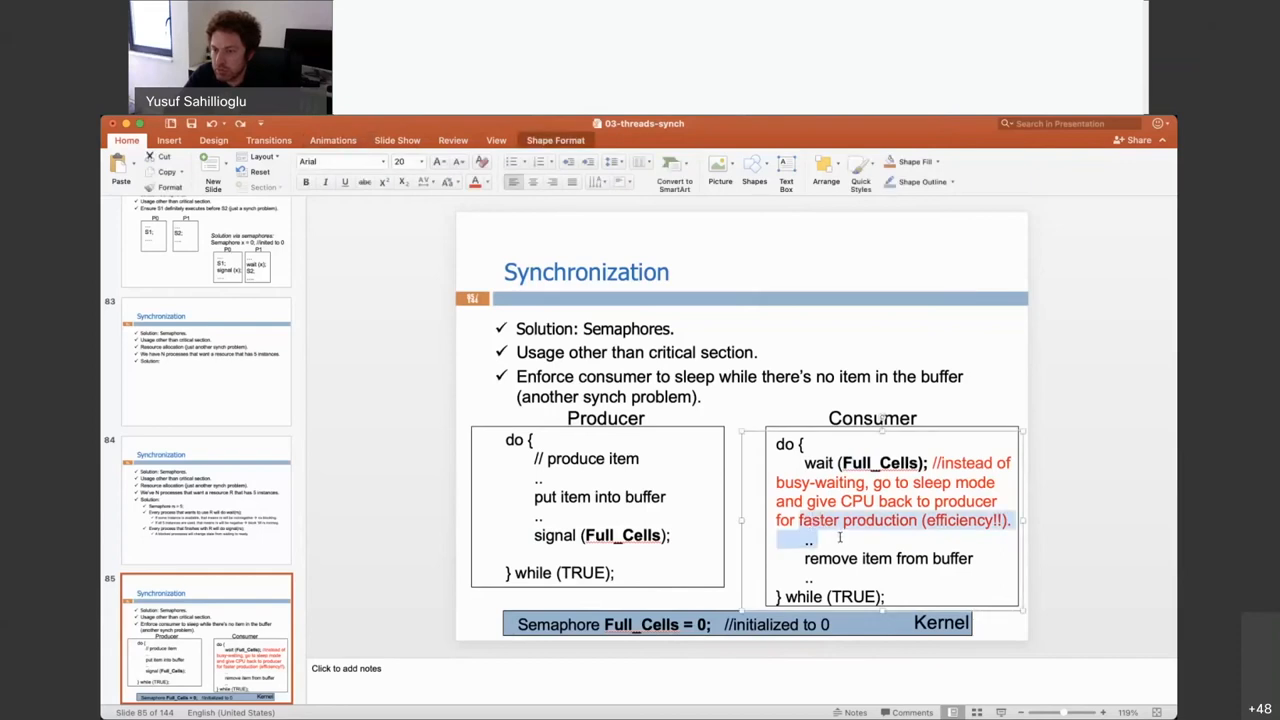
pyautogui.doubleClick(888, 558)
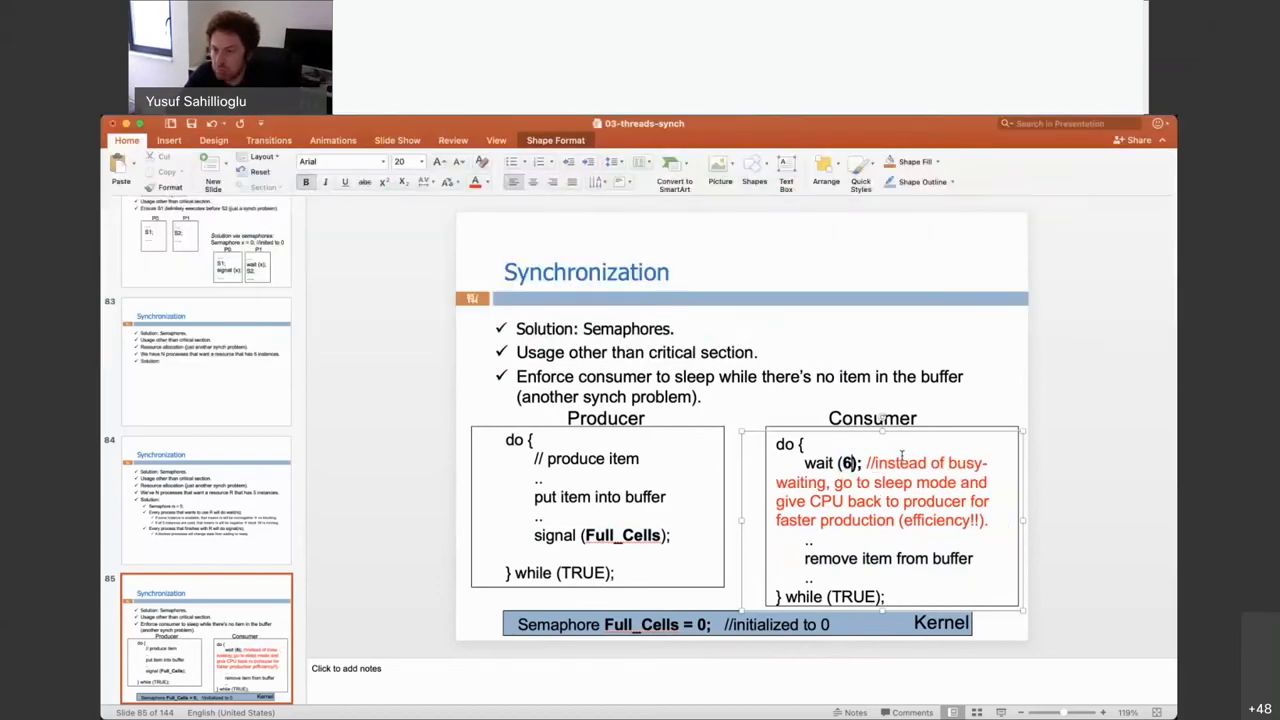
pyautogui.moveTo(1075, 370)
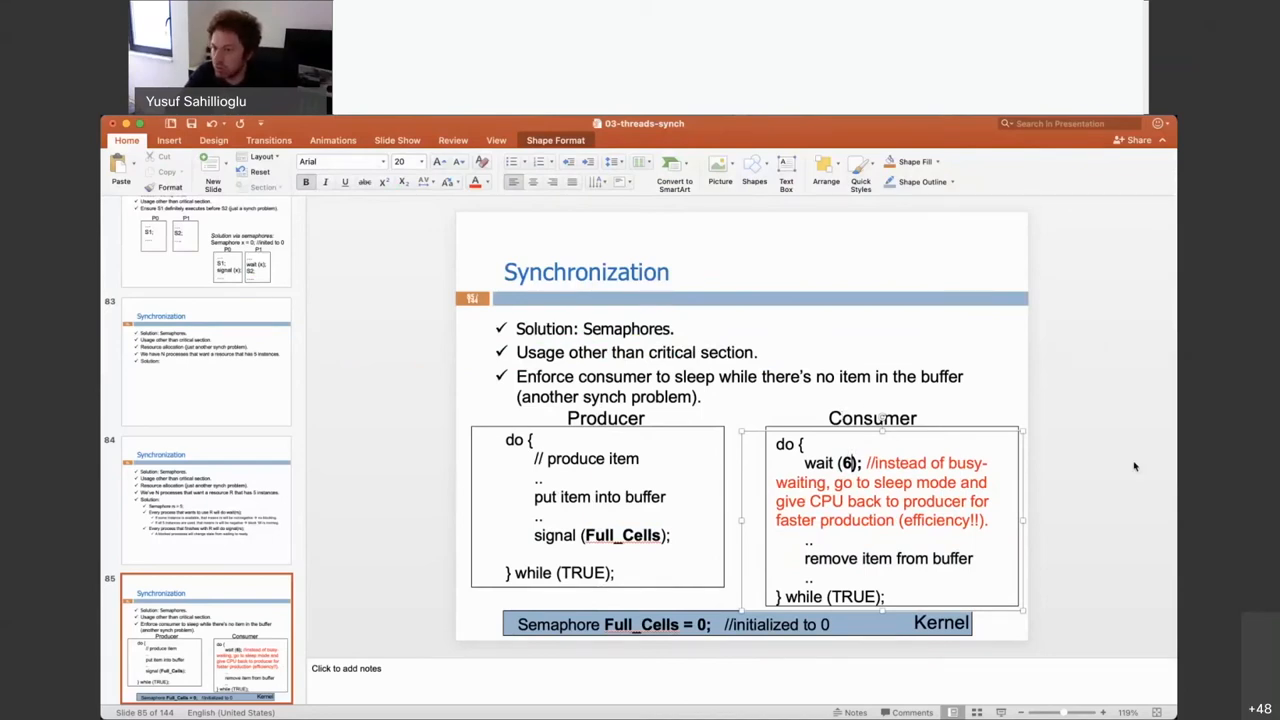
pyautogui.moveTo(1080, 441)
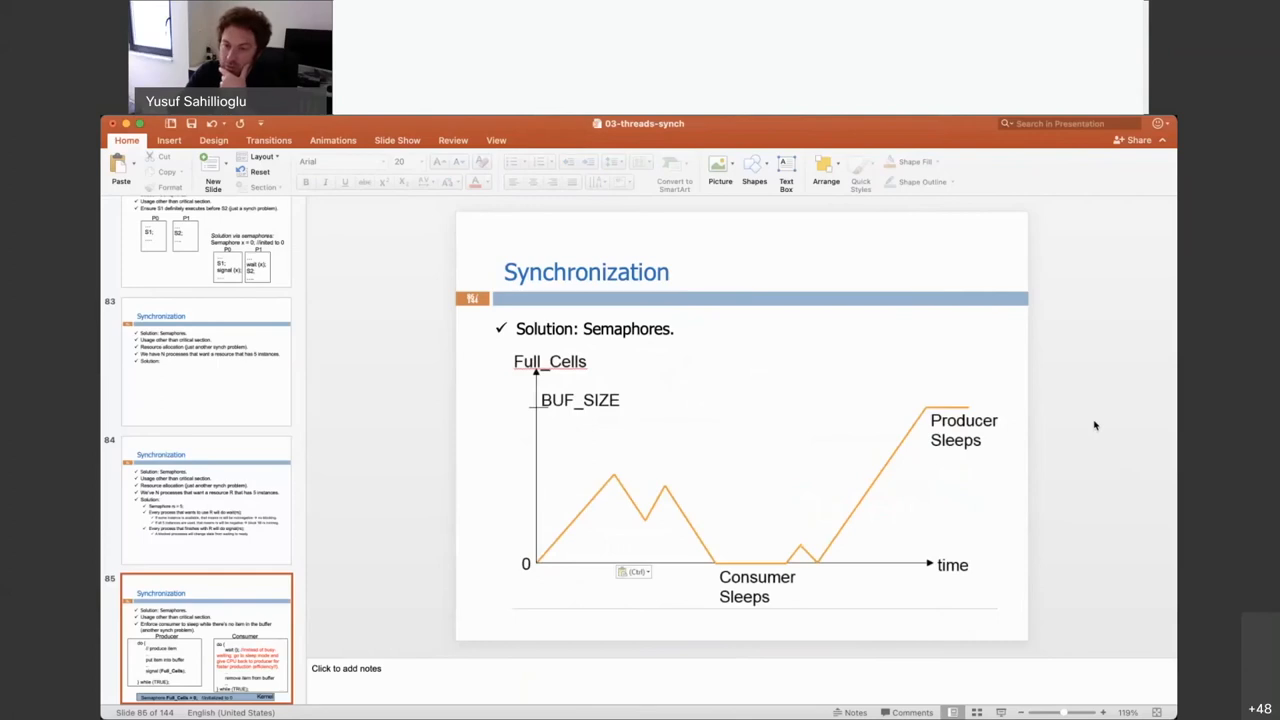
pyautogui.scroll(-3)
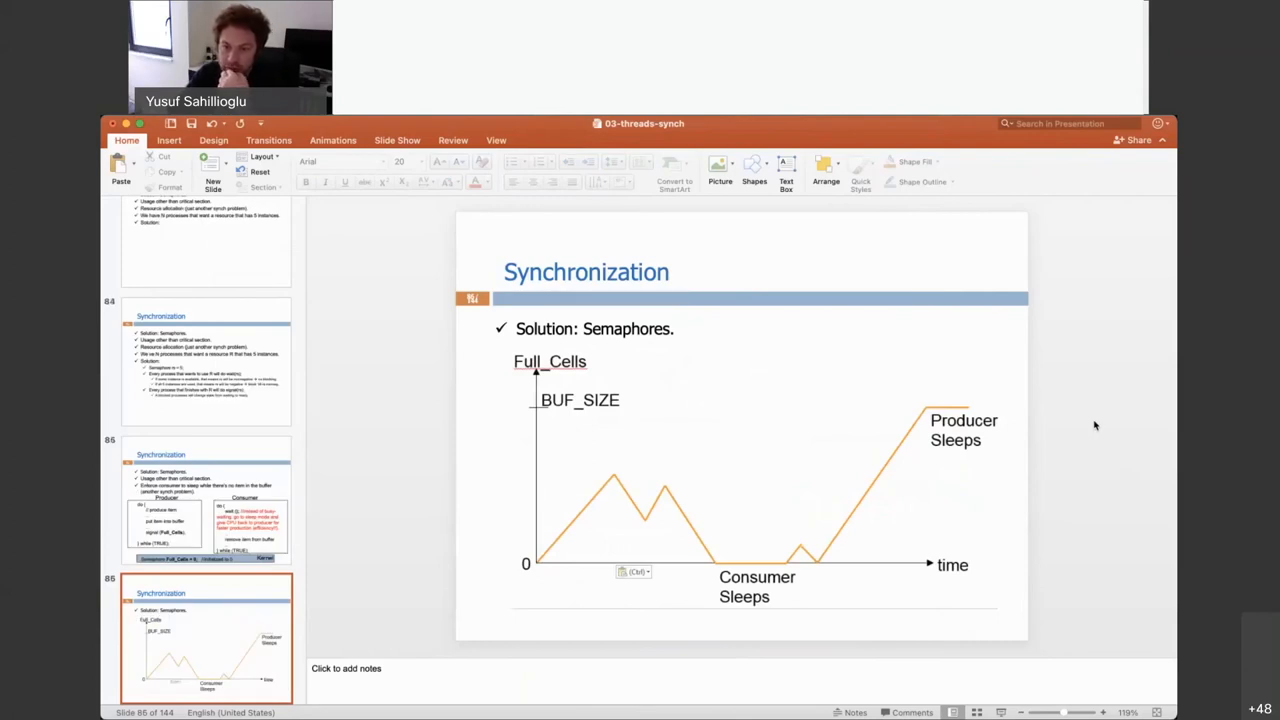
pyautogui.moveTo(918, 540)
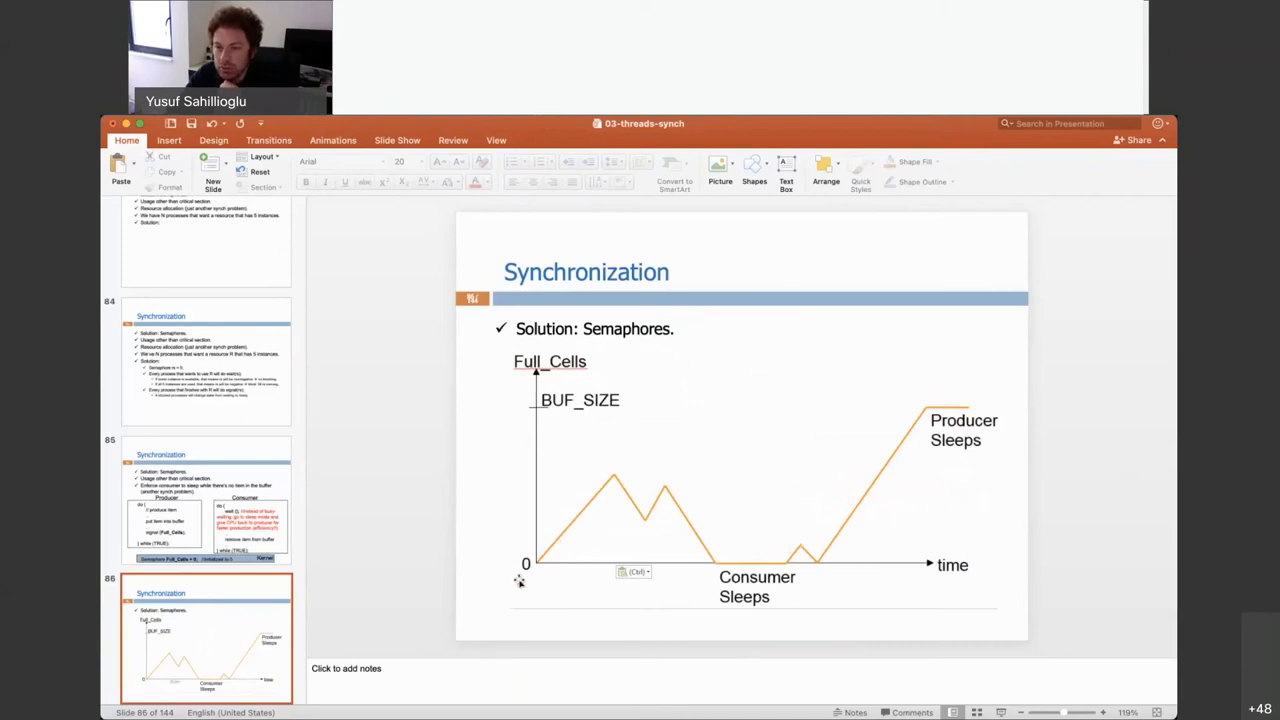
pyautogui.moveTo(655, 540)
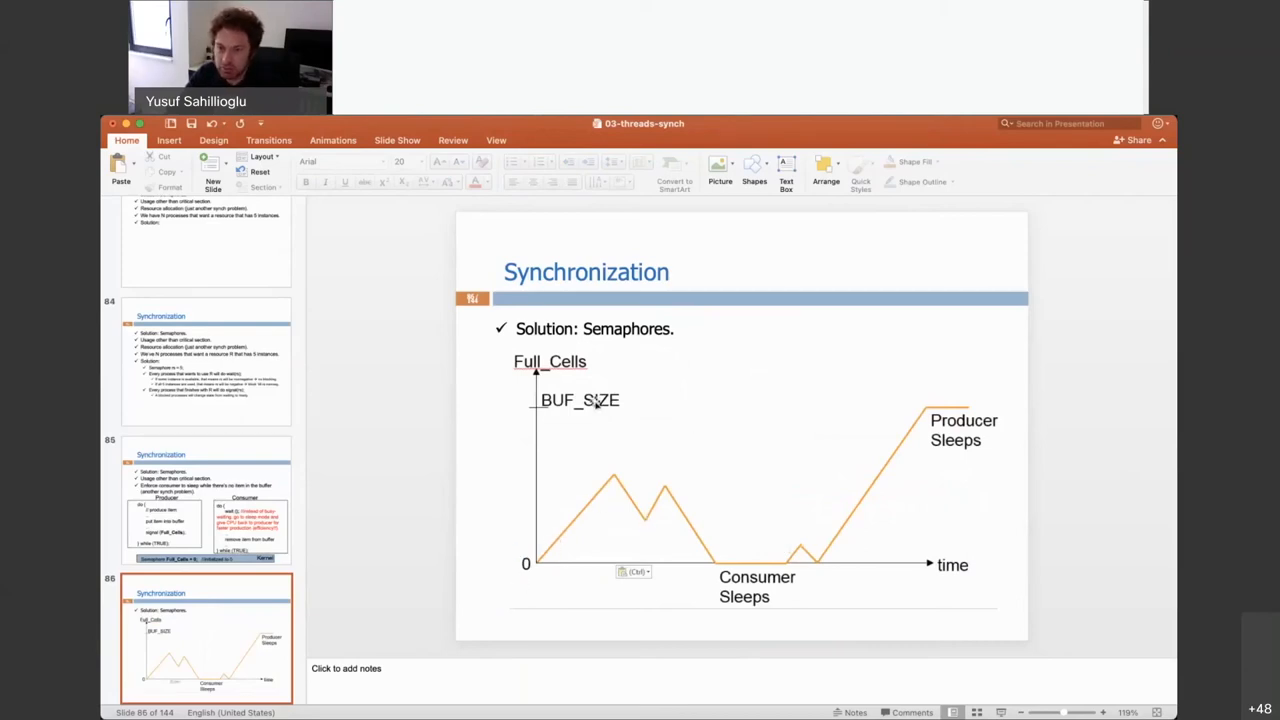
pyautogui.moveTo(538, 558)
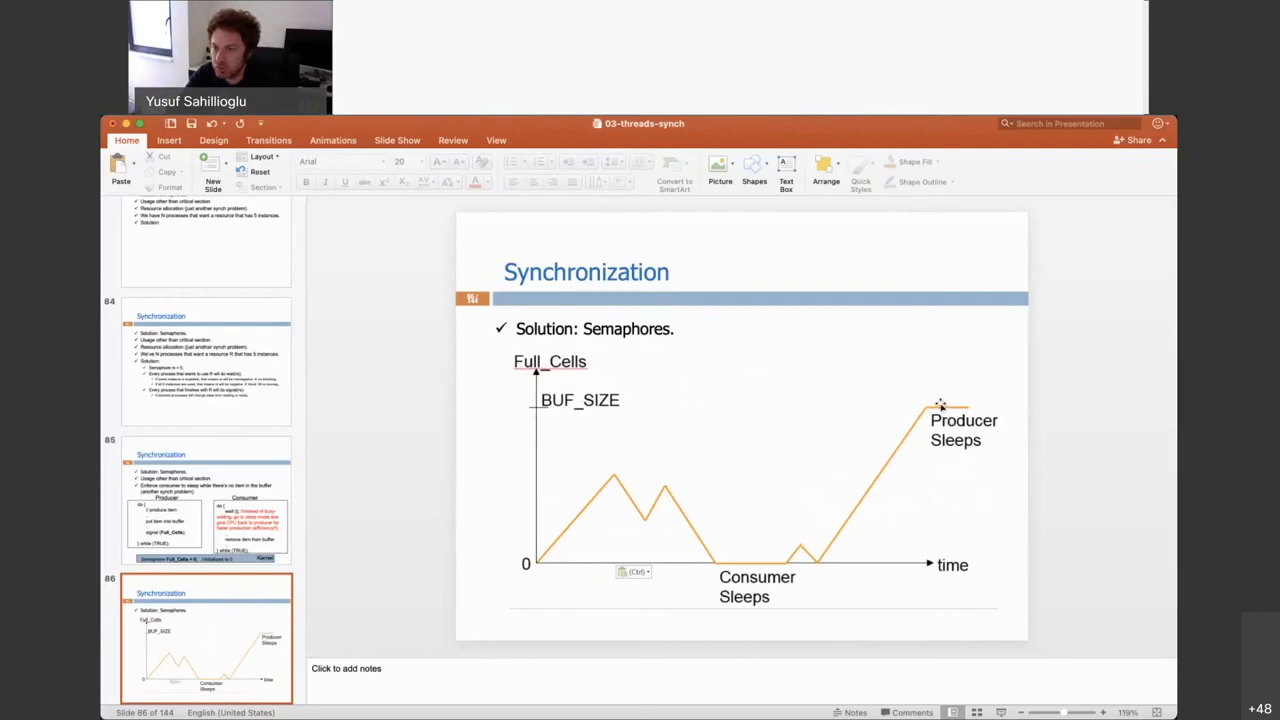
pyautogui.moveTo(950, 408)
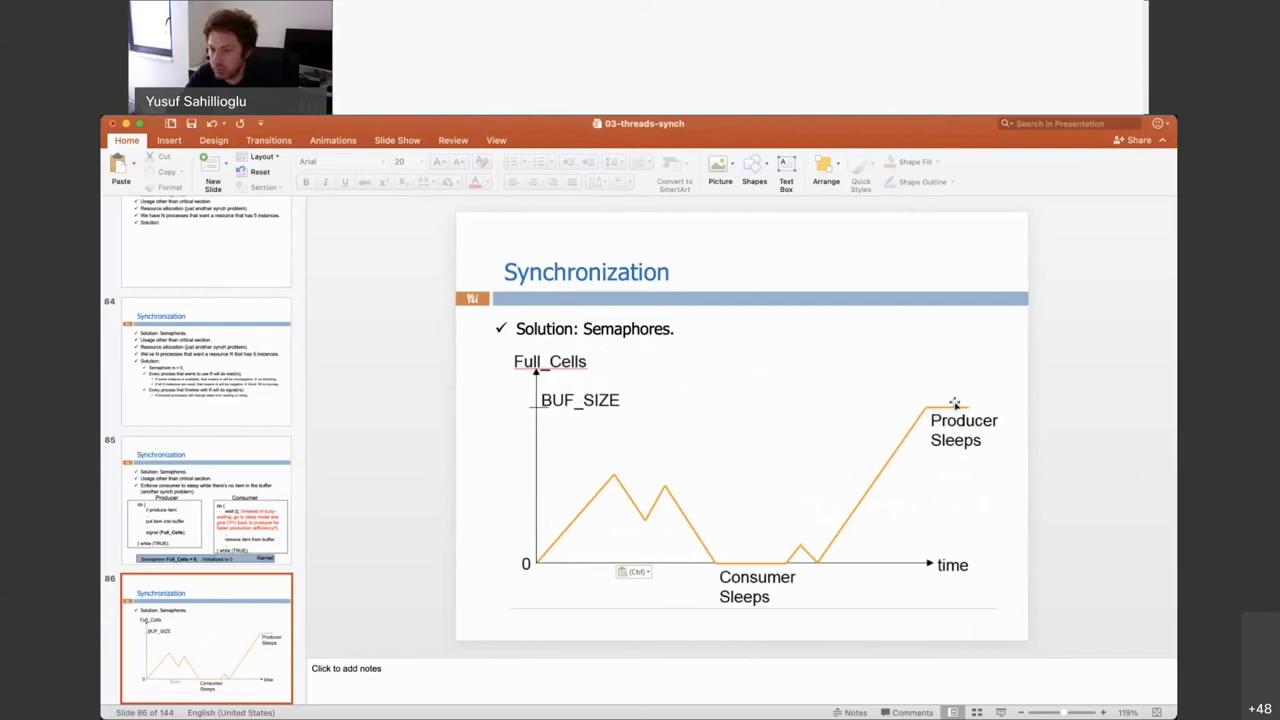
pyautogui.moveTo(705, 553)
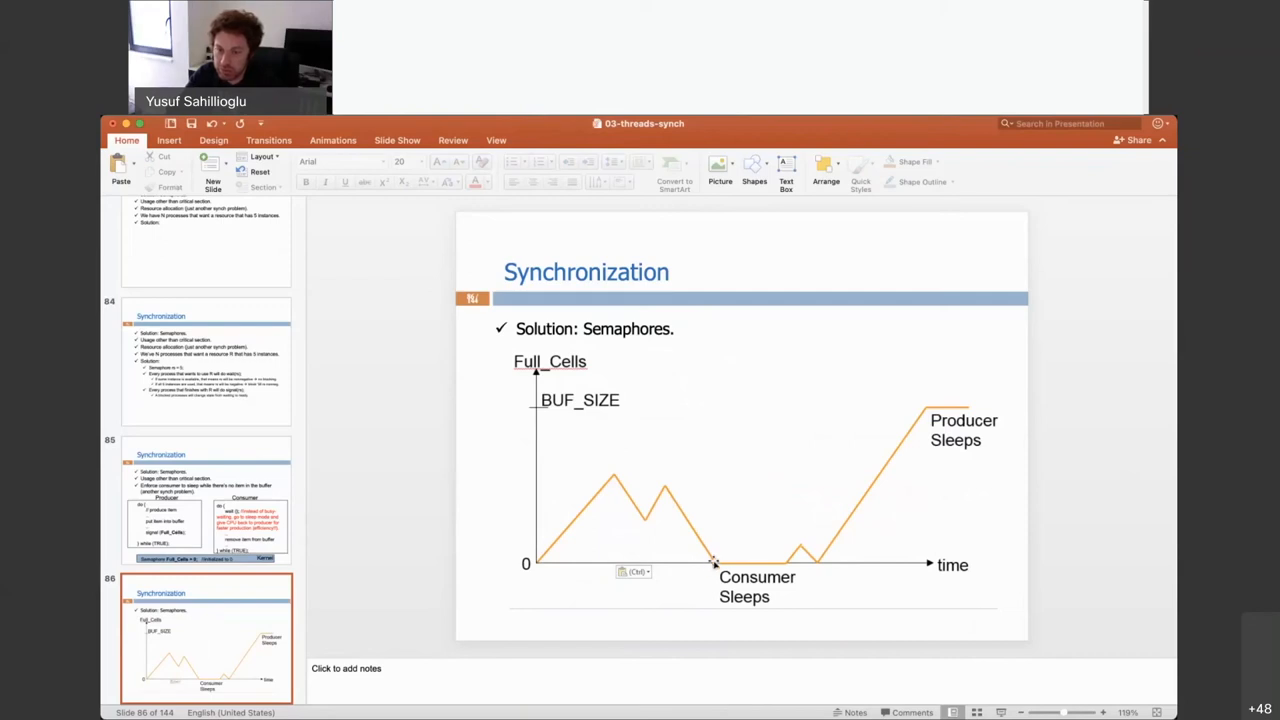
pyautogui.moveTo(765, 568)
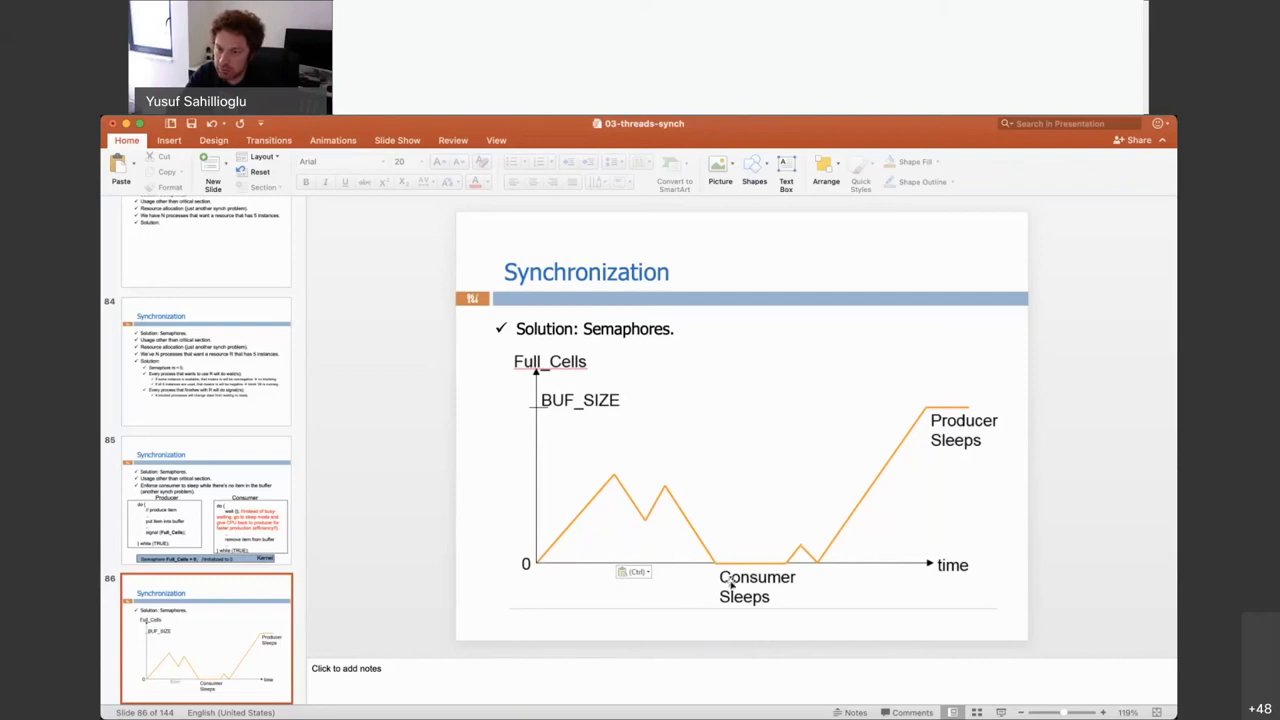
pyautogui.moveTo(1016, 504)
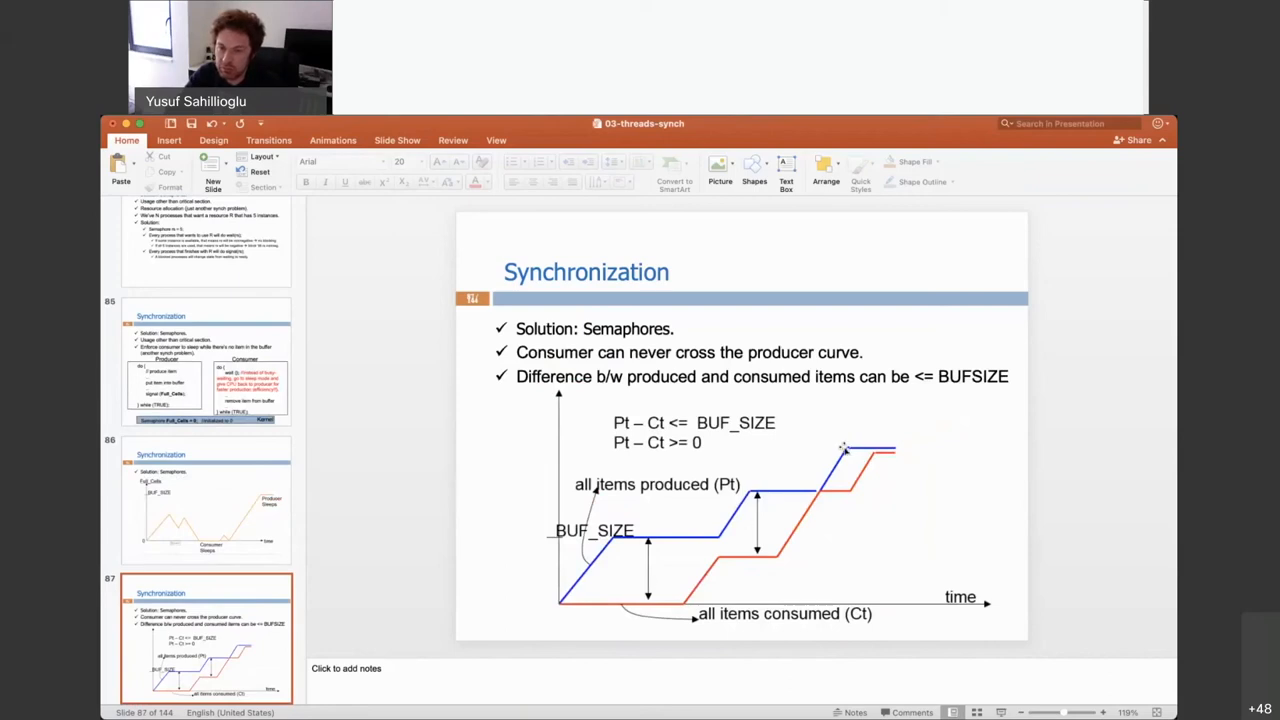
pyautogui.moveTo(1133, 383)
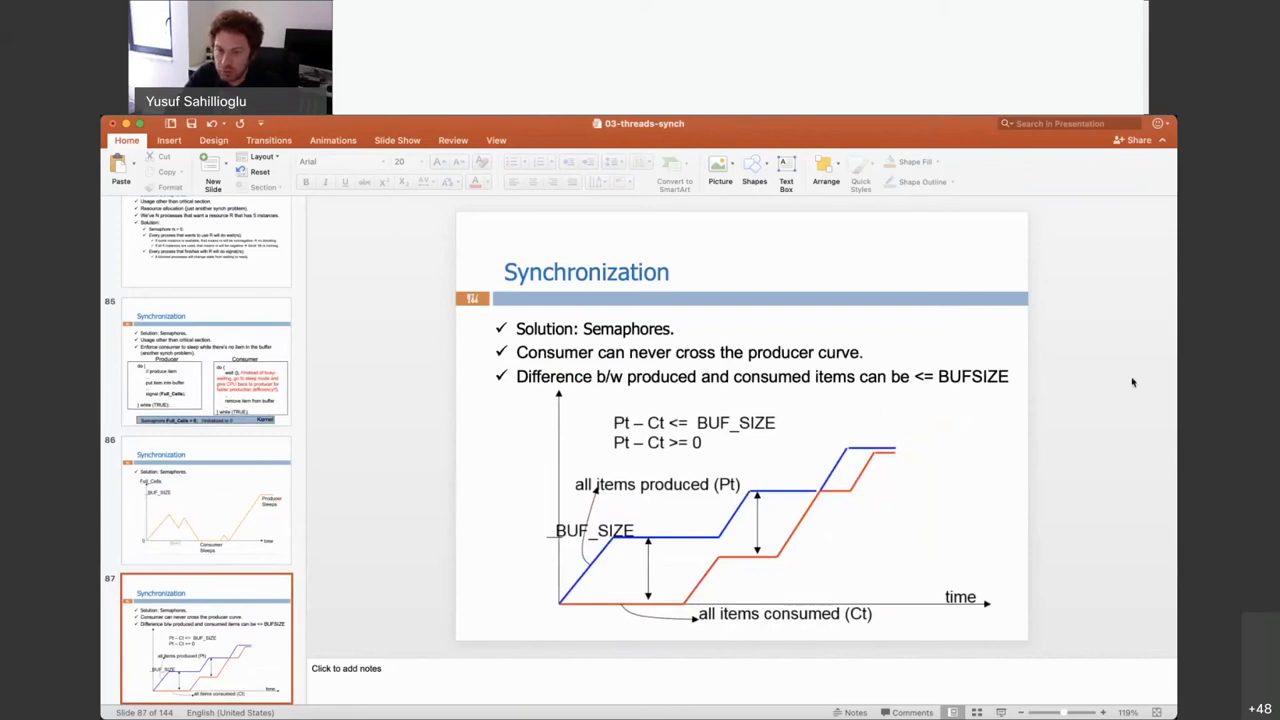
pyautogui.moveTo(1093, 434)
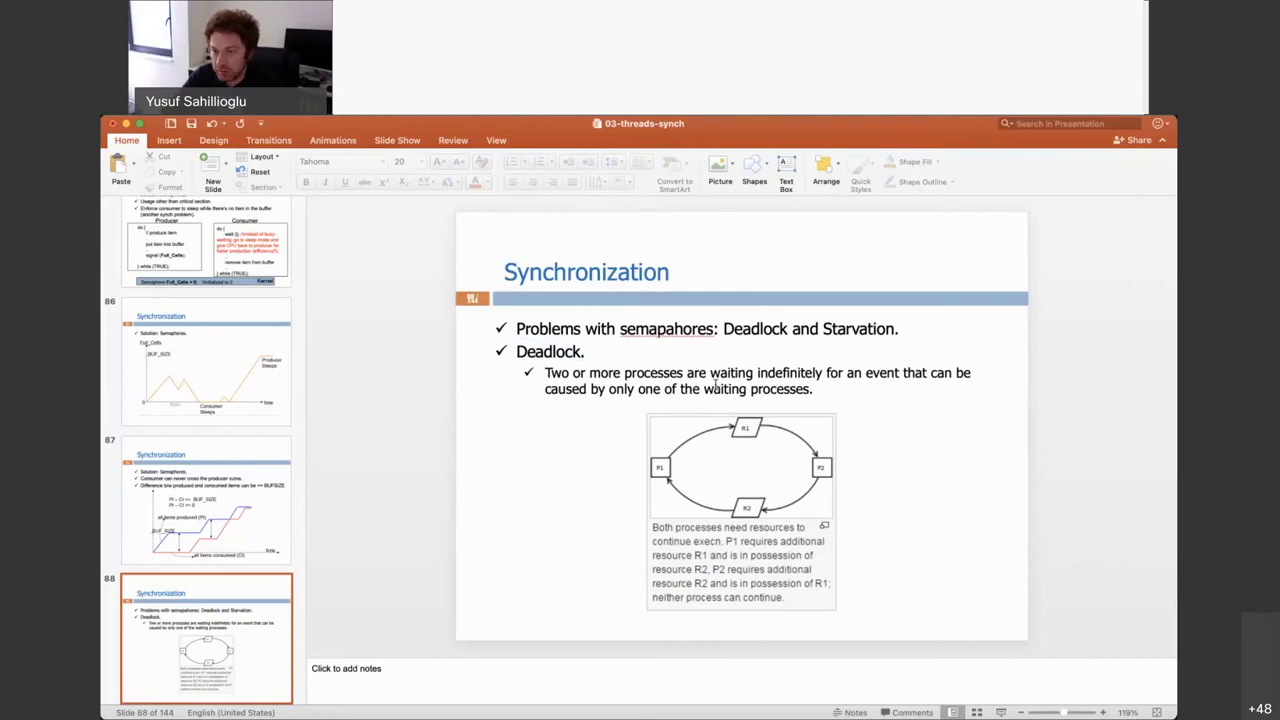
pyautogui.moveTo(988, 487)
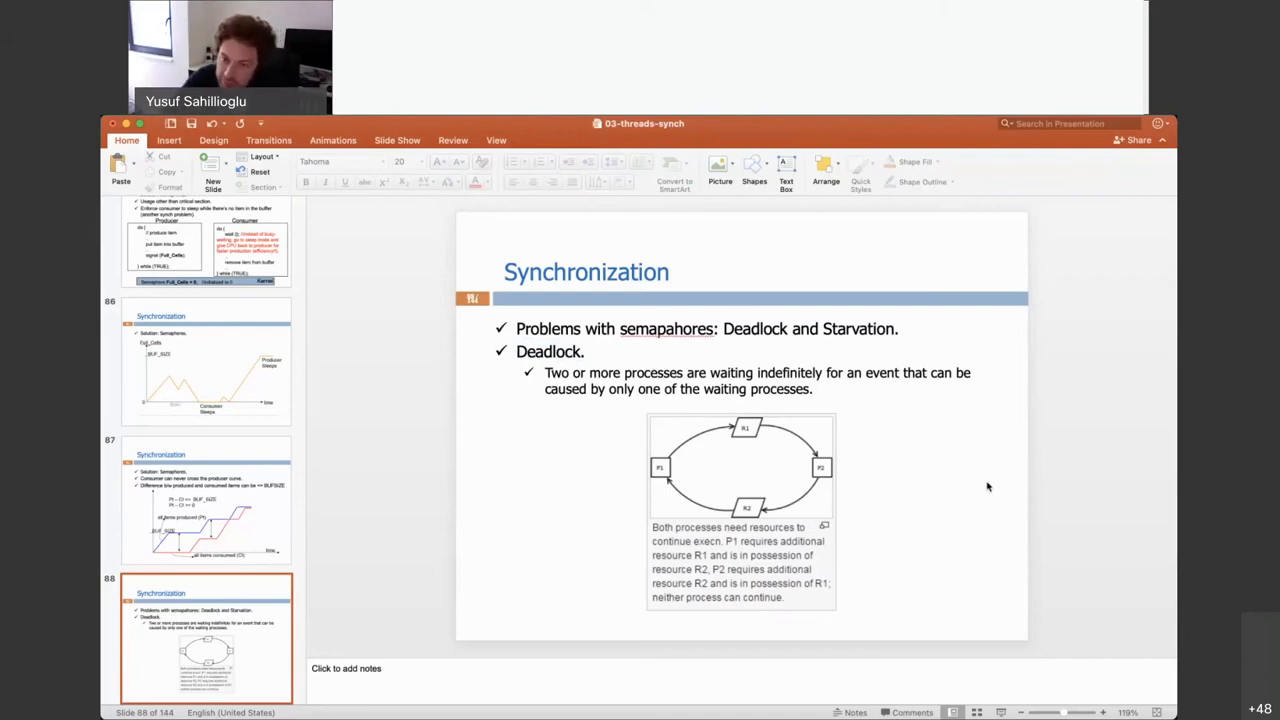
pyautogui.moveTo(660, 478)
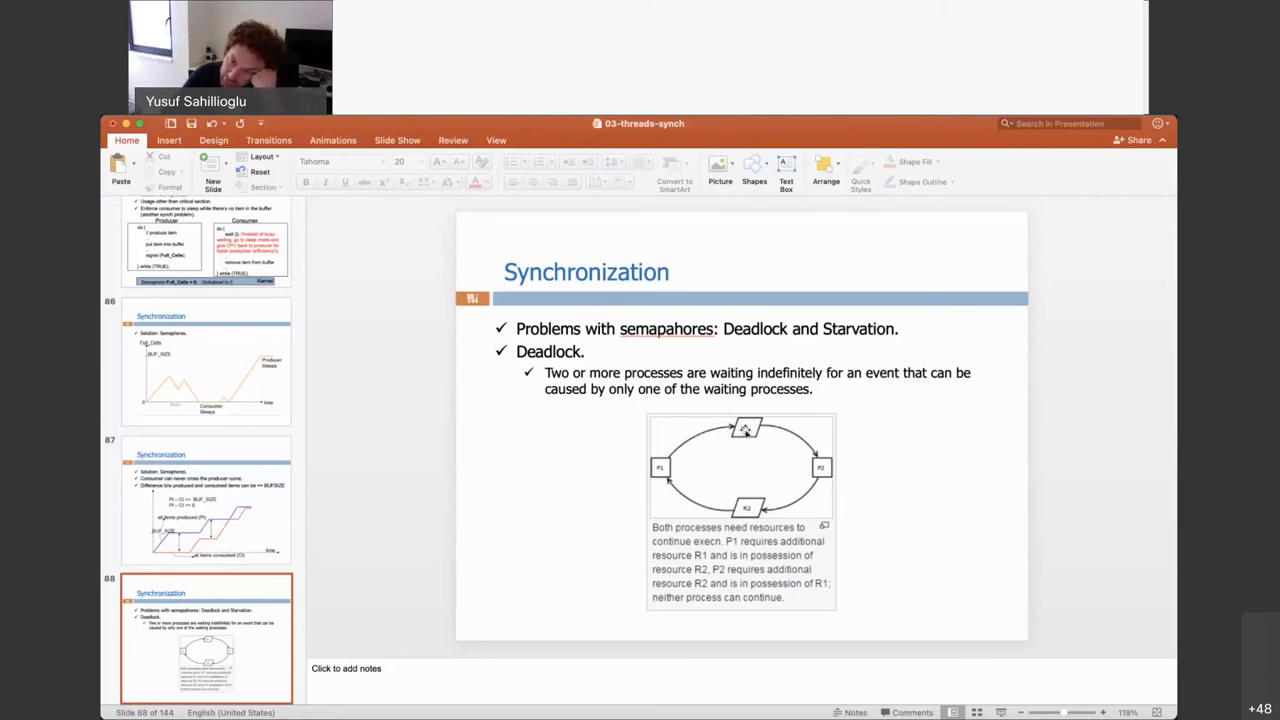
pyautogui.moveTo(833, 446)
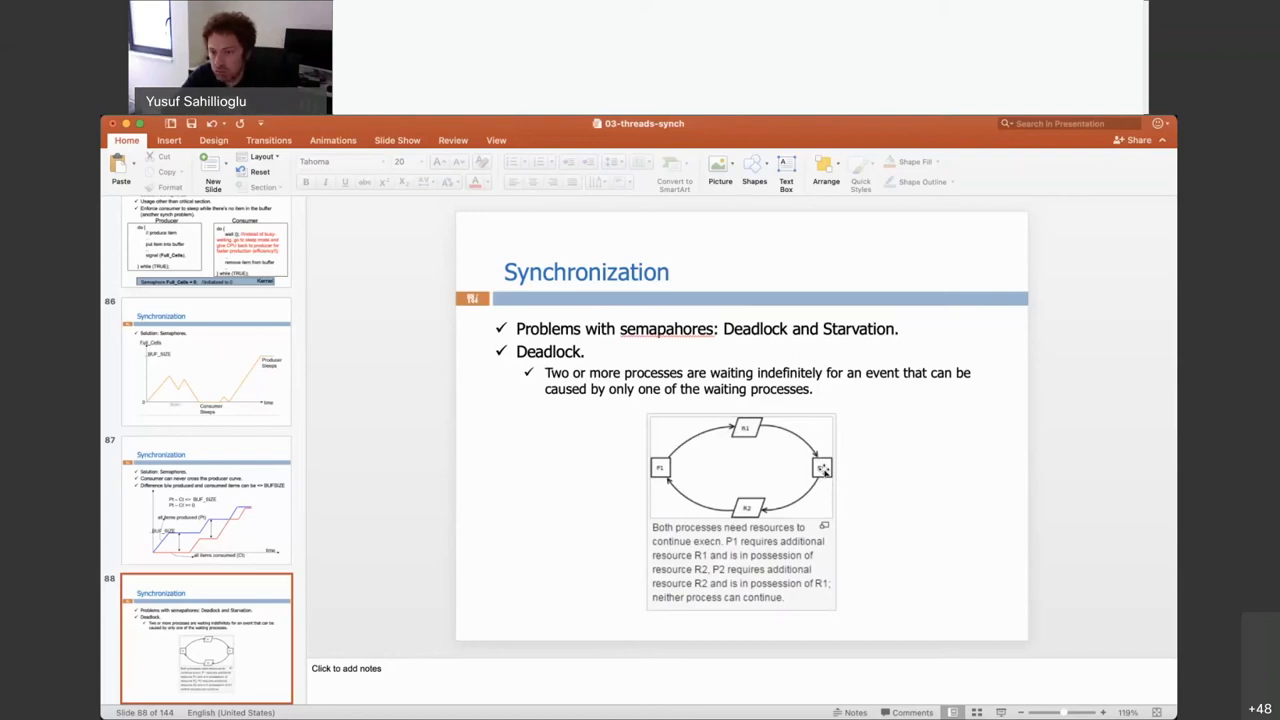
pyautogui.moveTo(745, 452)
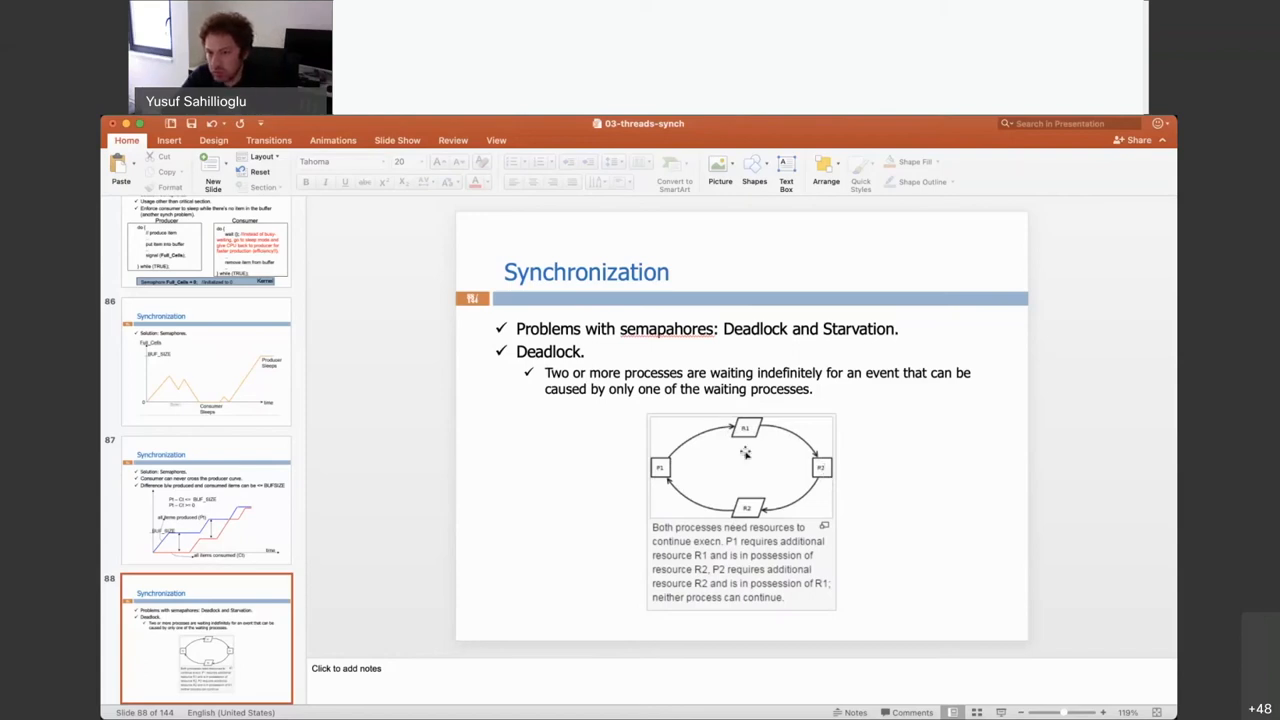
pyautogui.moveTo(828, 471)
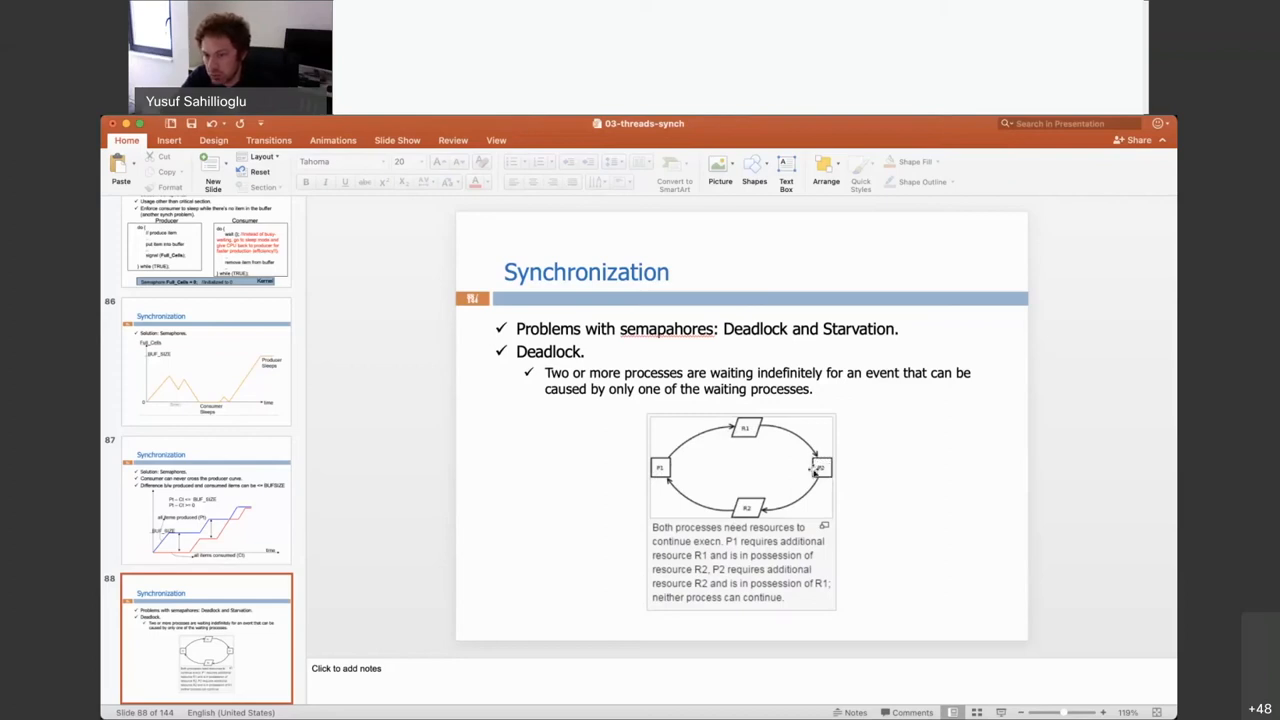
pyautogui.moveTo(768, 510)
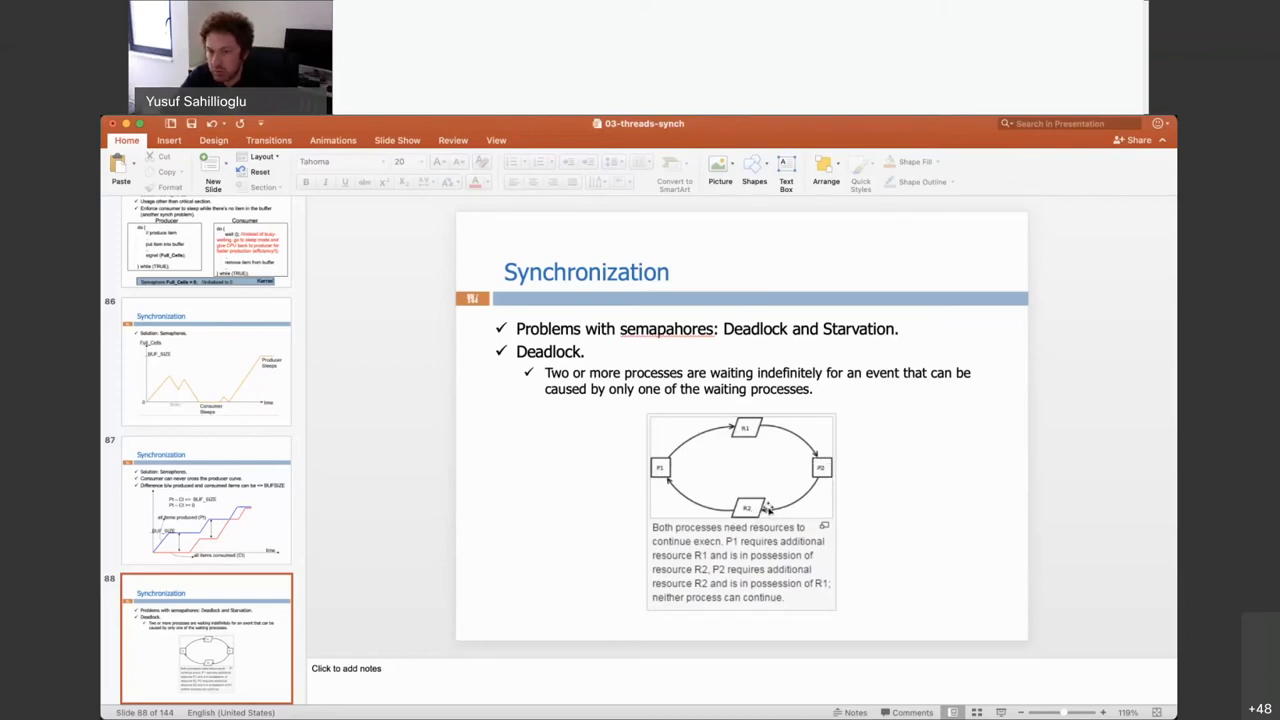
pyautogui.moveTo(675, 470)
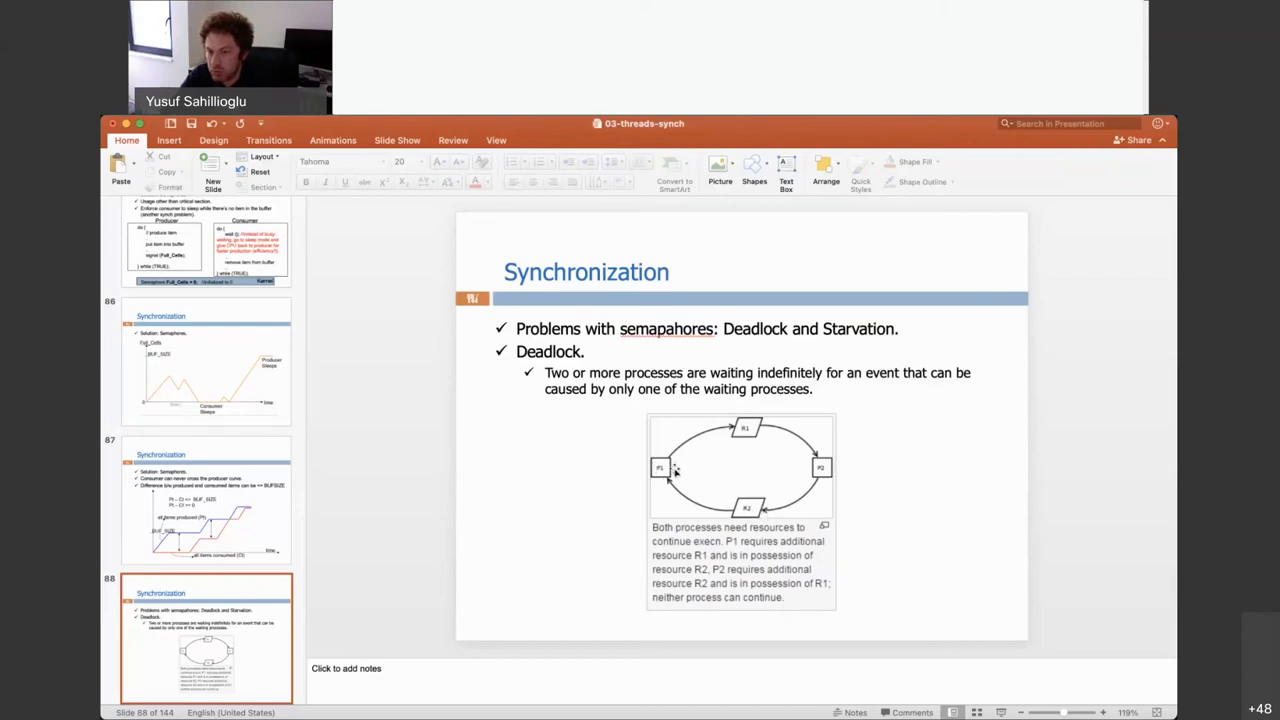
pyautogui.moveTo(663, 468)
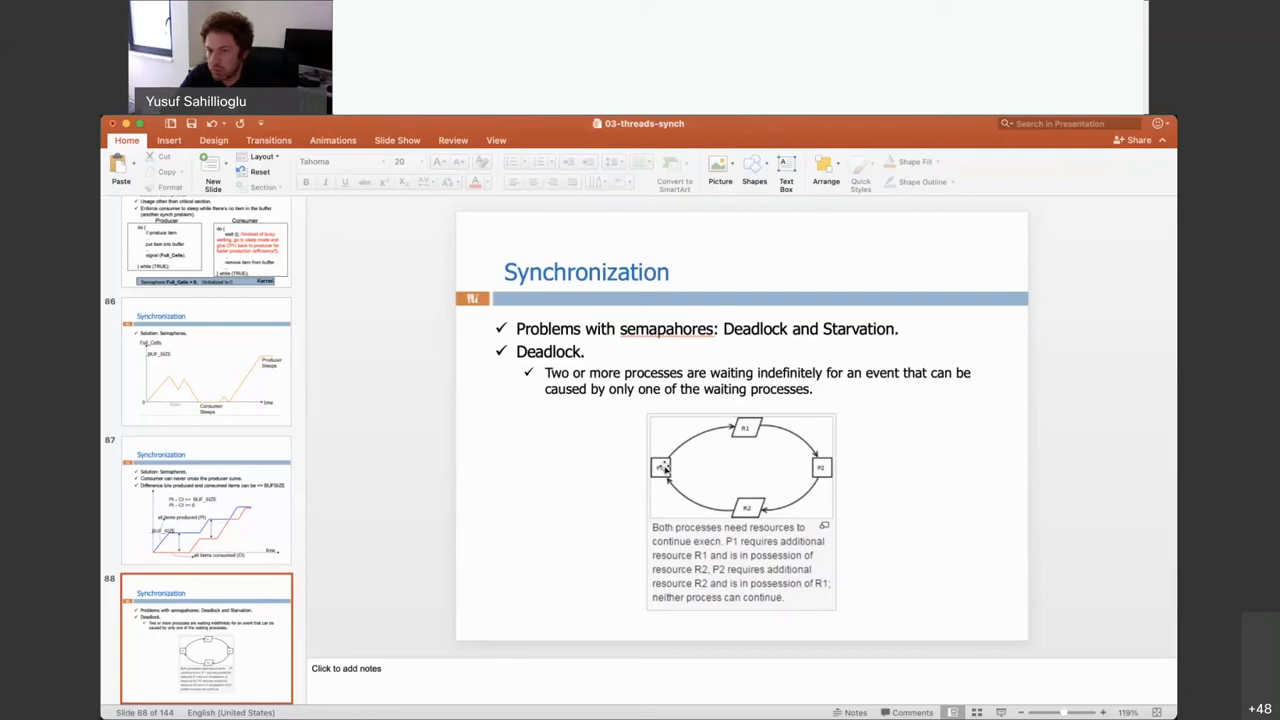
pyautogui.moveTo(994, 552)
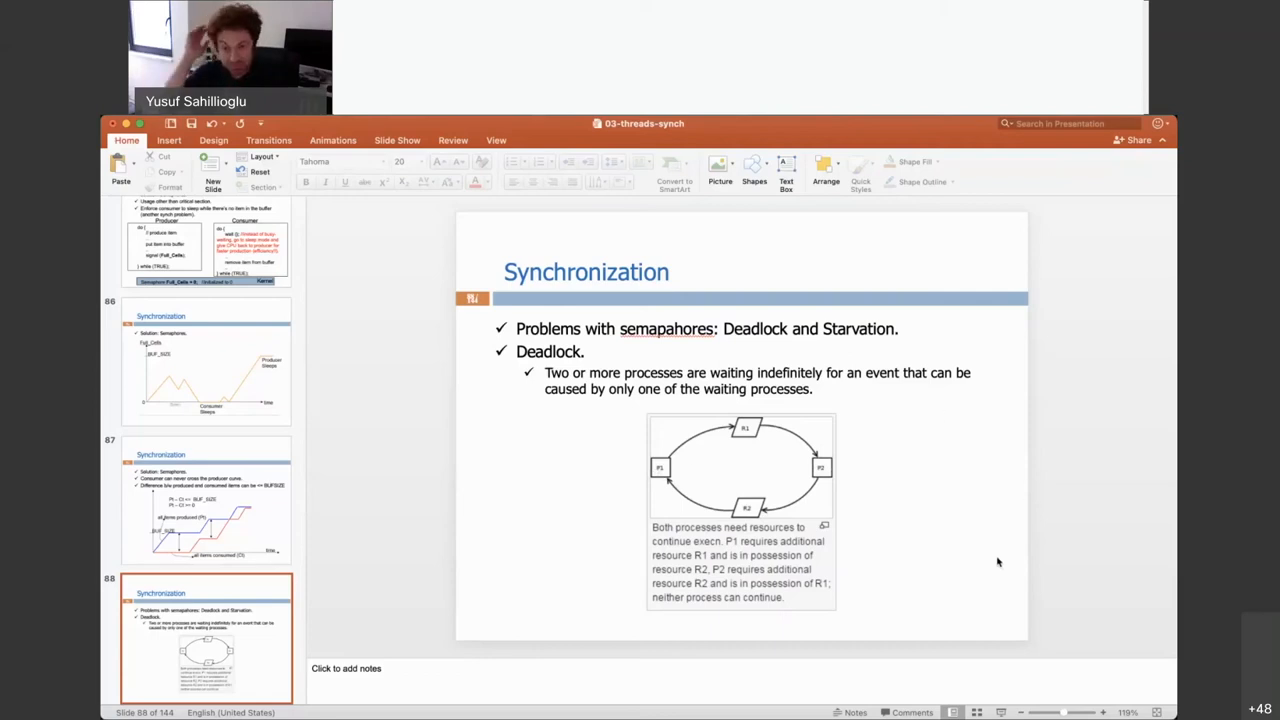
pyautogui.moveTo(793, 452)
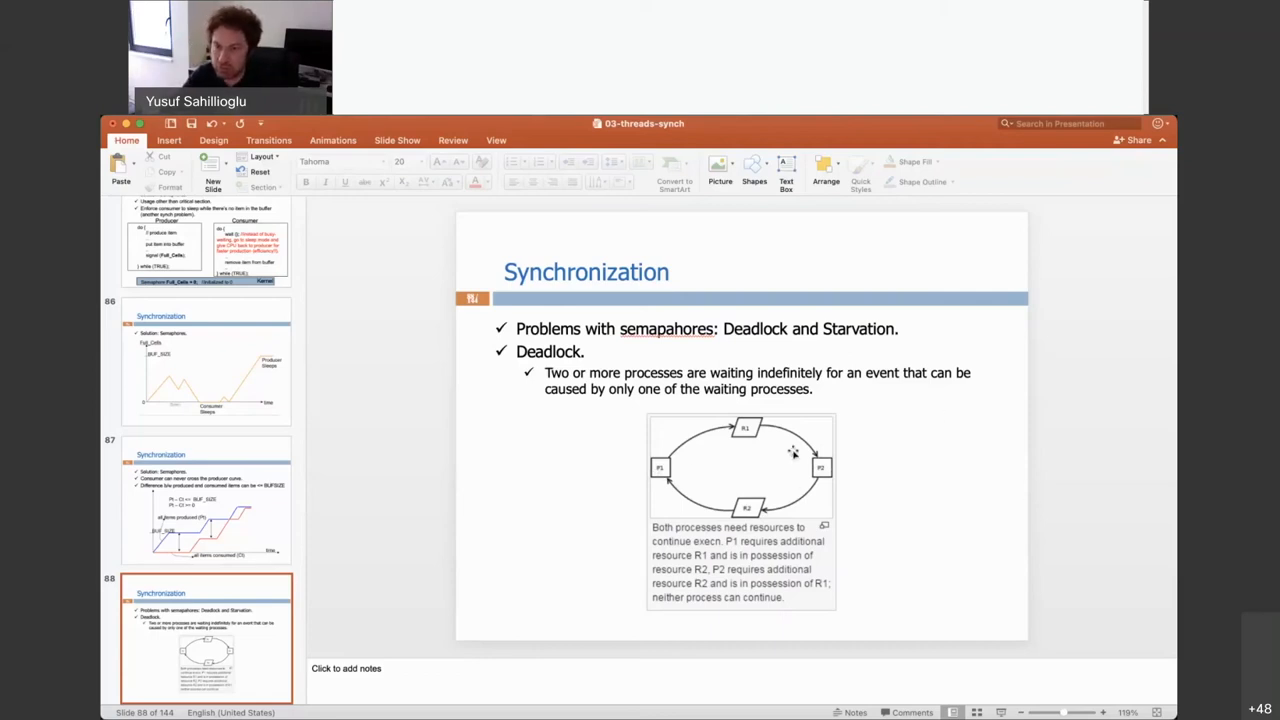
pyautogui.moveTo(1008, 529)
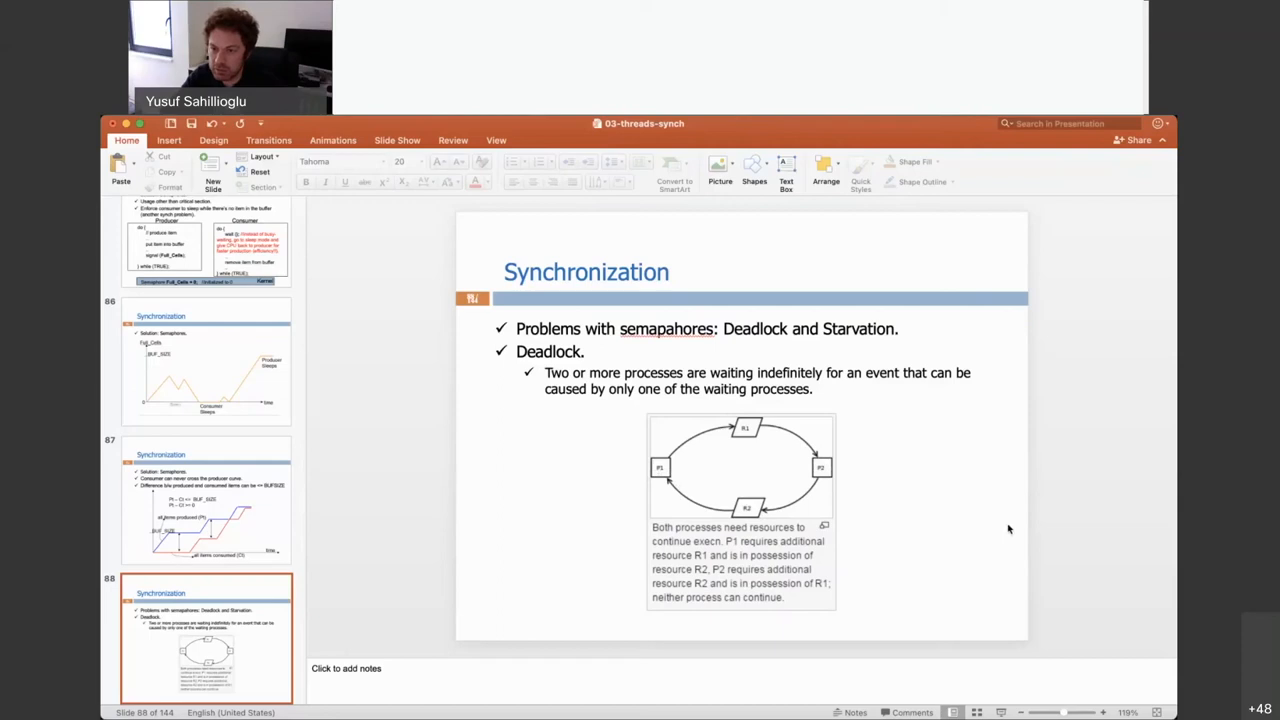
pyautogui.moveTo(965, 563)
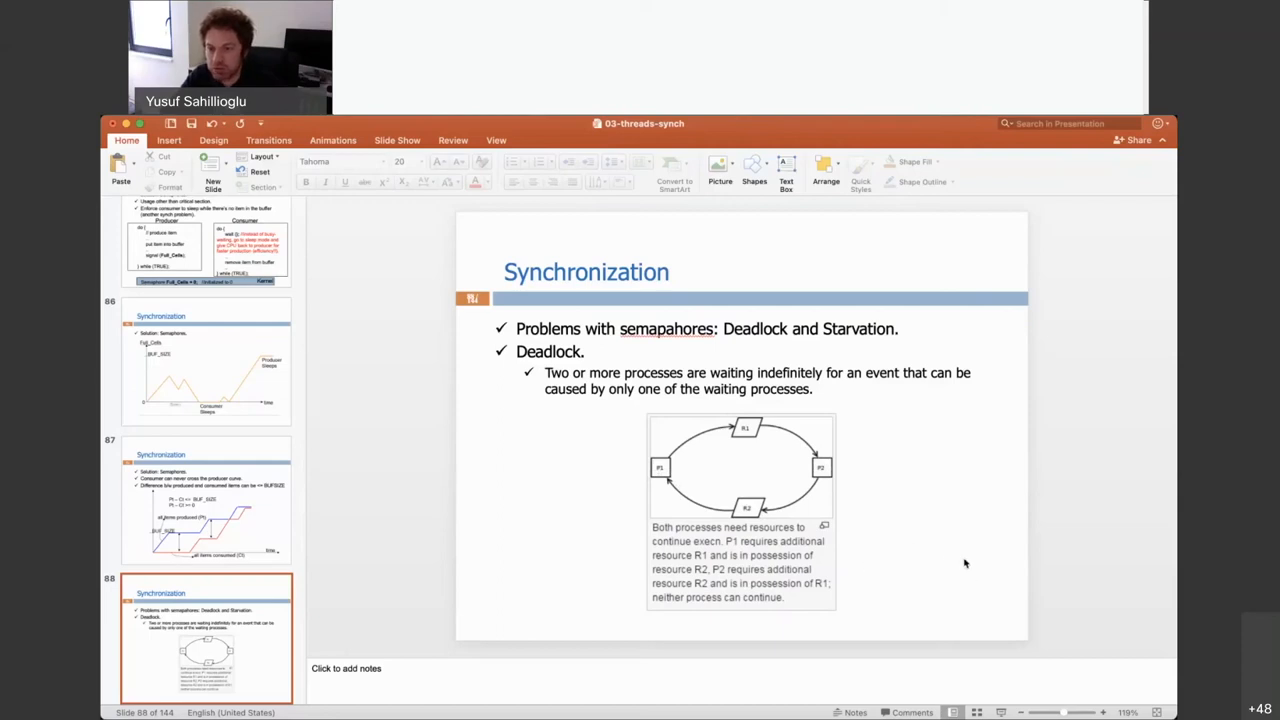
pyautogui.moveTo(1014, 398)
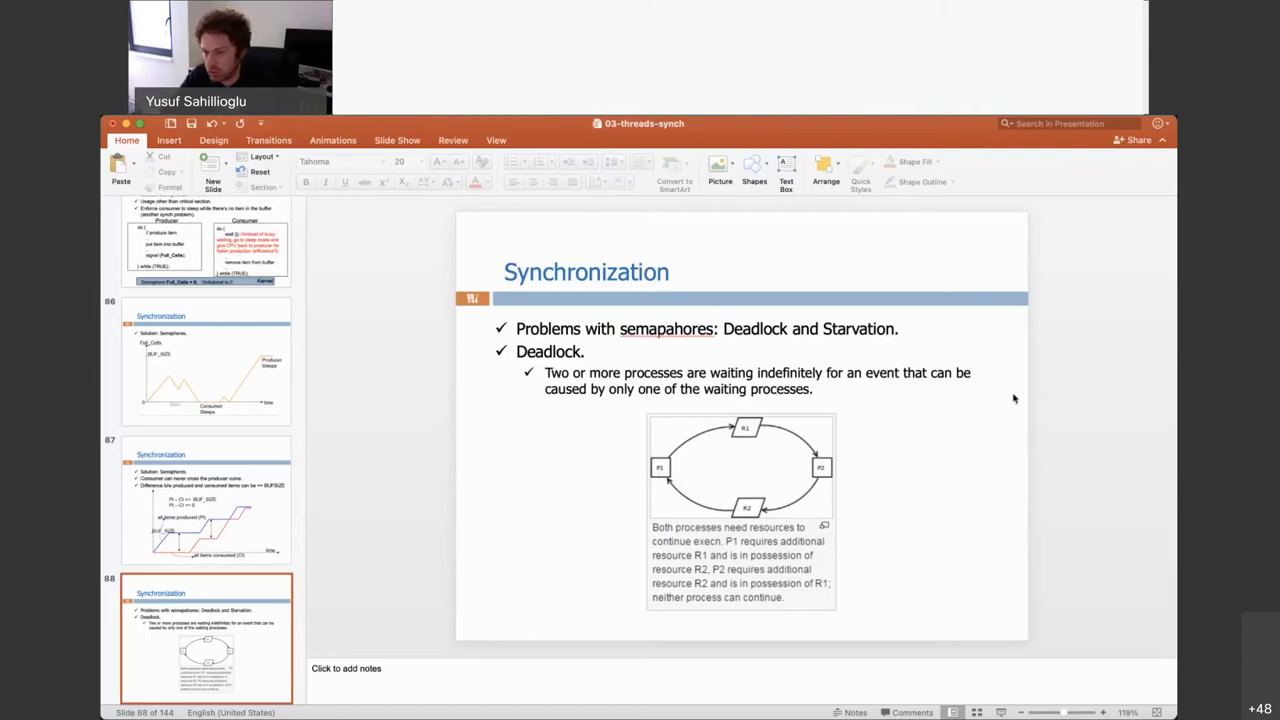
pyautogui.moveTo(826, 443)
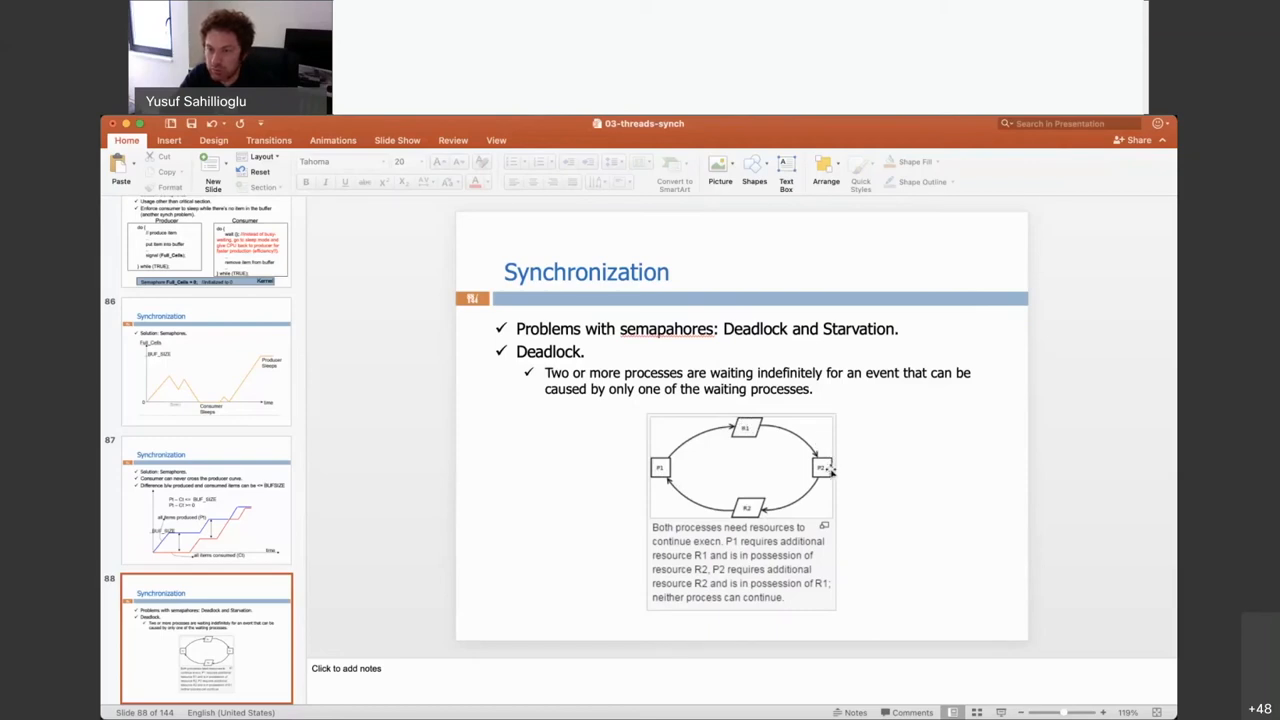
pyautogui.moveTo(817, 452)
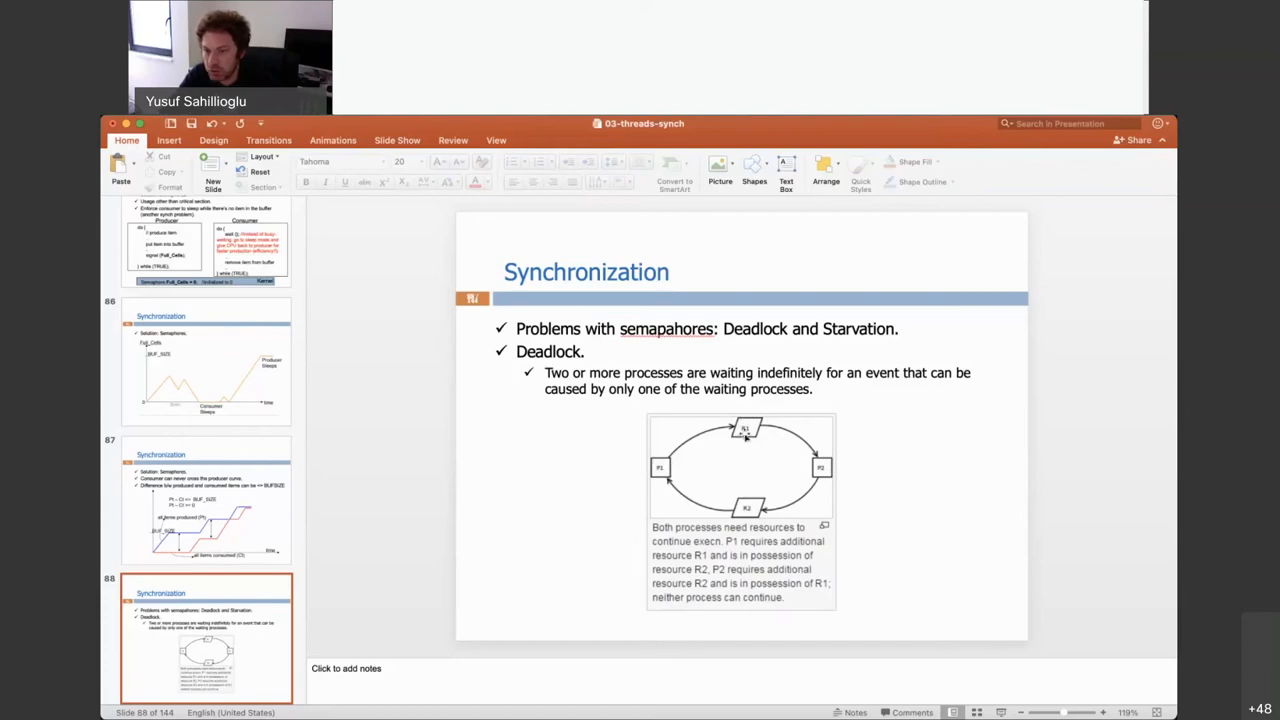
pyautogui.moveTo(1012, 500)
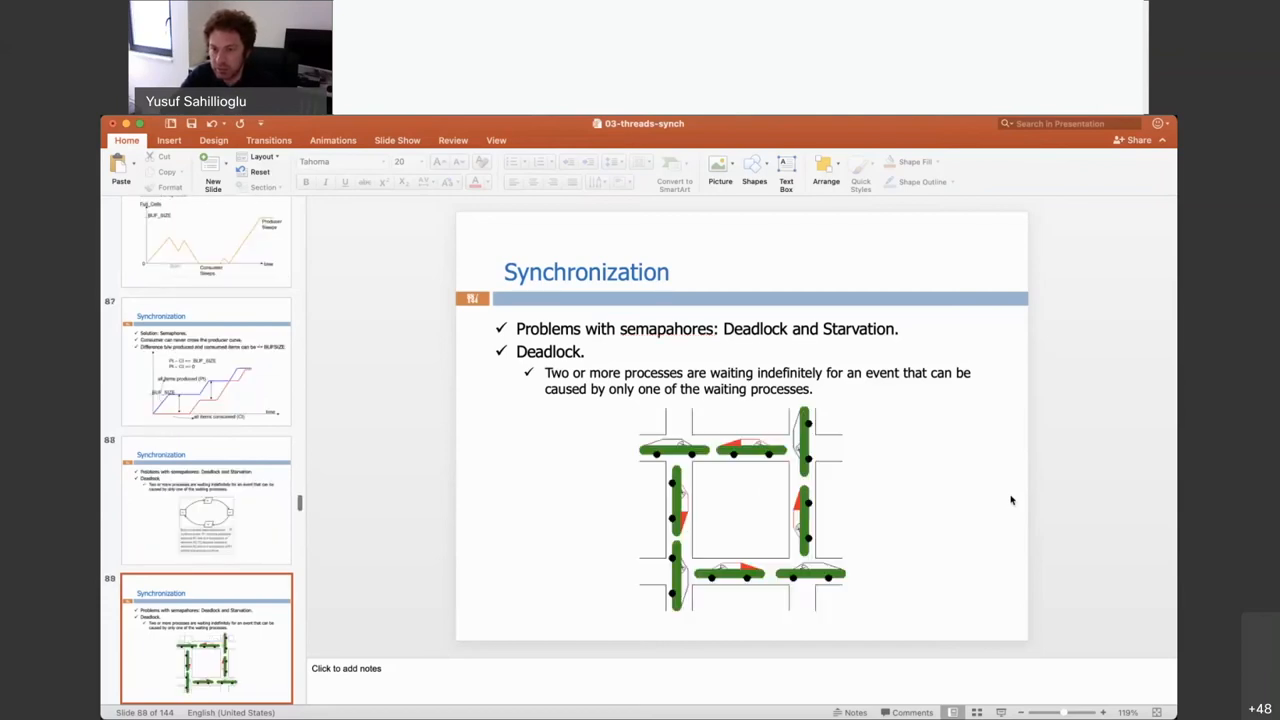
pyautogui.moveTo(1088, 467)
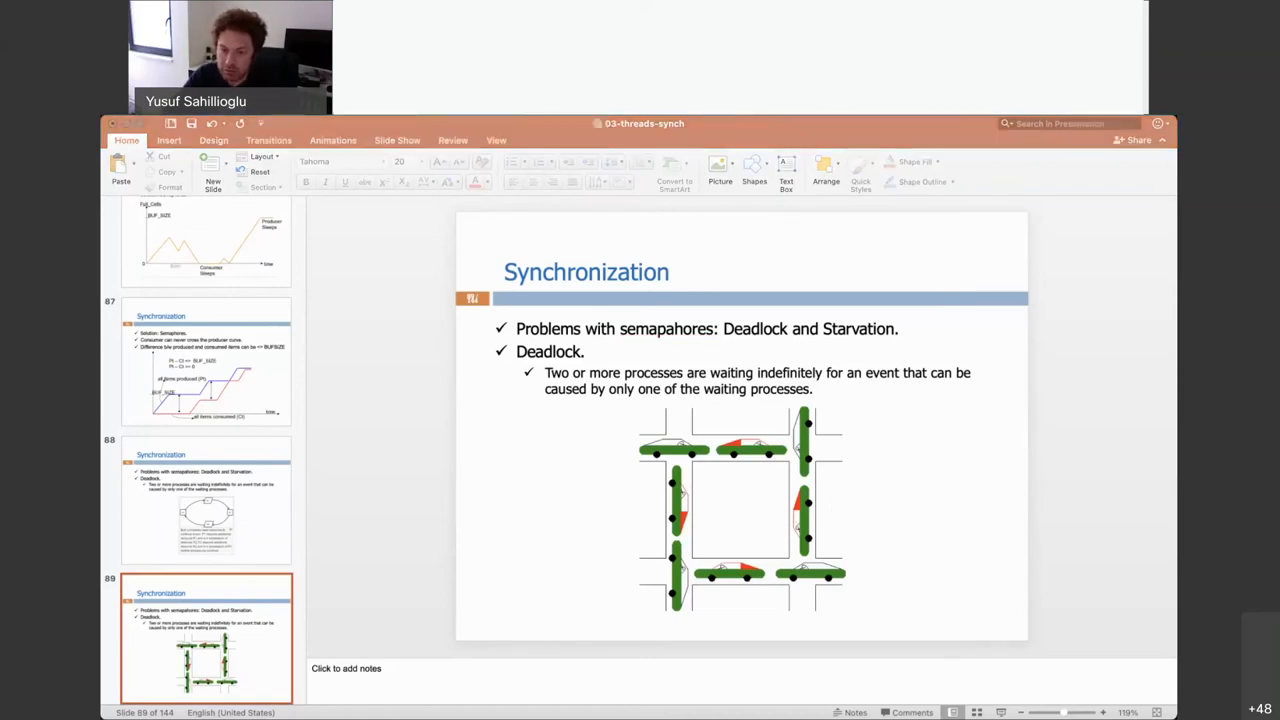
pyautogui.moveTo(970, 467)
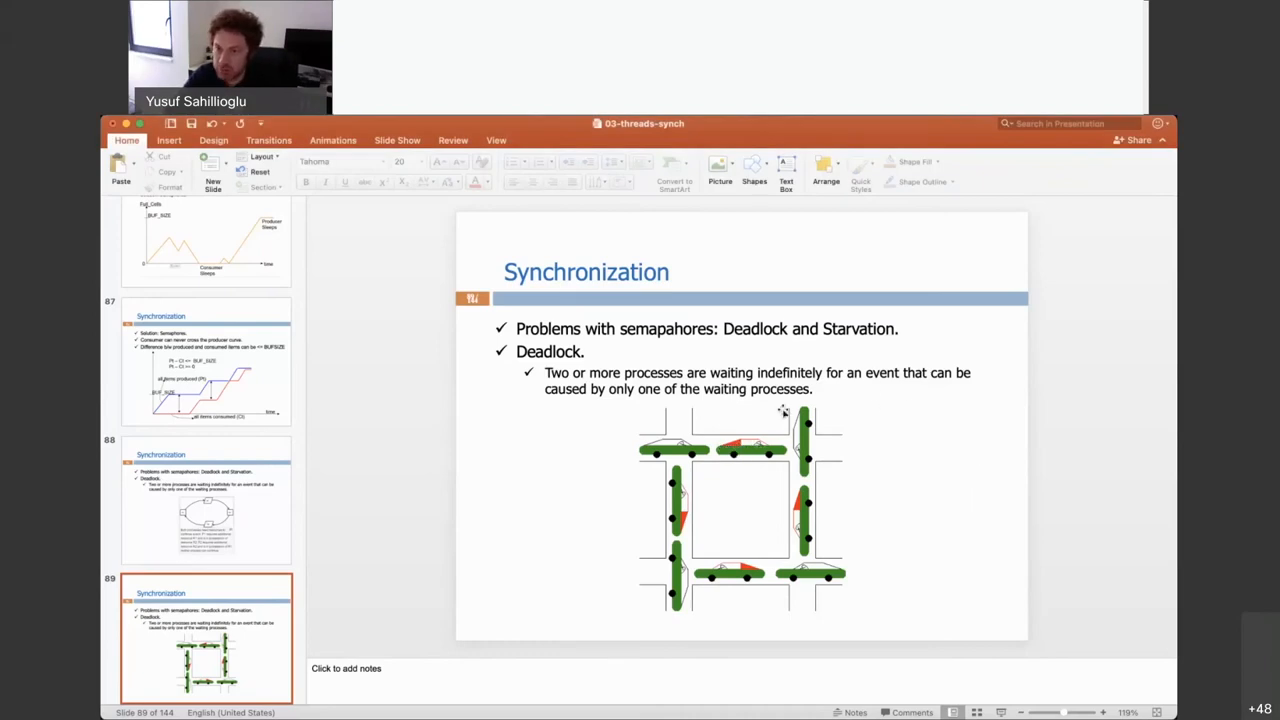
pyautogui.moveTo(730, 458)
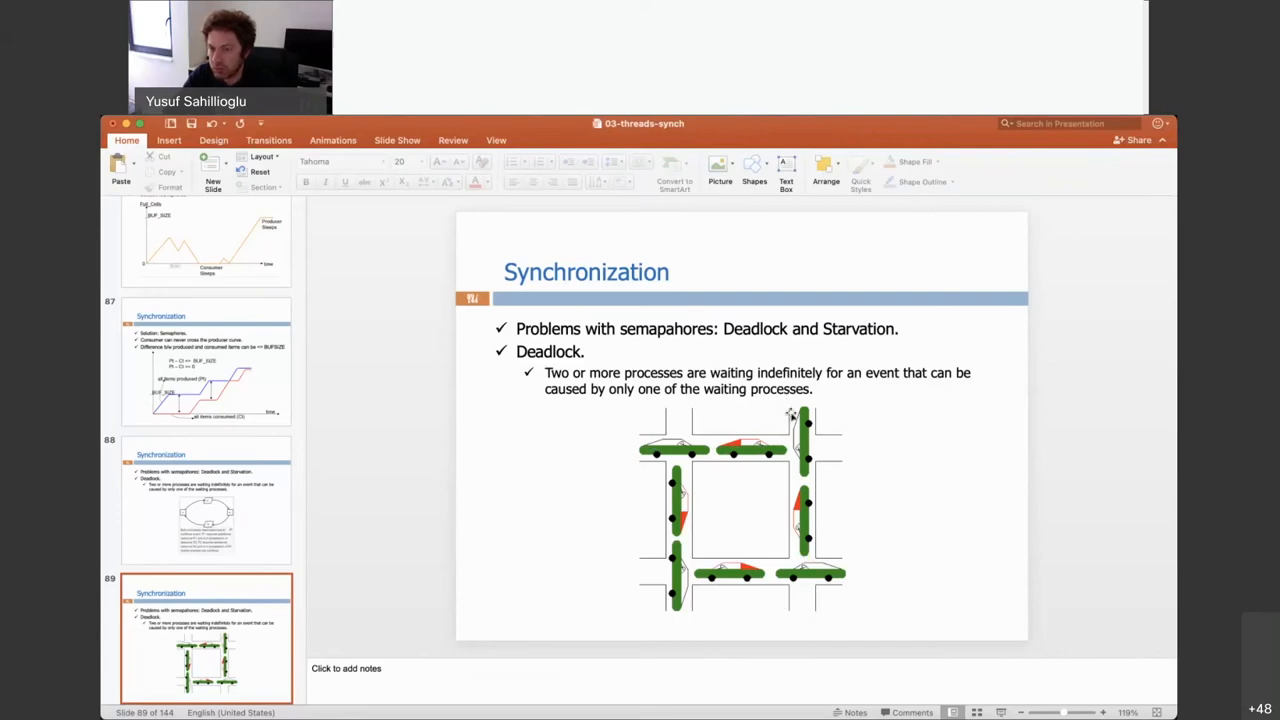
pyautogui.moveTo(806, 532)
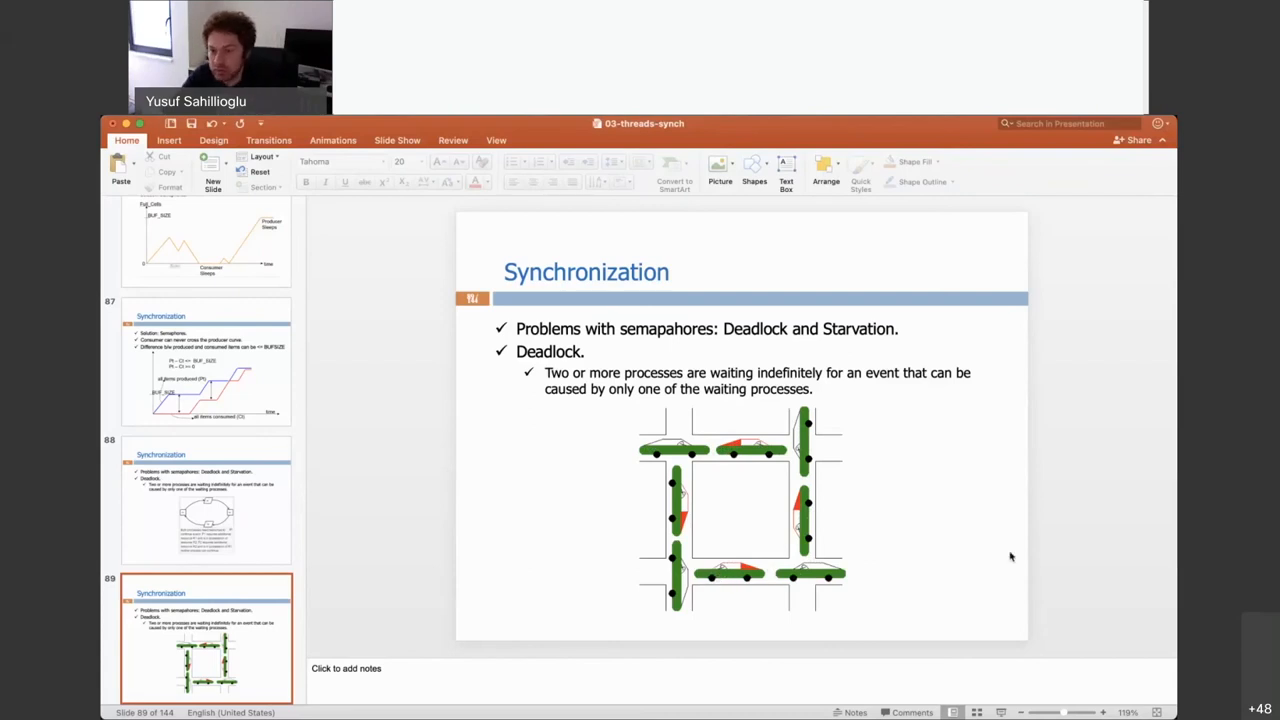
pyautogui.moveTo(988, 534)
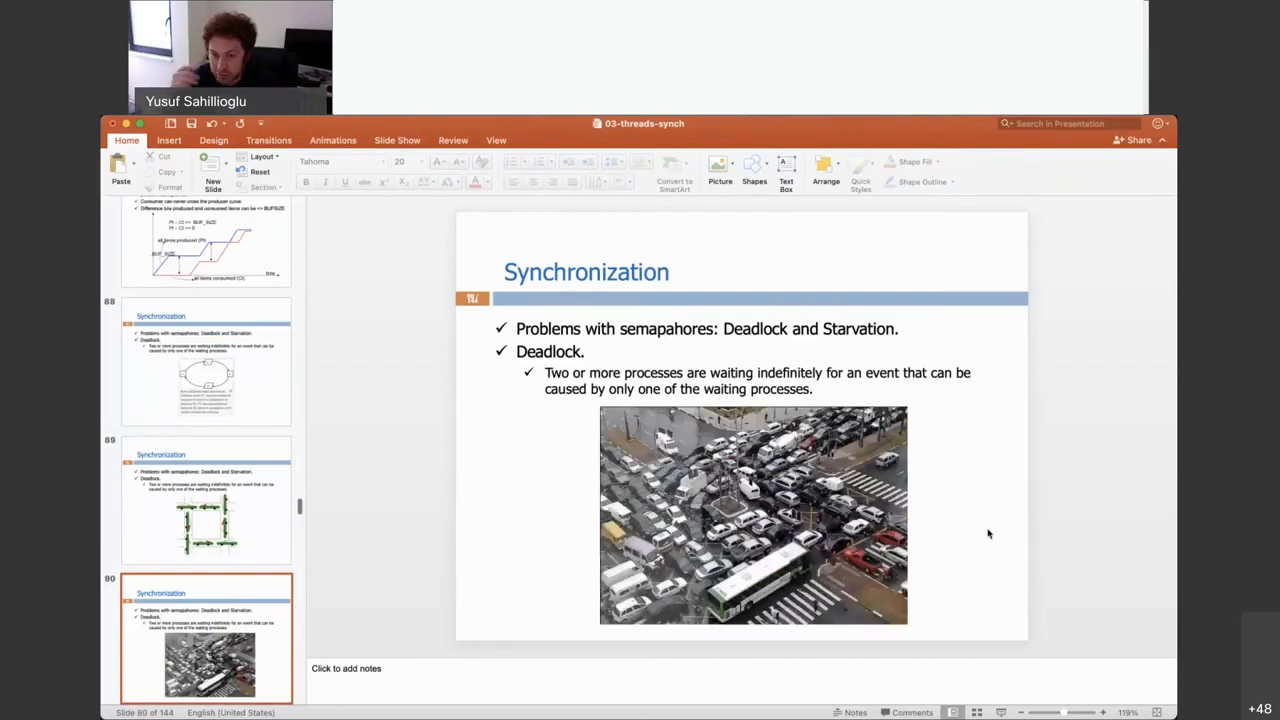
pyautogui.moveTo(913, 516)
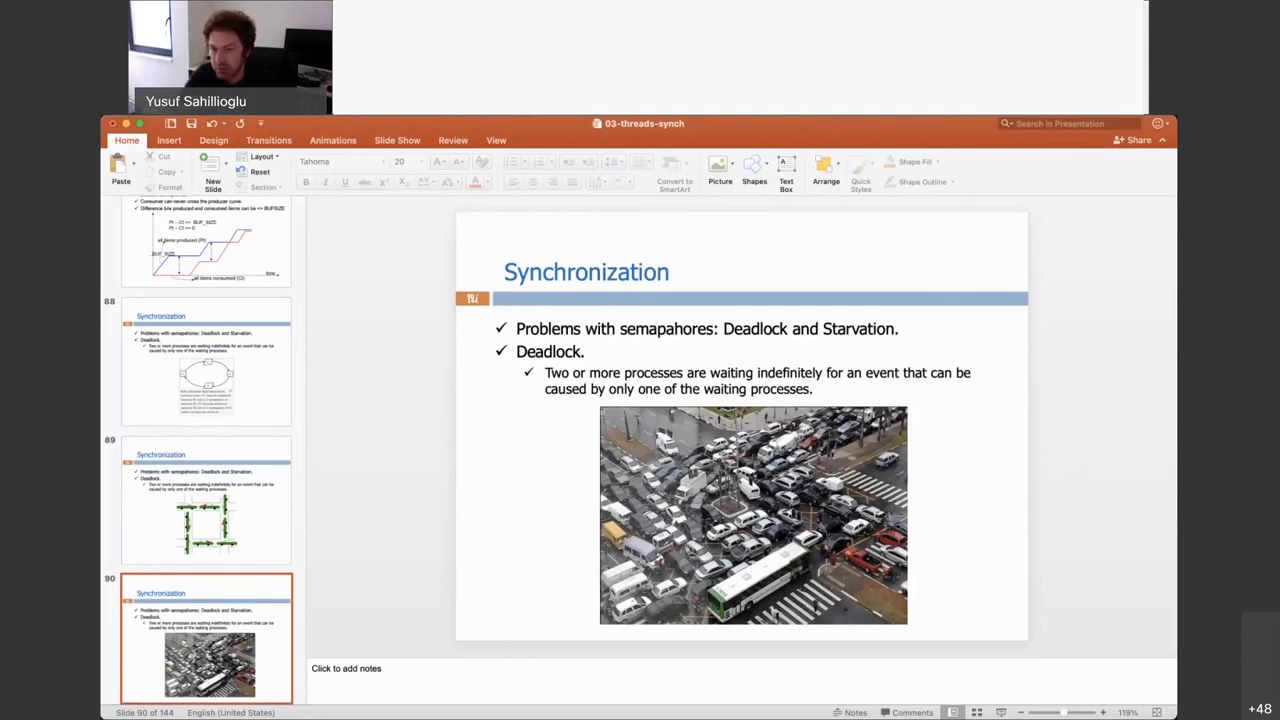
pyautogui.moveTo(860, 520)
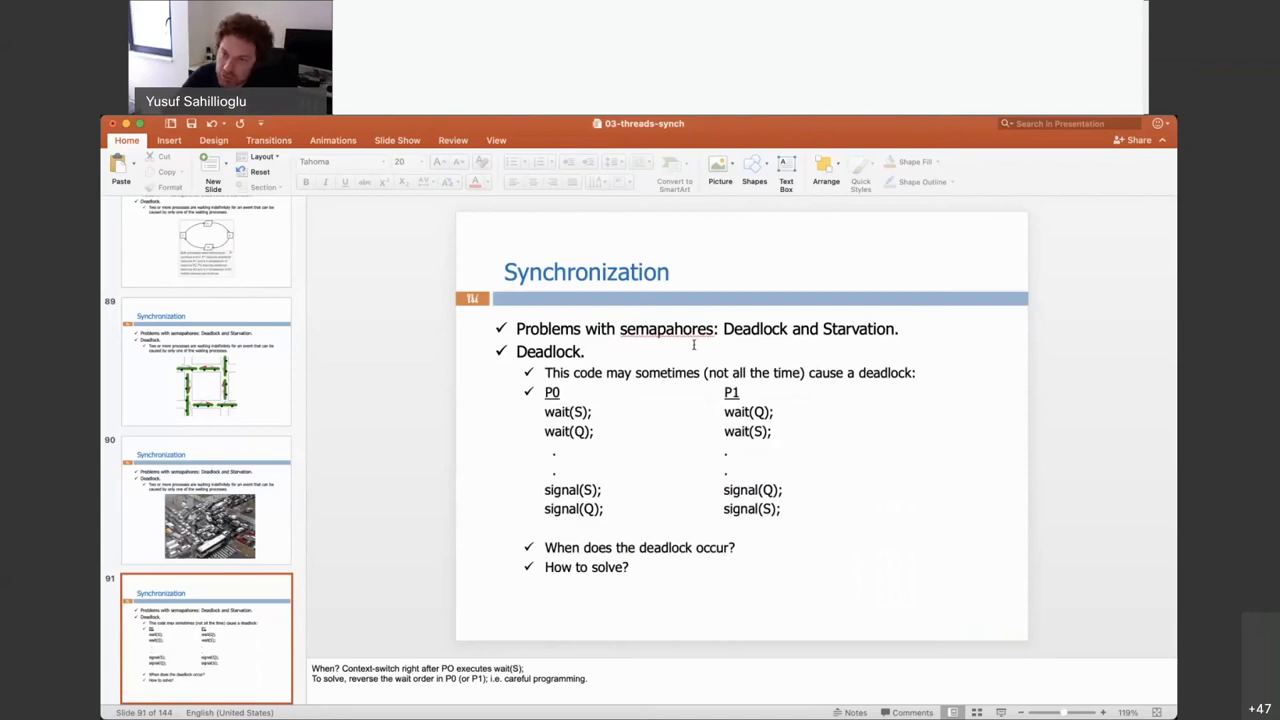
# Step: Go to slide 91 with the P0/P1 deadlock code and its speaker notes
pyautogui.click(700, 328)
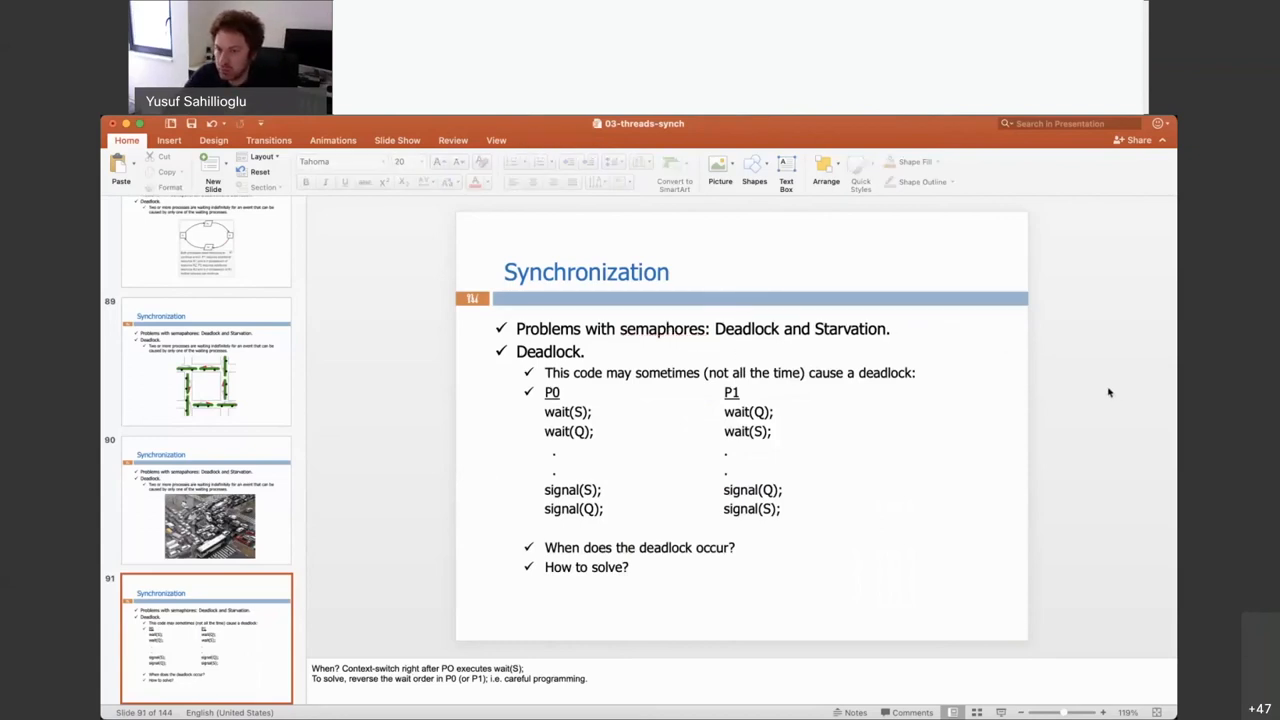
pyautogui.click(206, 500)
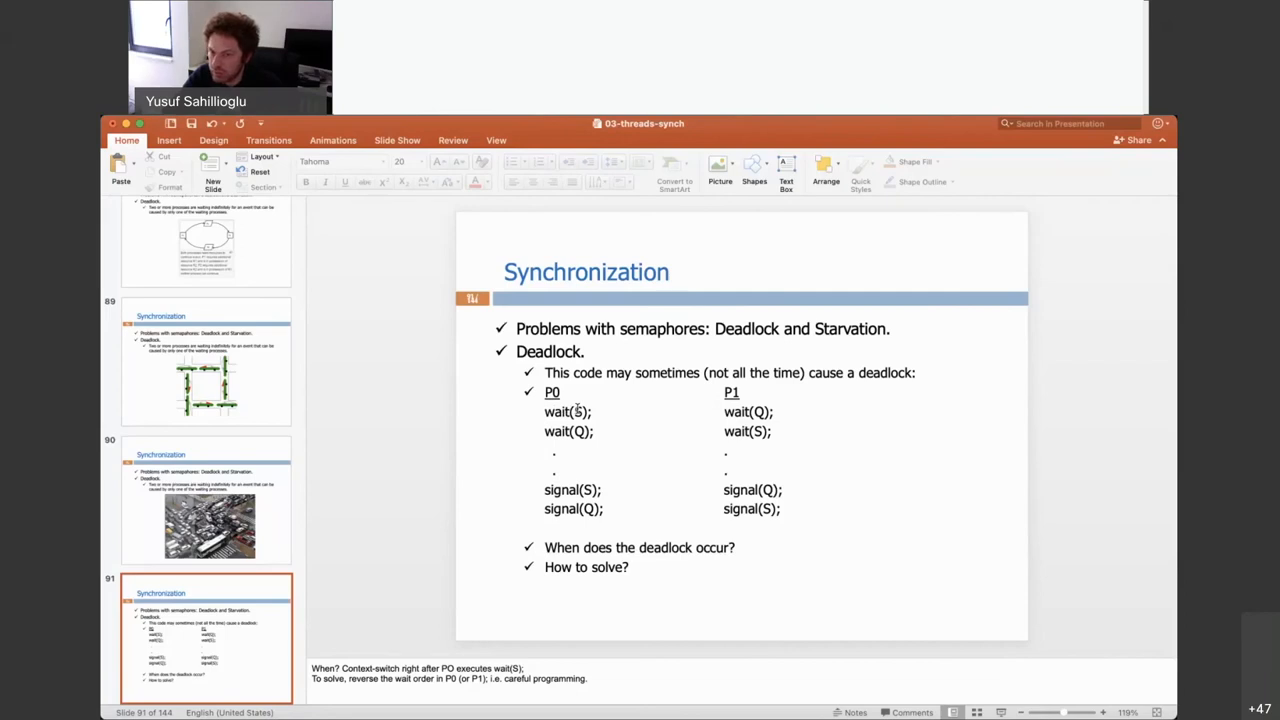
# Step: Select P0's wait(S) statements in slide 91's code listing to trace the deadlock
pyautogui.doubleClick(568, 431)
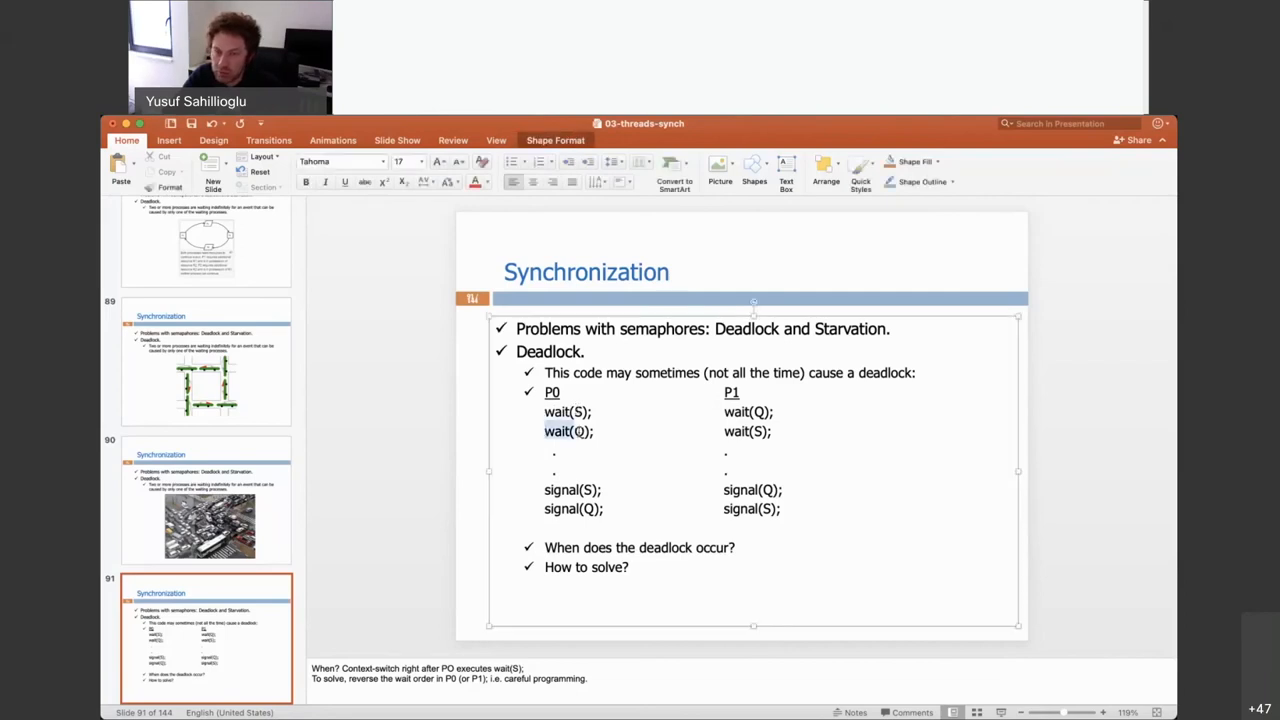
pyautogui.doubleClick(567, 431)
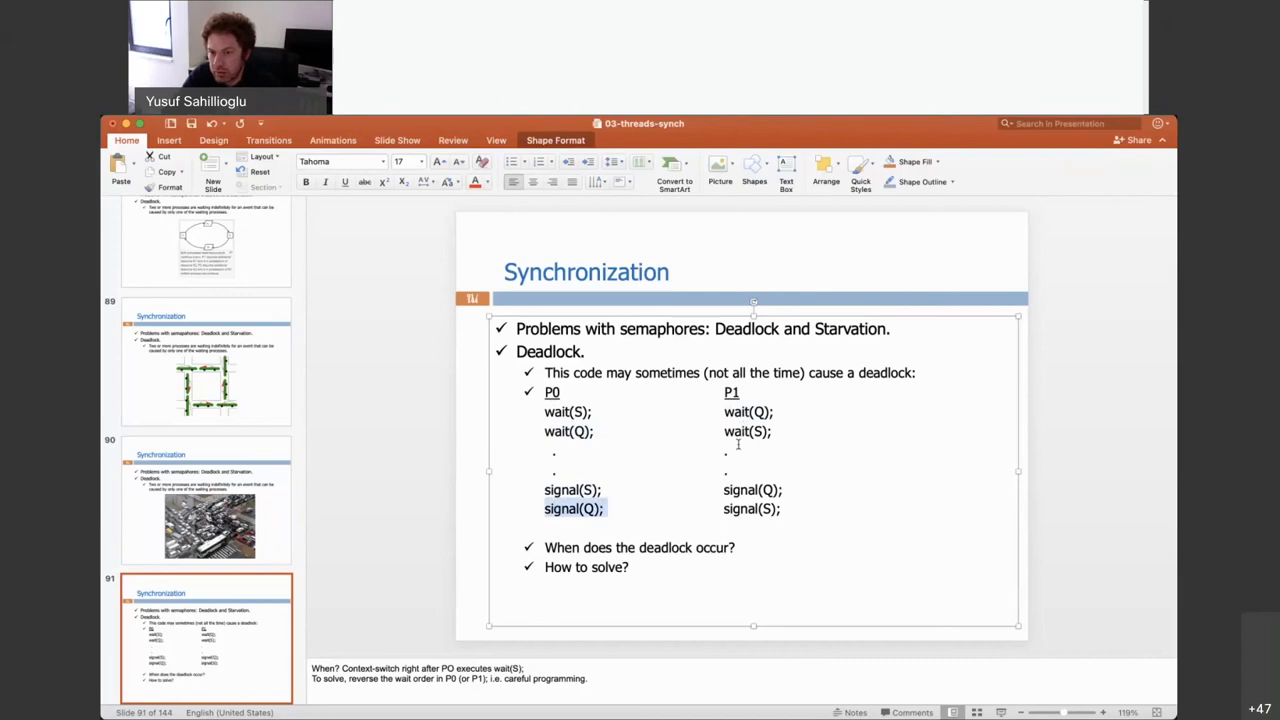
pyautogui.moveTo(730, 479)
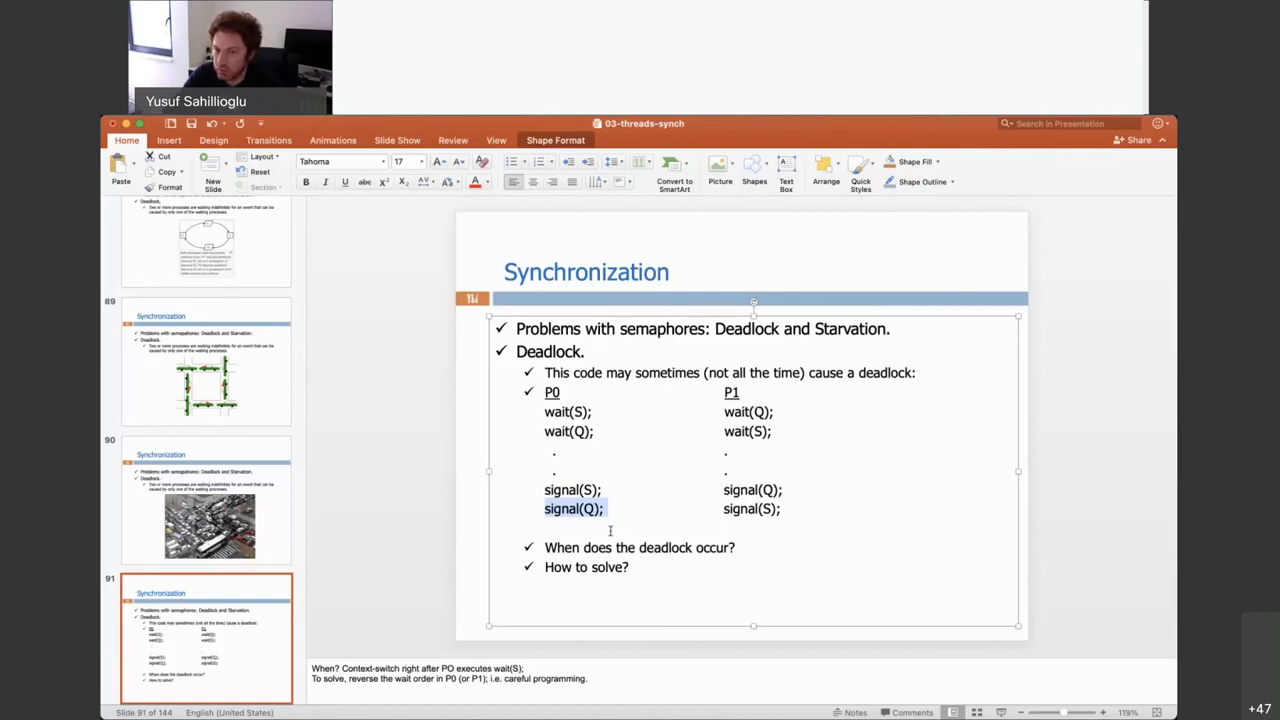
pyautogui.click(1065, 452)
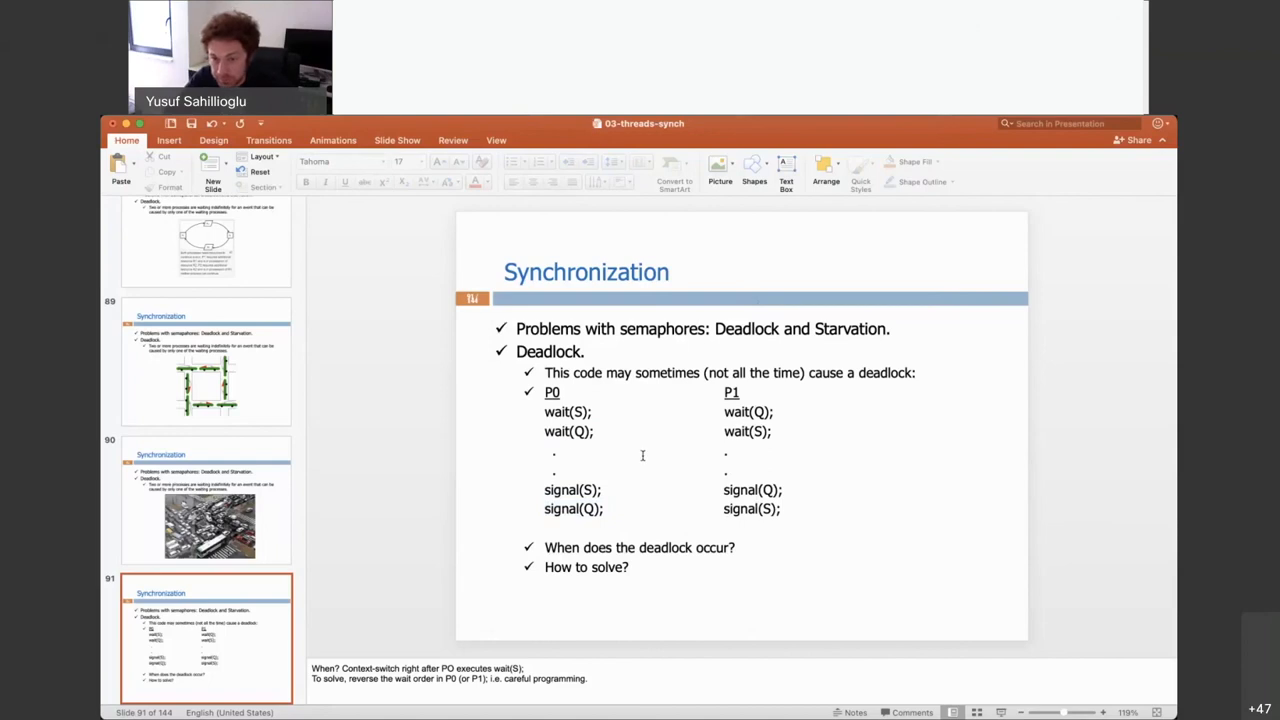
pyautogui.doubleClick(567, 411)
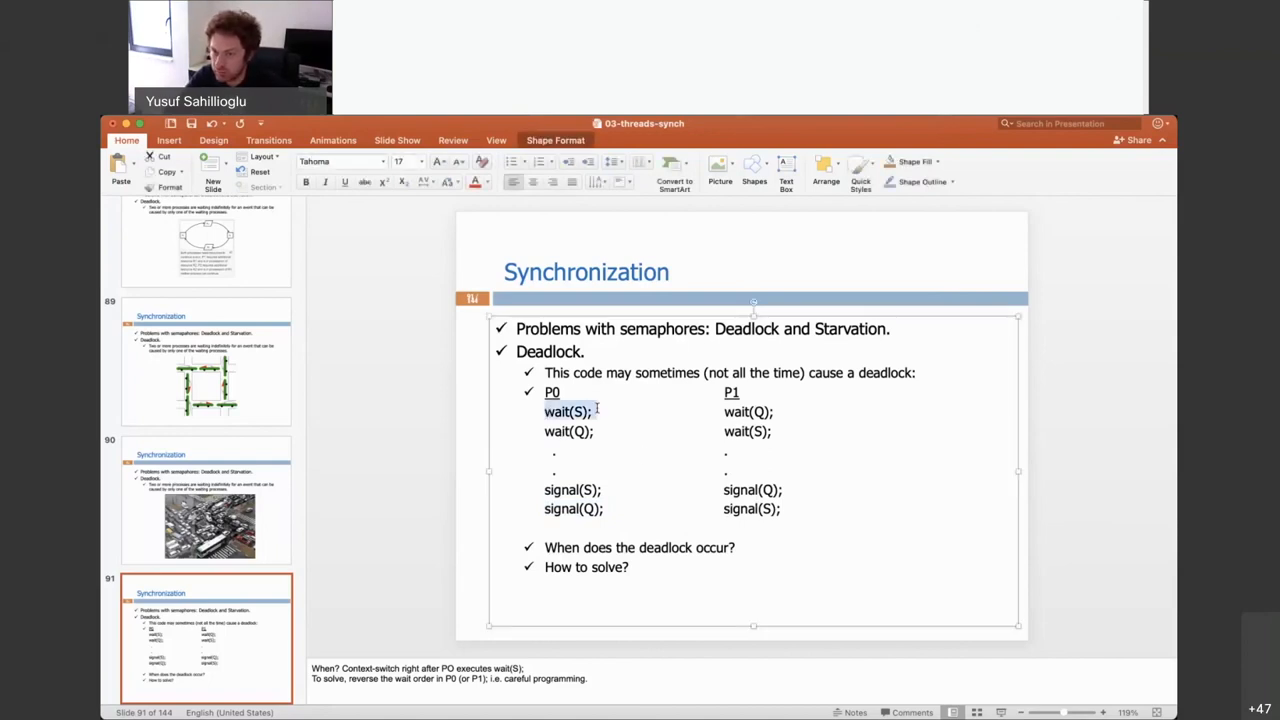
# Step: Annotate slide 91 with '===>' after P0's wait(S), plus 'Q -1' and 'BLOCKED 'cos S==-1' beside P1
pyautogui.click(608, 411)
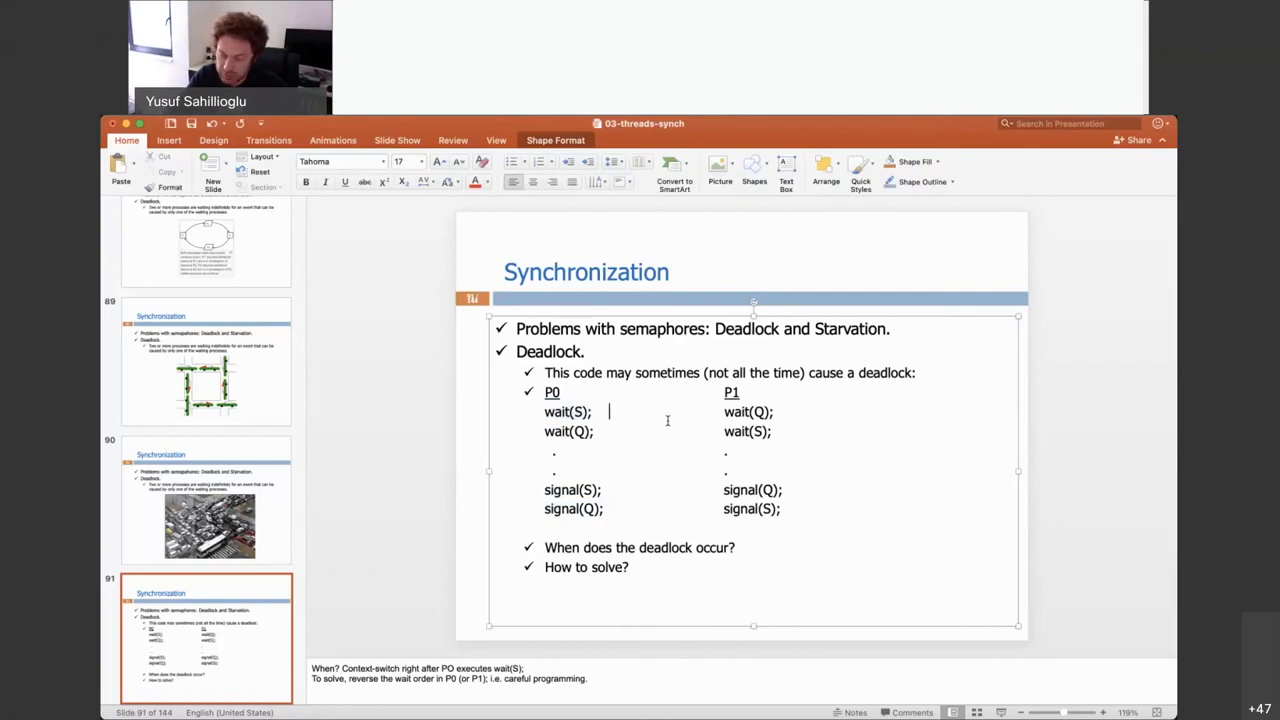
pyautogui.write('===>')
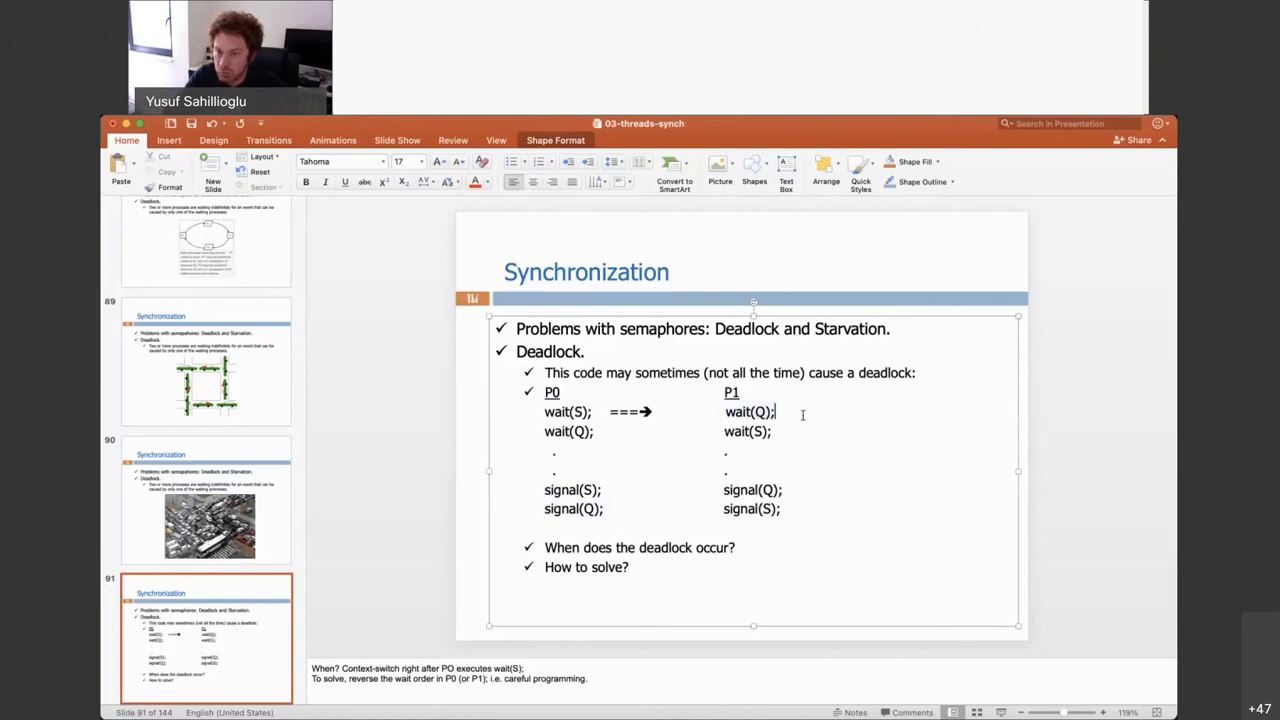
pyautogui.write('Q')
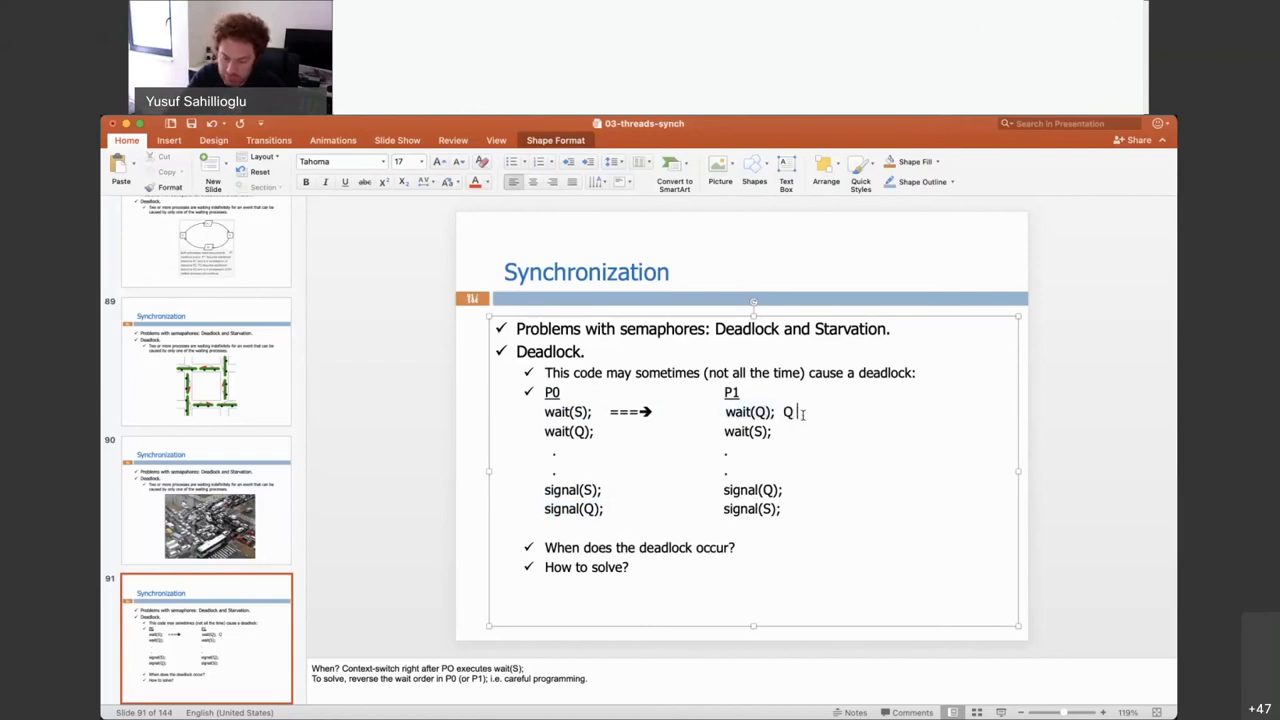
pyautogui.write('-1')
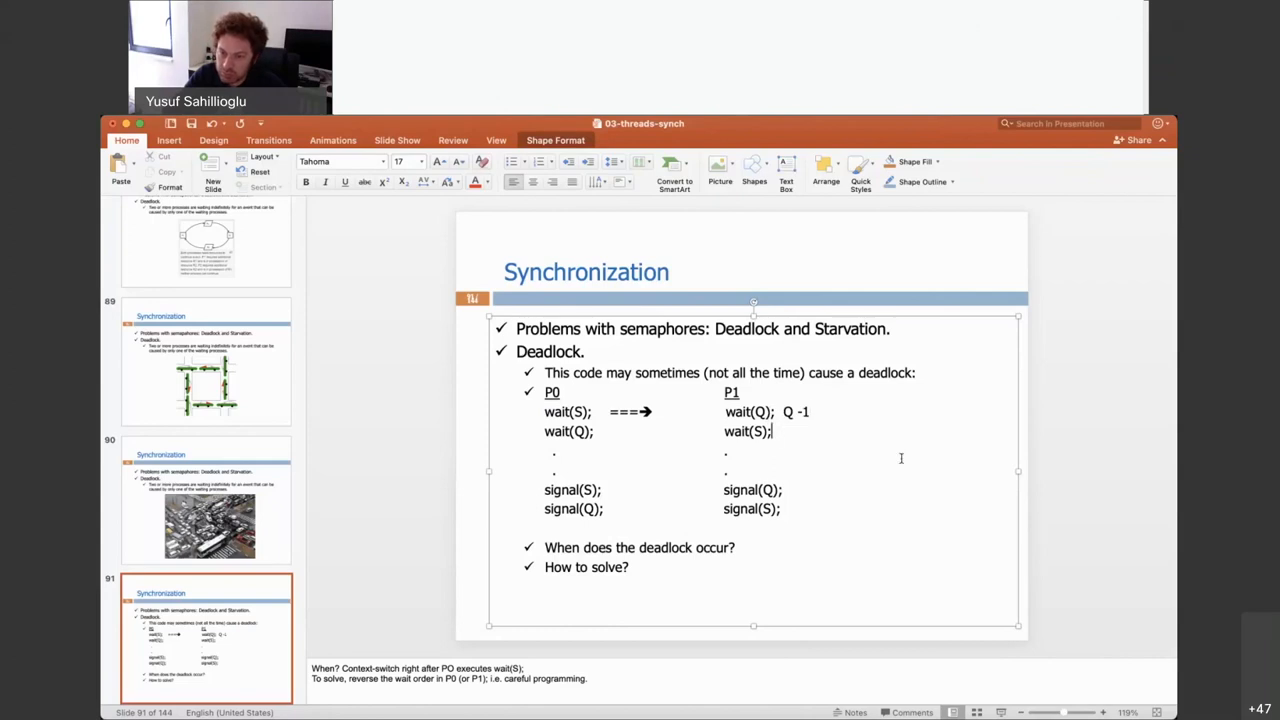
pyautogui.write('BLOCKED')
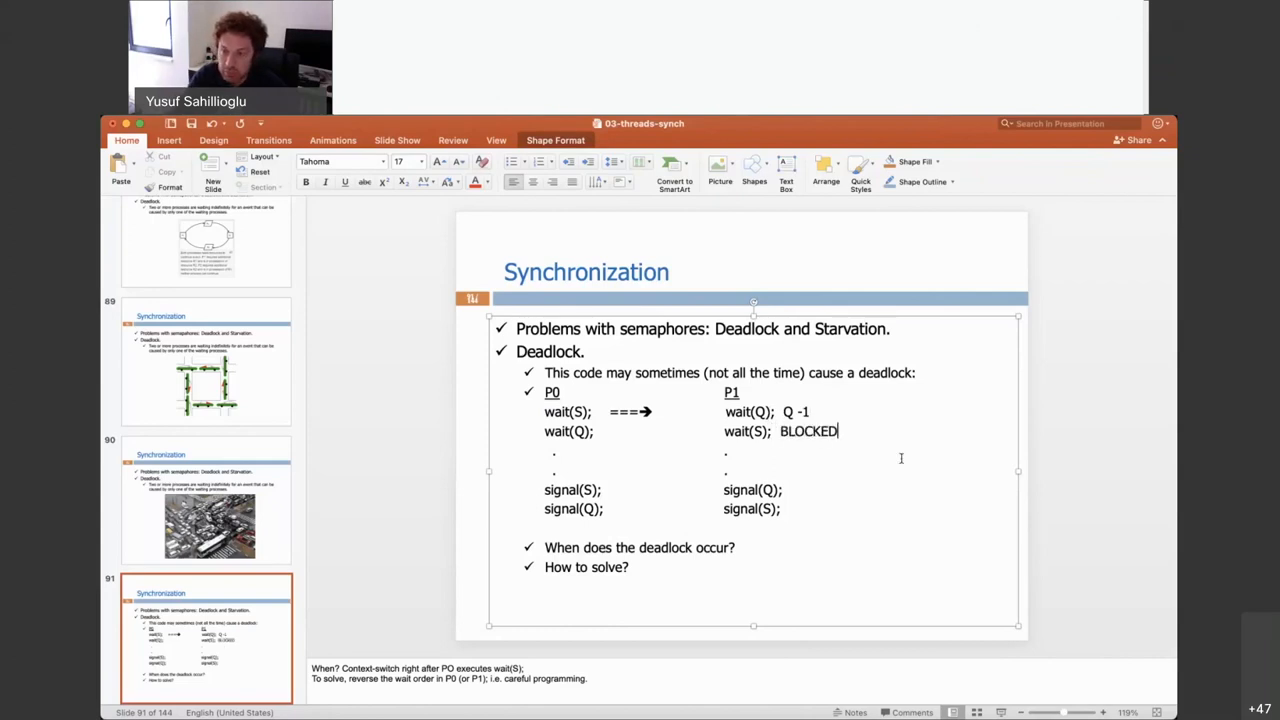
pyautogui.write("'cos")
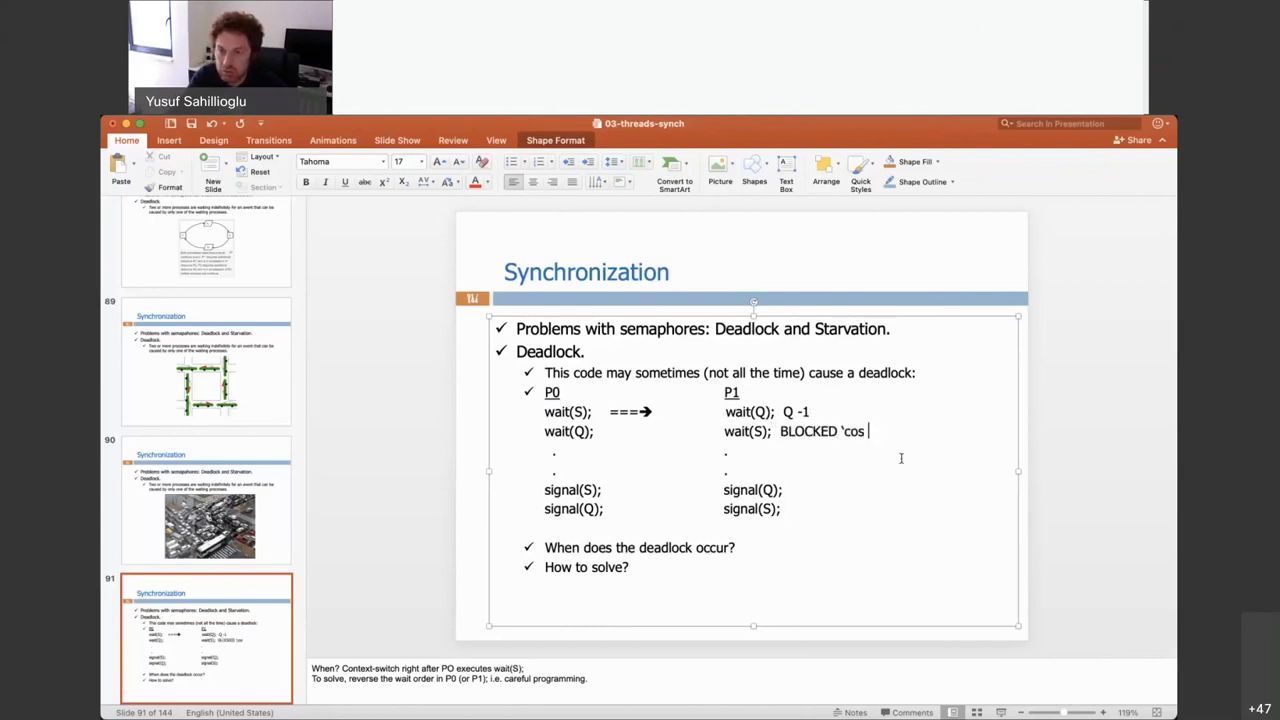
pyautogui.write('S==-1')
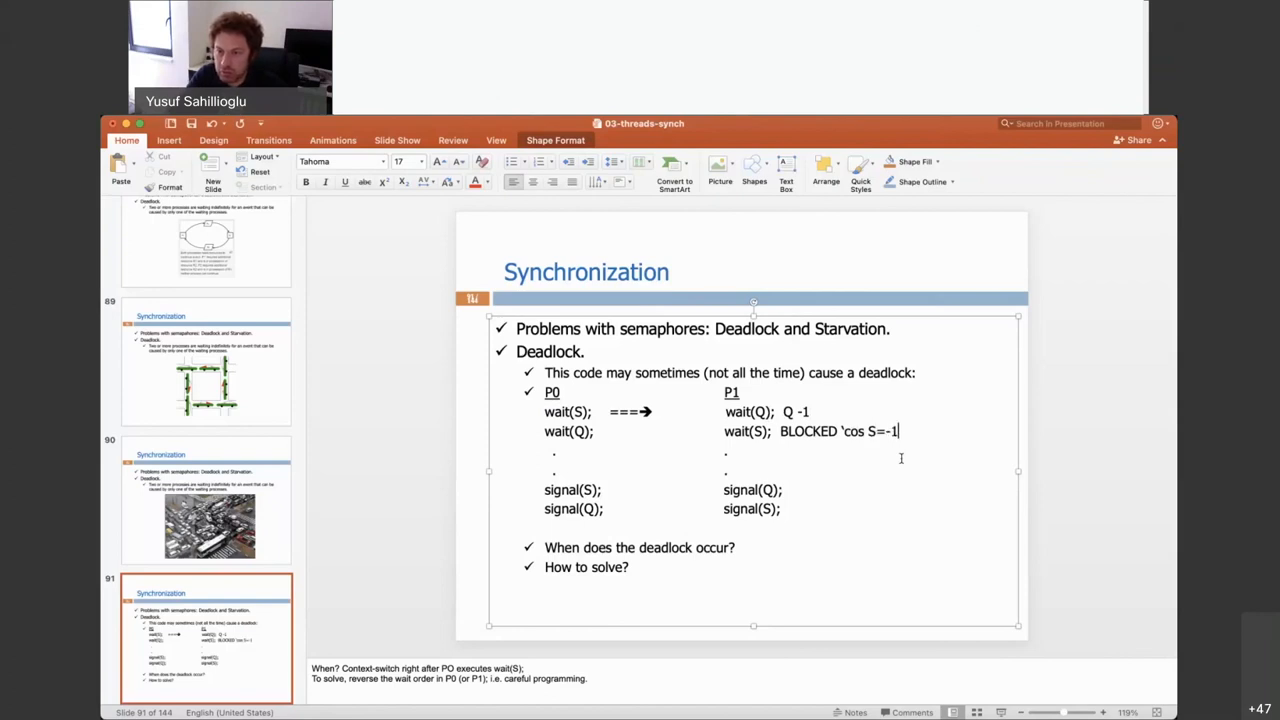
pyautogui.moveTo(828, 447)
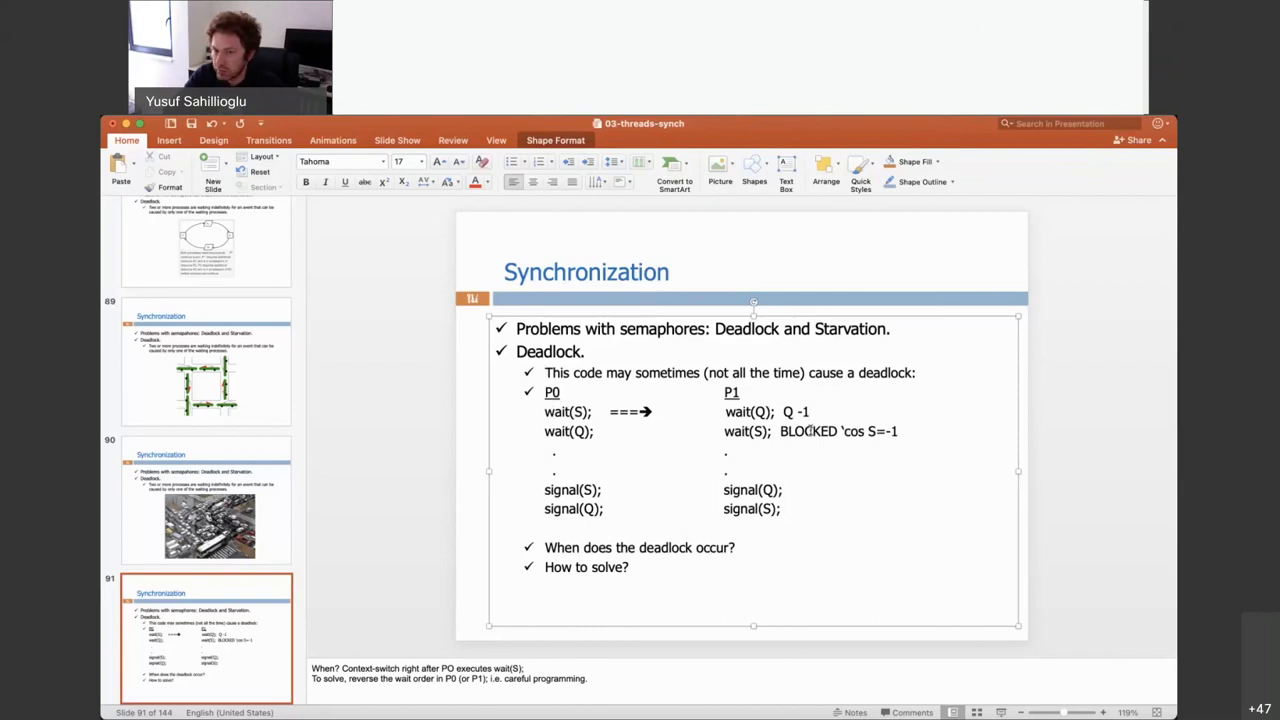
pyautogui.moveTo(835, 442)
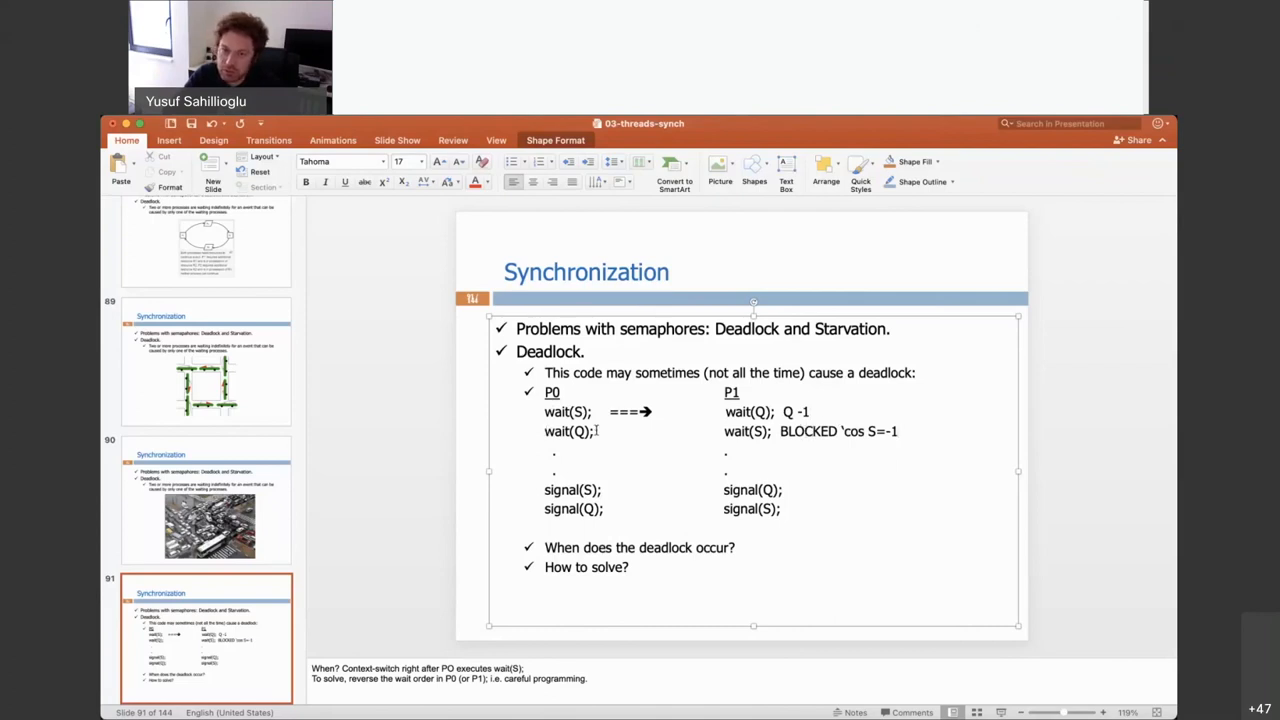
# Step: Type 'BL' in slide 91's deadlock code and select P0's wait(Q) line
pyautogui.doubleClick(567, 411)
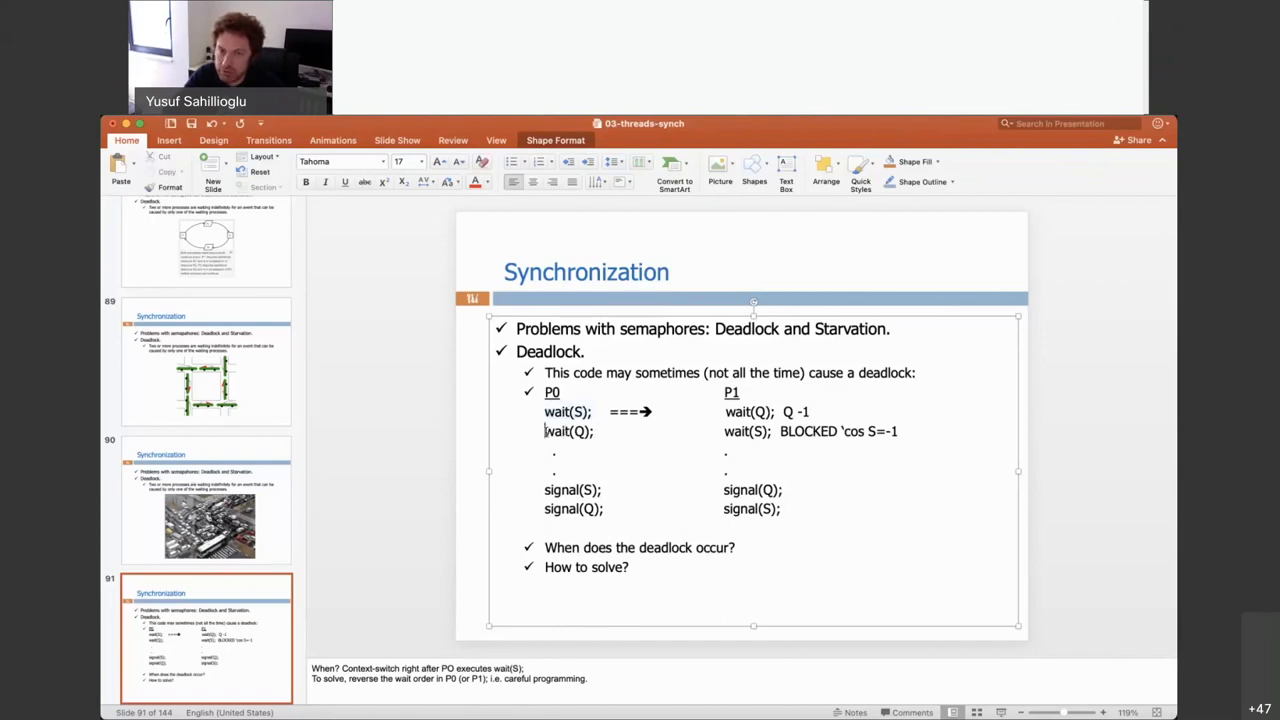
pyautogui.click(637, 439)
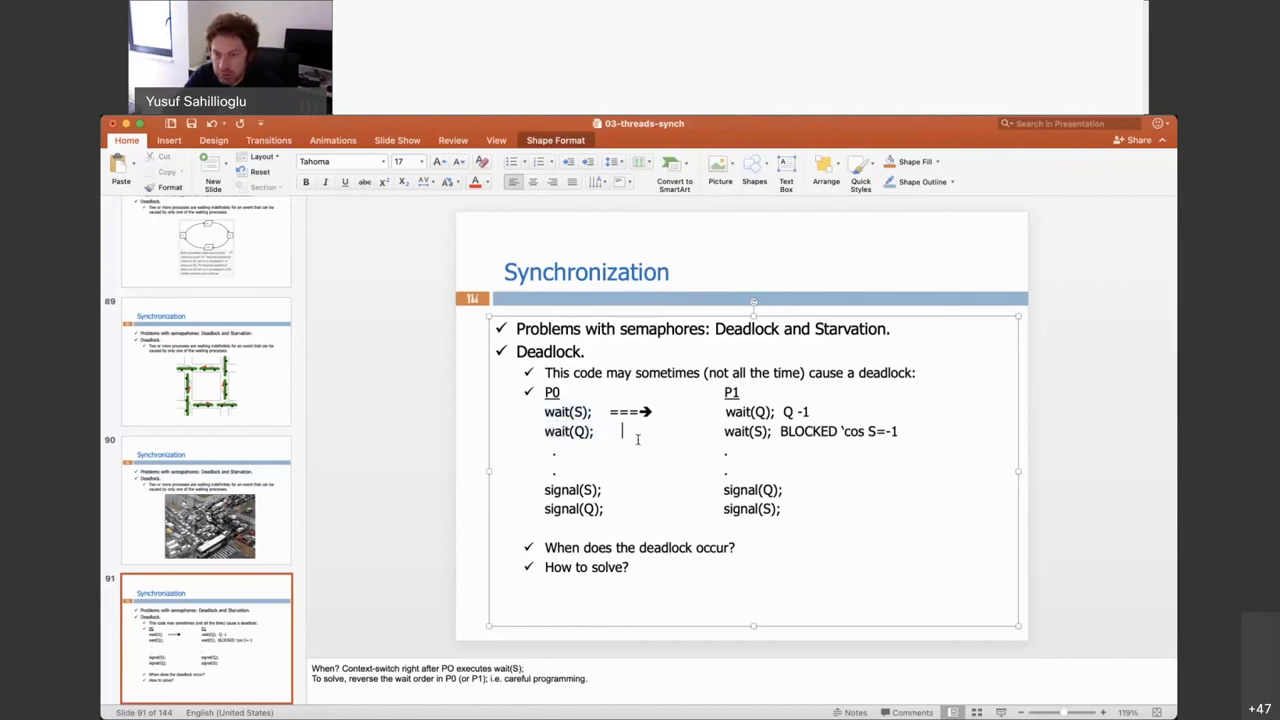
pyautogui.write('BL')
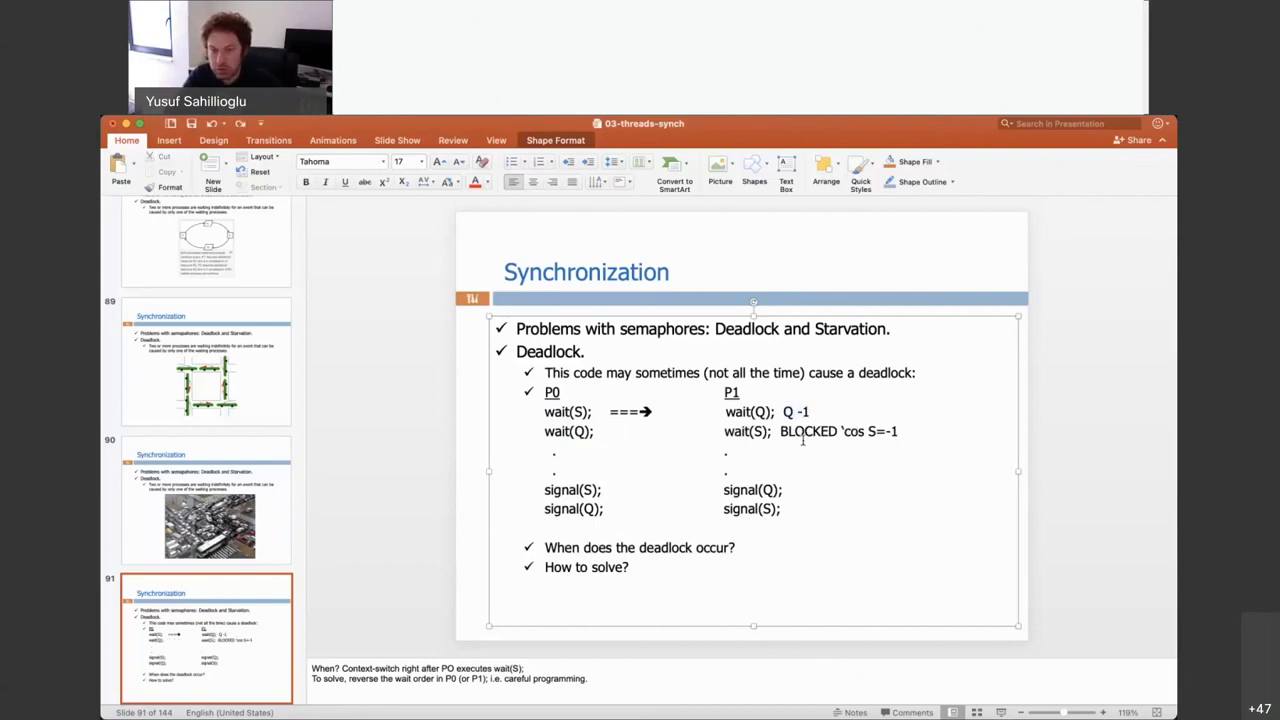
pyautogui.doubleClick(567, 431)
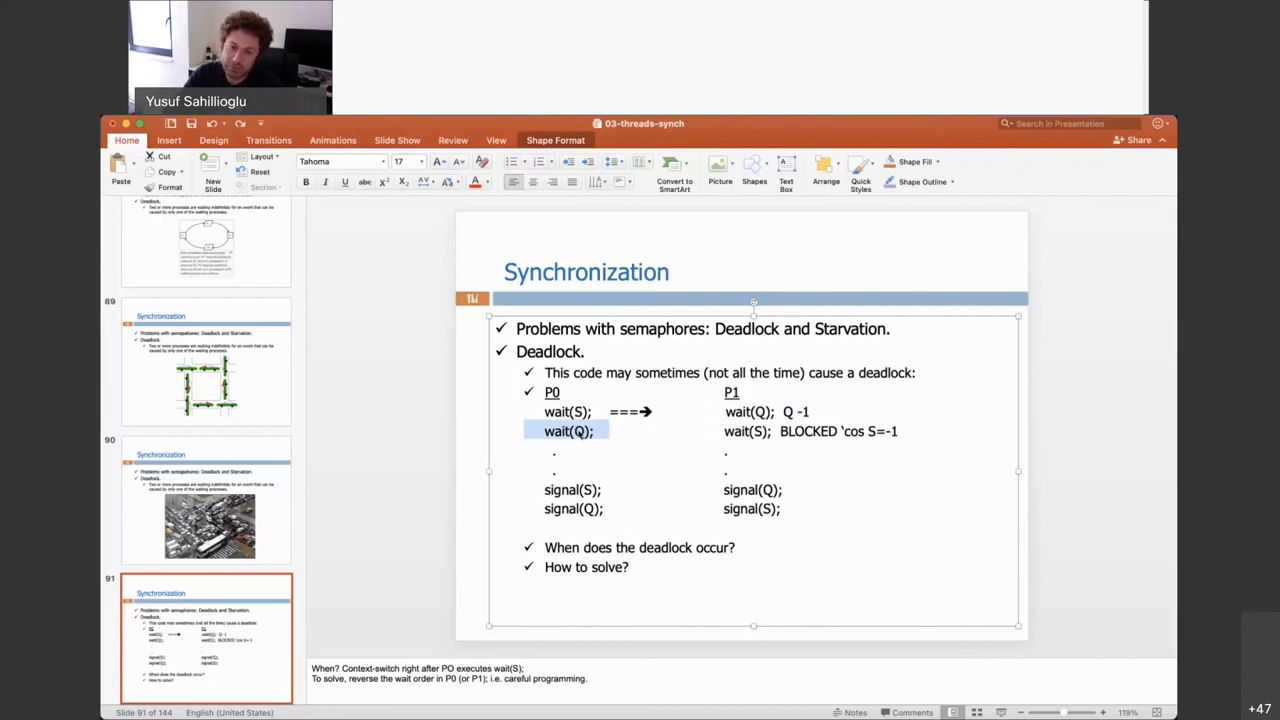
pyautogui.moveTo(585, 443)
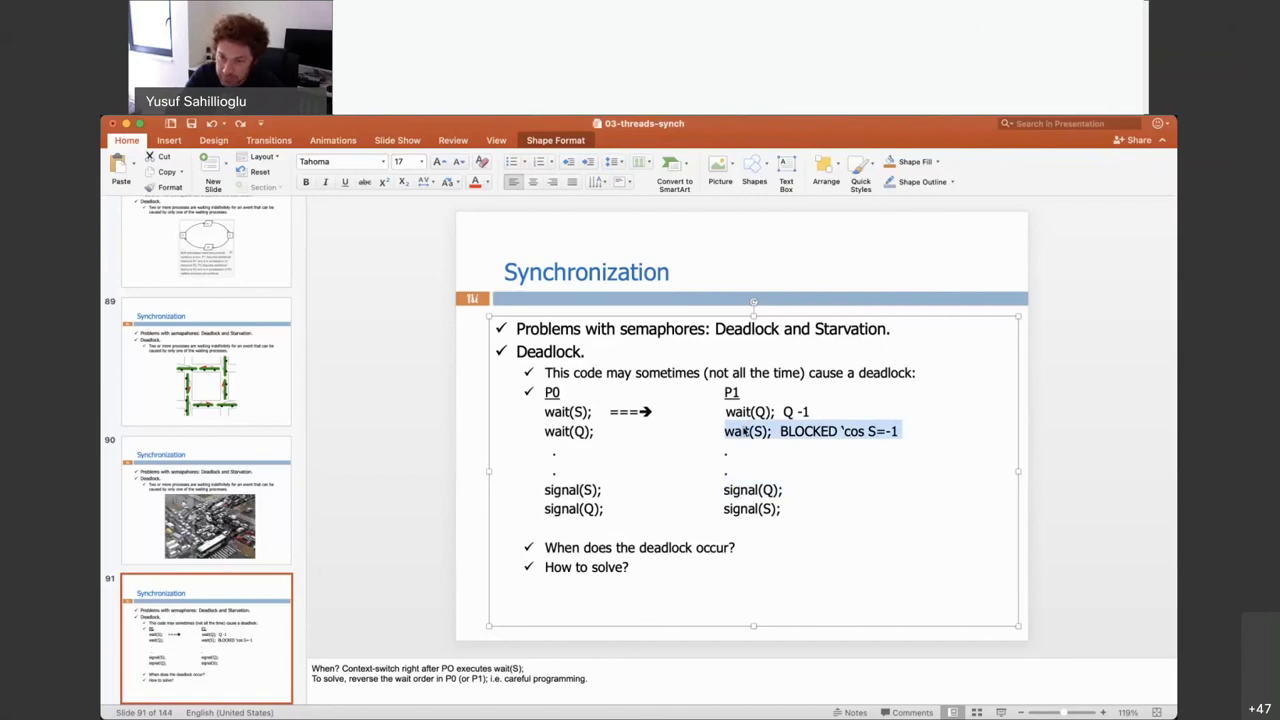
pyautogui.moveTo(789, 446)
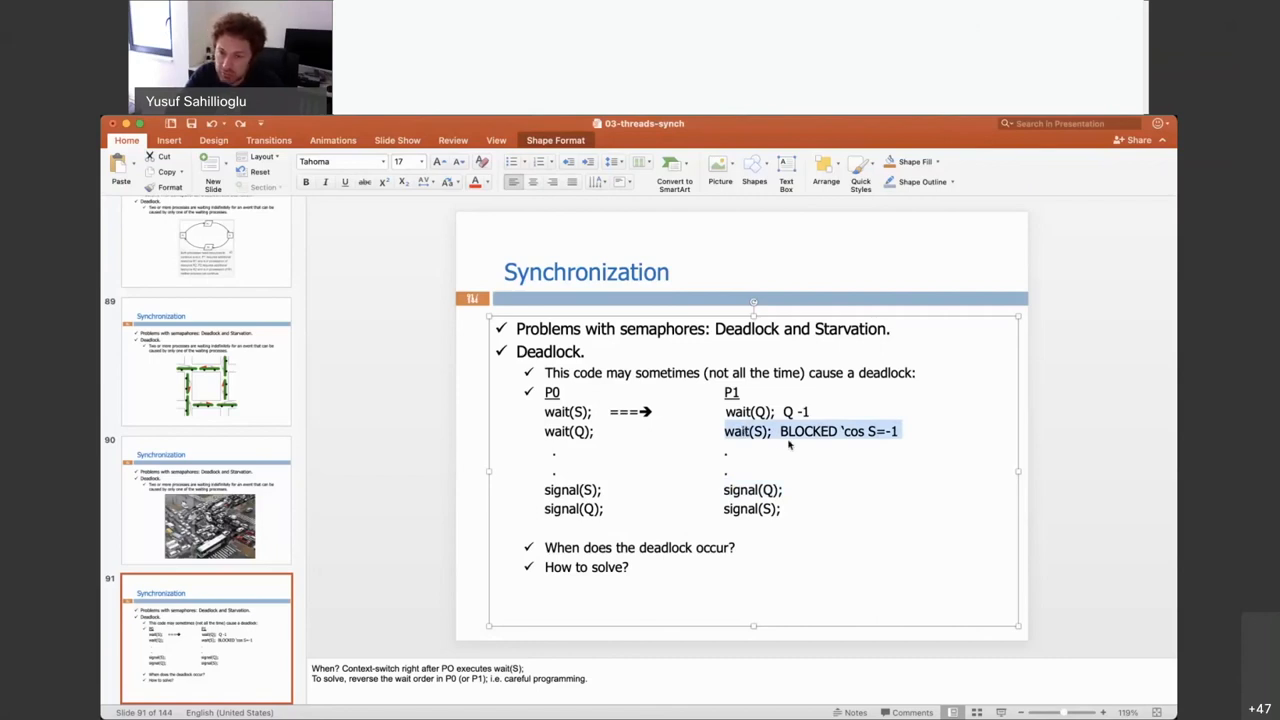
pyautogui.moveTo(540, 488)
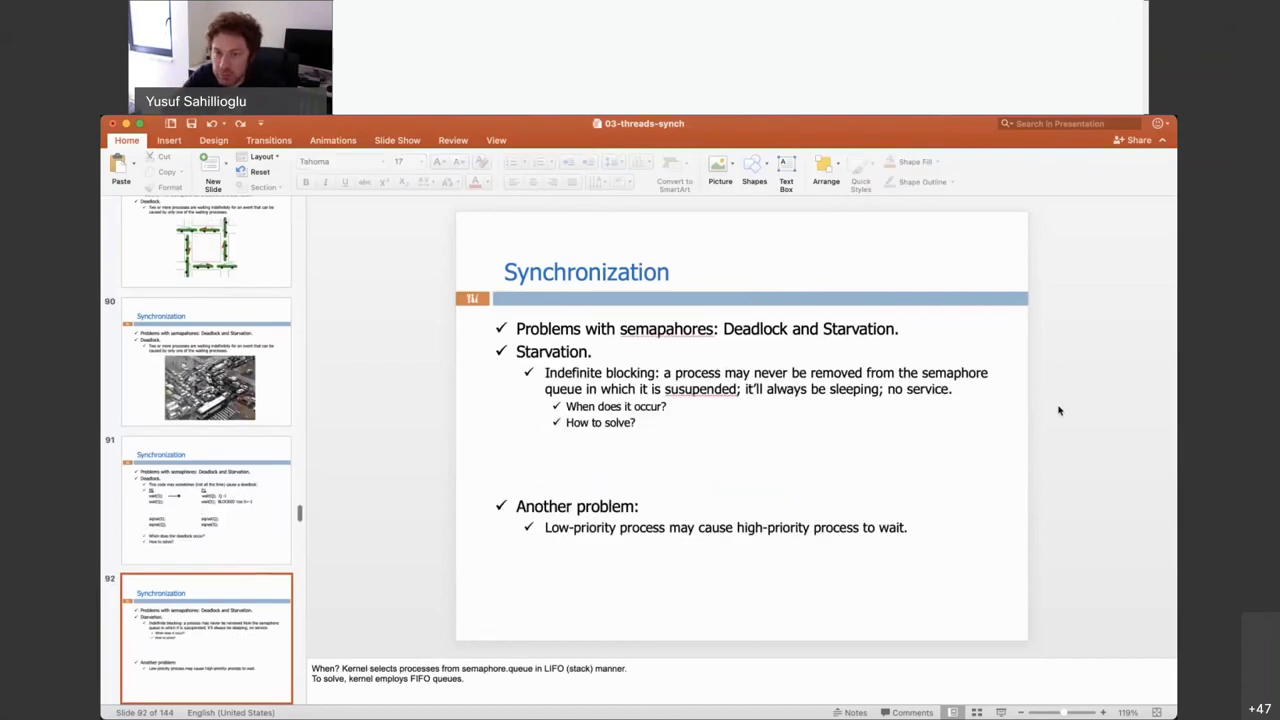
# Step: Revisit deadlock slide 91, then fix 'susupended' to 'suspended' on starvation slide 92
pyautogui.click(205, 500)
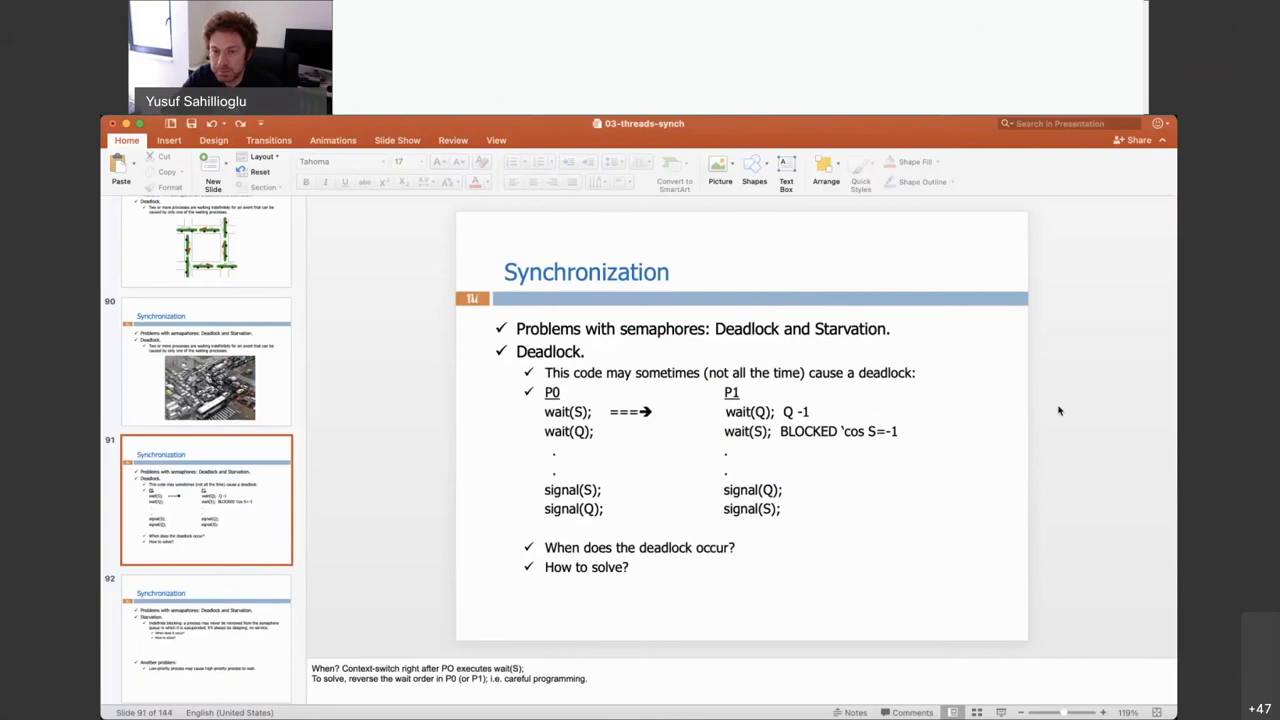
pyautogui.click(206, 500)
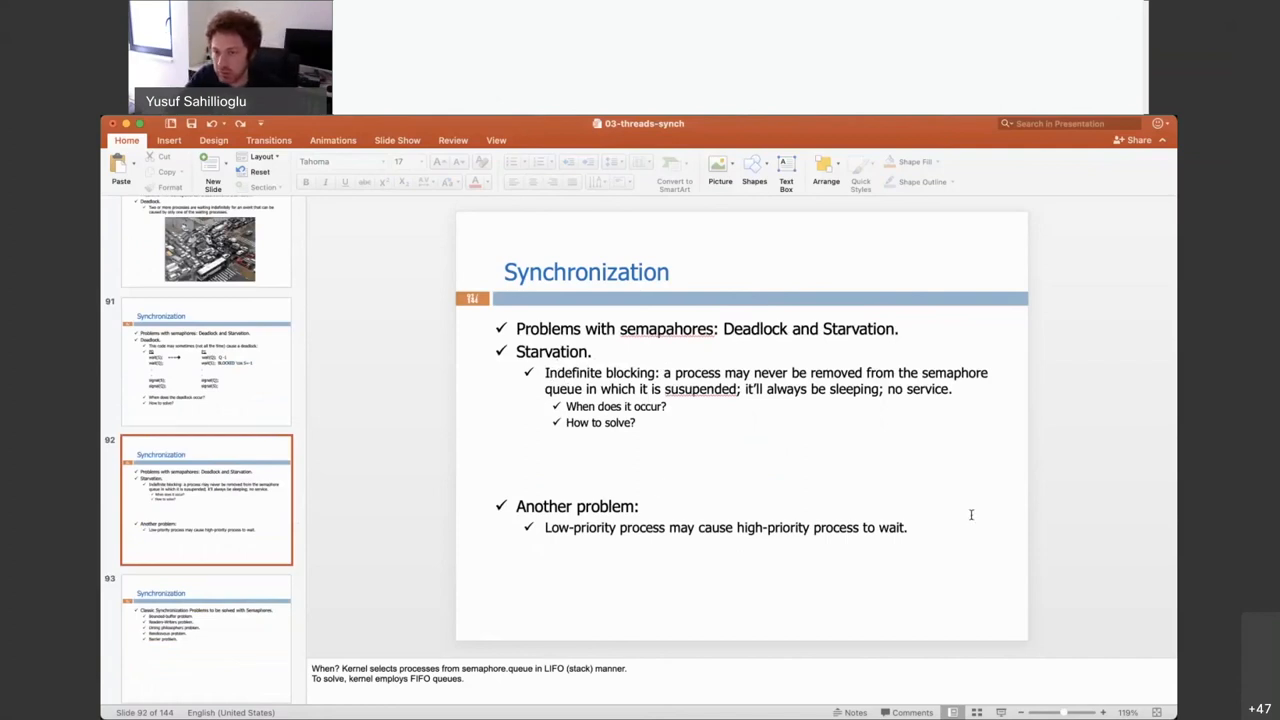
pyautogui.moveTo(728, 378)
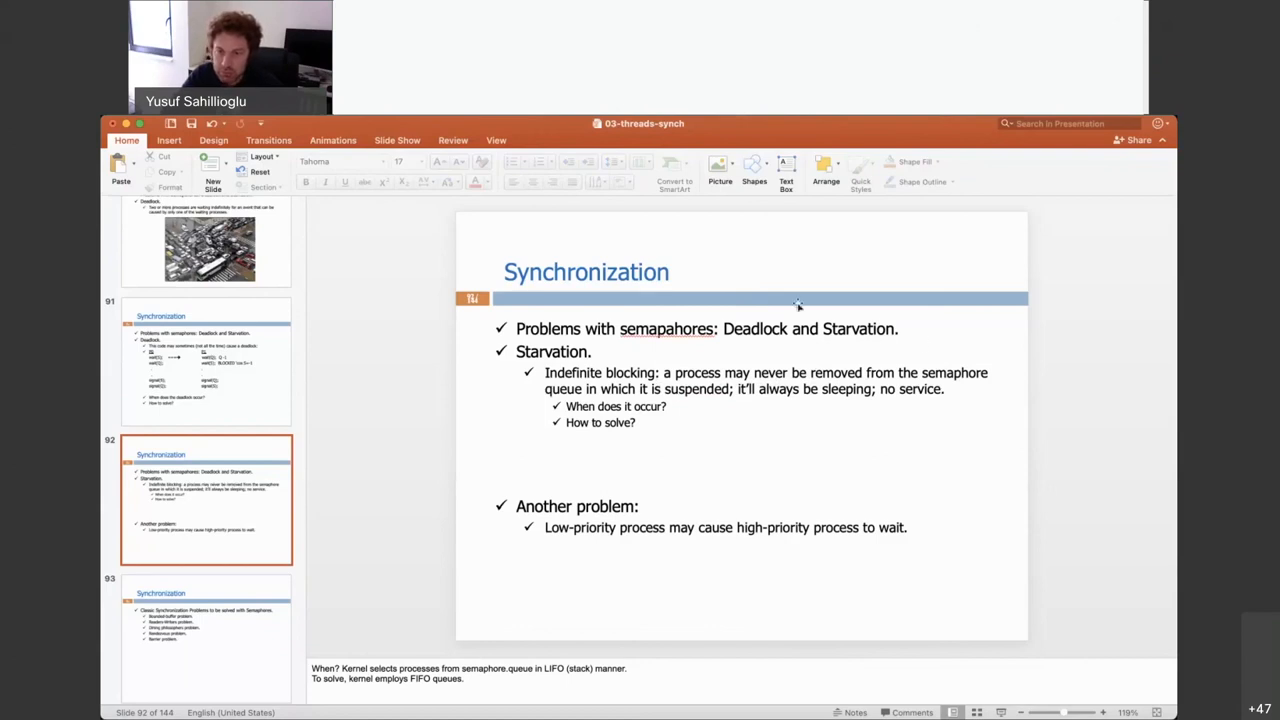
pyautogui.click(720, 380)
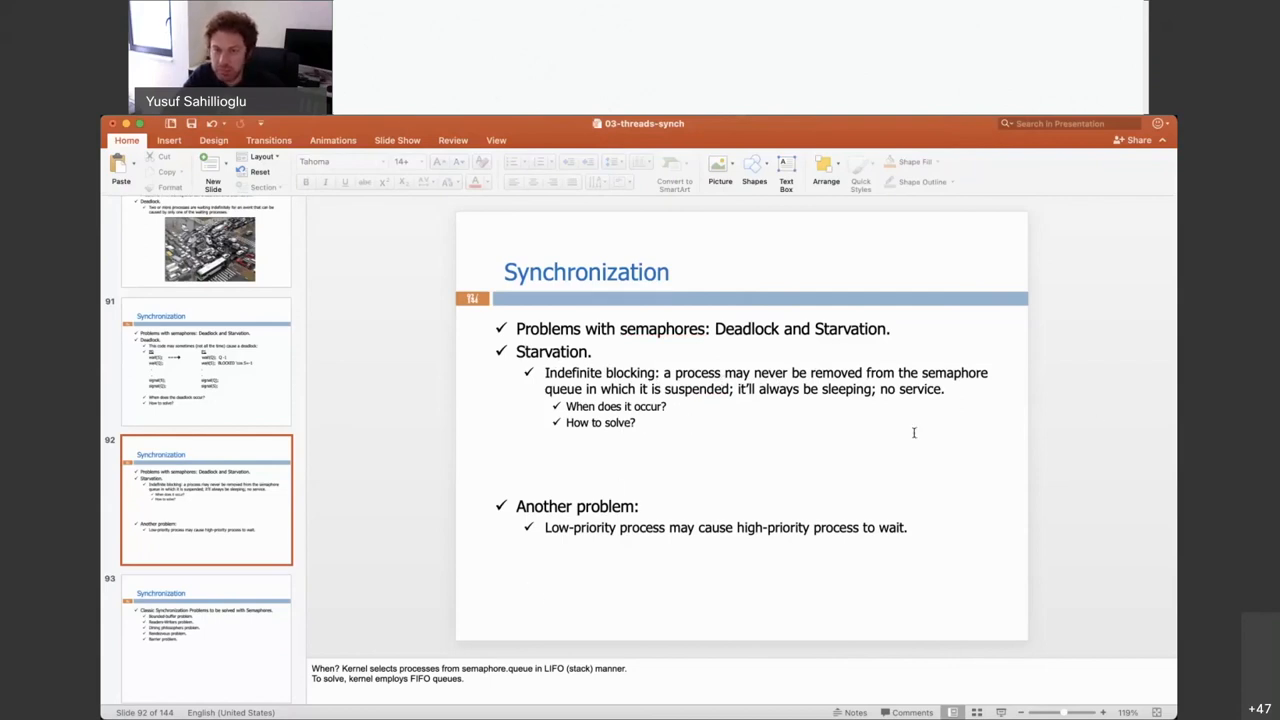
pyautogui.moveTo(726, 430)
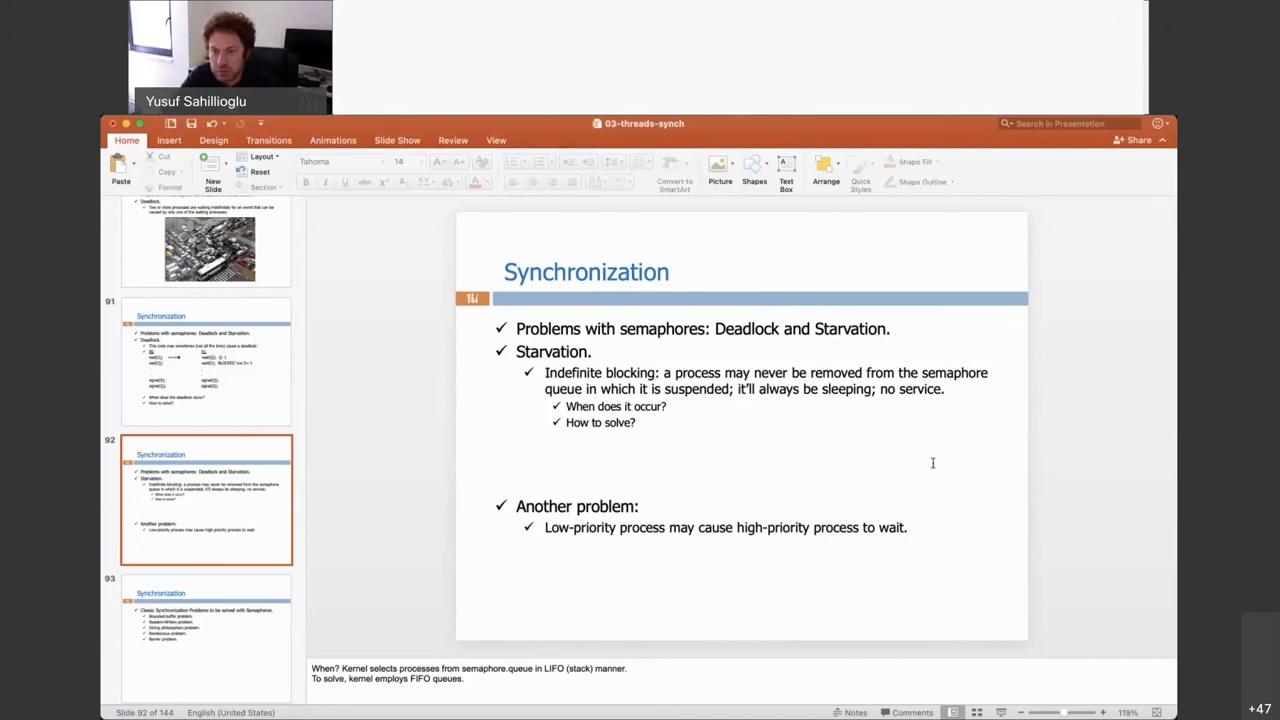
pyautogui.moveTo(510, 648)
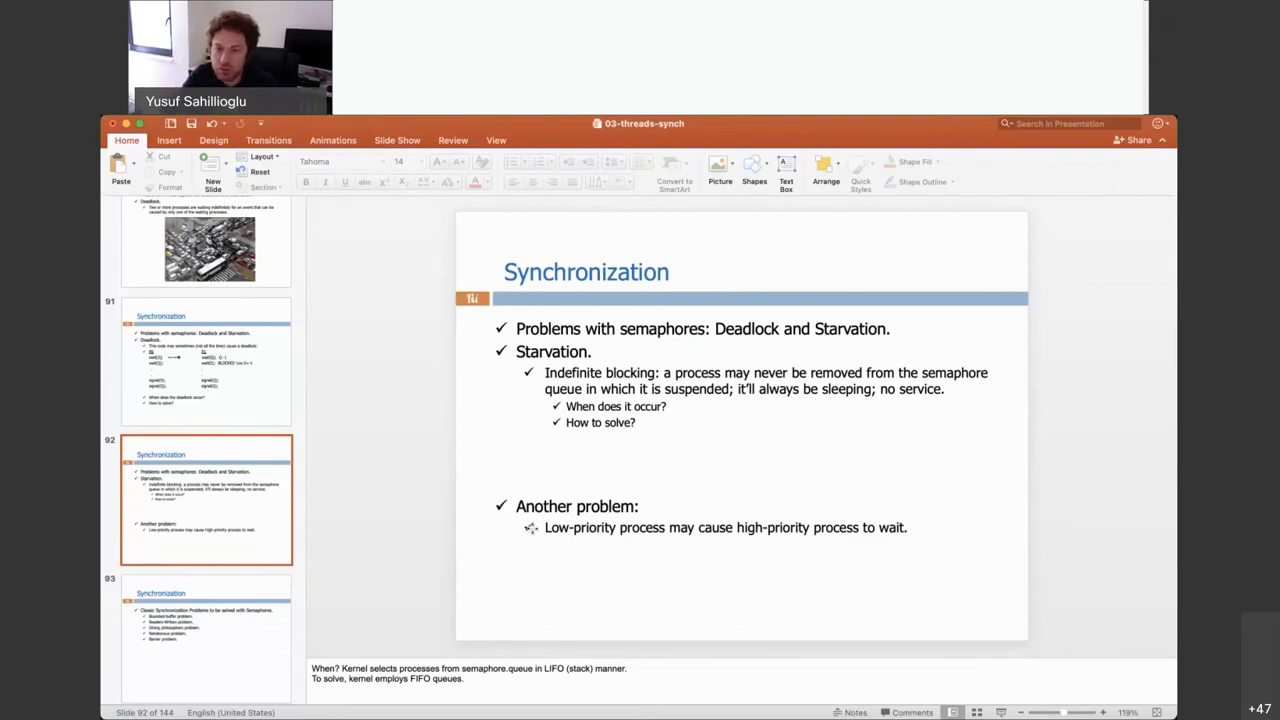
# Step: Select the 'Another problem' bullet text on slide 92, then jump to bounded-buffer slide 94
pyautogui.click(720, 527)
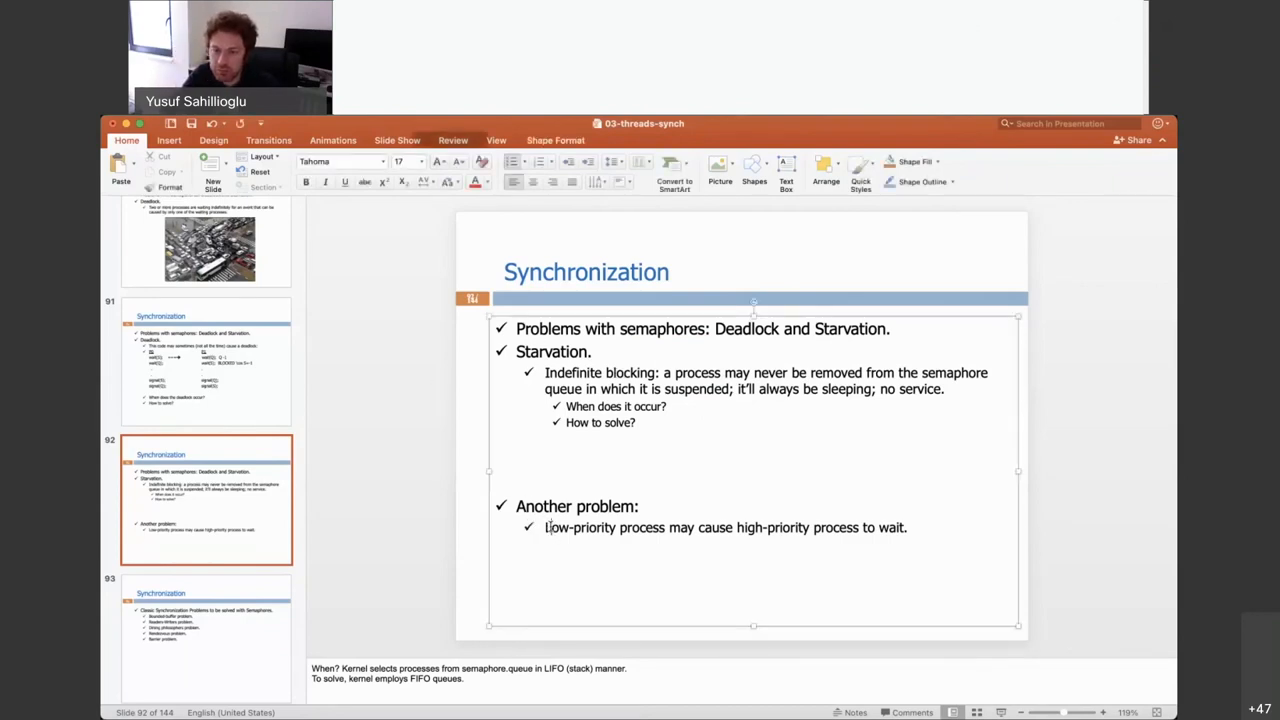
pyautogui.moveTo(547, 527); pyautogui.dragTo(905, 527)
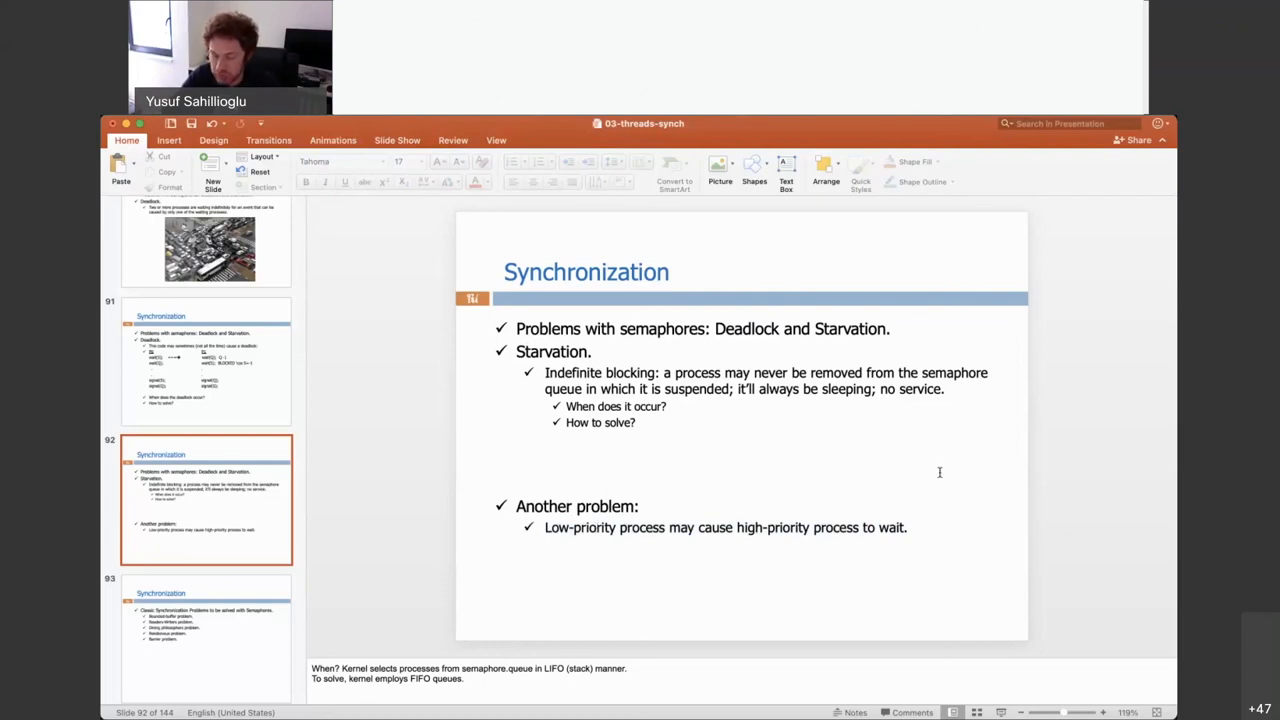
pyautogui.click(207, 637)
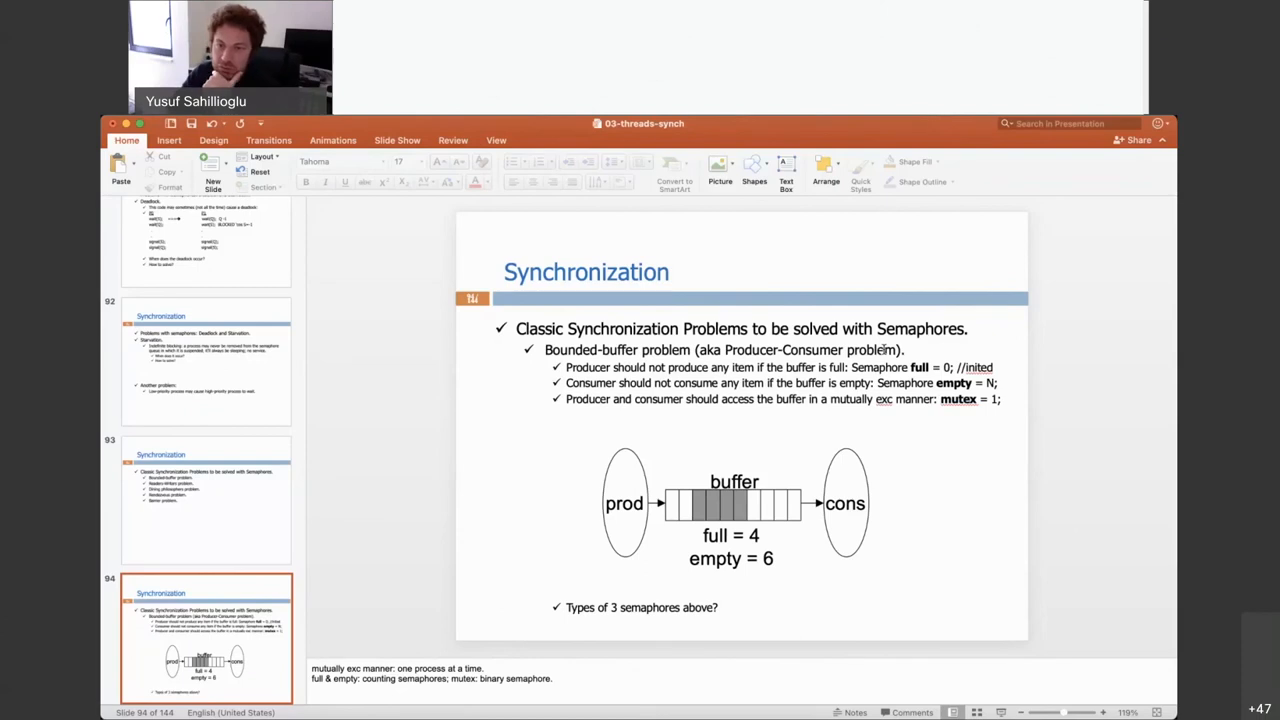
# Step: Review classic synchronization problems and bounded-buffer slides, then return to starvation slide 92
pyautogui.click(206, 499)
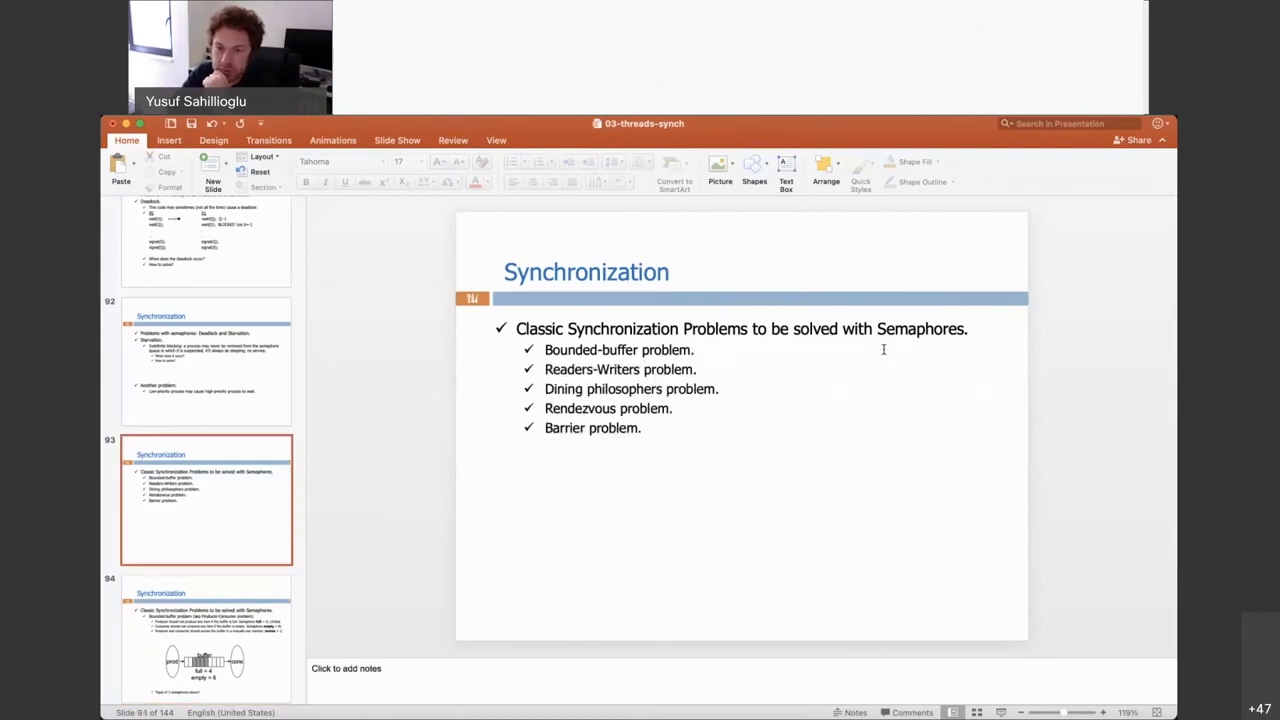
pyautogui.click(206, 638)
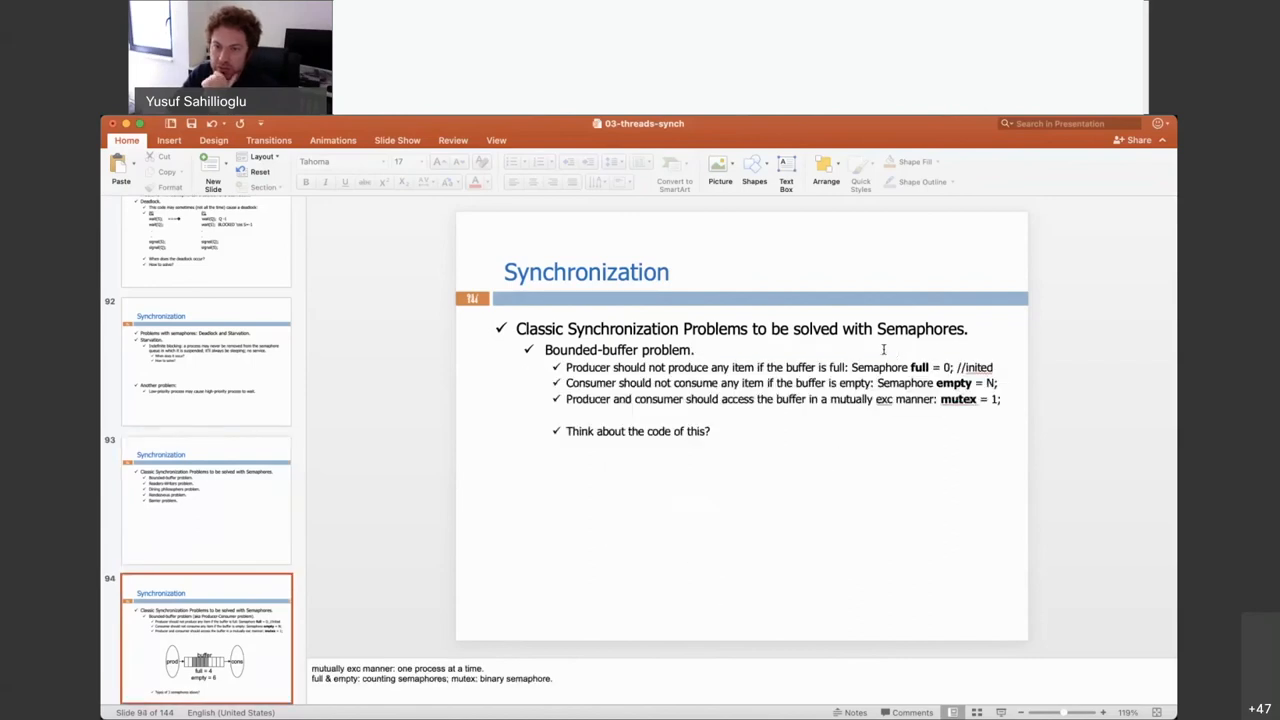
pyautogui.scroll(-3)
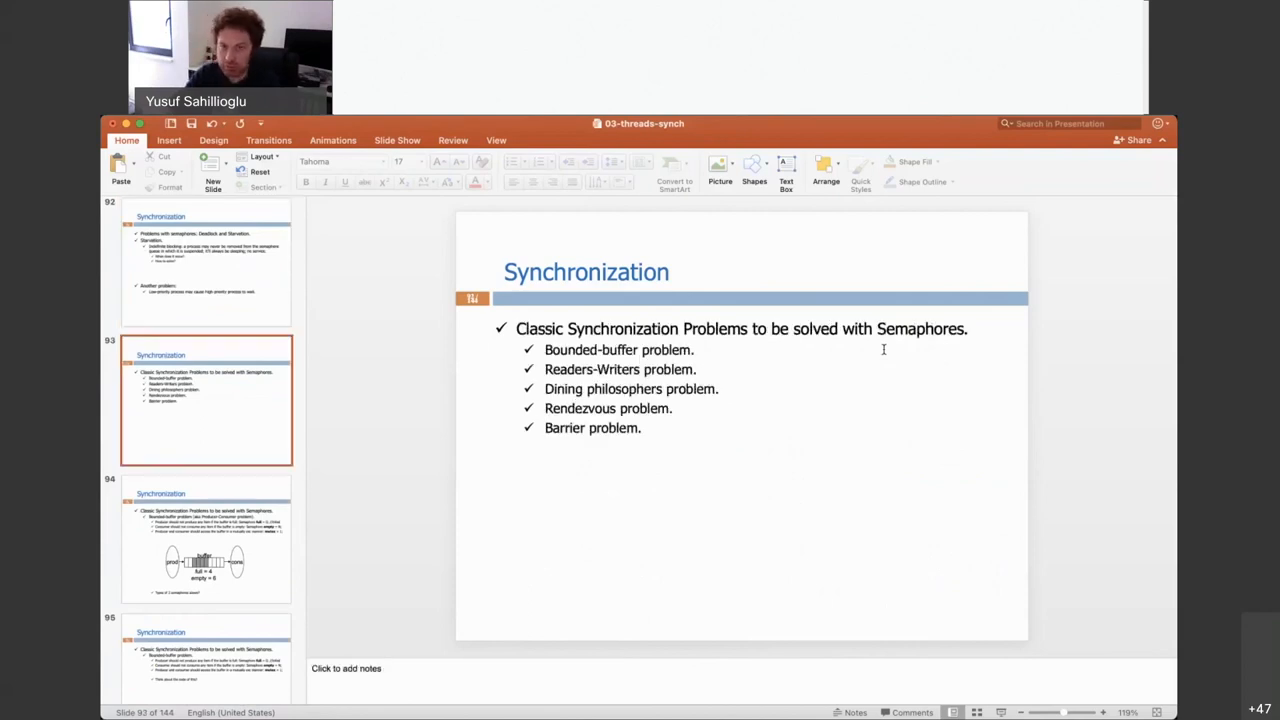
pyautogui.click(206, 260)
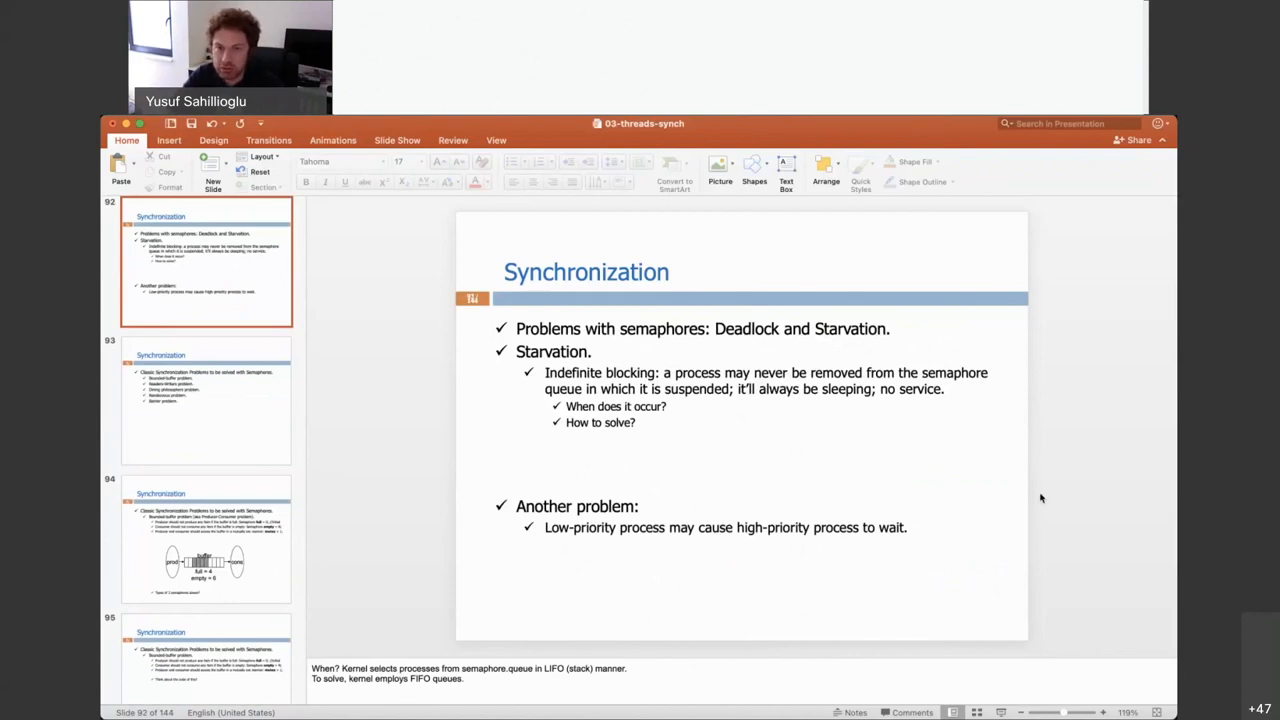
pyautogui.moveTo(1091, 386)
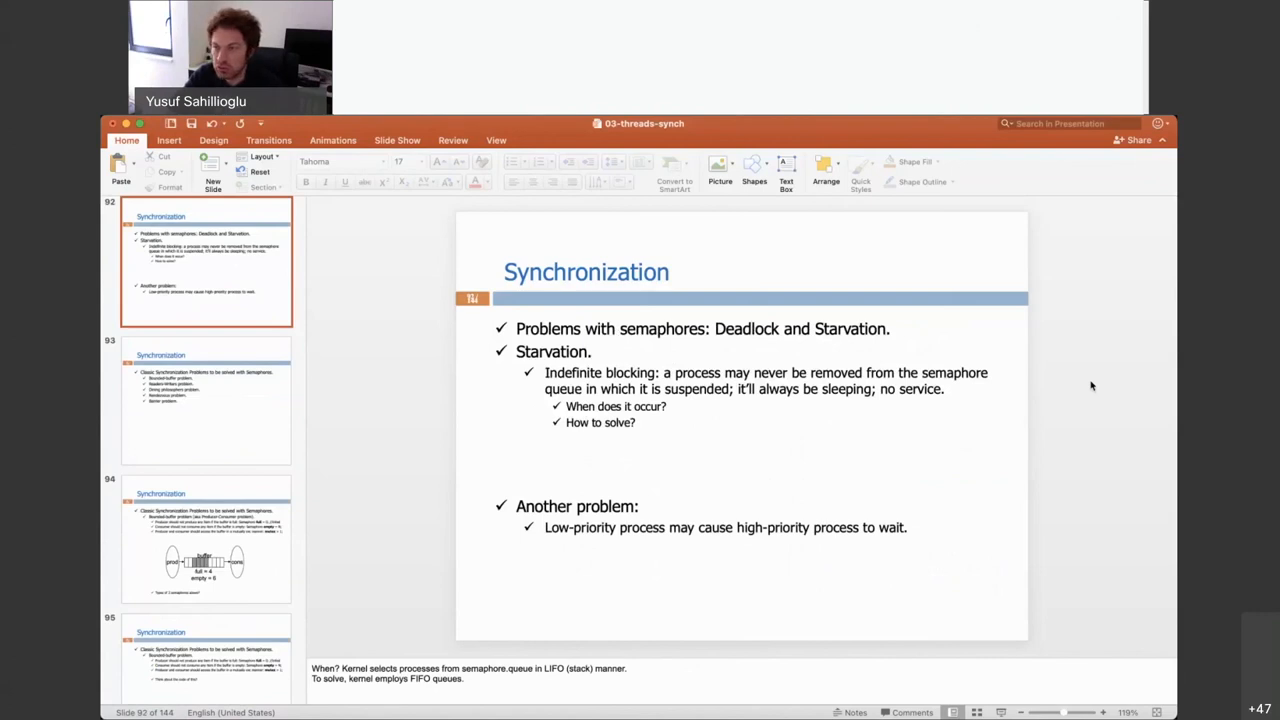
pyautogui.moveTo(1120, 361)
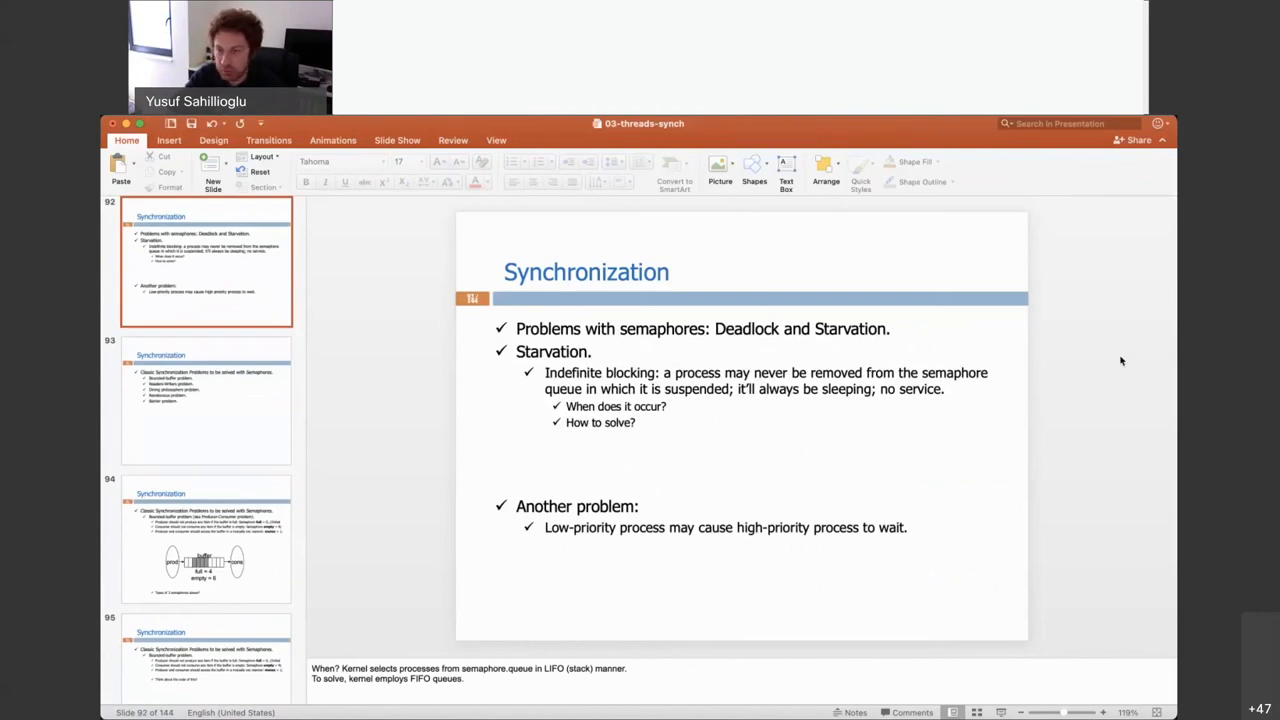
pyautogui.moveTo(1081, 397)
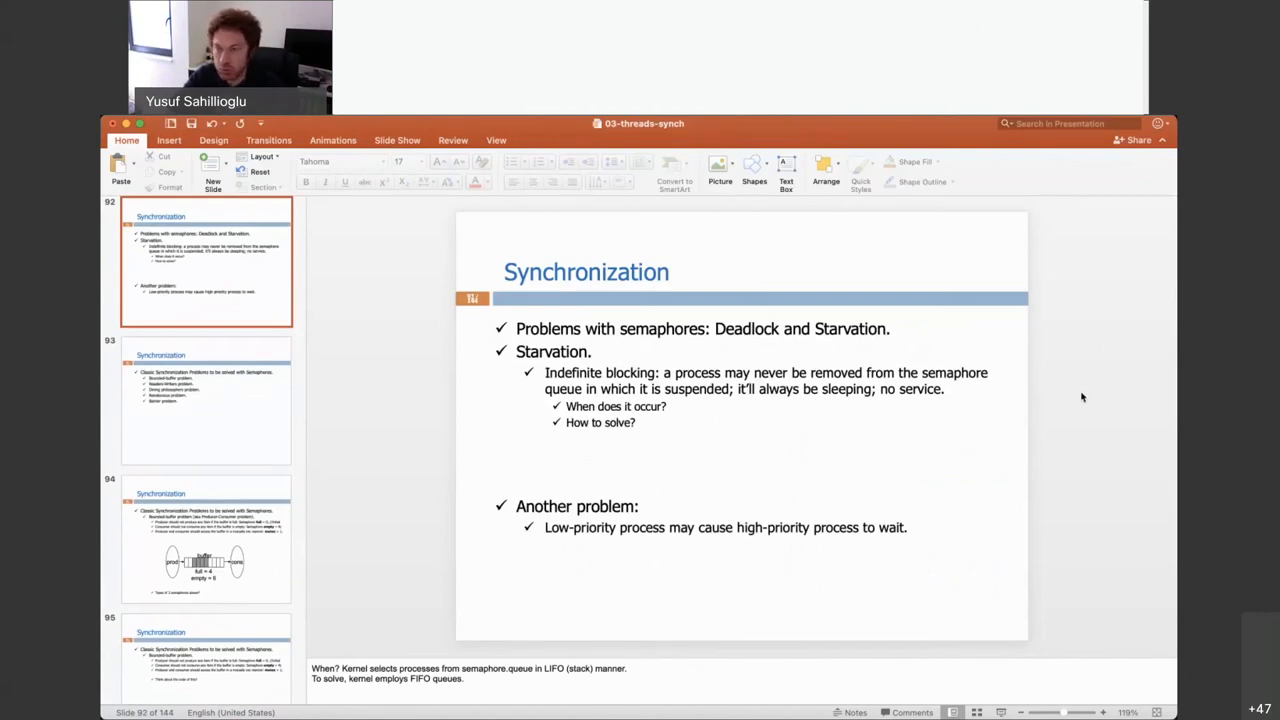
pyautogui.moveTo(1077, 450)
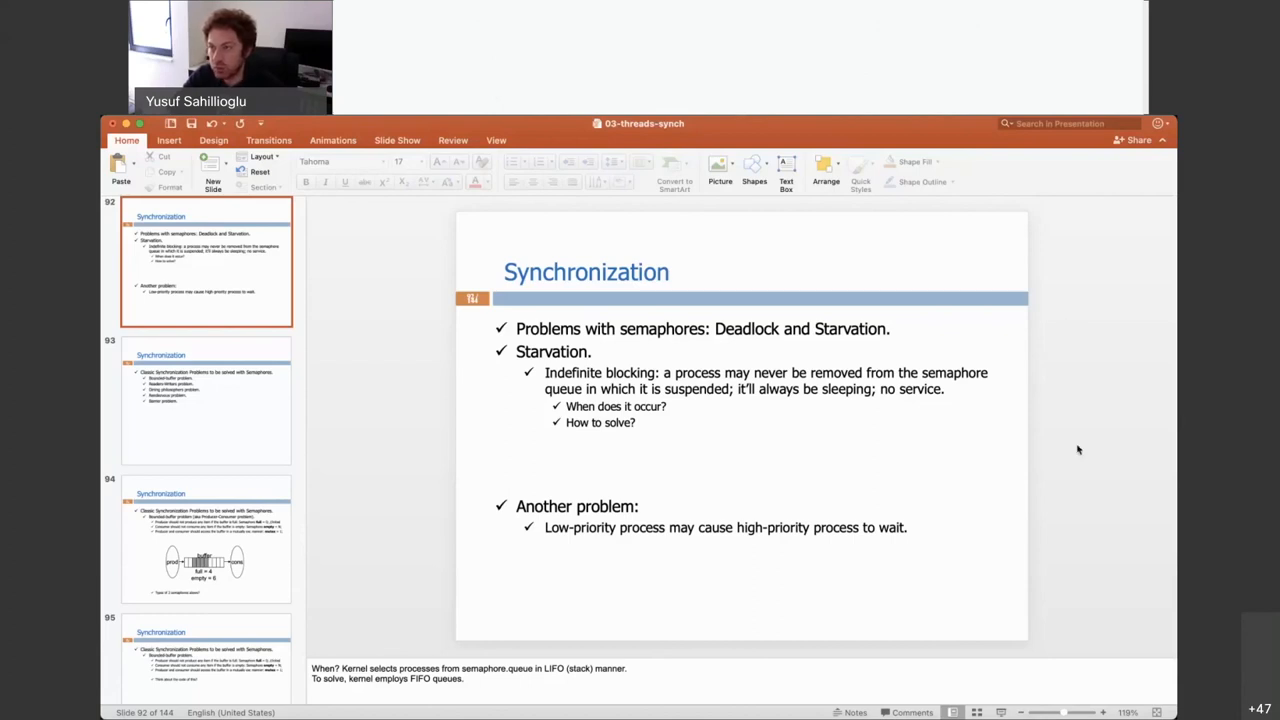
pyautogui.moveTo(1077, 352)
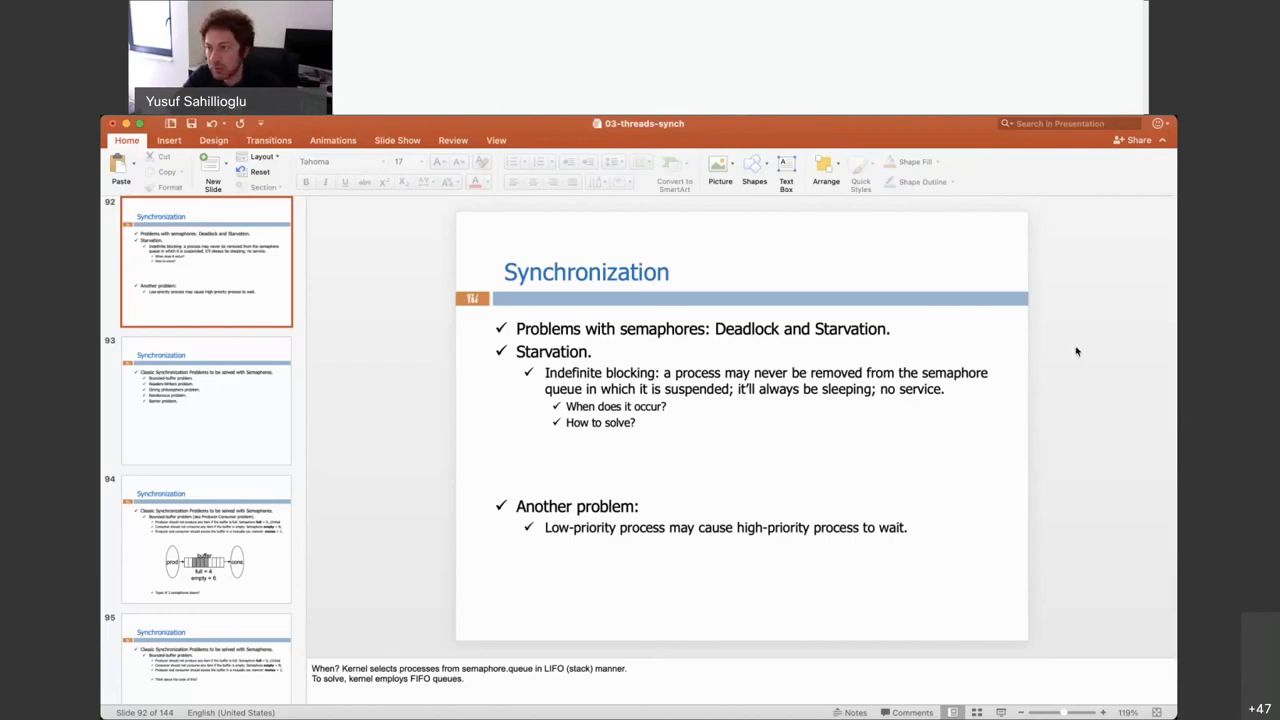
pyautogui.moveTo(1076, 457)
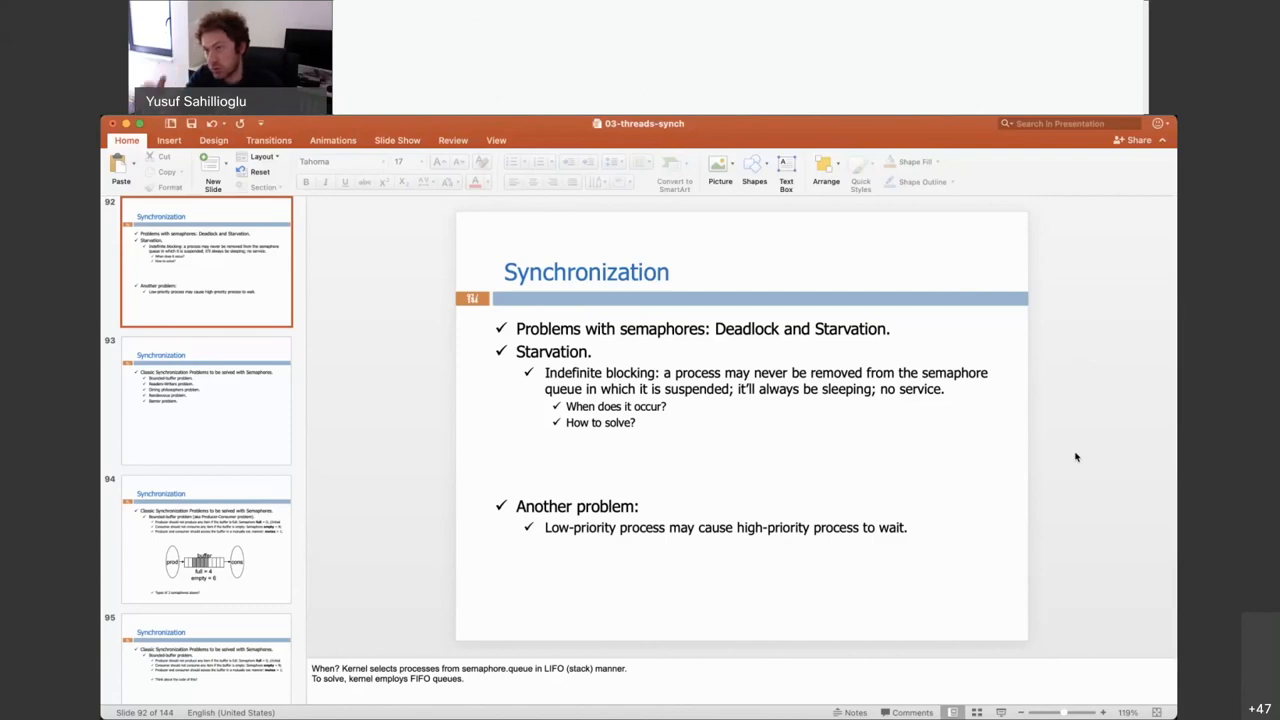
pyautogui.moveTo(1040, 474)
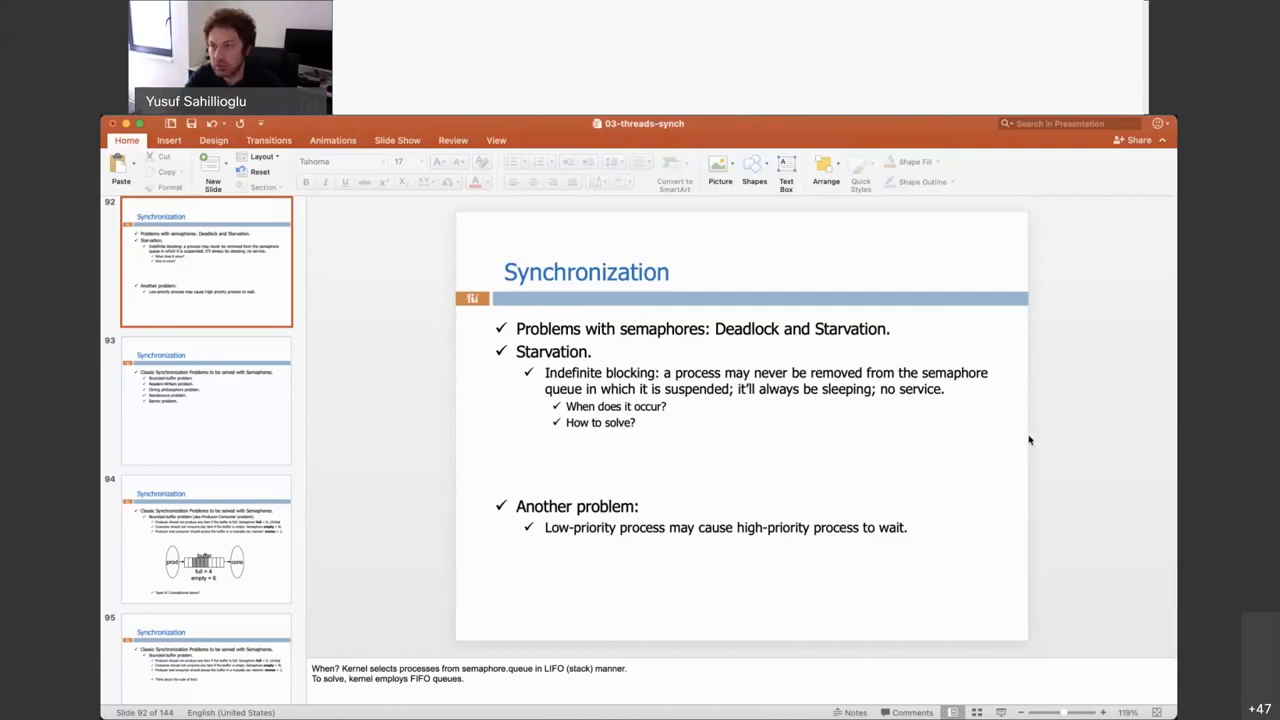
pyautogui.moveTo(1030, 388)
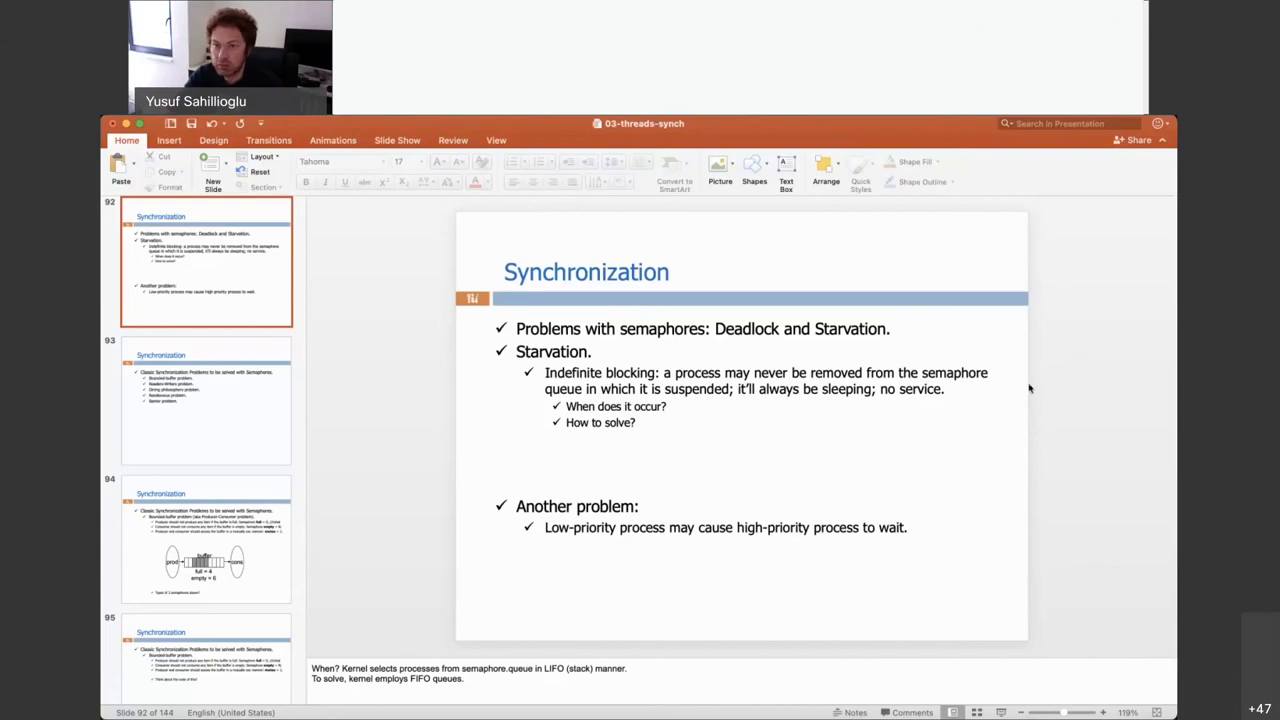
pyautogui.moveTo(318, 405)
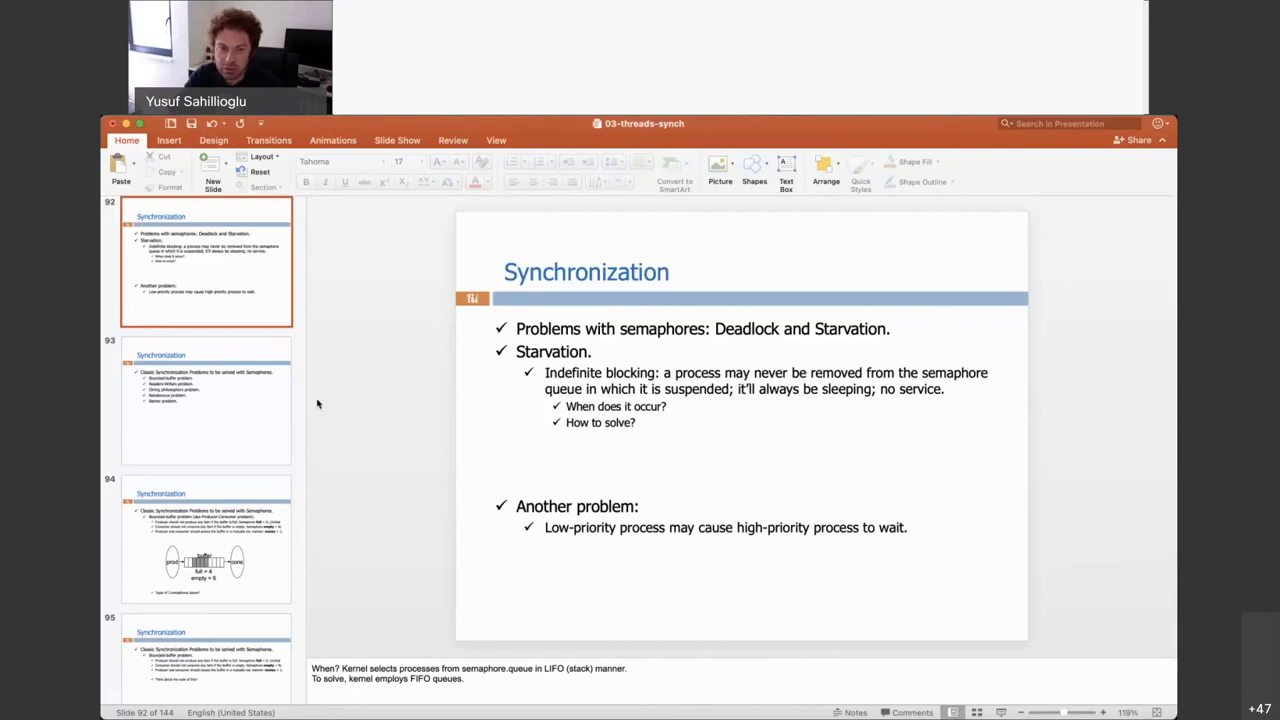
# Step: Show slide 93 listing classic synchronization problems solved with semaphores
pyautogui.click(206, 400)
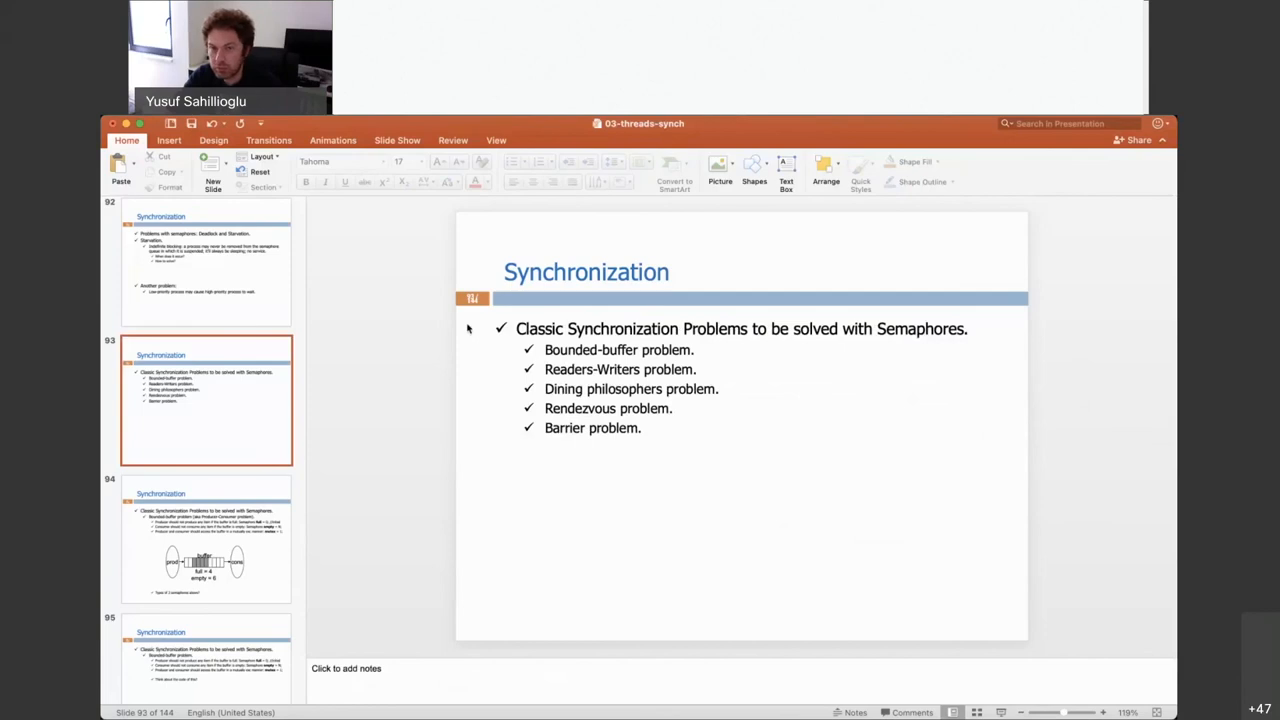